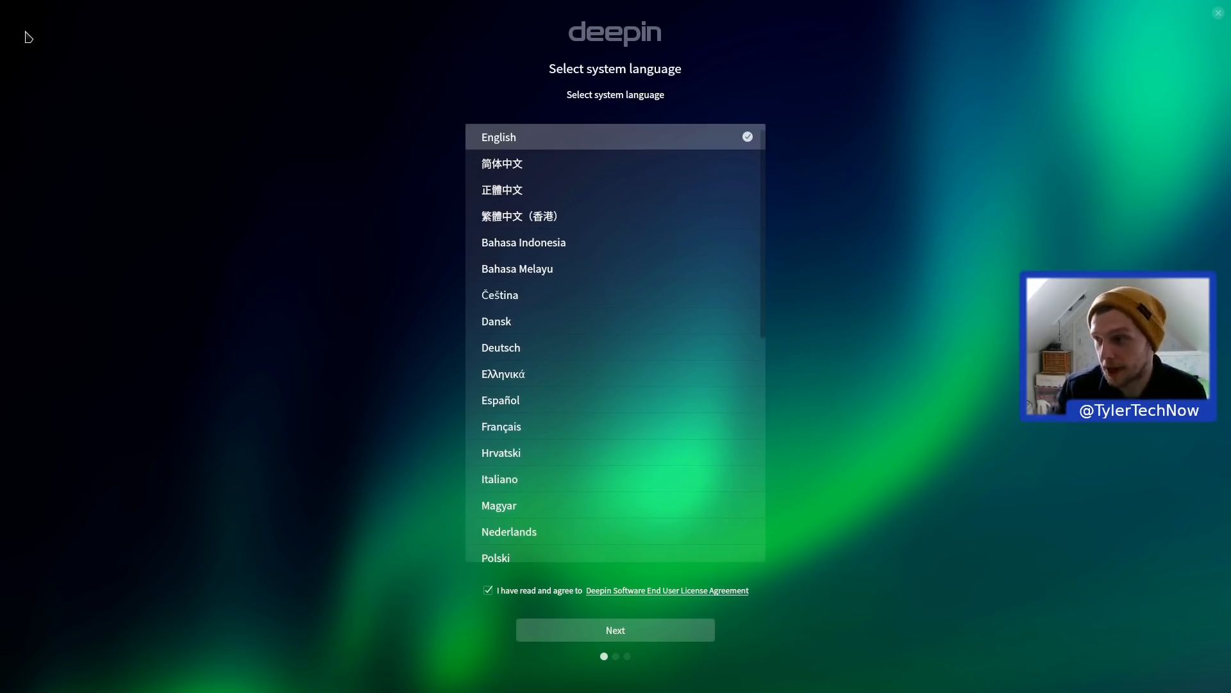
{"action": "mouse_move", "coordinate": [289, 160]}
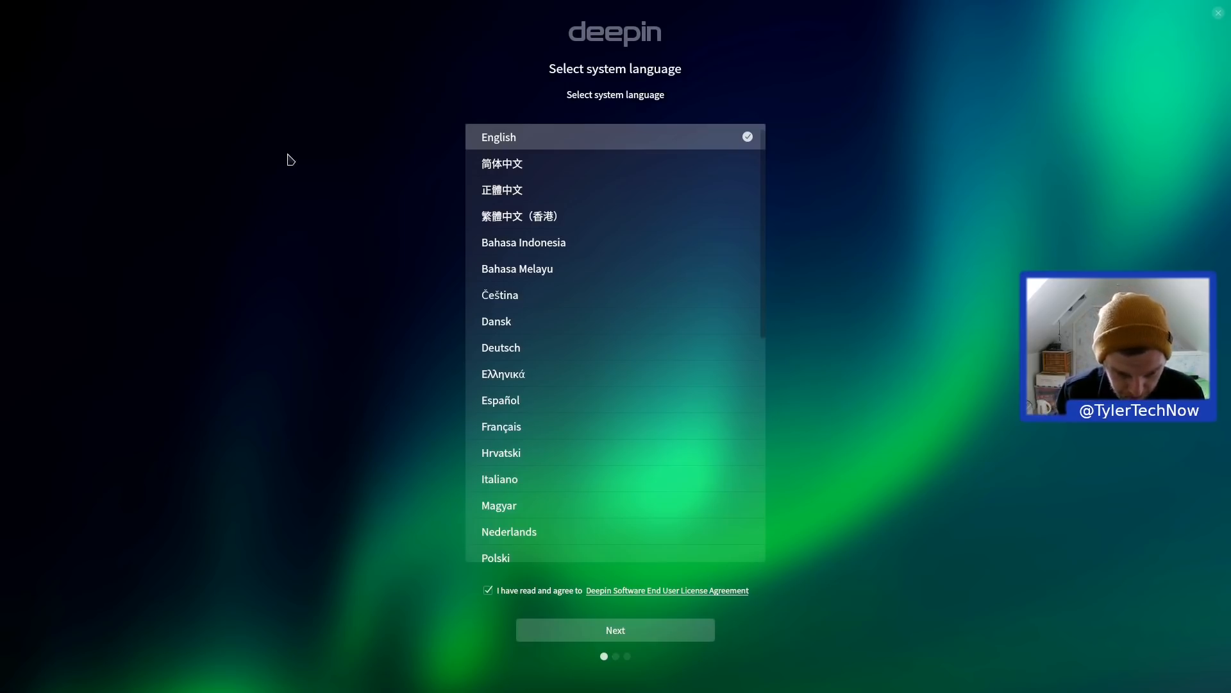
{"action": "mouse_move", "coordinate": [521, 141]}
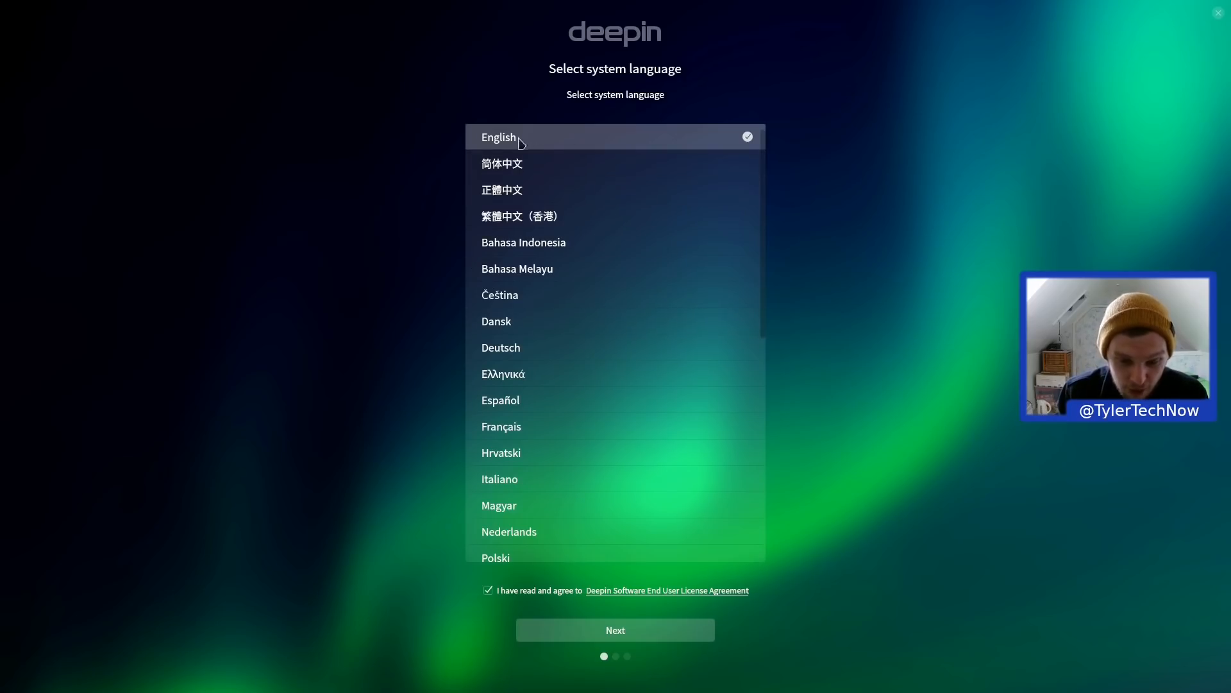
{"action": "mouse_move", "coordinate": [622, 601]}
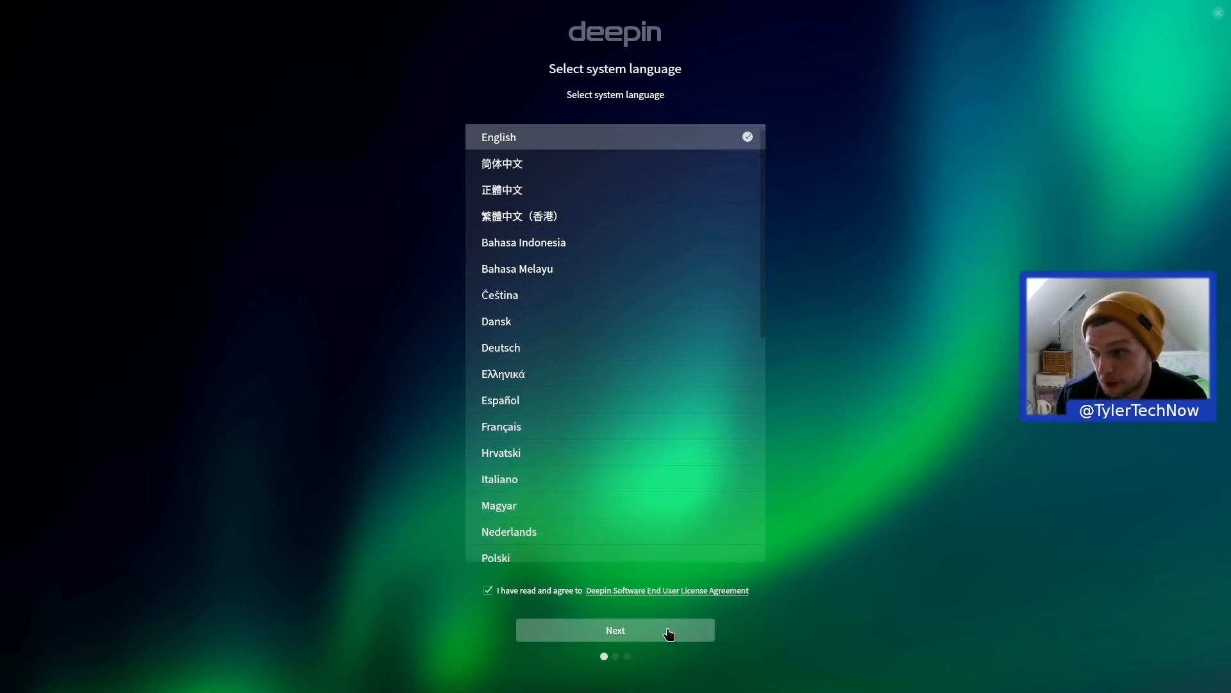
Step: Advance past language selection and start a full-disk install onto sda
{"action": "left_click", "coordinate": [615, 629]}
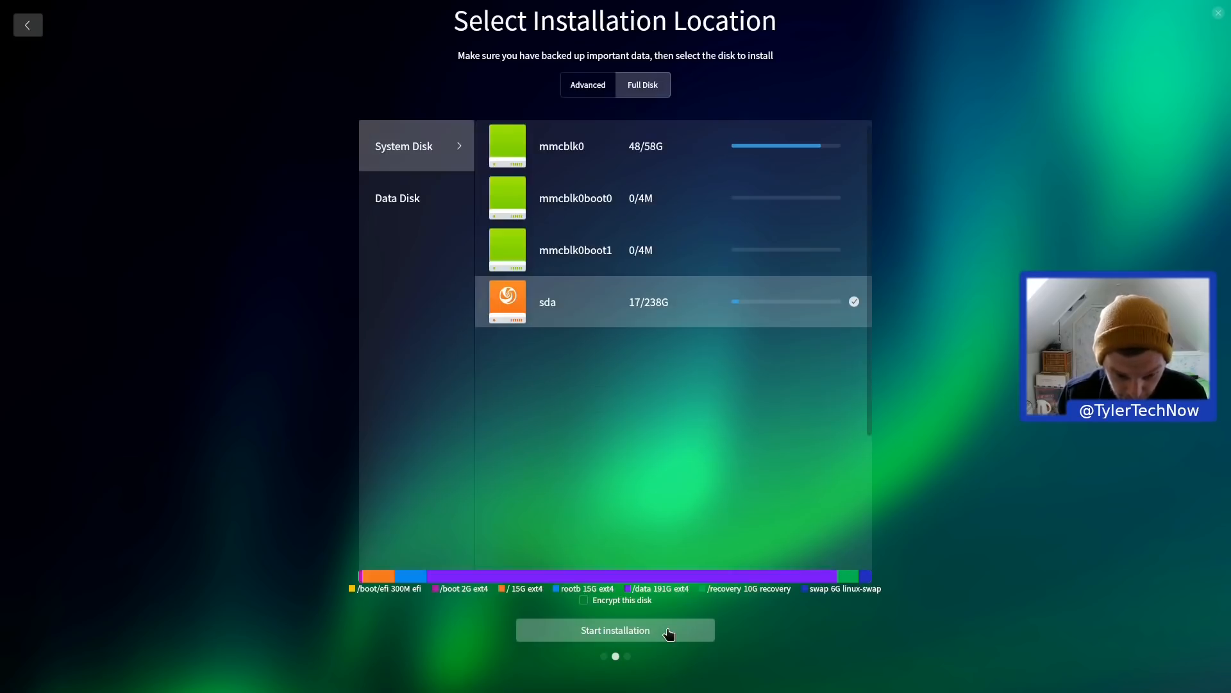
{"action": "mouse_move", "coordinate": [747, 469]}
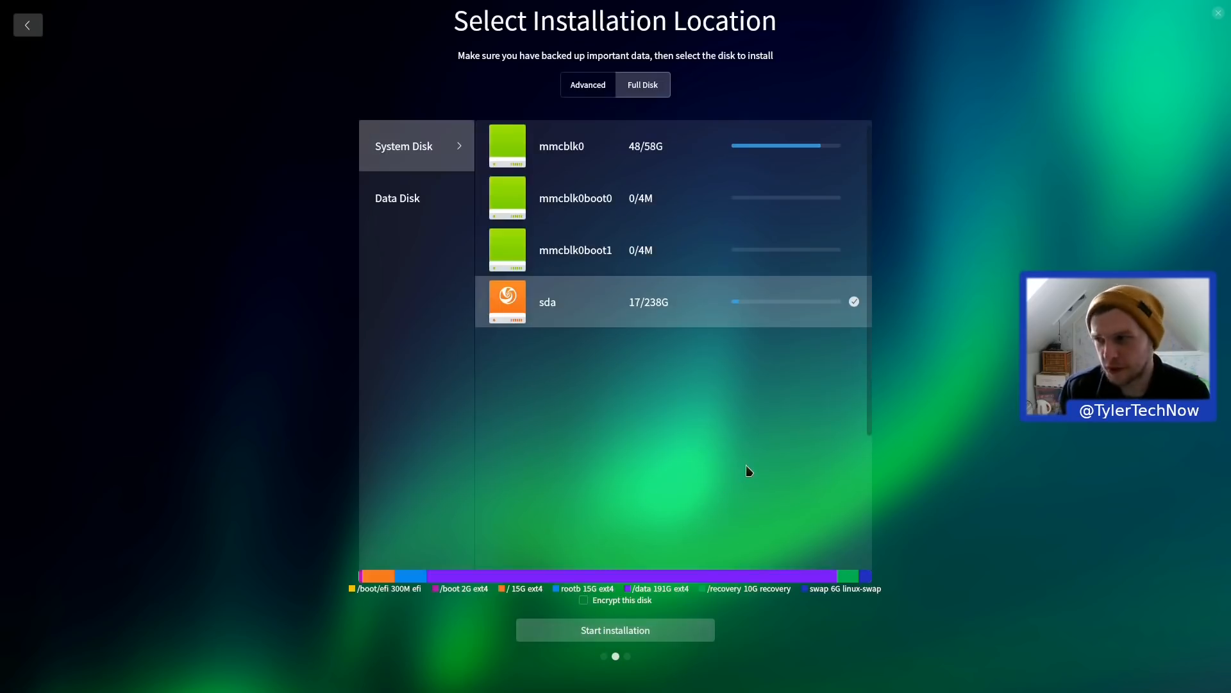
{"action": "mouse_move", "coordinate": [374, 603]}
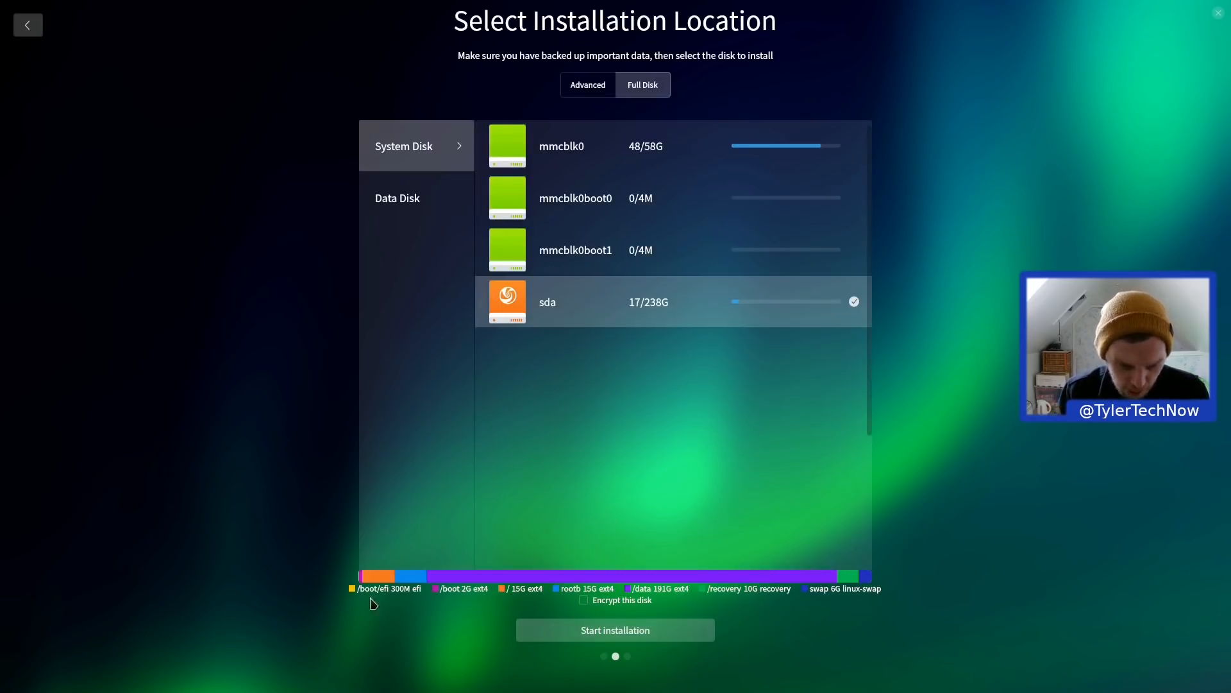
{"action": "mouse_move", "coordinate": [439, 604]}
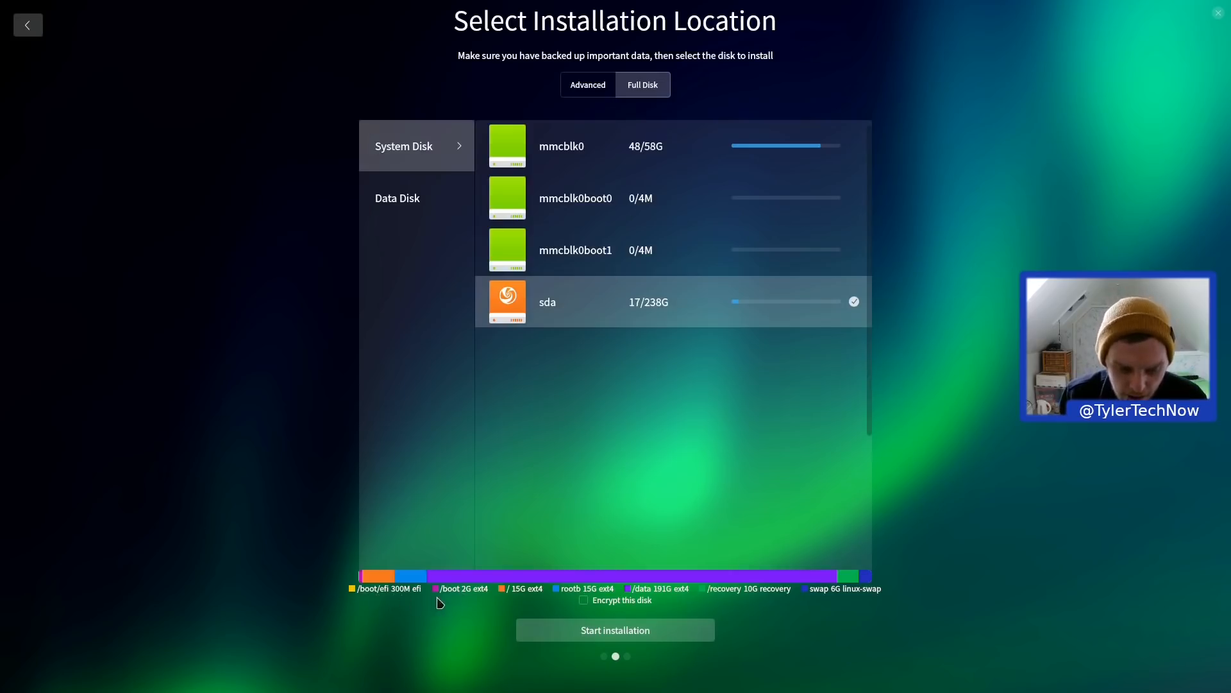
{"action": "mouse_move", "coordinate": [526, 601]}
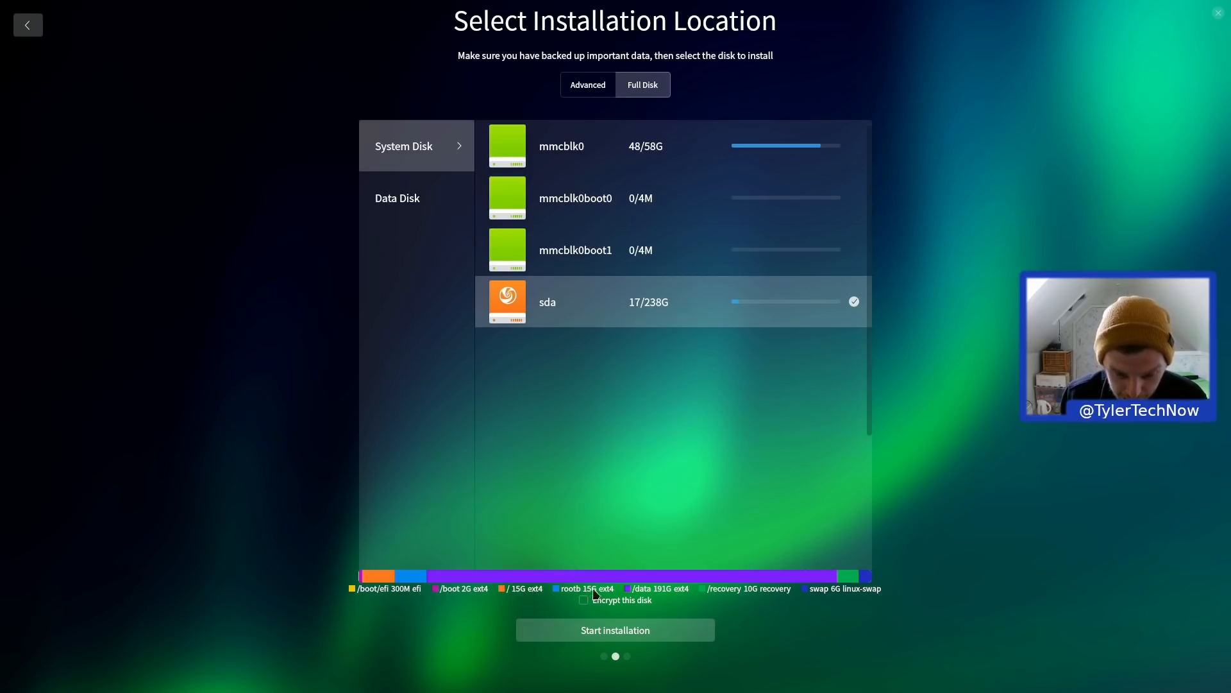
{"action": "mouse_move", "coordinate": [674, 597]}
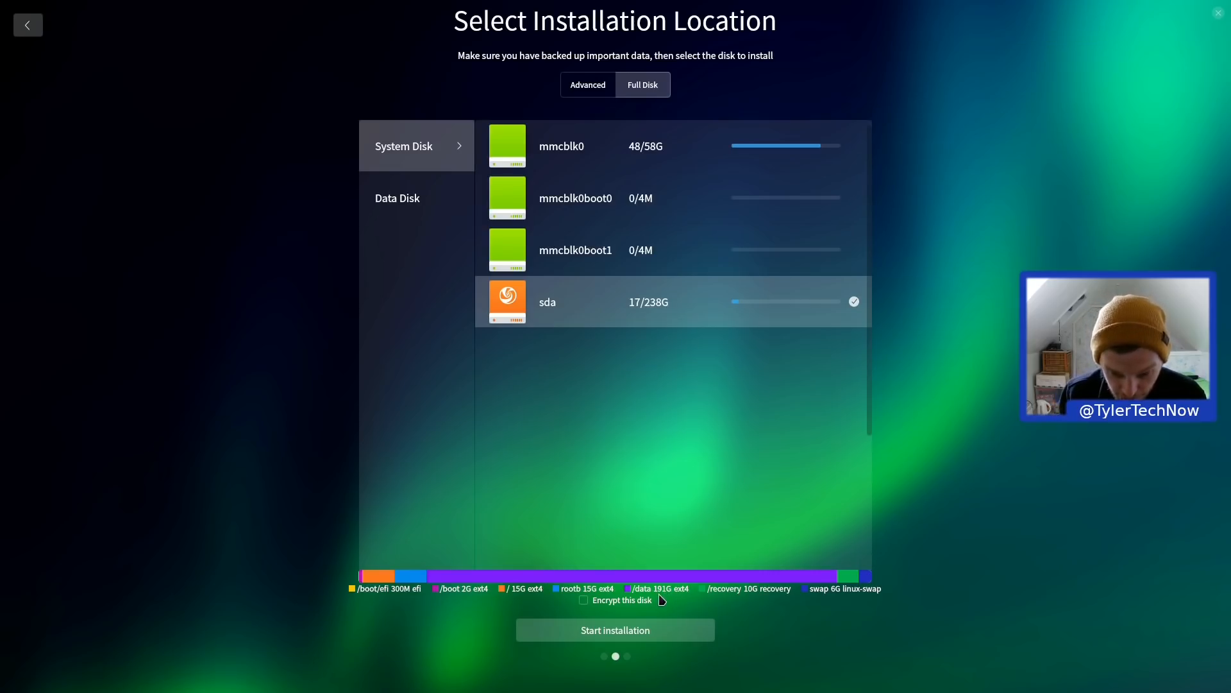
{"action": "mouse_move", "coordinate": [752, 599]}
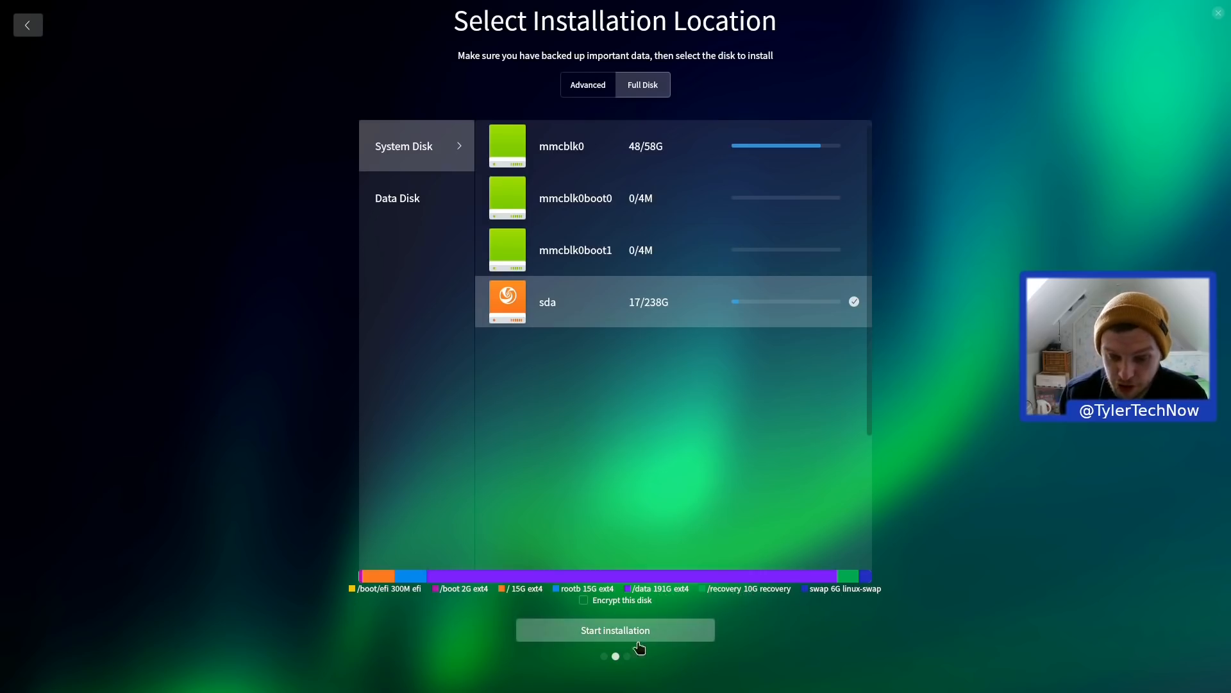
{"action": "left_click", "coordinate": [615, 629]}
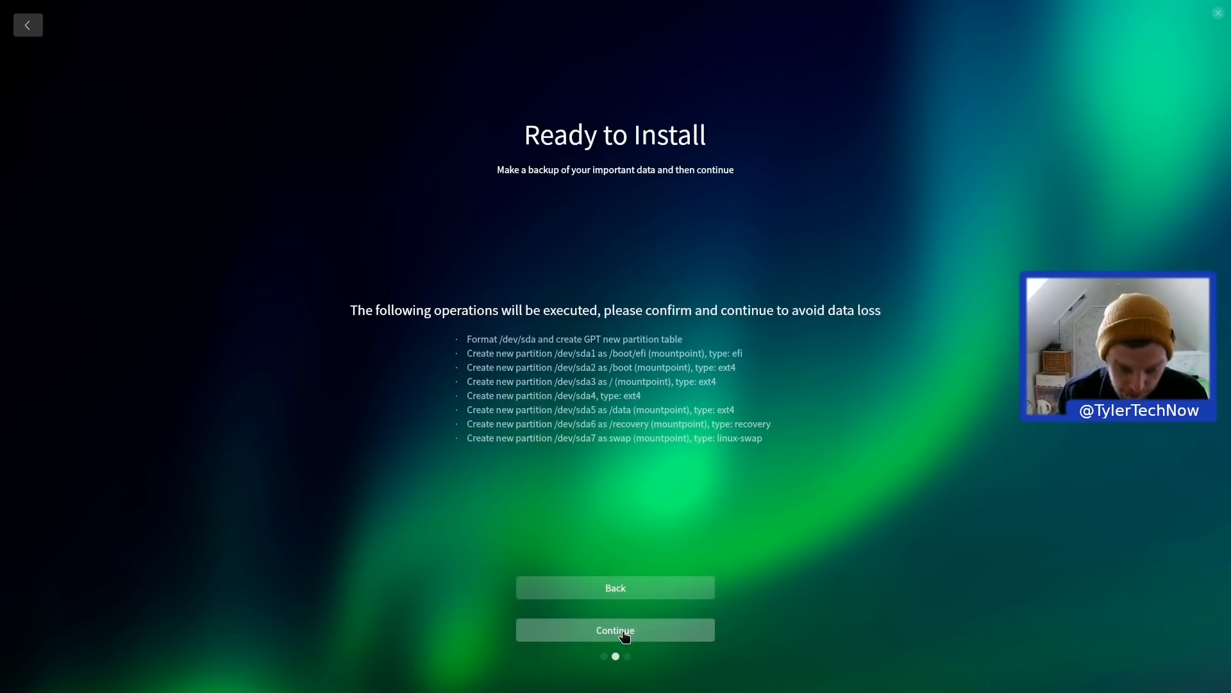
{"action": "left_click", "coordinate": [615, 630]}
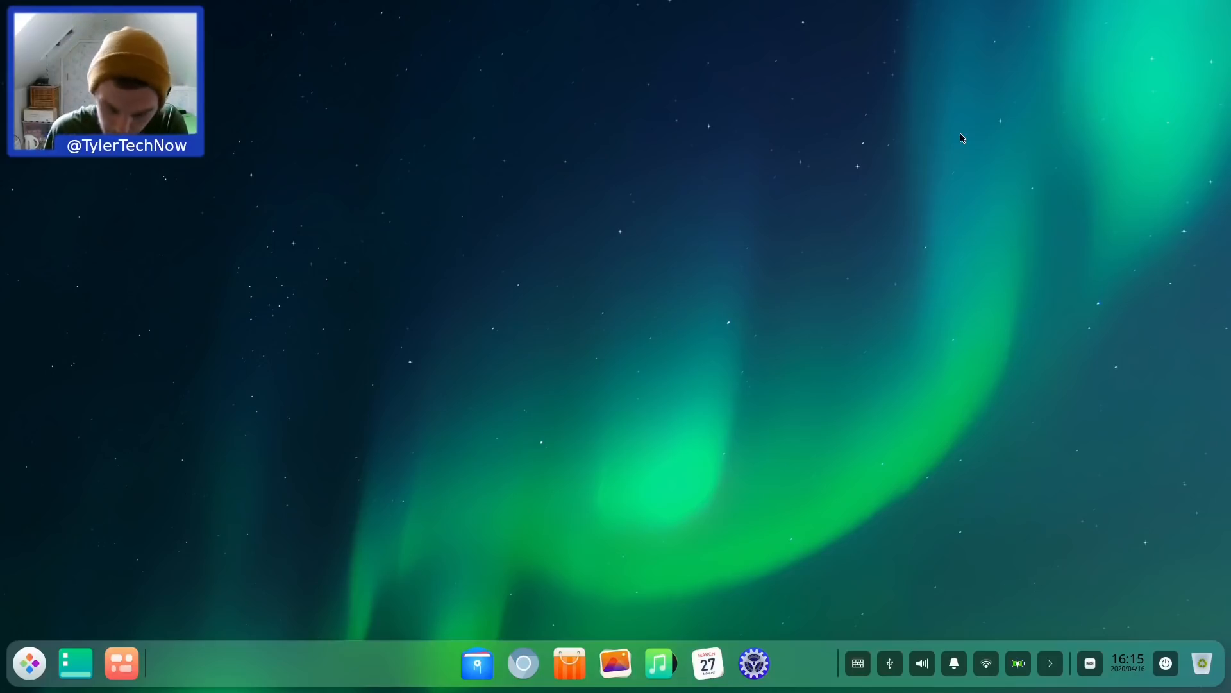
{"action": "mouse_move", "coordinate": [369, 630]}
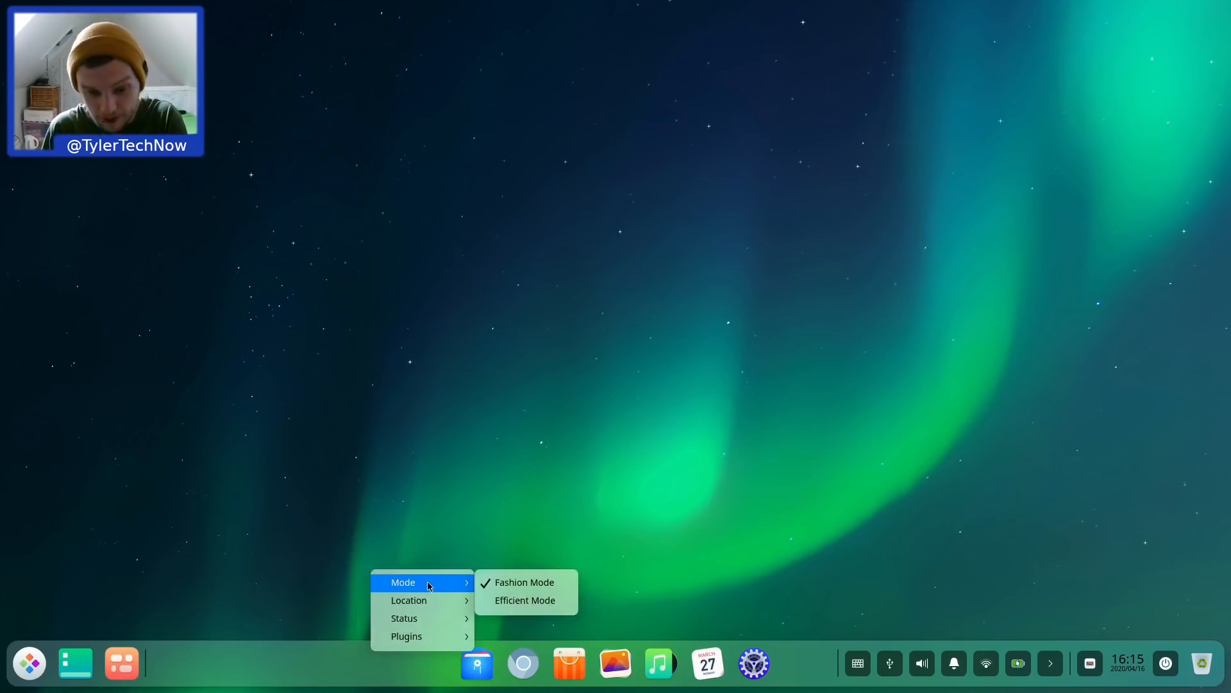
{"action": "mouse_move", "coordinate": [525, 581]}
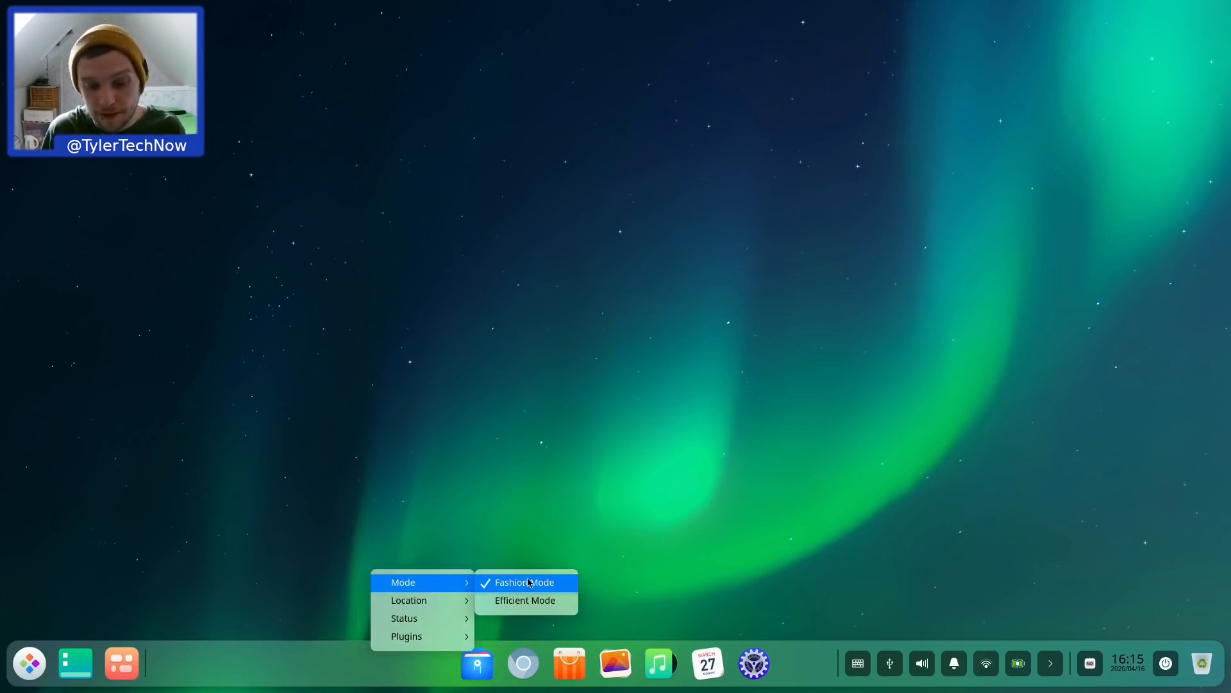
{"action": "mouse_move", "coordinate": [1150, 390]}
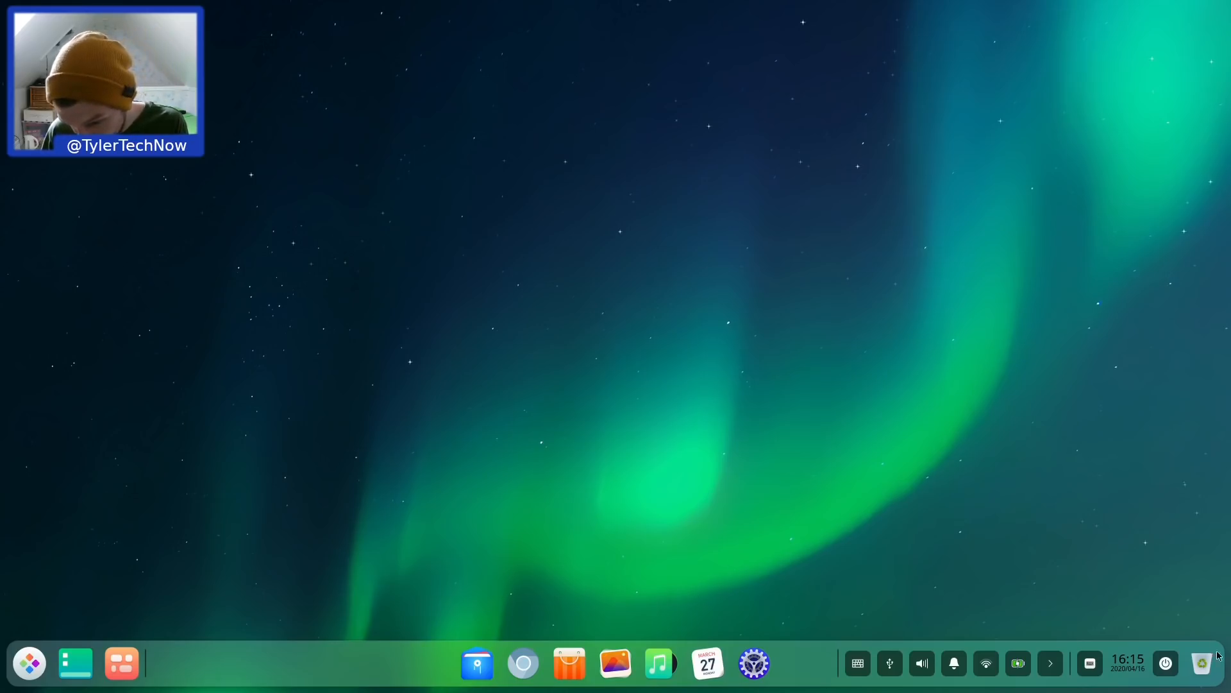
{"action": "mouse_move", "coordinate": [1221, 679]}
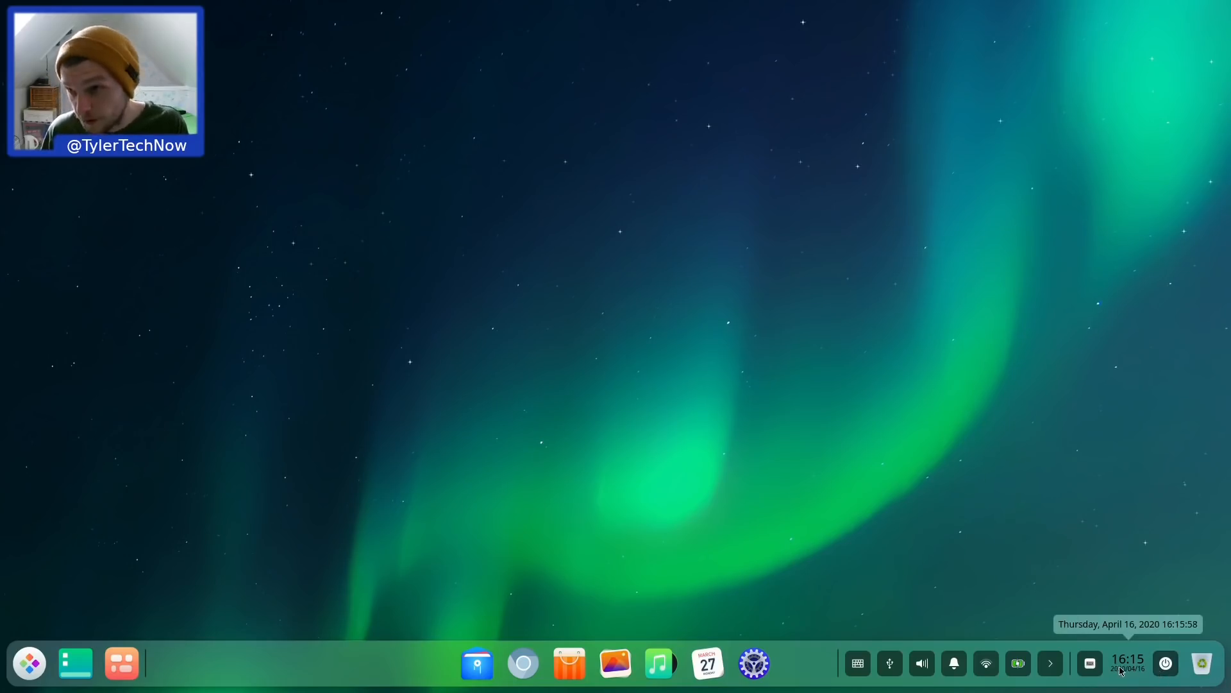
{"action": "mouse_move", "coordinate": [1090, 662]}
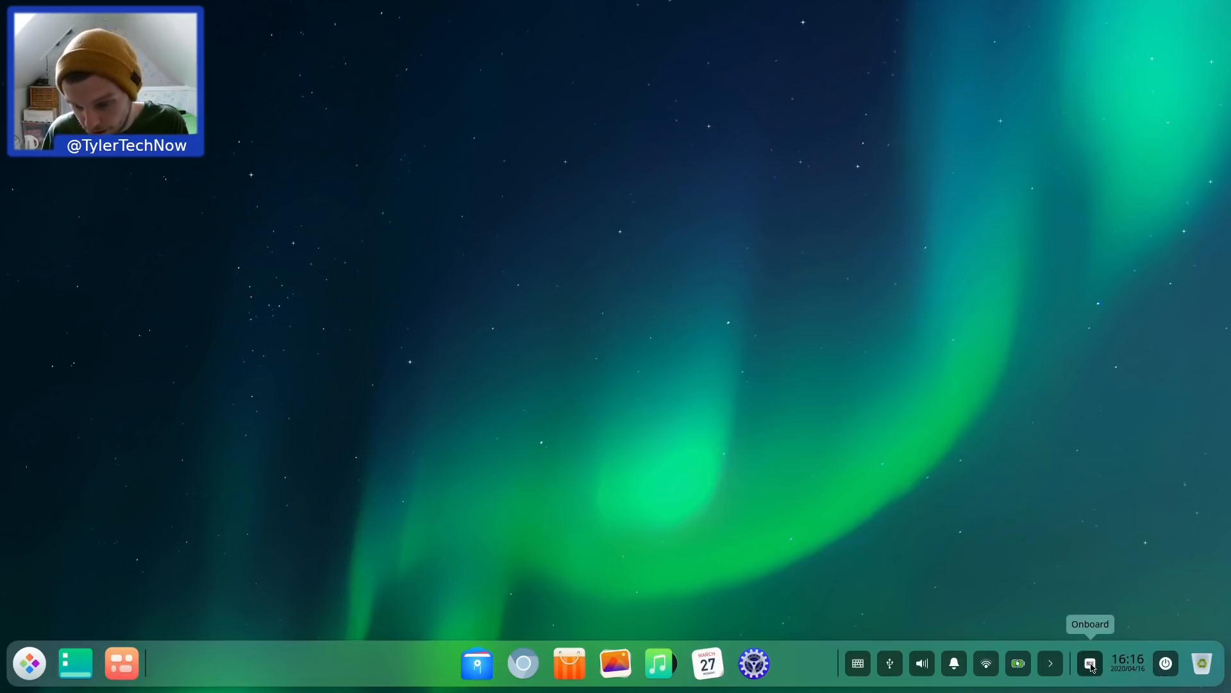
{"action": "left_click", "coordinate": [1049, 662]}
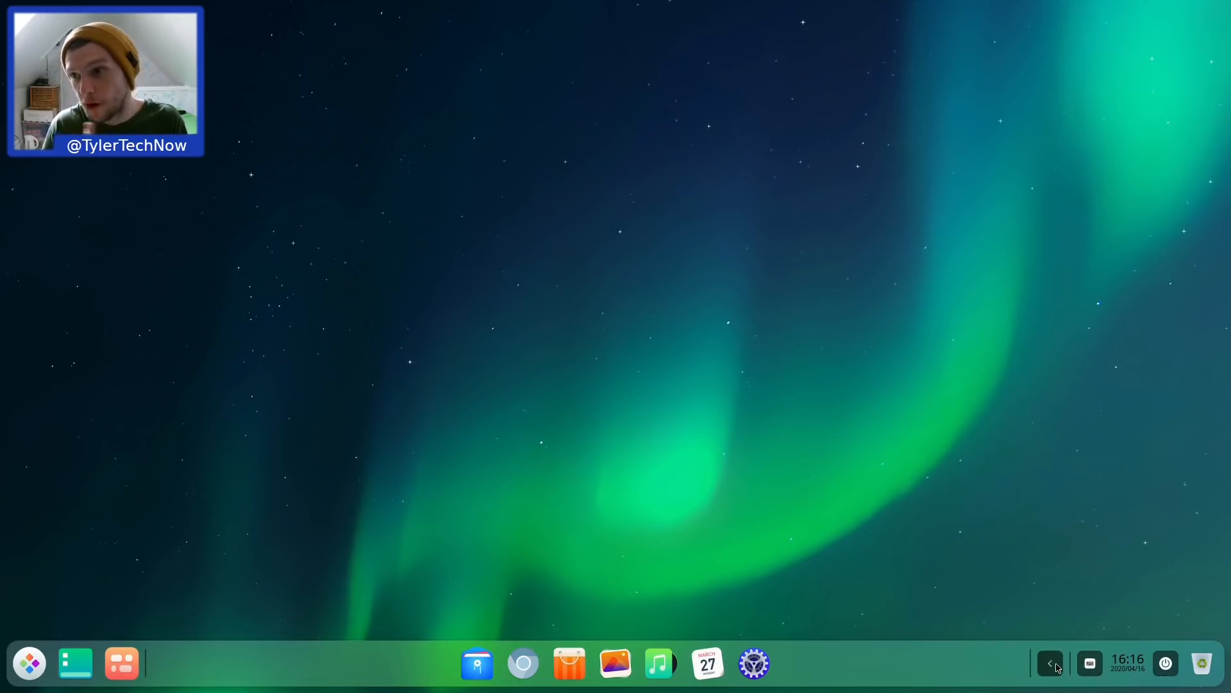
{"action": "left_click", "coordinate": [1050, 661]}
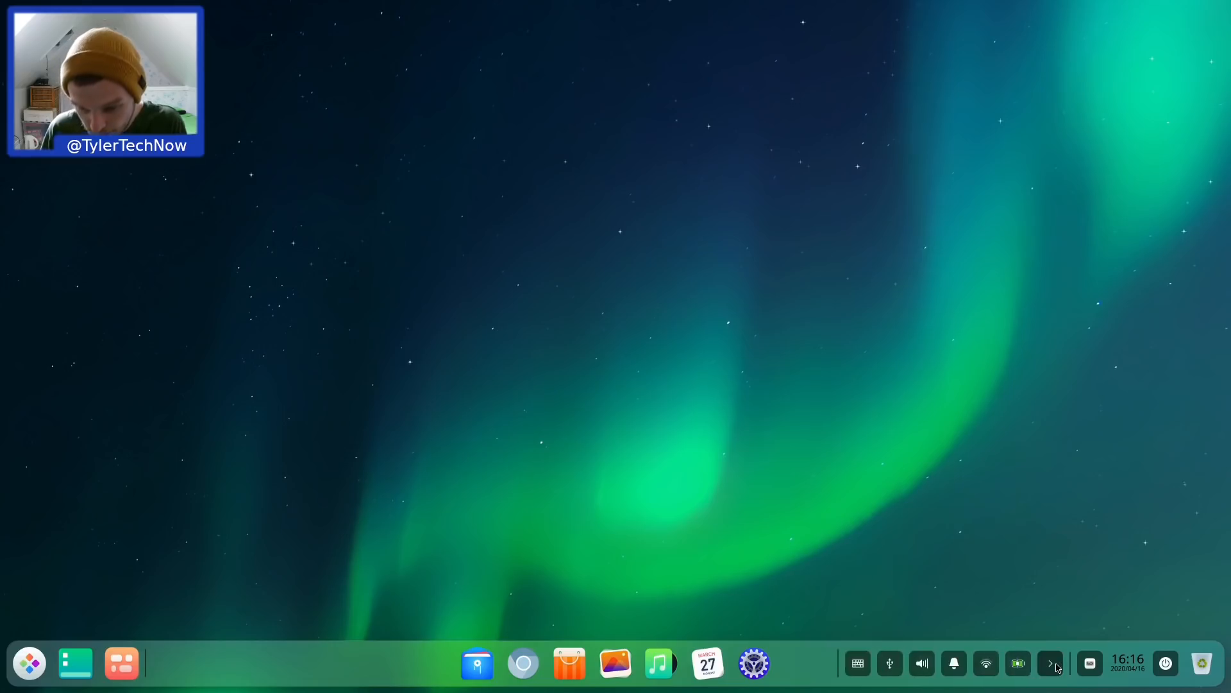
{"action": "mouse_move", "coordinate": [986, 664]}
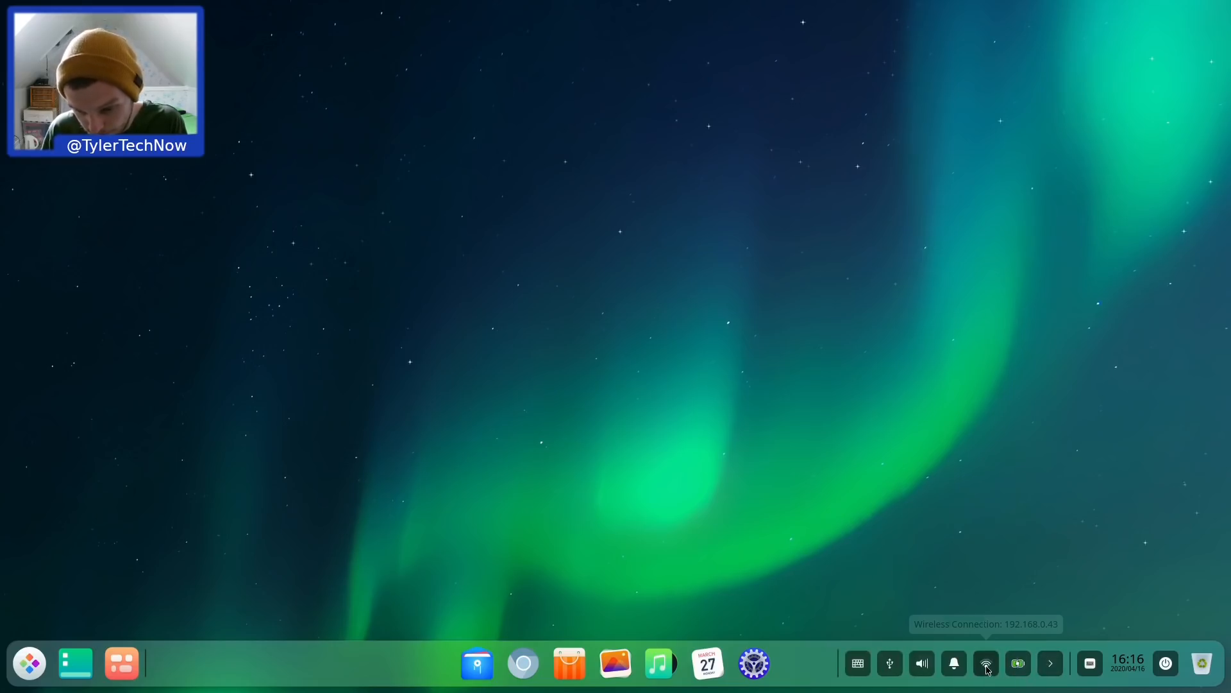
{"action": "mouse_move", "coordinate": [954, 663]}
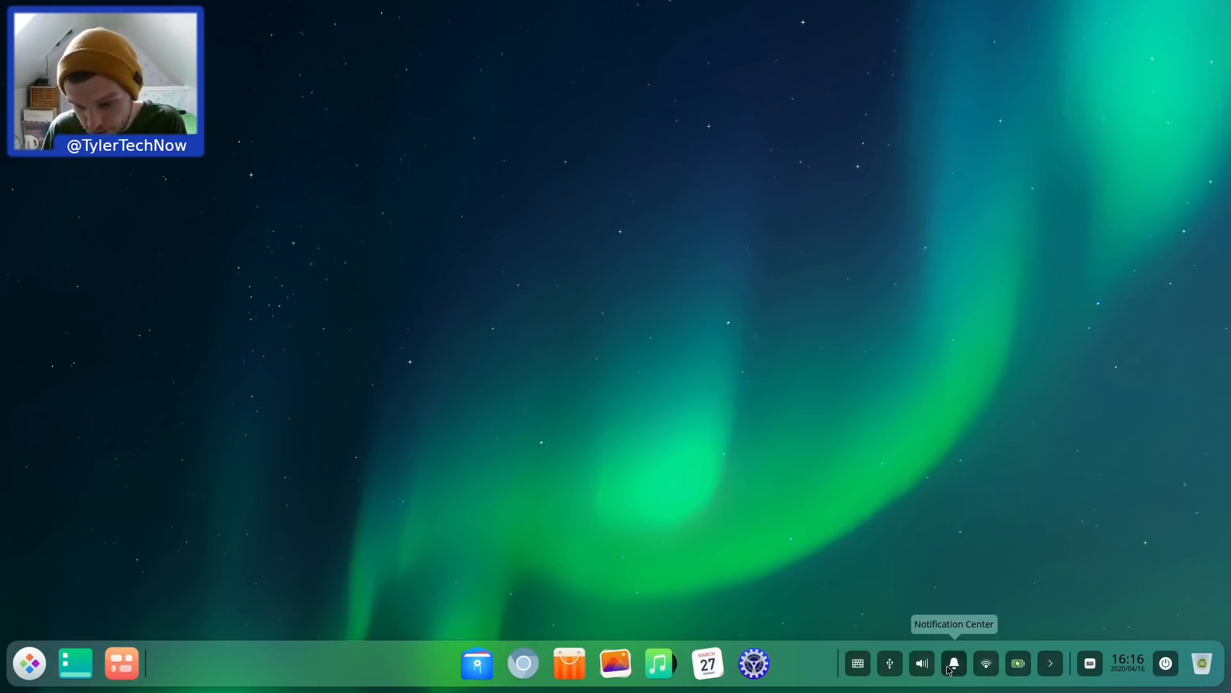
{"action": "mouse_move", "coordinate": [922, 662]}
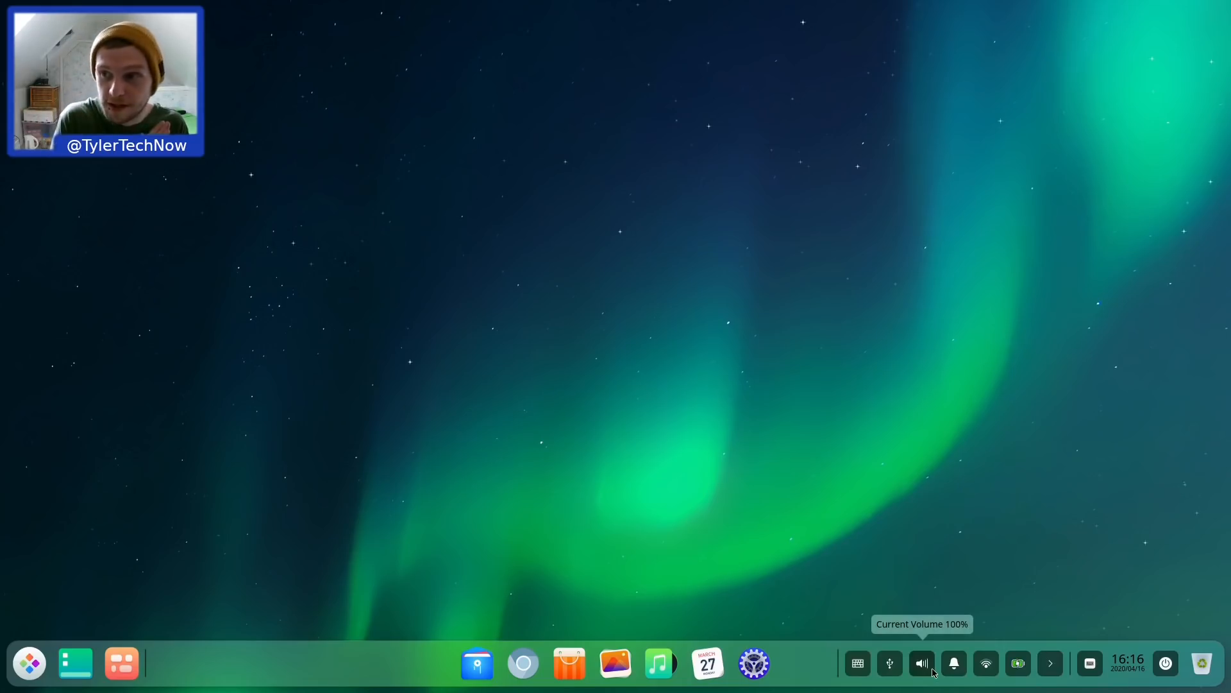
{"action": "mouse_move", "coordinate": [953, 664]}
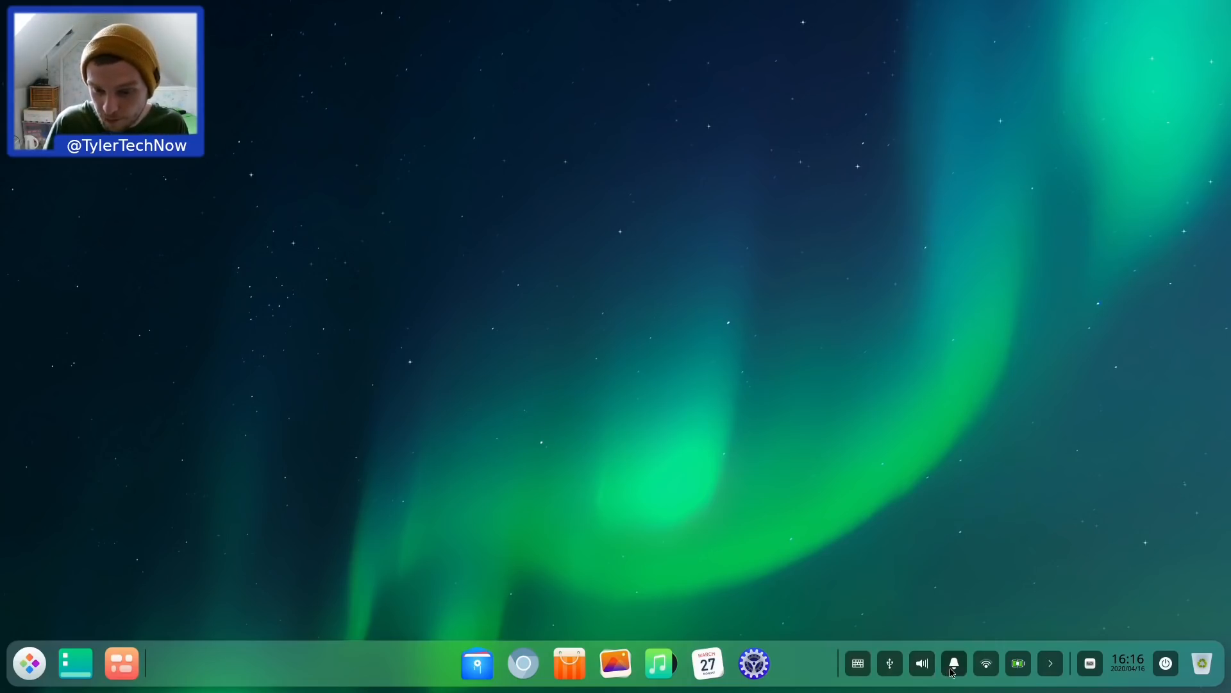
{"action": "mouse_move", "coordinate": [954, 664]}
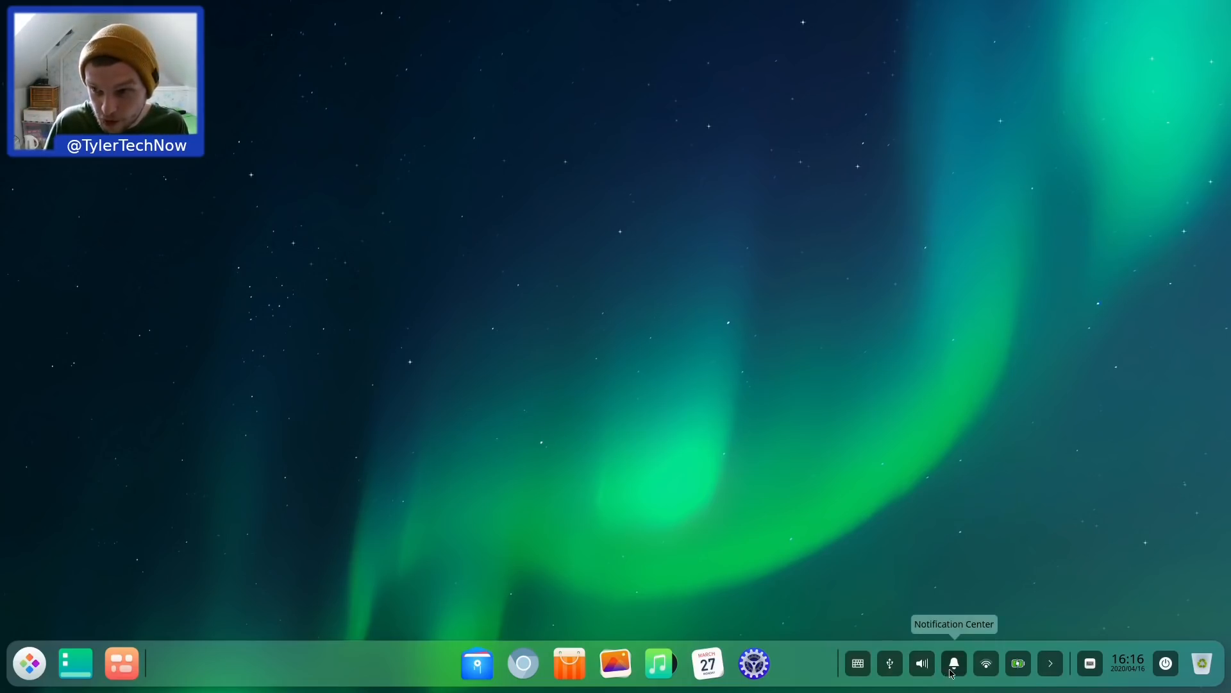
Step: Open the Notification Center panel from the dock's bell icon
{"action": "left_click", "coordinate": [953, 663]}
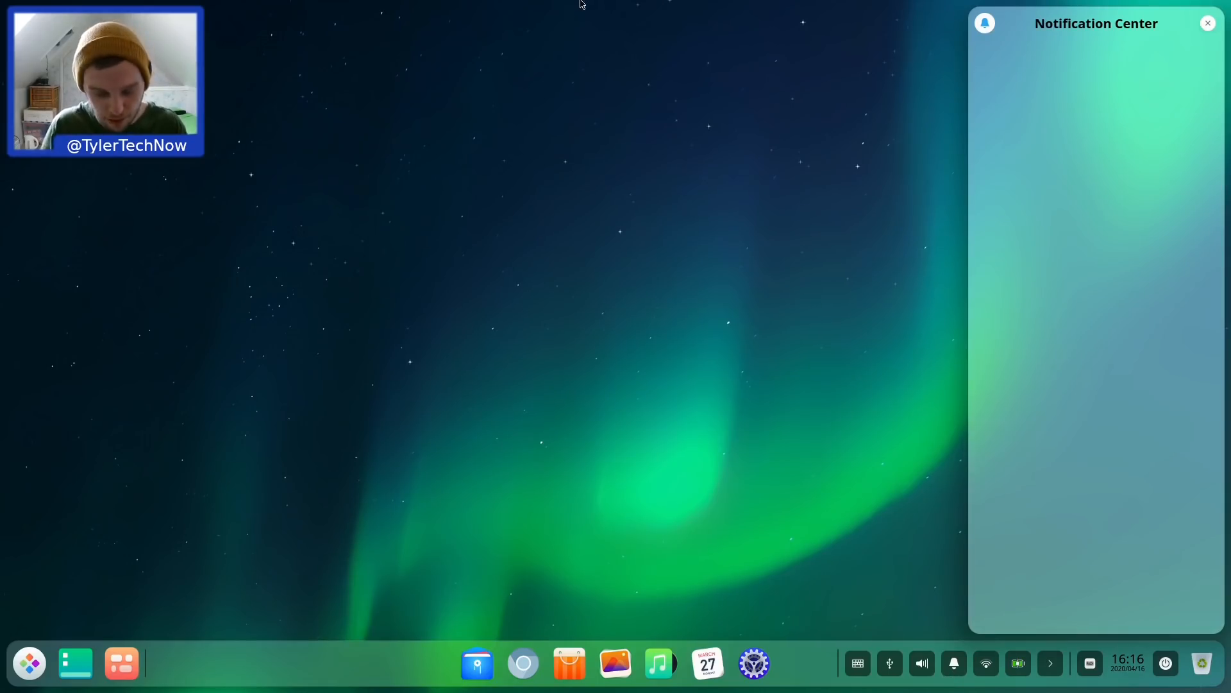
{"action": "mouse_move", "coordinate": [887, 396]}
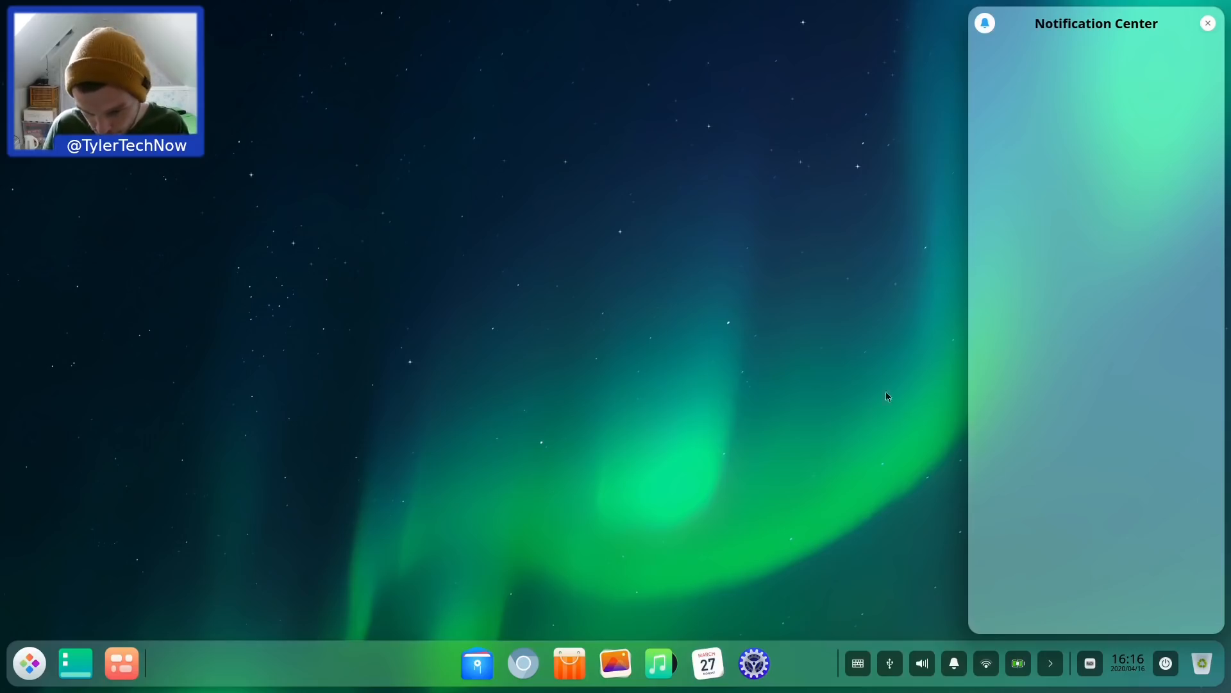
{"action": "mouse_move", "coordinate": [921, 462]}
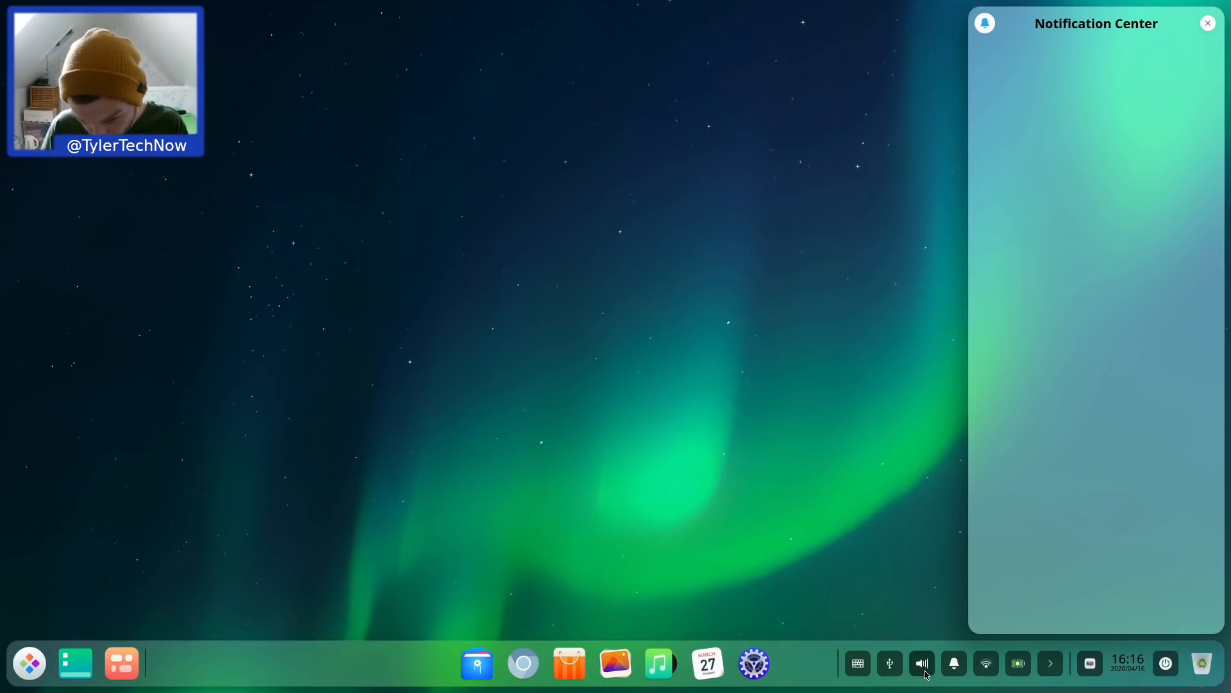
{"action": "mouse_move", "coordinate": [890, 662]}
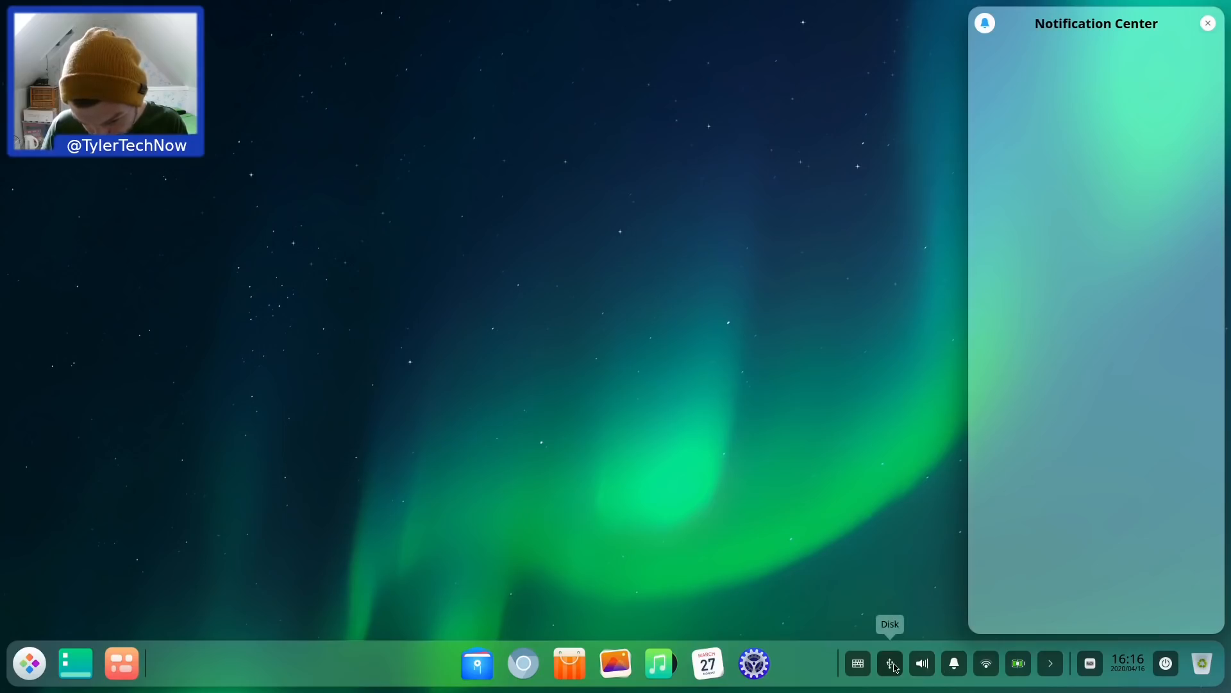
{"action": "mouse_move", "coordinate": [702, 556]}
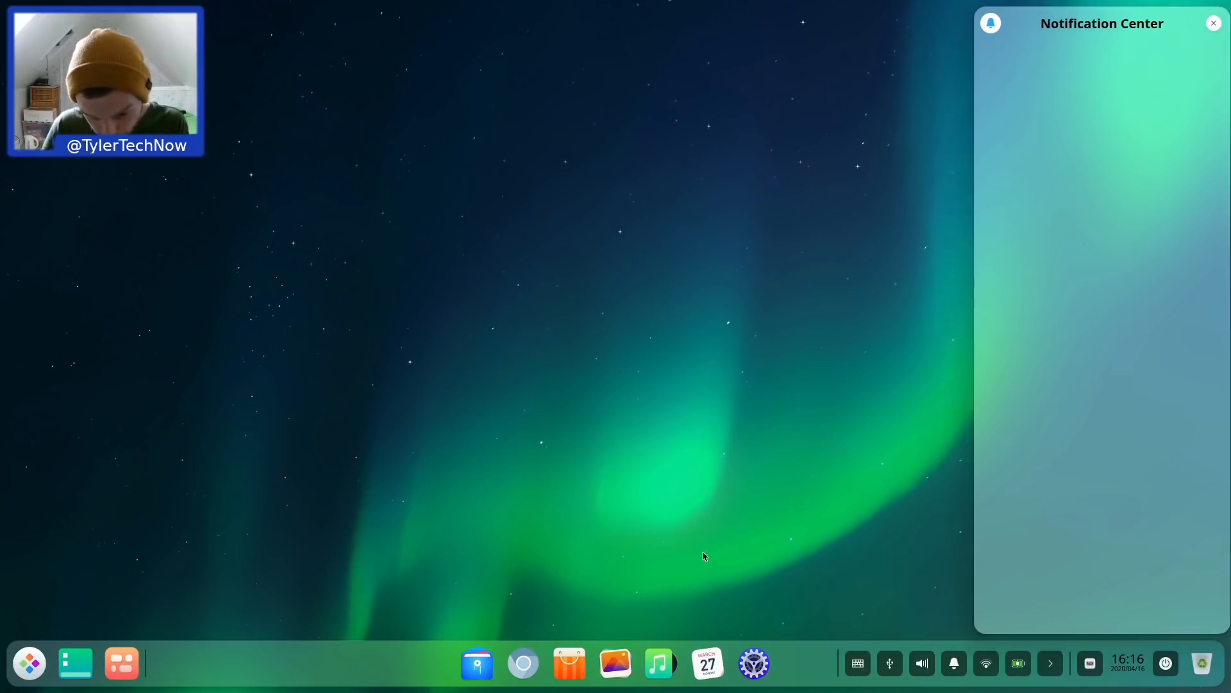
Step: Dismiss the notification center and open the fullscreen Launcher listing apps by category
{"action": "left_click", "coordinate": [1213, 23]}
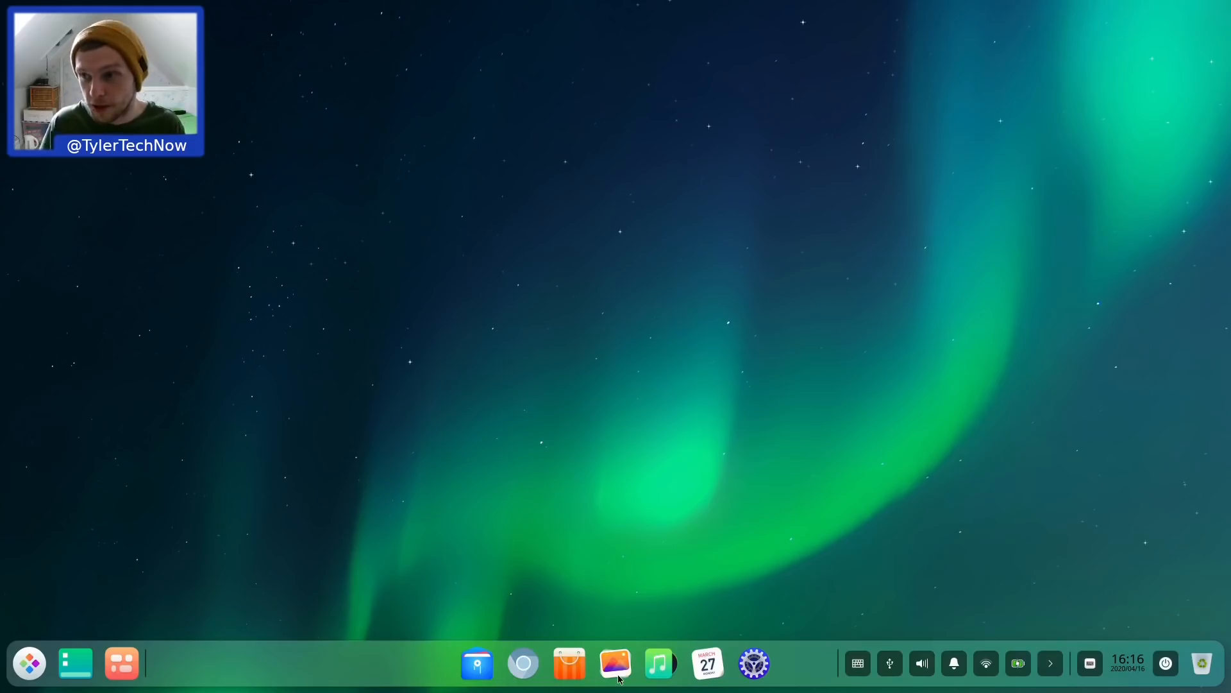
{"action": "mouse_move", "coordinate": [615, 664]}
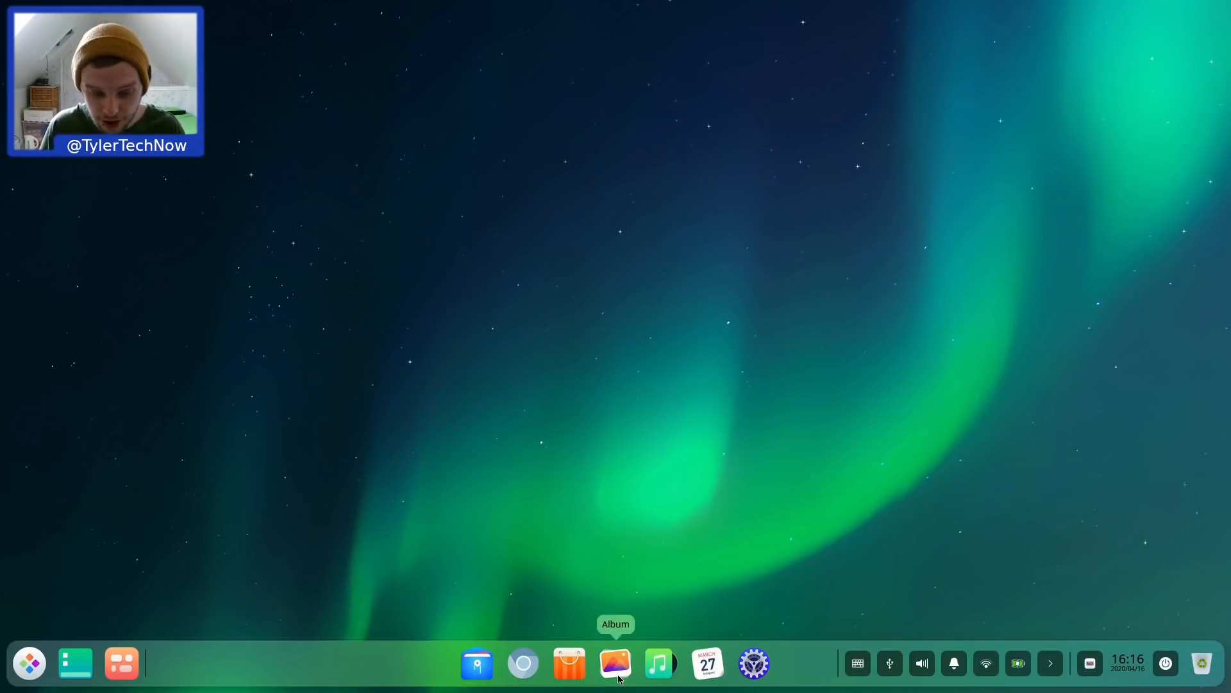
{"action": "mouse_move", "coordinate": [715, 679]}
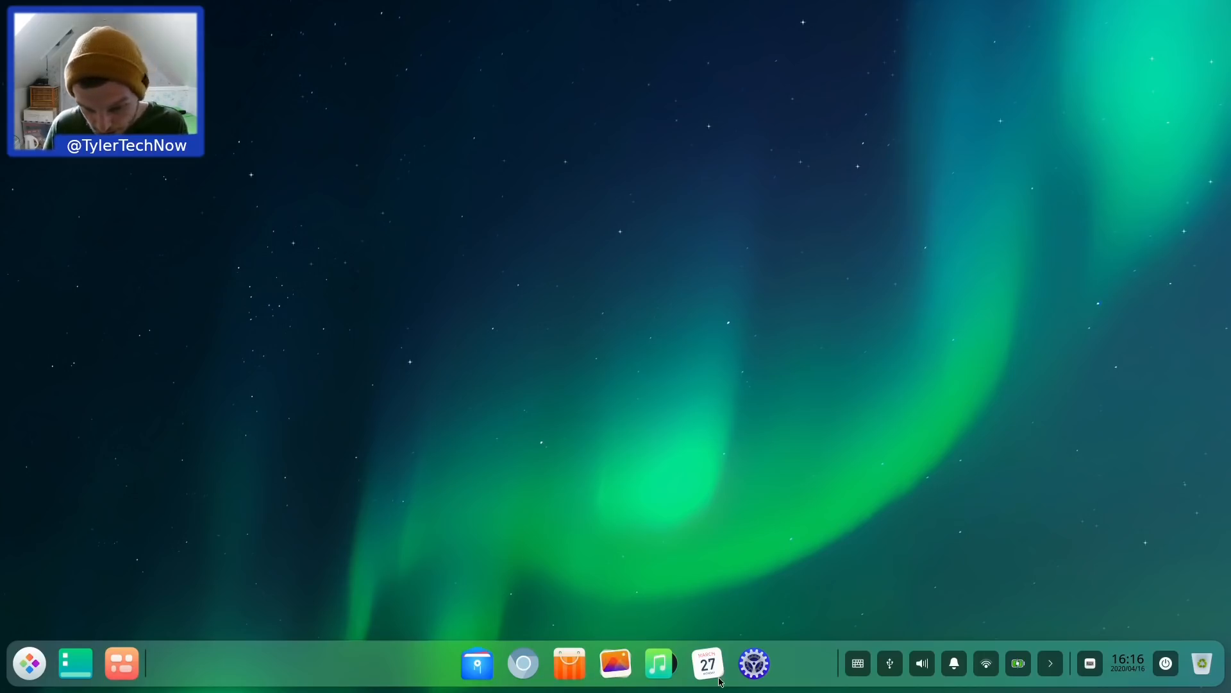
{"action": "mouse_move", "coordinate": [707, 664]}
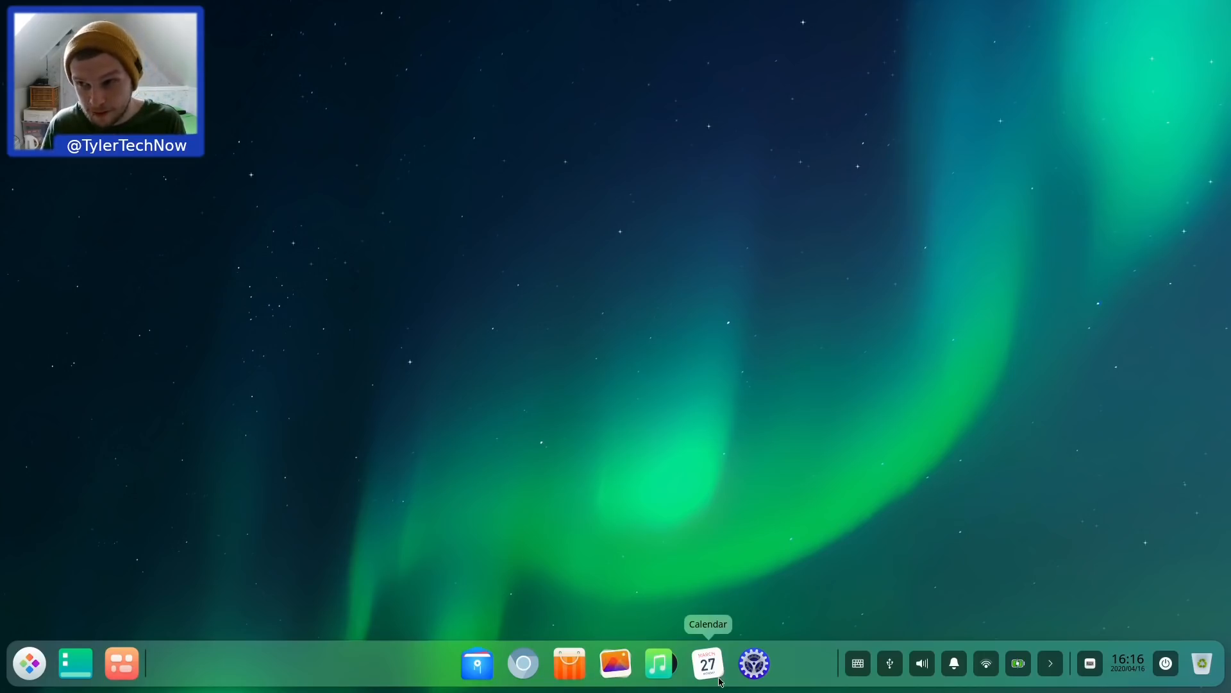
{"action": "mouse_move", "coordinate": [752, 663]}
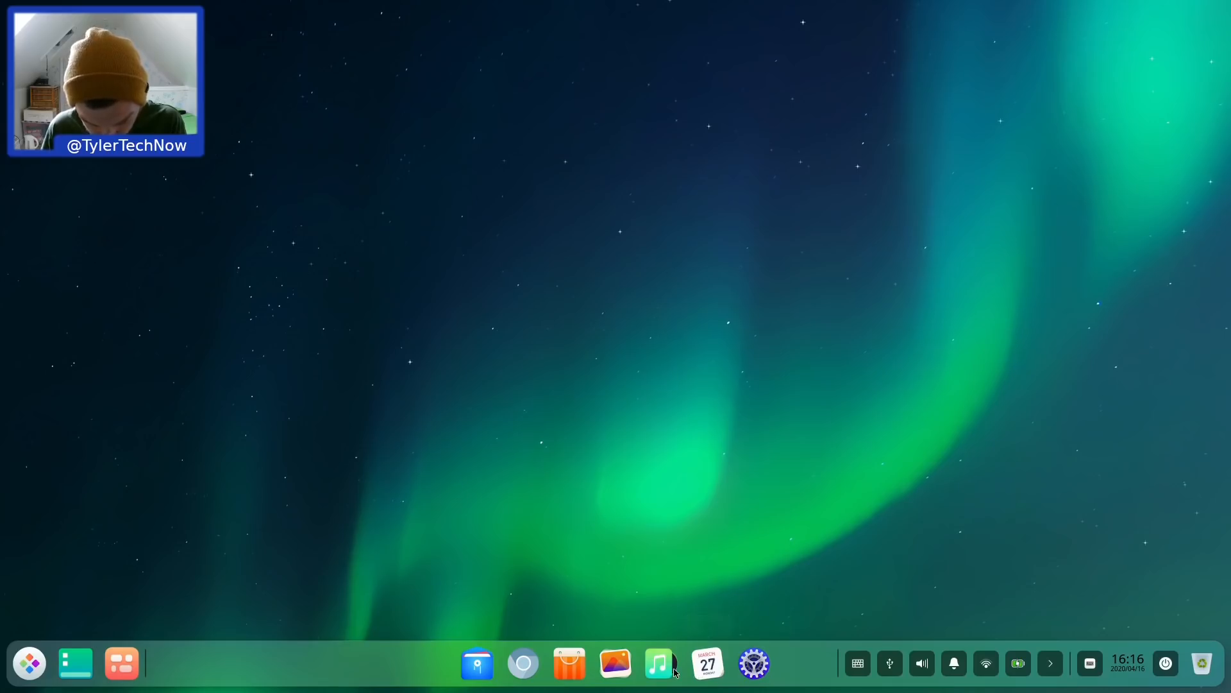
{"action": "mouse_move", "coordinate": [615, 664]}
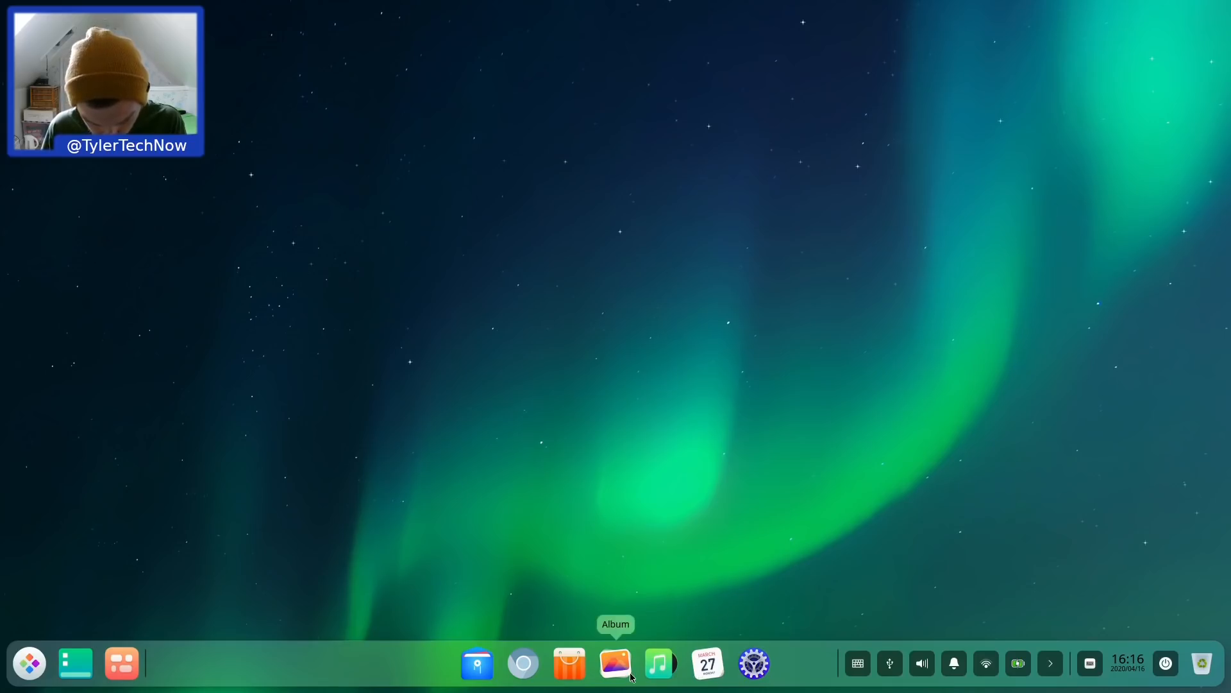
{"action": "mouse_move", "coordinate": [522, 664]}
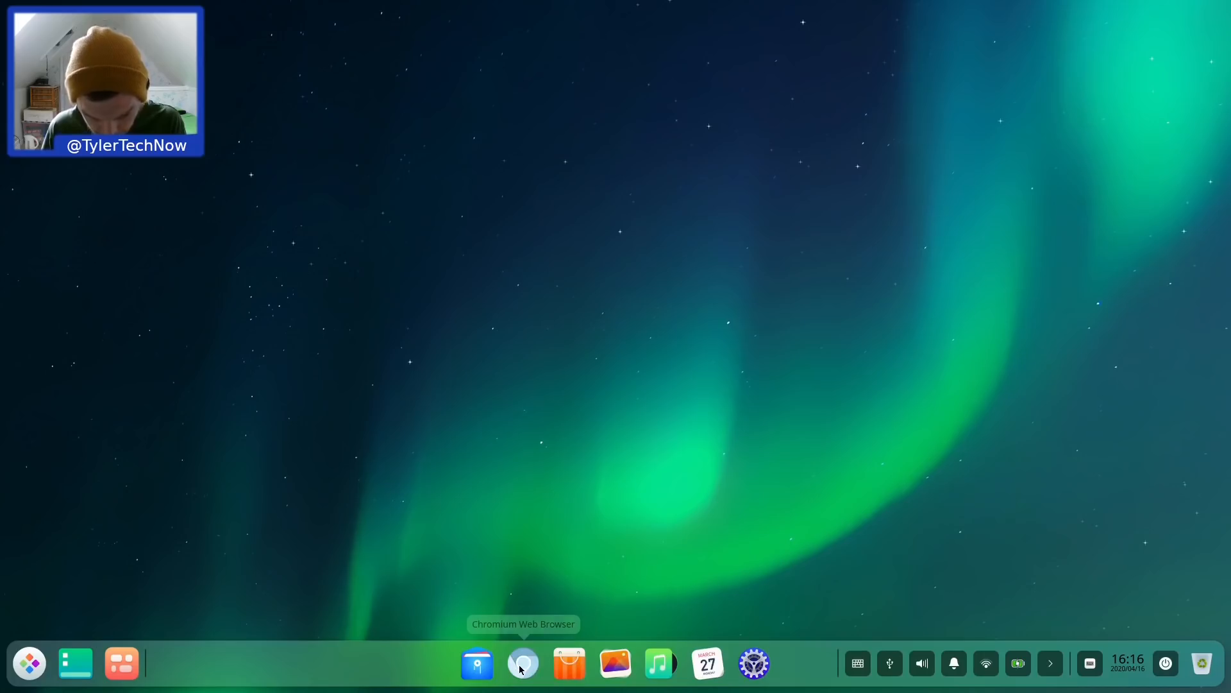
{"action": "mouse_move", "coordinate": [477, 664]}
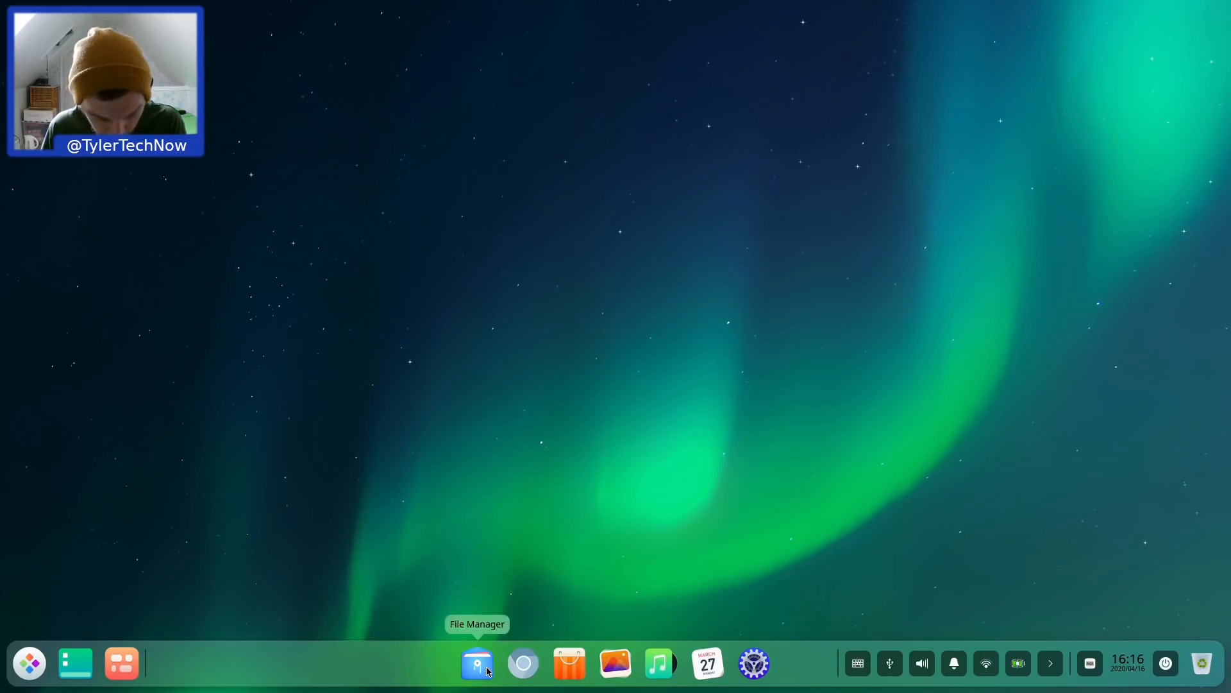
{"action": "mouse_move", "coordinate": [122, 662]}
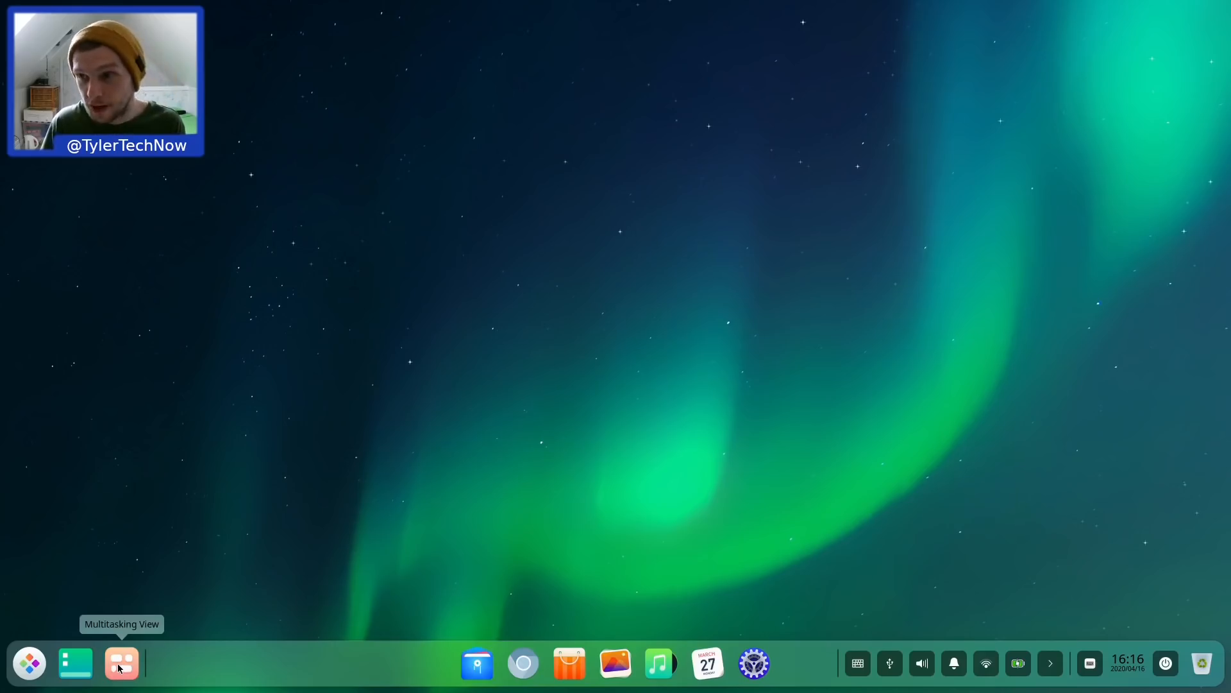
{"action": "mouse_move", "coordinate": [76, 664]}
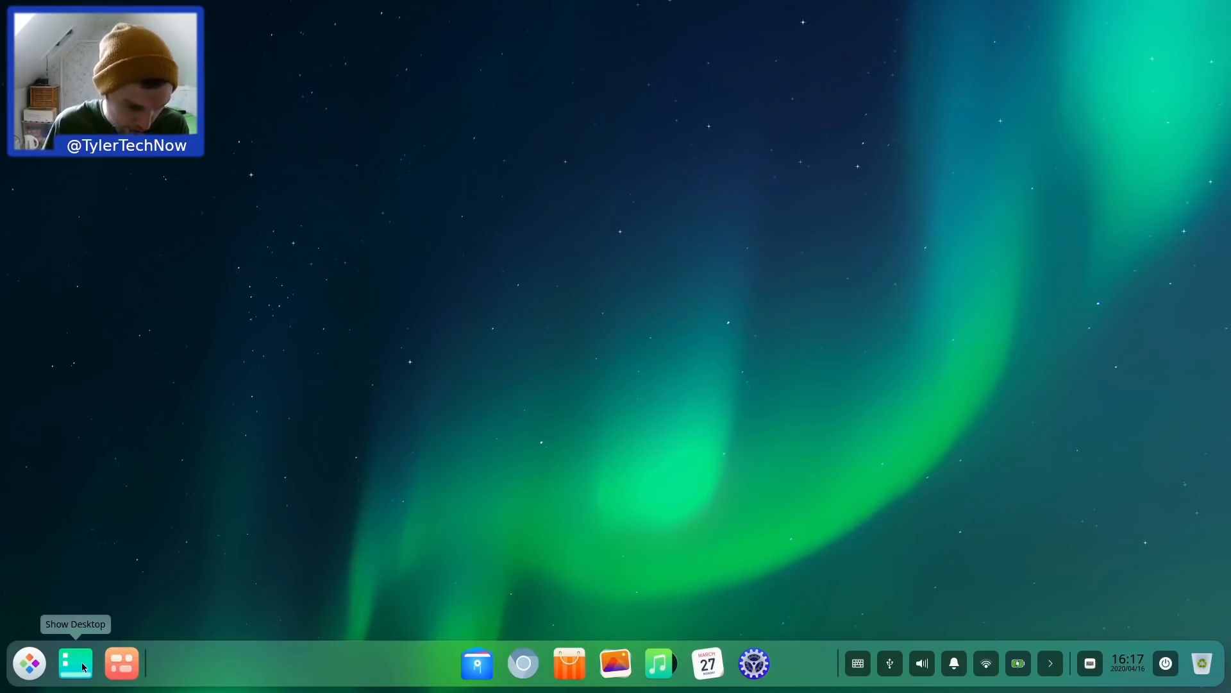
{"action": "left_click", "coordinate": [29, 662]}
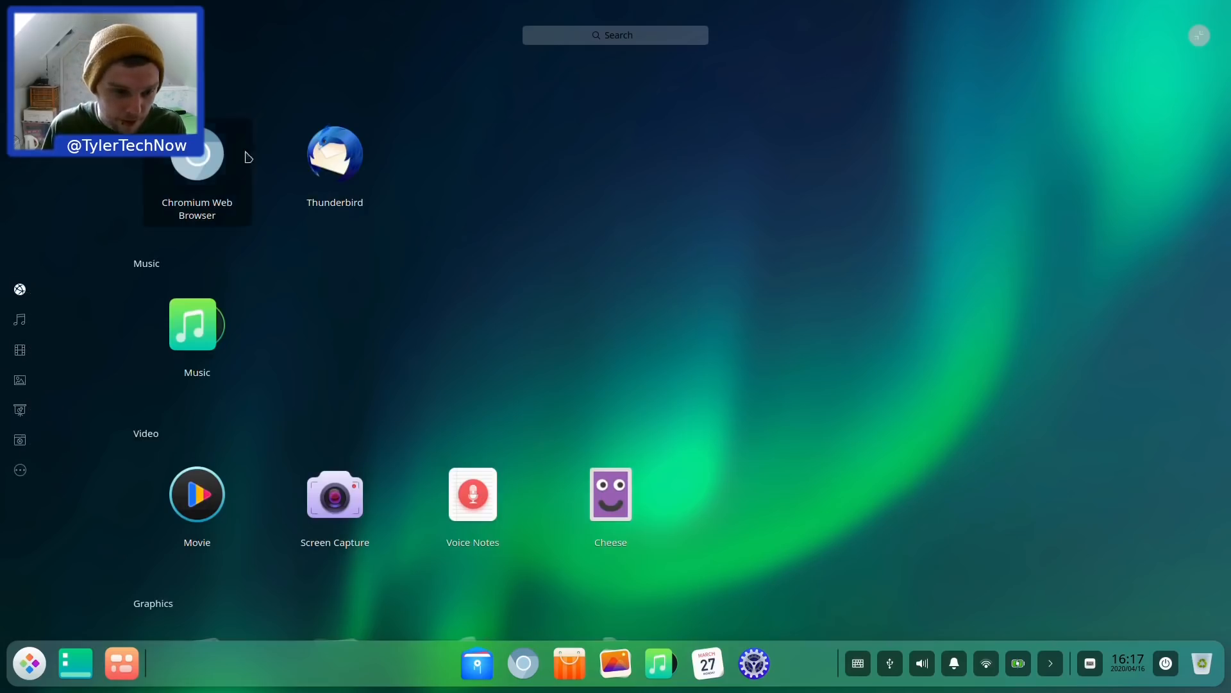
Step: Close the fullscreen Launcher to reveal the empty aurora desktop and dock
{"action": "left_click", "coordinate": [20, 289]}
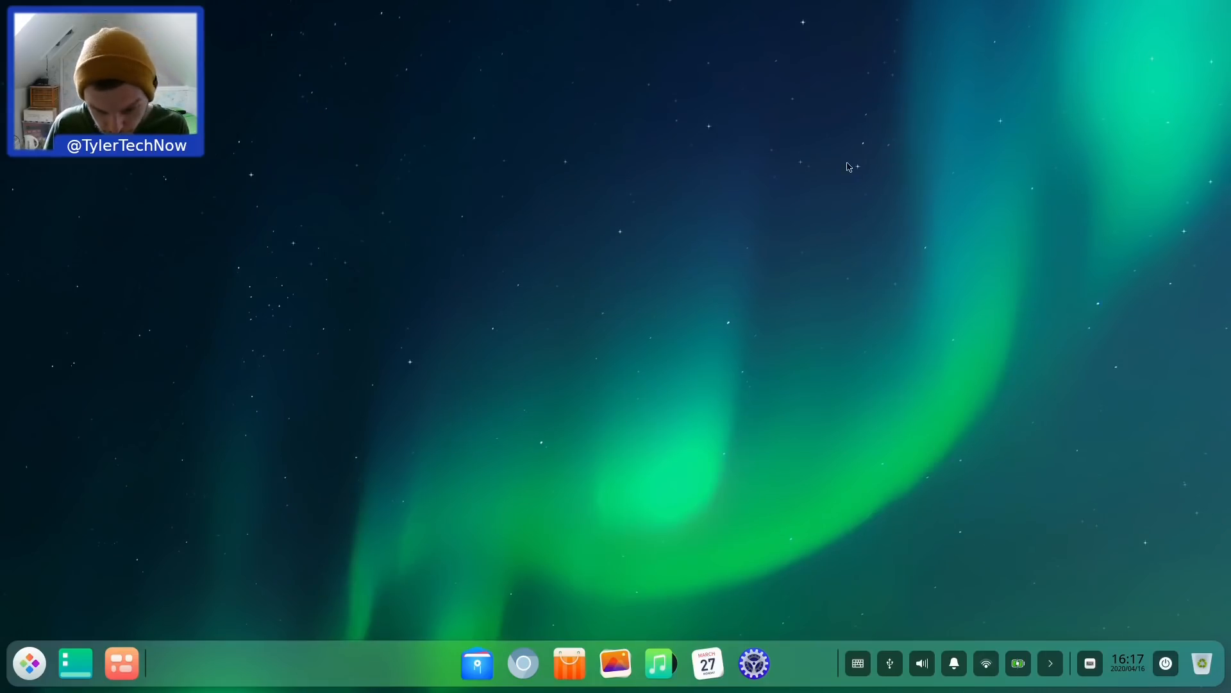
{"action": "mouse_move", "coordinate": [752, 664]}
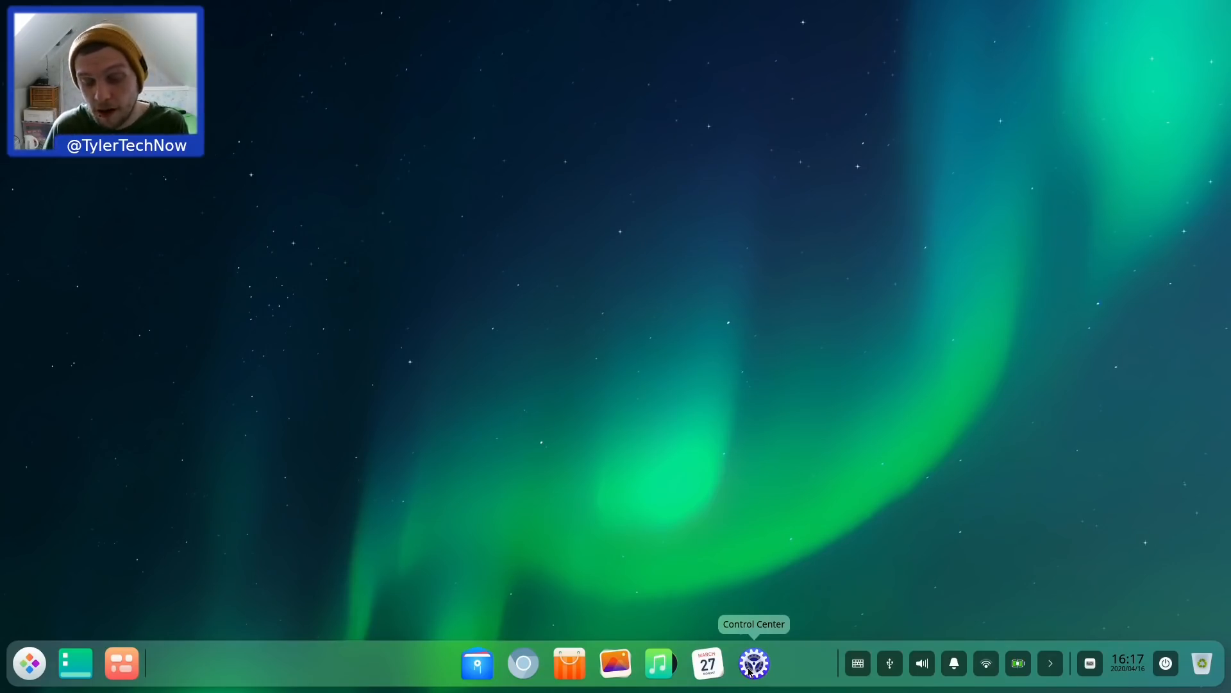
Step: Open Control Center from the dock and scroll through its settings categories
{"action": "left_click", "coordinate": [752, 663]}
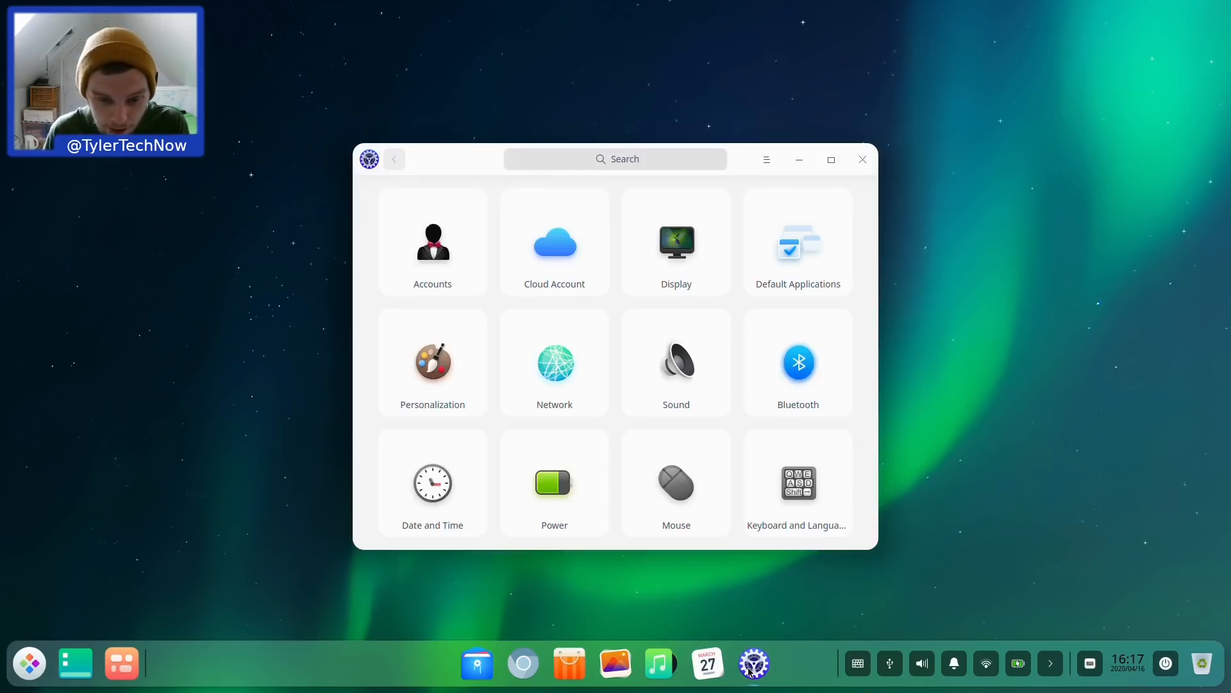
{"action": "scroll", "scroll_direction": "down", "scroll_amount": 3}
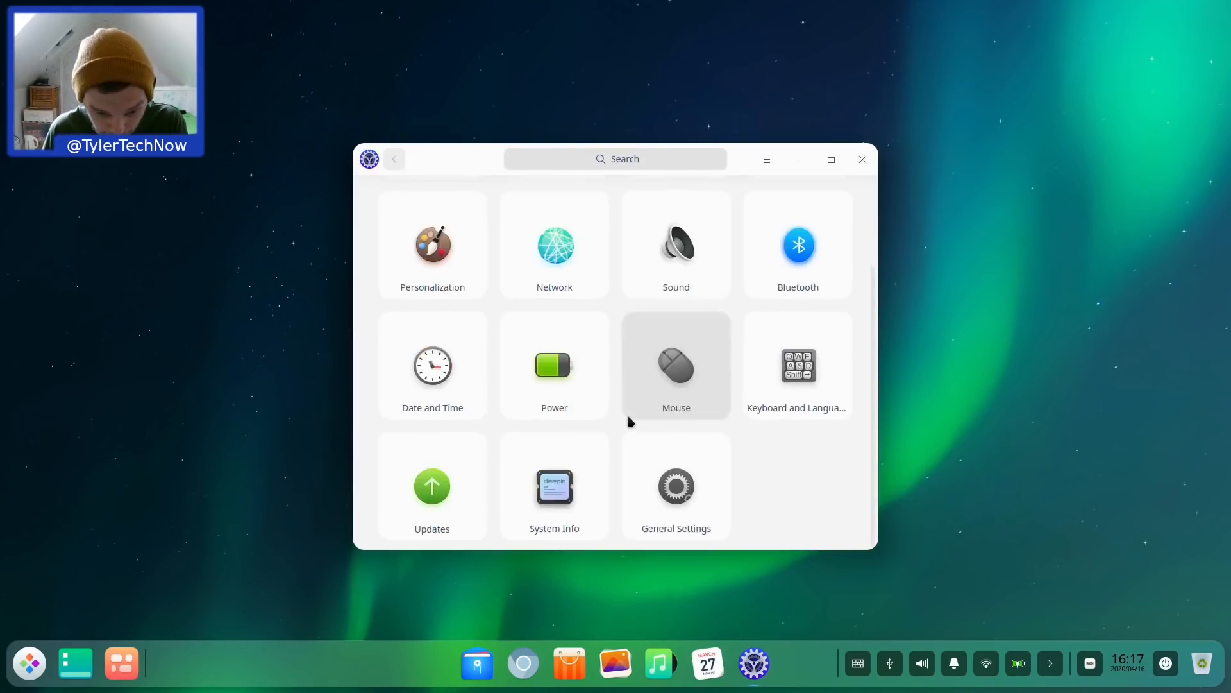
{"action": "scroll", "scroll_direction": "up", "scroll_amount": 3}
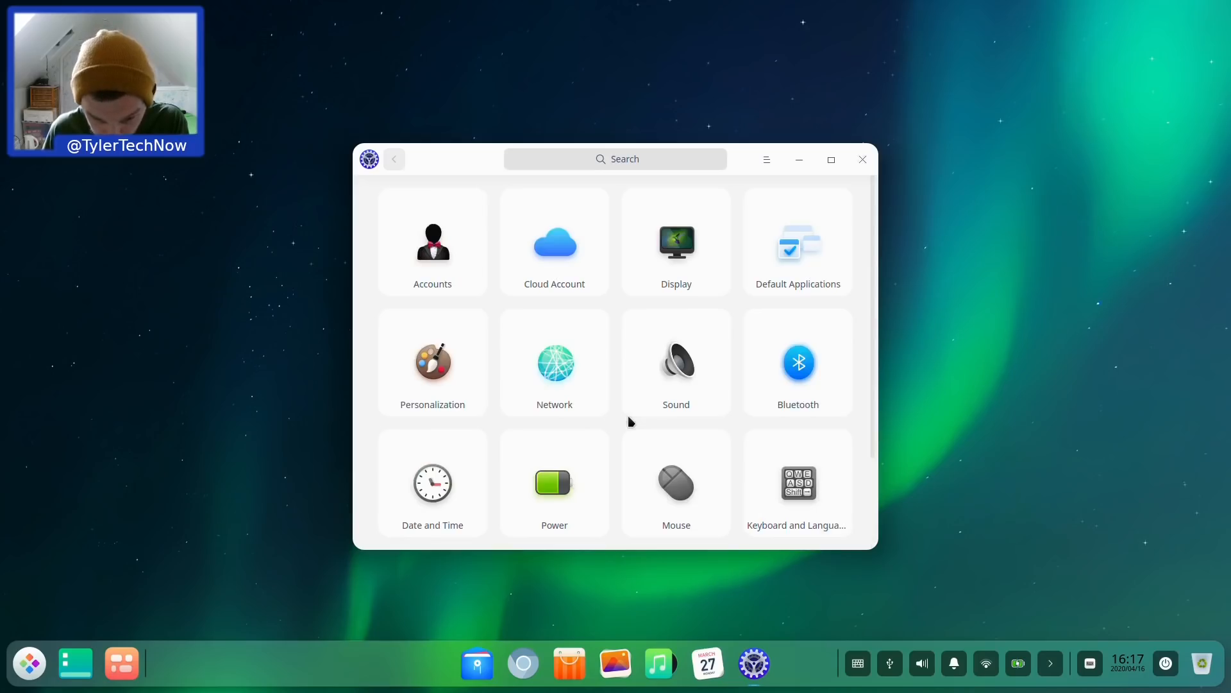
{"action": "scroll", "scroll_direction": "down", "scroll_amount": 3}
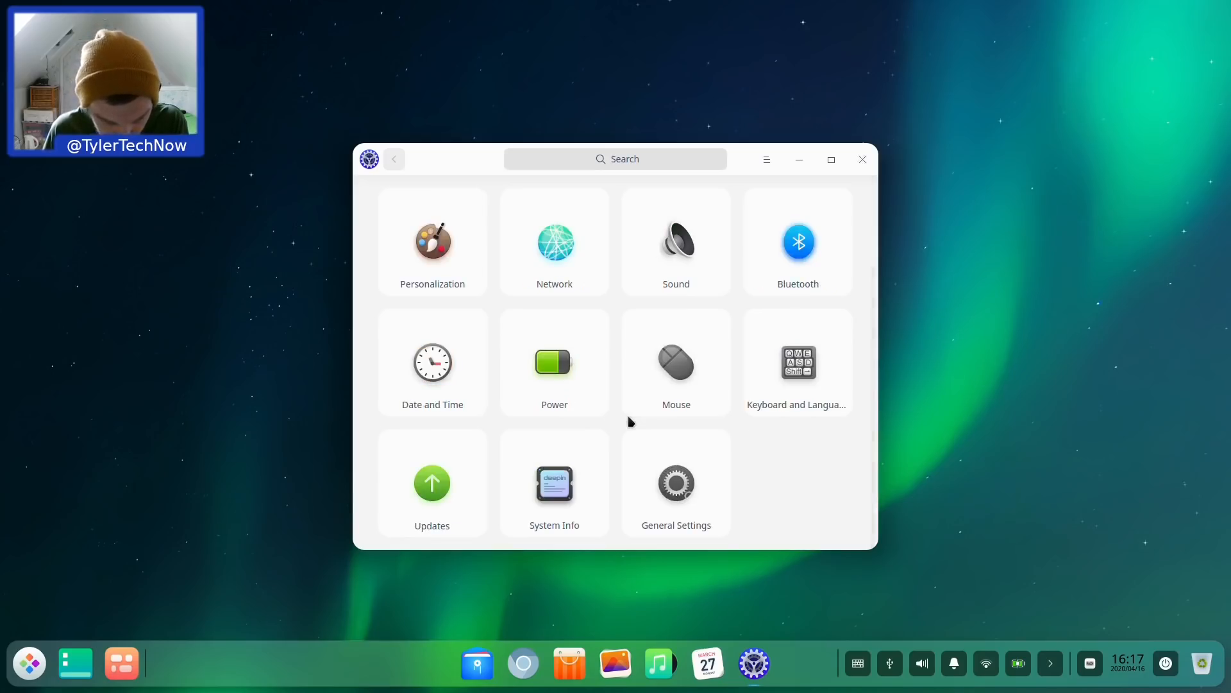
{"action": "scroll", "scroll_direction": "up", "scroll_amount": 3}
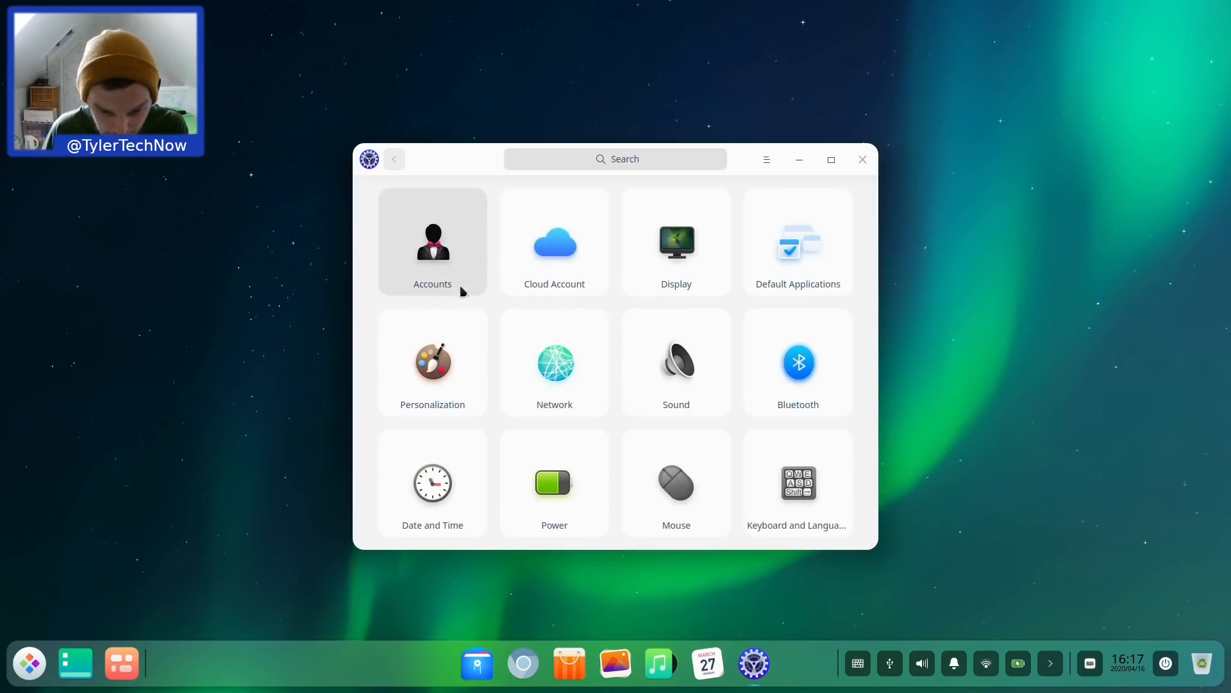
{"action": "scroll", "scroll_direction": "down", "scroll_amount": 3}
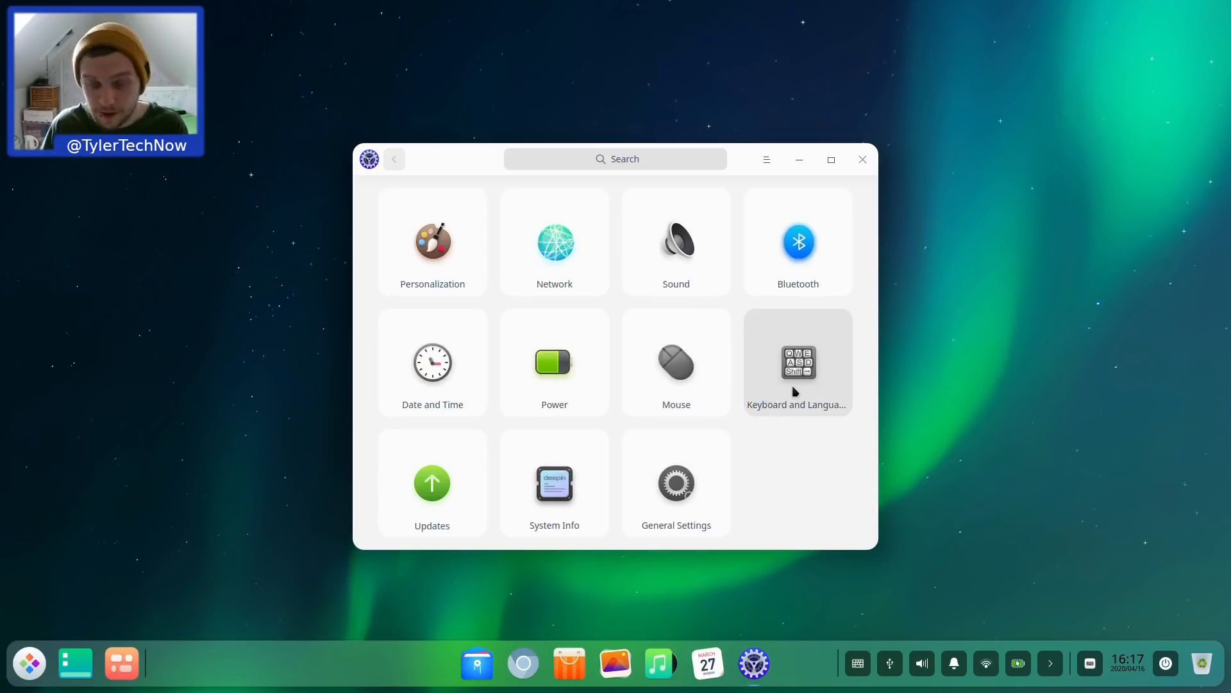
Step: Show the Keyboard and Language shortcuts list in a maximized window and scroll it
{"action": "left_click", "coordinate": [798, 362]}
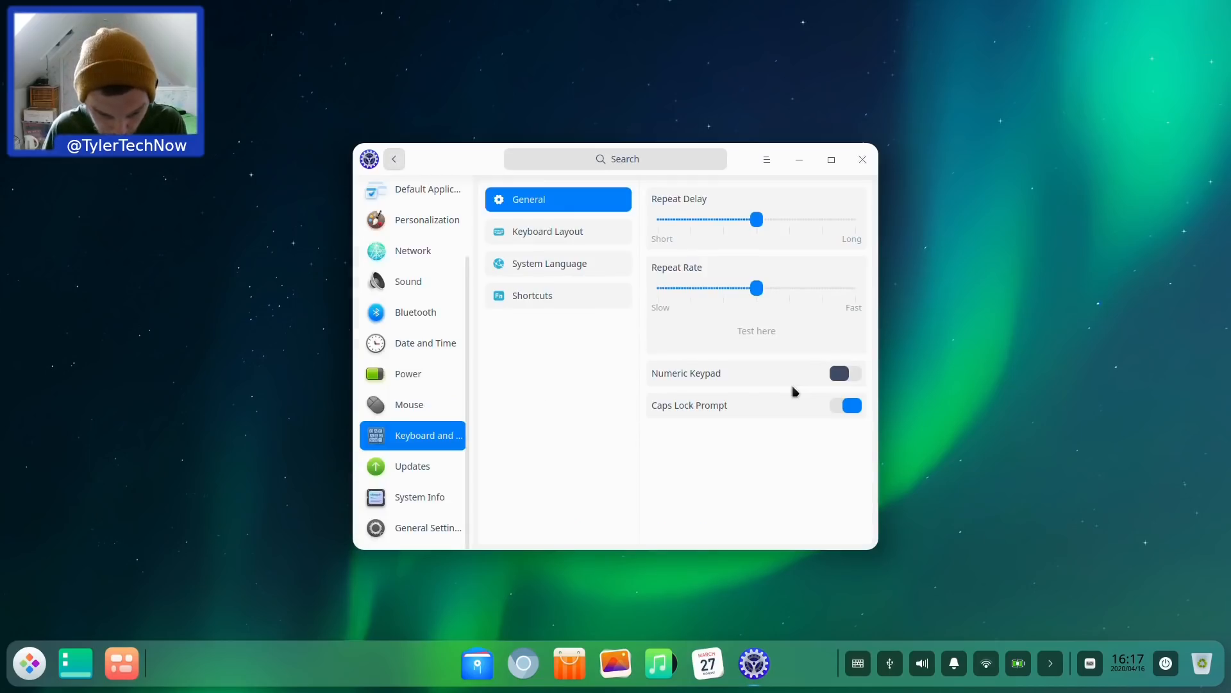
{"action": "mouse_move", "coordinate": [586, 288]}
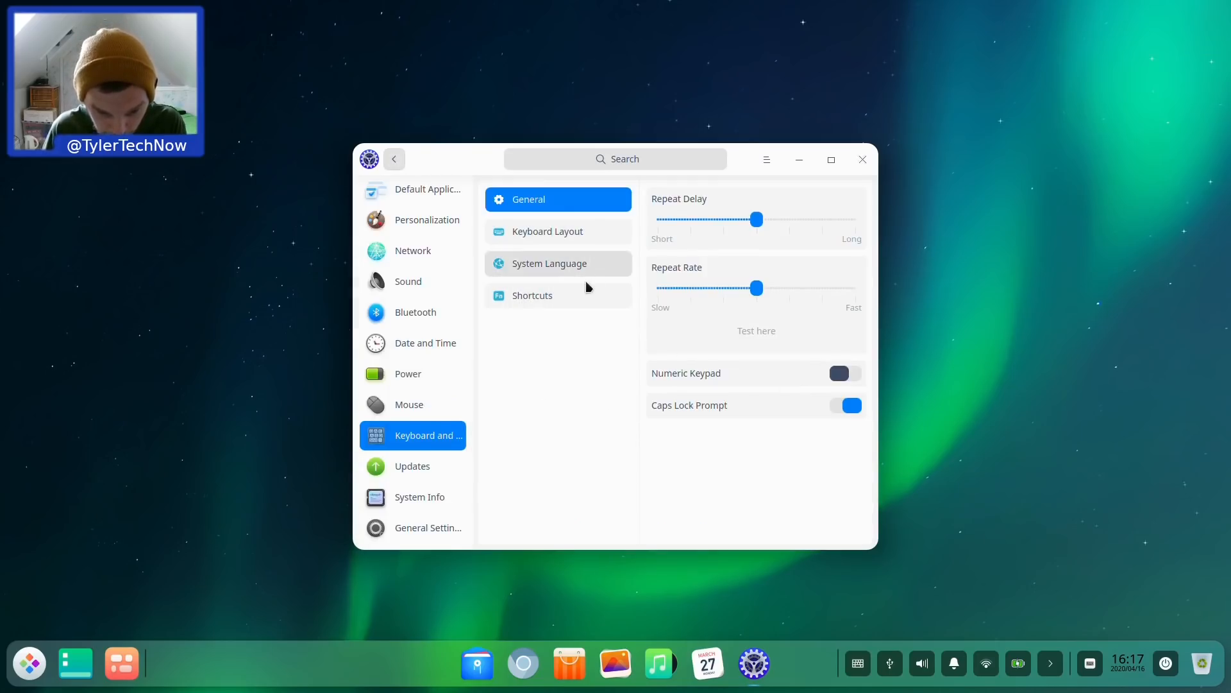
{"action": "left_click", "coordinate": [532, 295]}
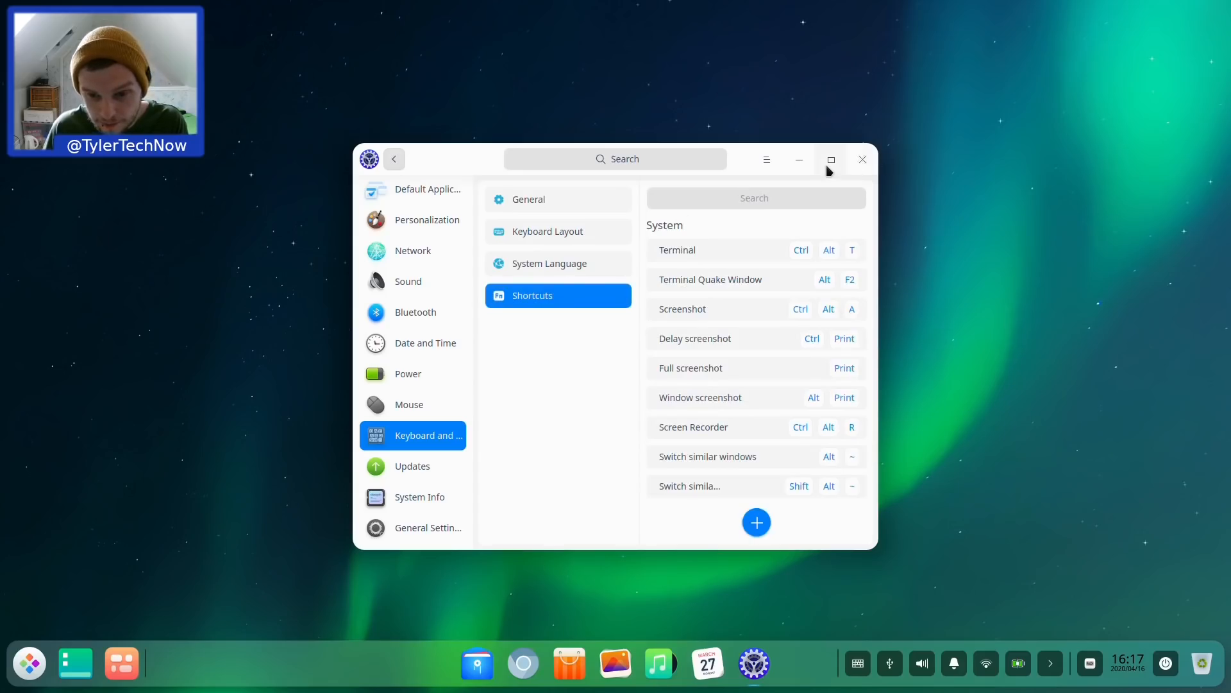
{"action": "left_click", "coordinate": [831, 160]}
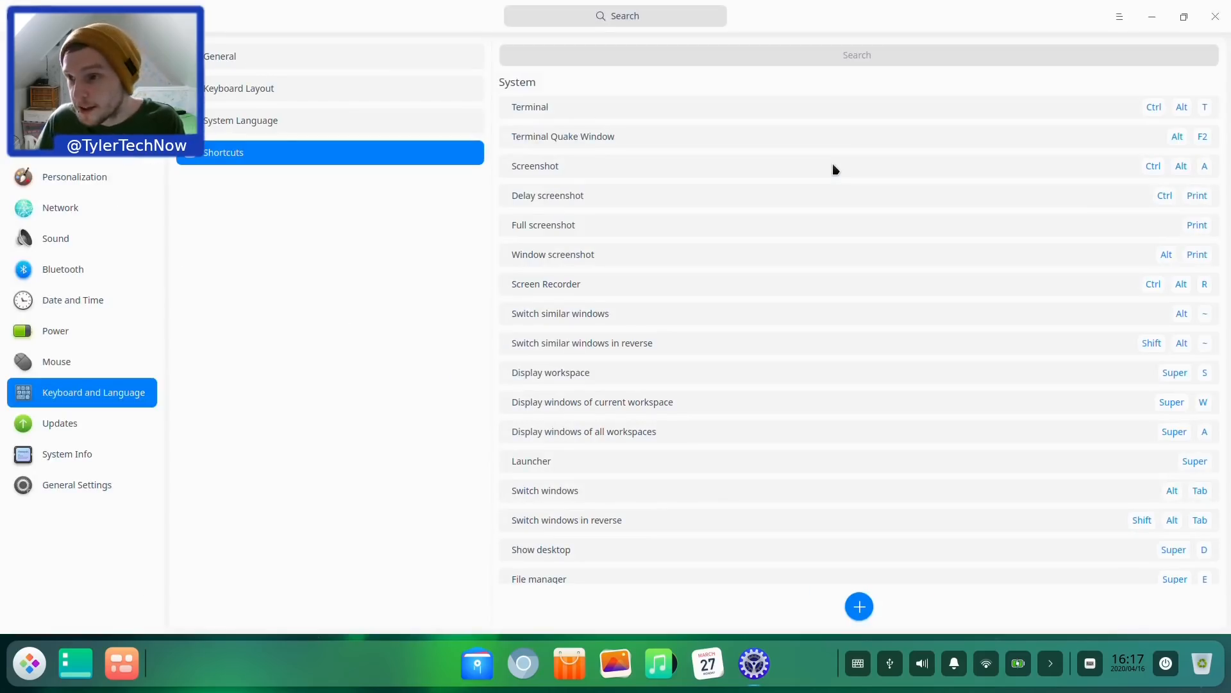
{"action": "scroll", "scroll_direction": "down", "scroll_amount": 3}
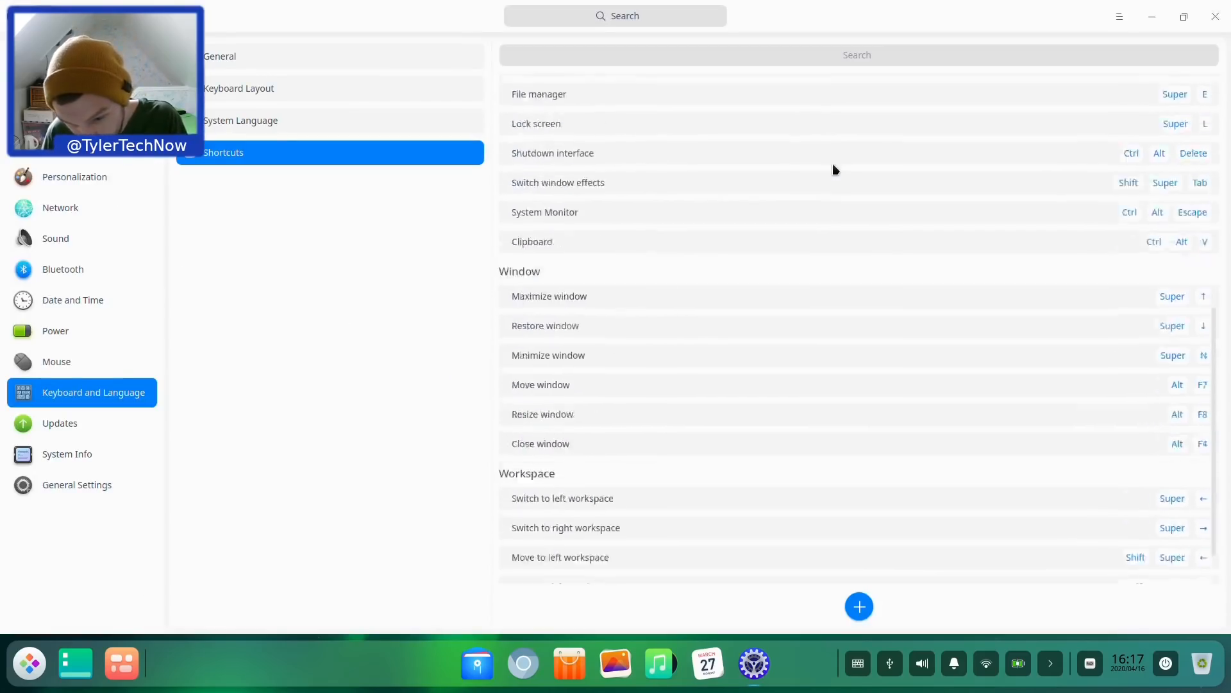
{"action": "scroll", "scroll_direction": "up", "scroll_amount": 3}
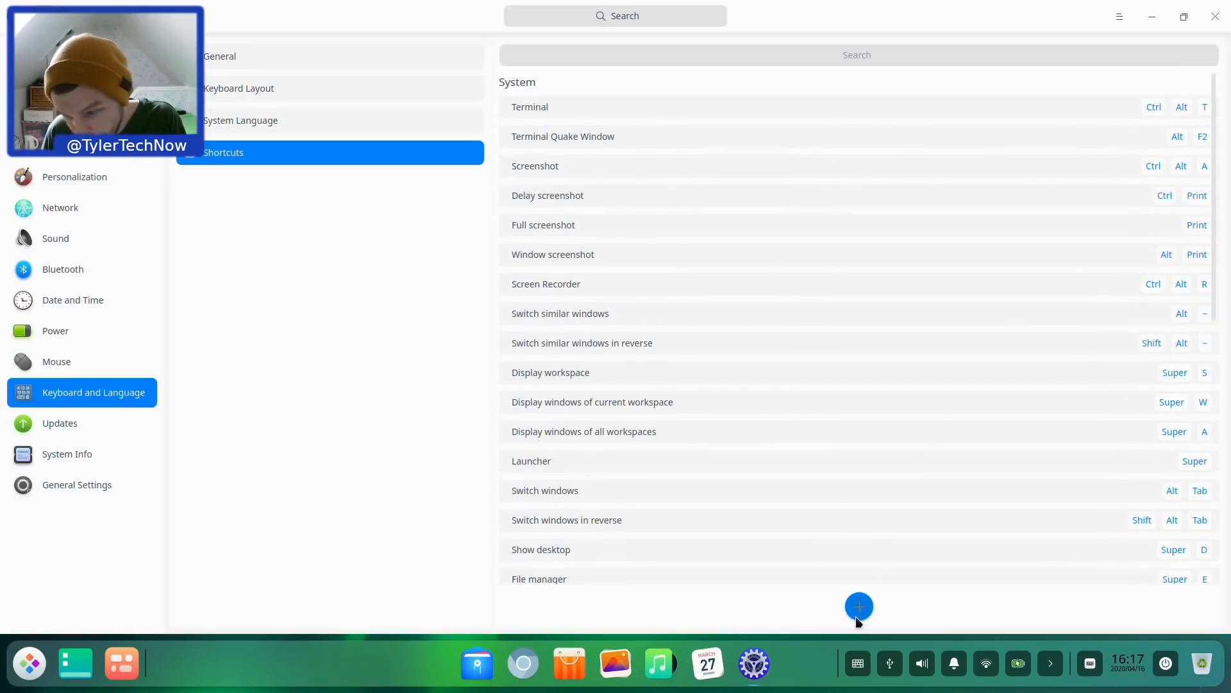
{"action": "mouse_move", "coordinate": [874, 576]}
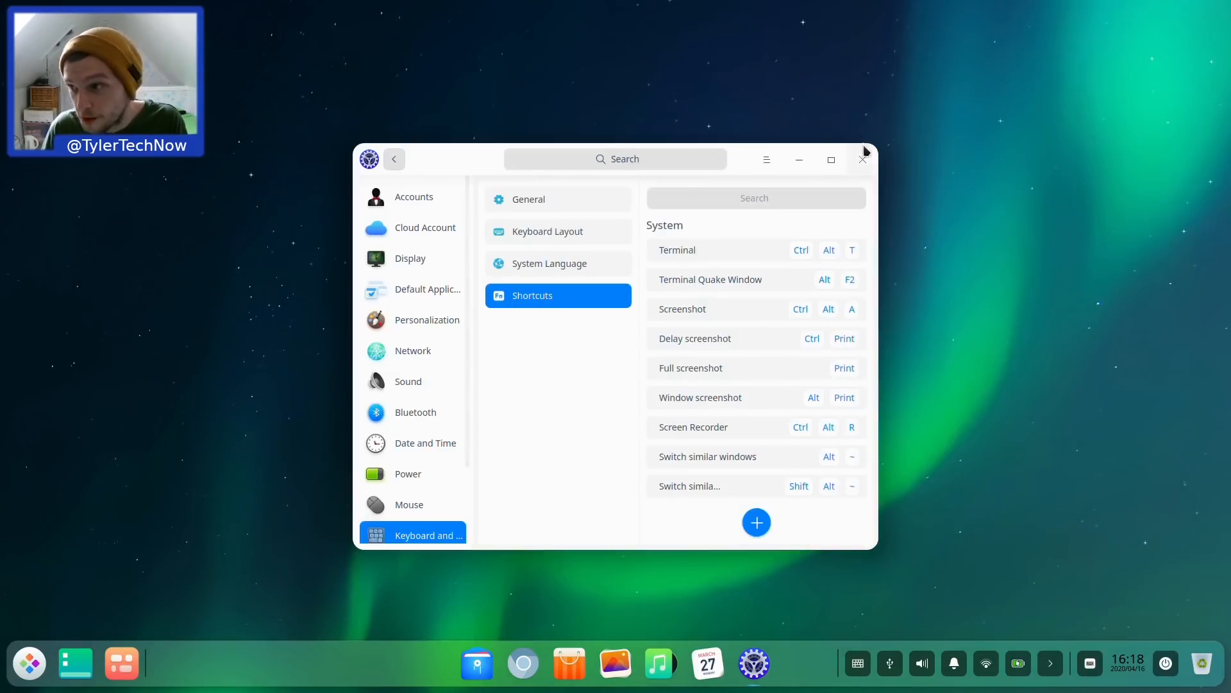
{"action": "mouse_move", "coordinate": [549, 263]}
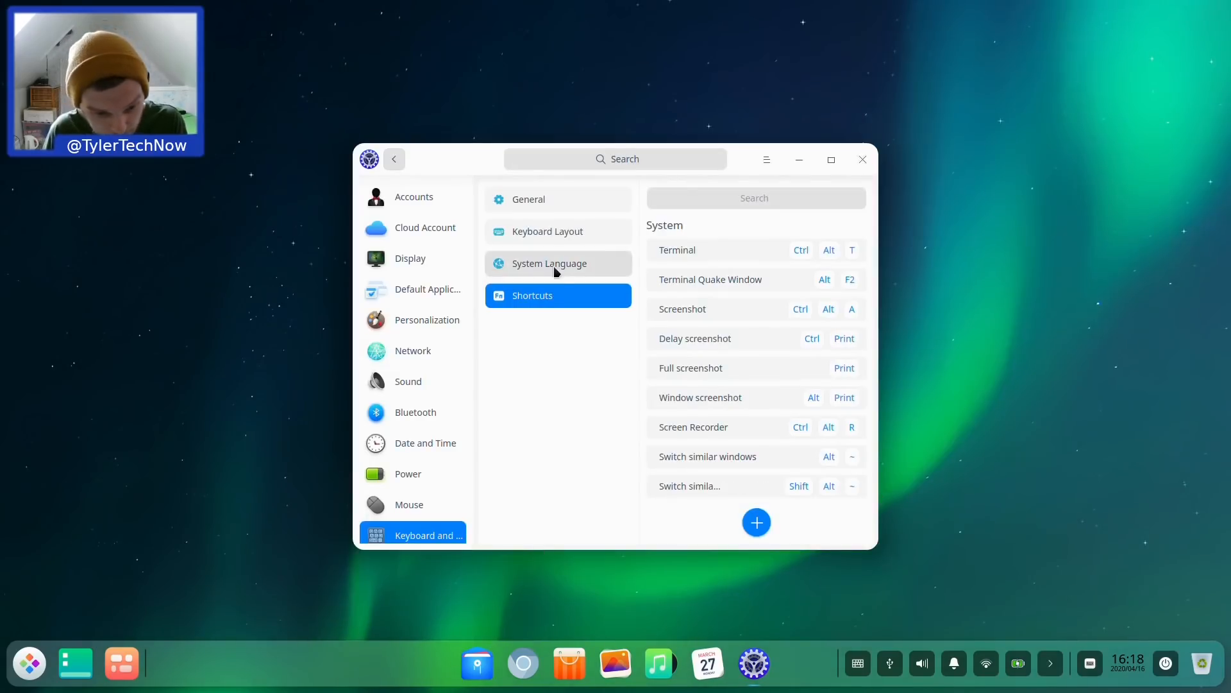
Step: Open Accounts > Cloud Account and bring up the Cloud Sync sign-in dialog
{"action": "left_click", "coordinate": [414, 196]}
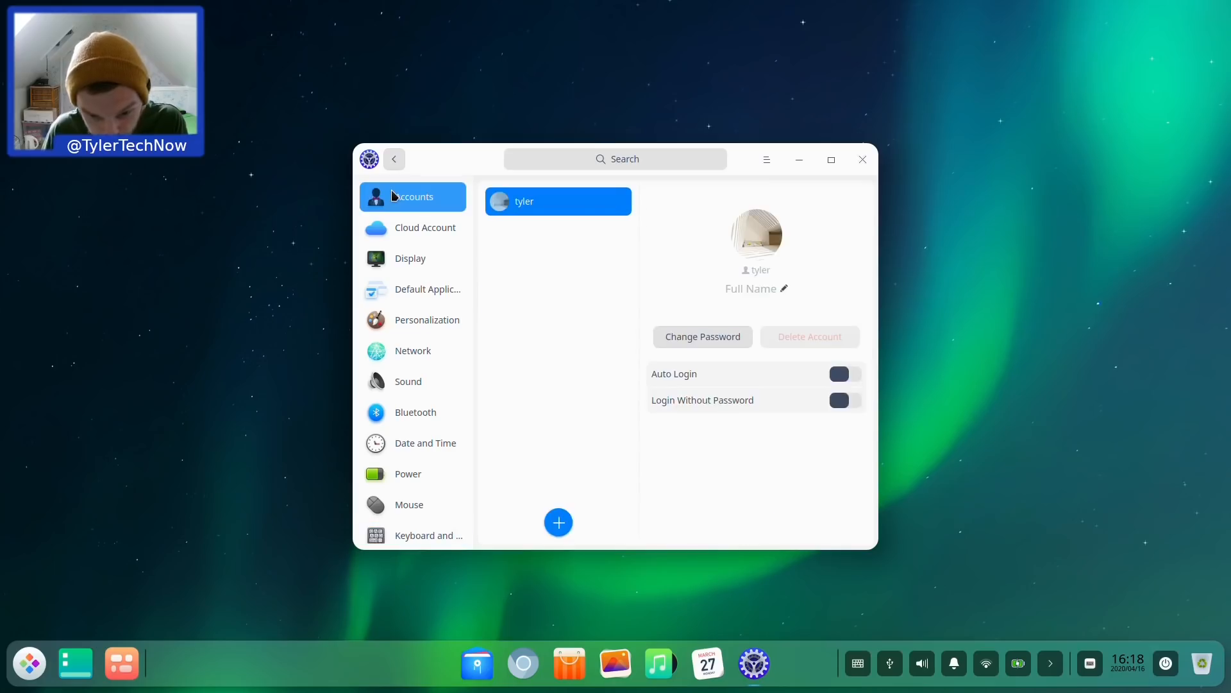
{"action": "mouse_move", "coordinate": [608, 475]}
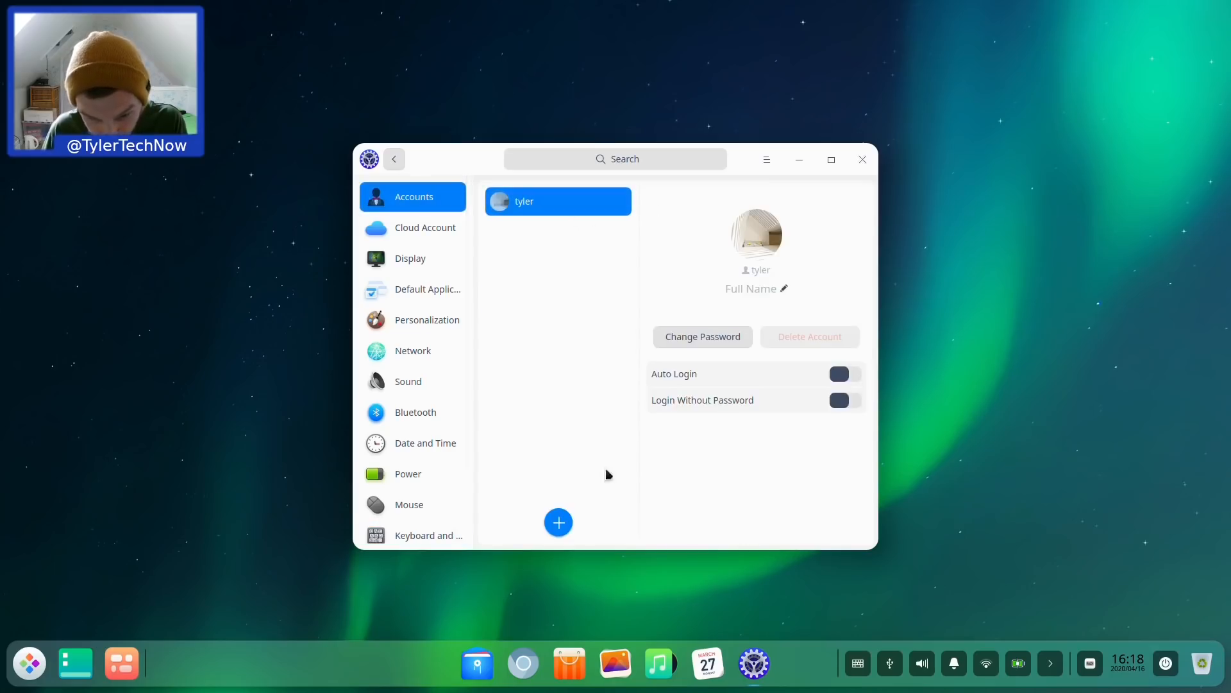
{"action": "left_click", "coordinate": [424, 227]}
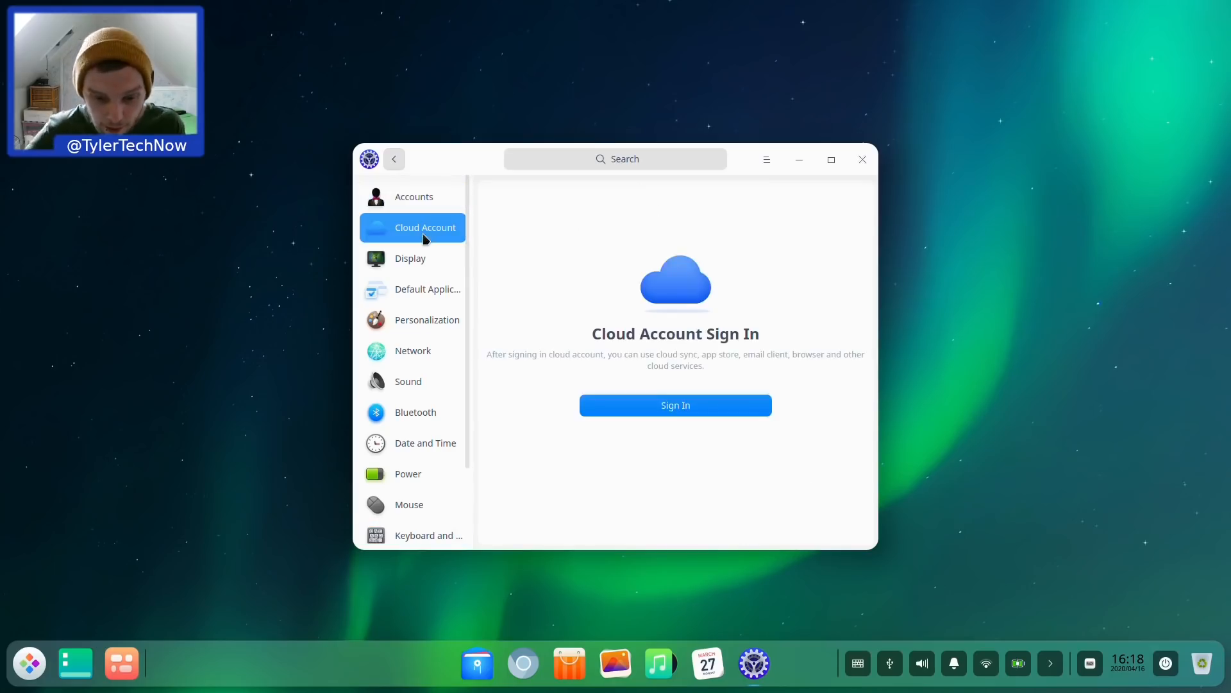
{"action": "mouse_move", "coordinate": [701, 375]}
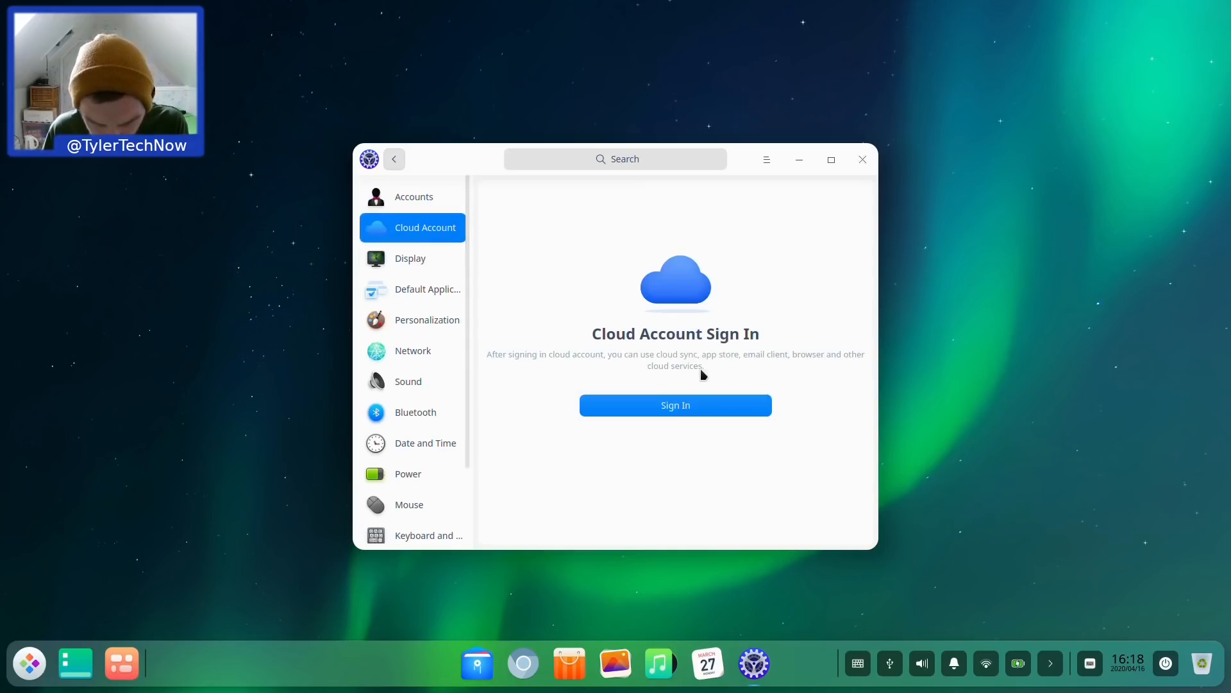
{"action": "mouse_move", "coordinate": [758, 370]}
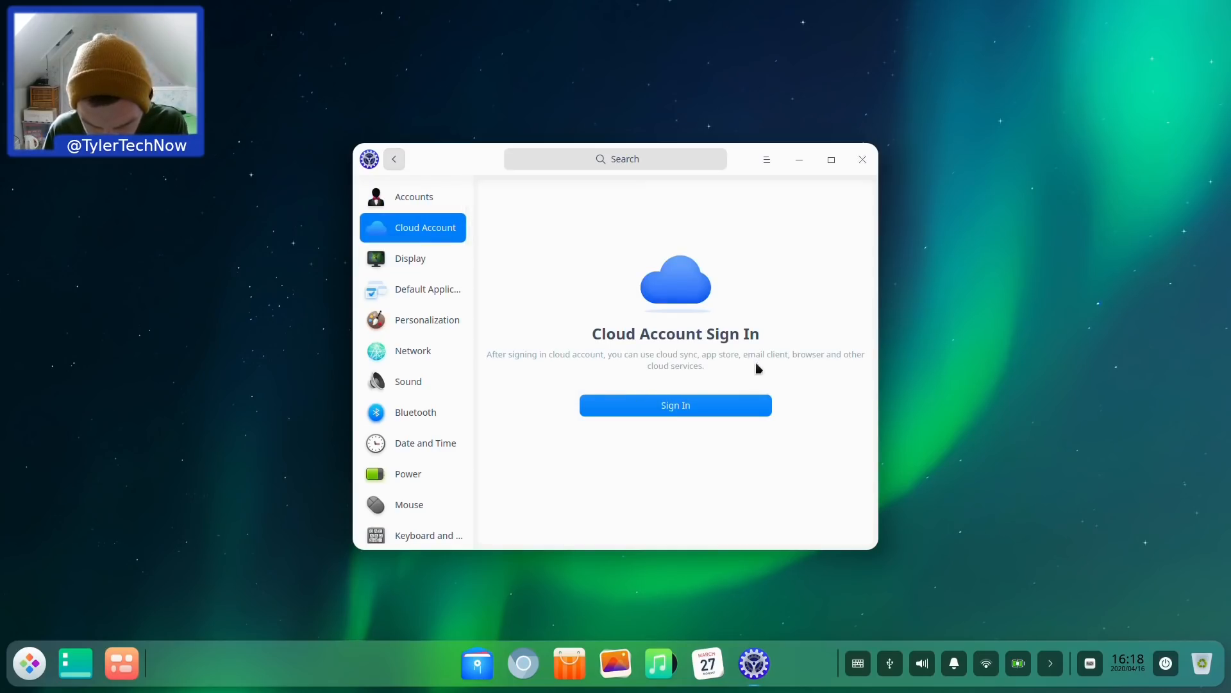
{"action": "mouse_move", "coordinate": [854, 371]}
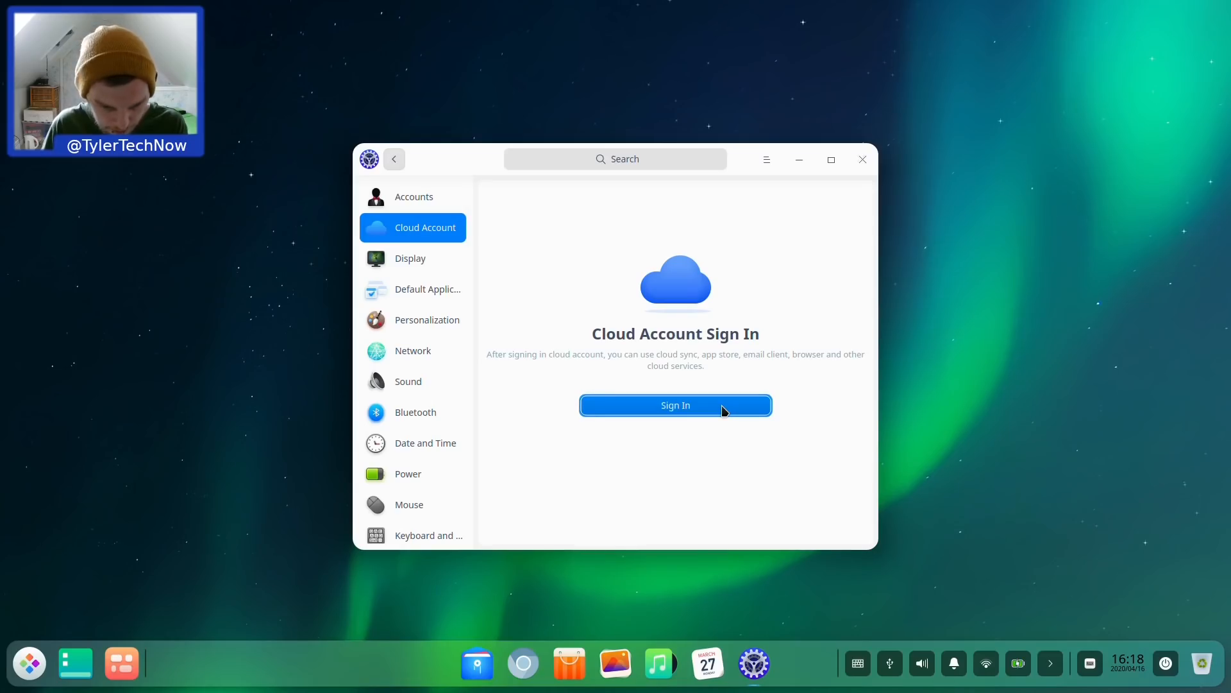
{"action": "left_click", "coordinate": [410, 258]}
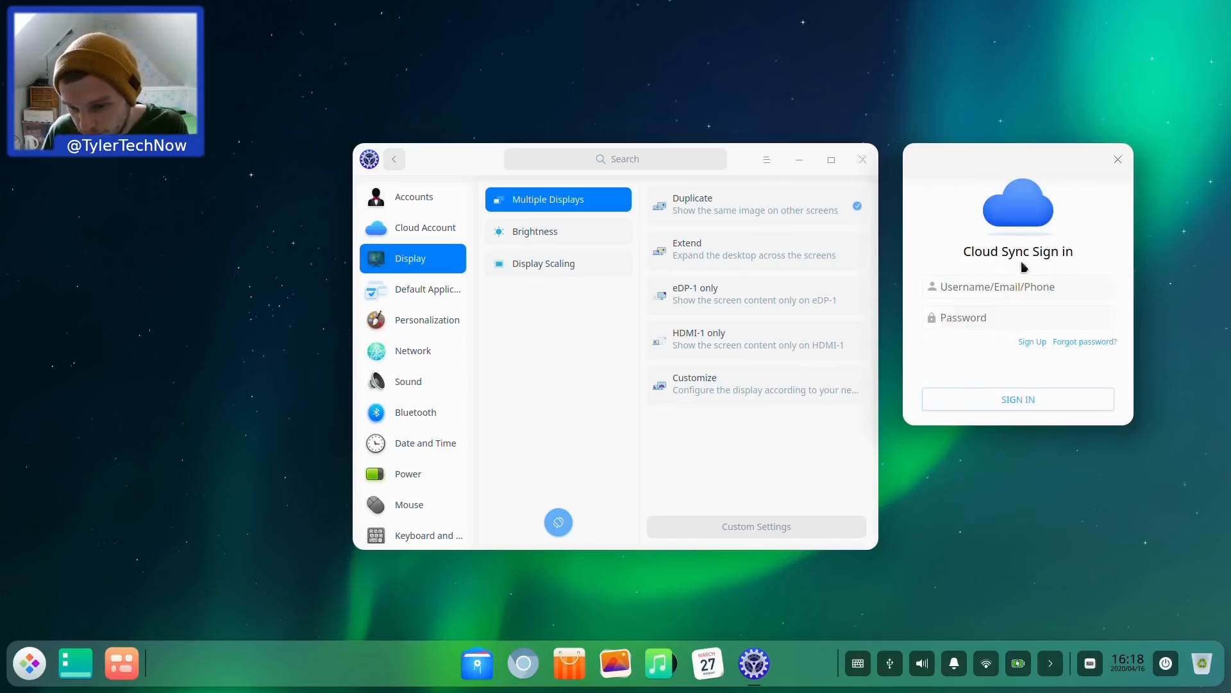
{"action": "mouse_move", "coordinate": [1044, 349]}
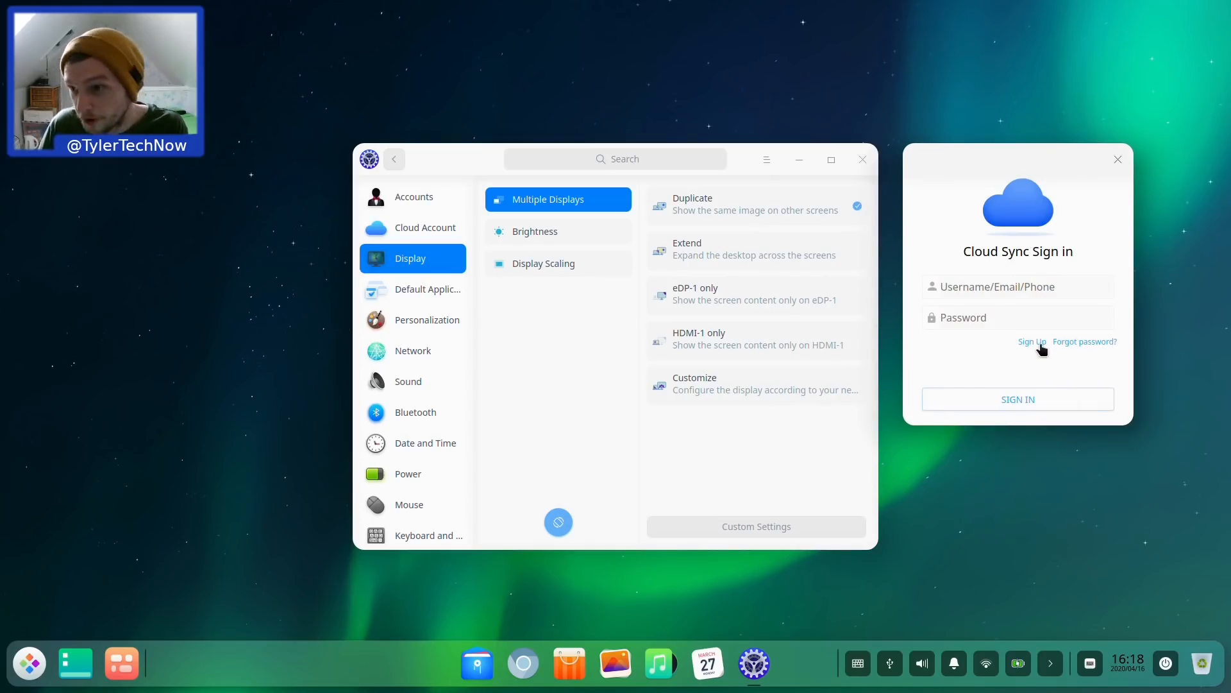
{"action": "left_click", "coordinate": [1032, 340]}
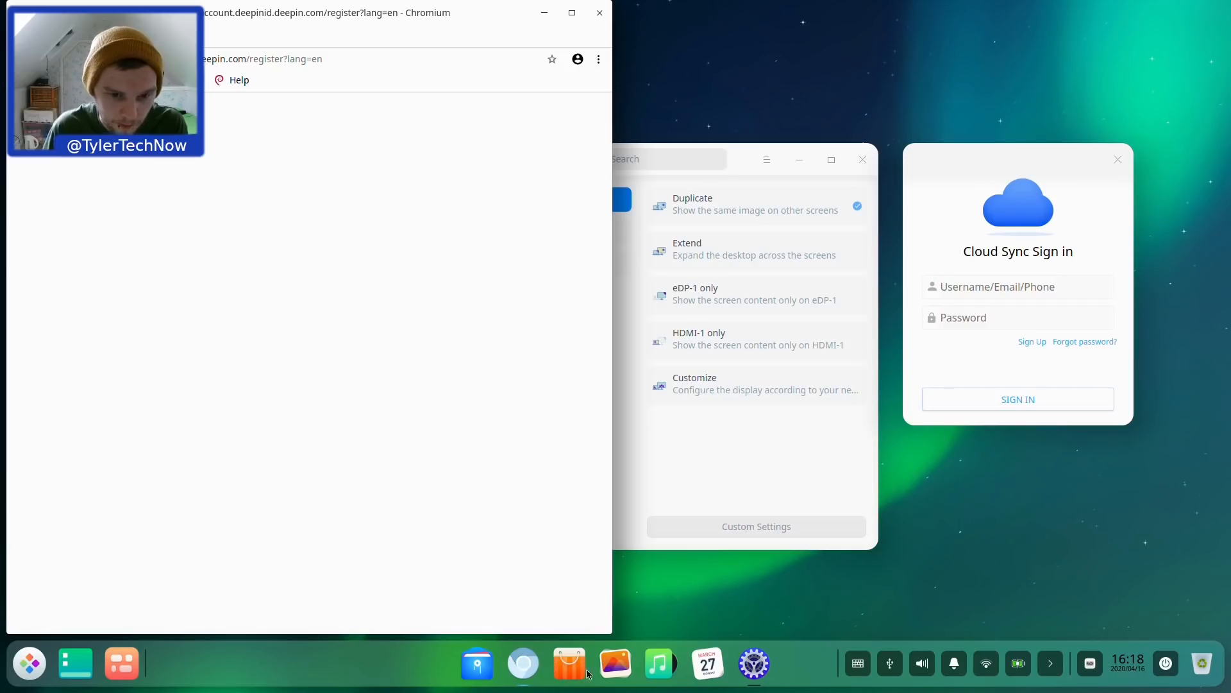
{"action": "left_click", "coordinate": [598, 59]}
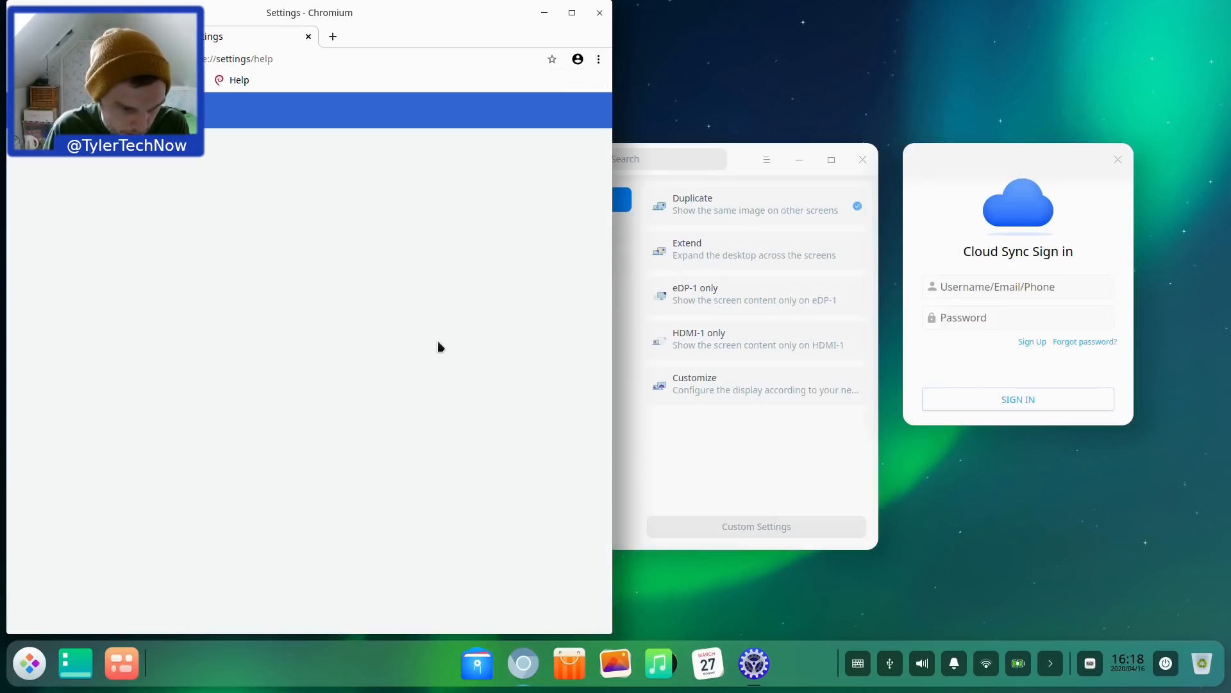
{"action": "left_click", "coordinate": [239, 79]}
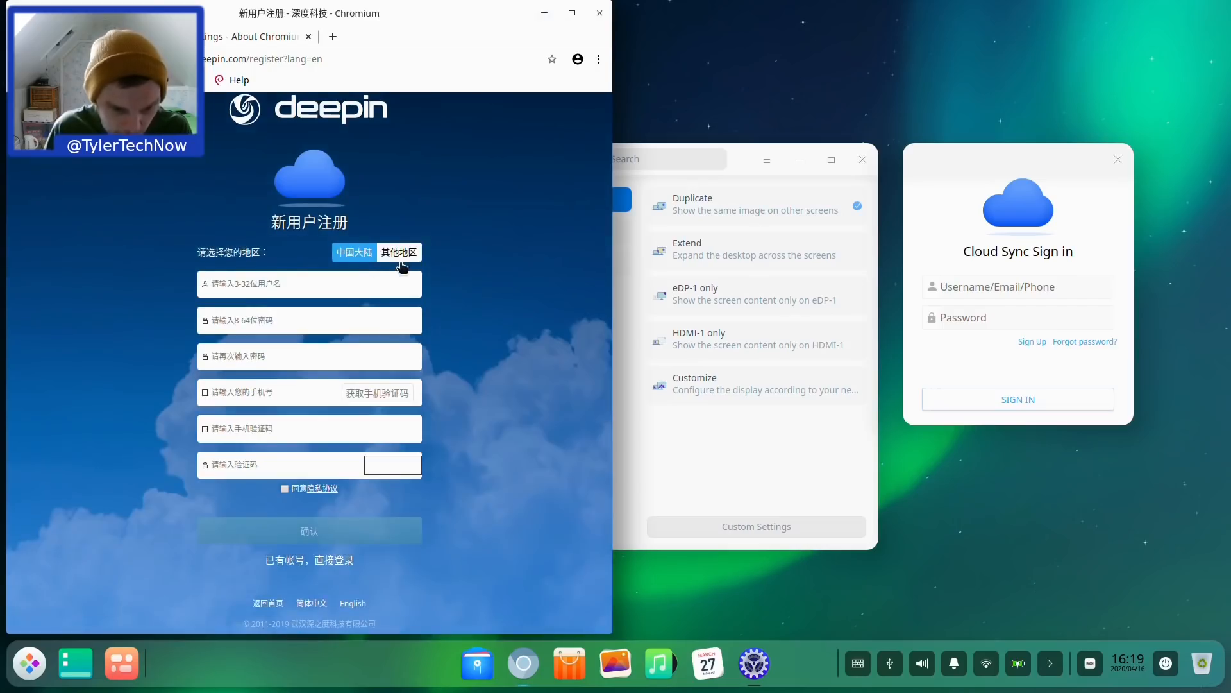
{"action": "left_click", "coordinate": [399, 270]}
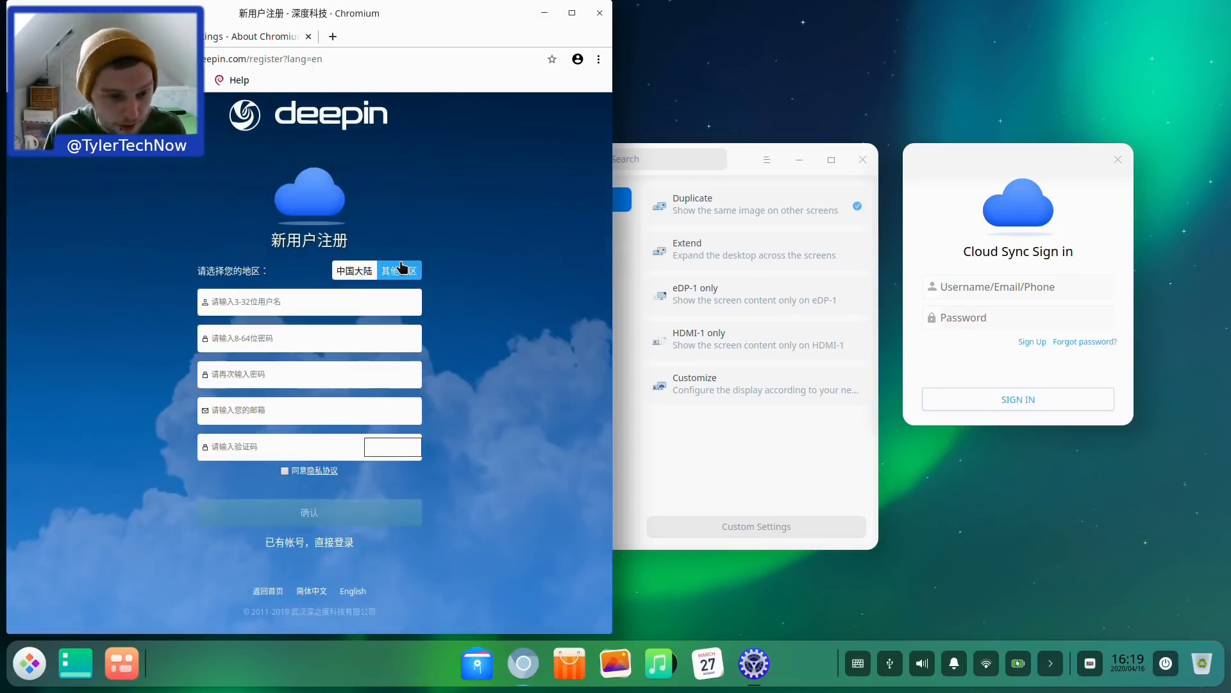
{"action": "left_click", "coordinate": [598, 12]}
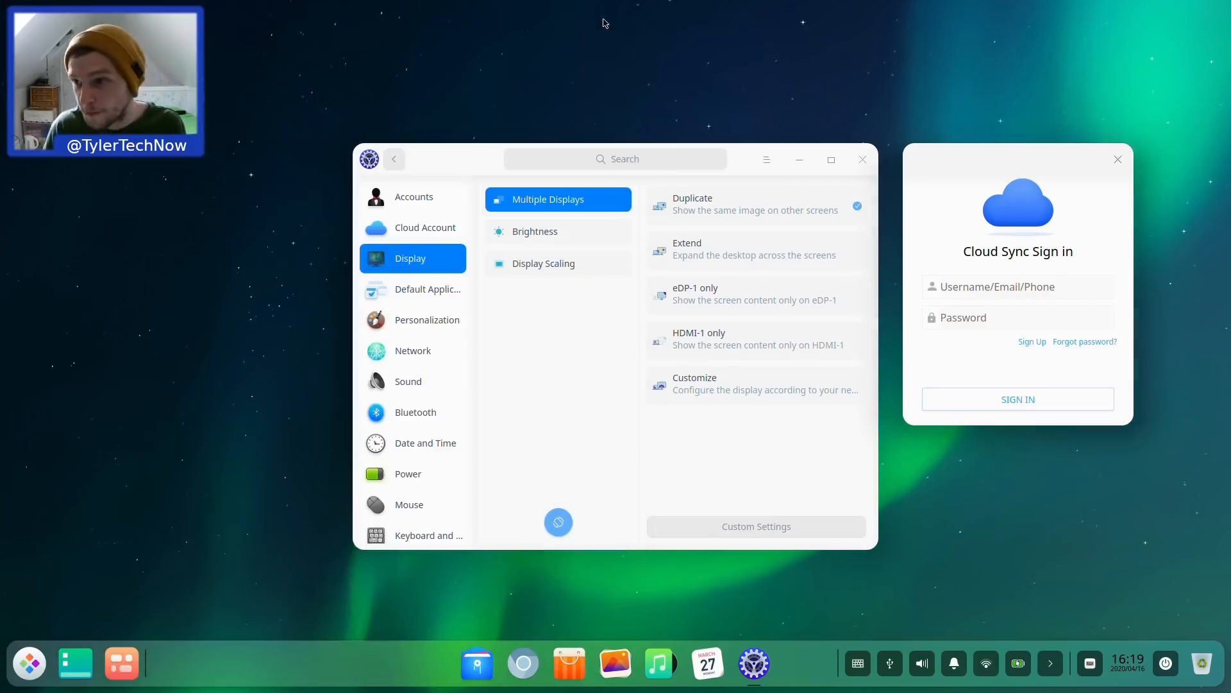
{"action": "mouse_move", "coordinate": [1137, 160]}
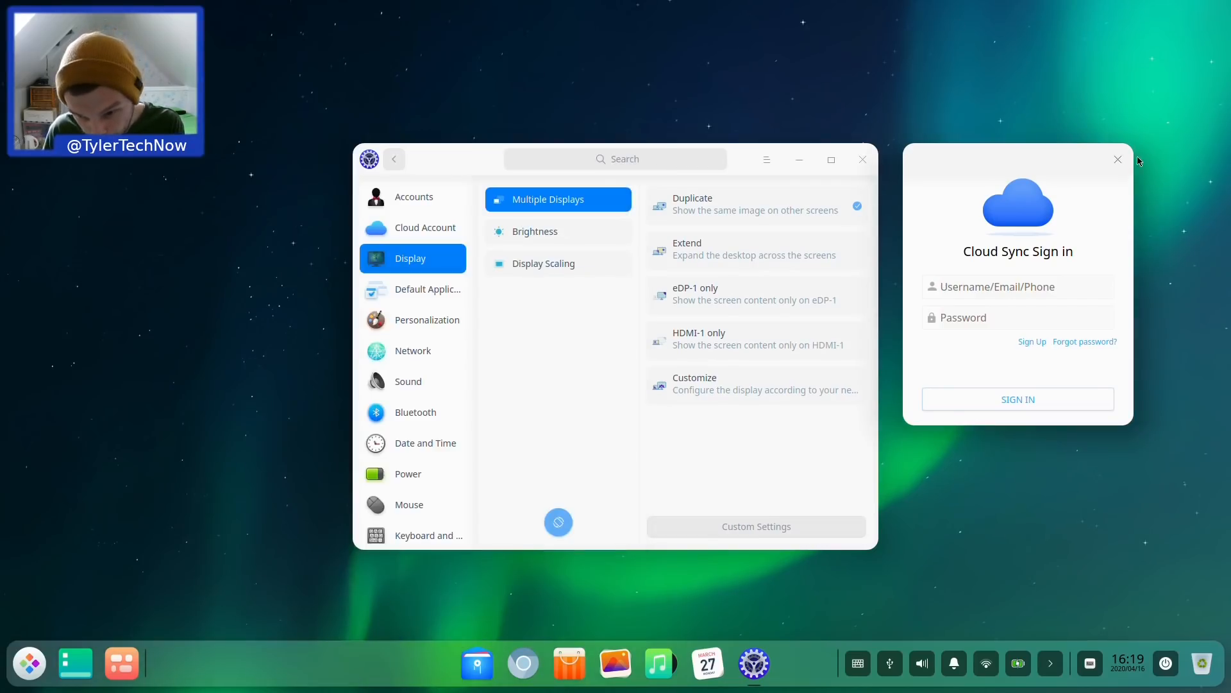
Step: Close the Cloud Sync sign-in window, then view the Brightness and Display Scaling pages
{"action": "left_click", "coordinate": [1117, 160]}
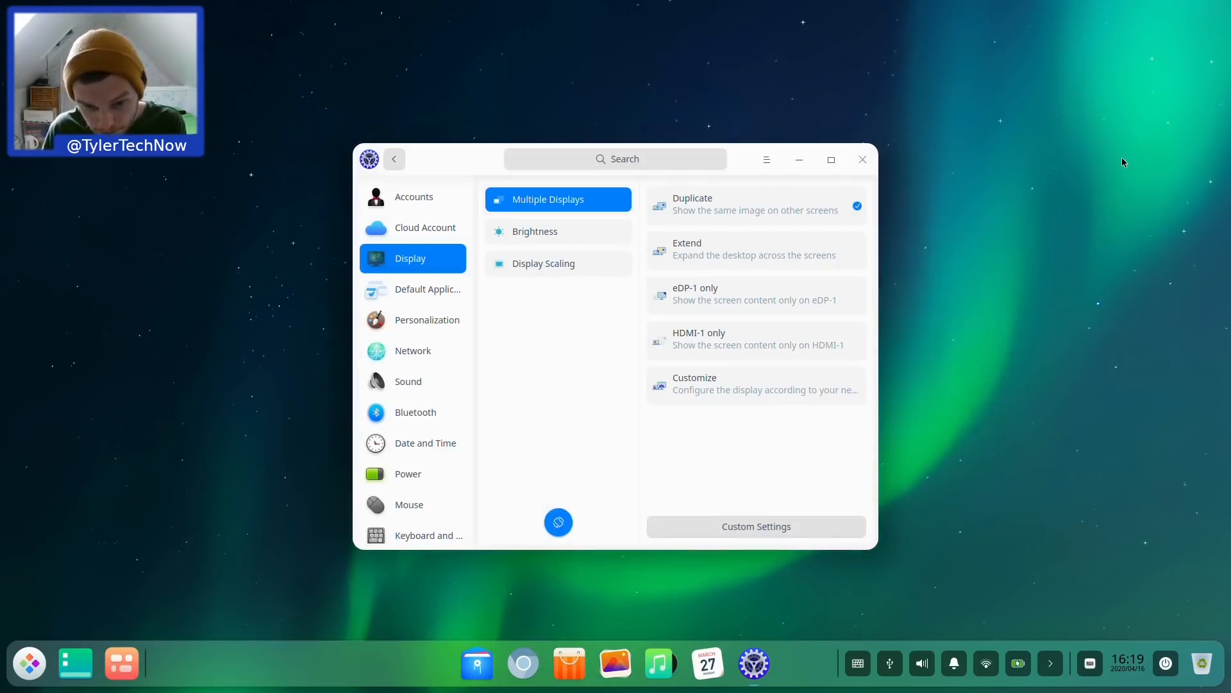
{"action": "mouse_move", "coordinate": [578, 186]}
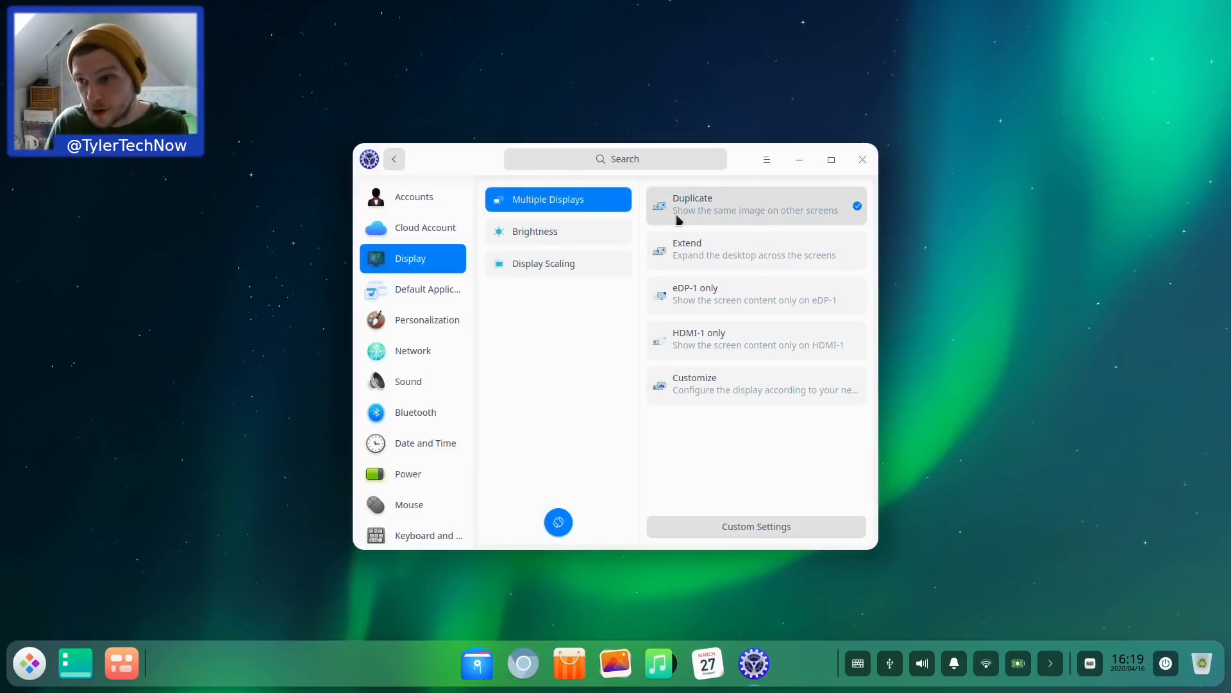
{"action": "mouse_move", "coordinate": [760, 199]}
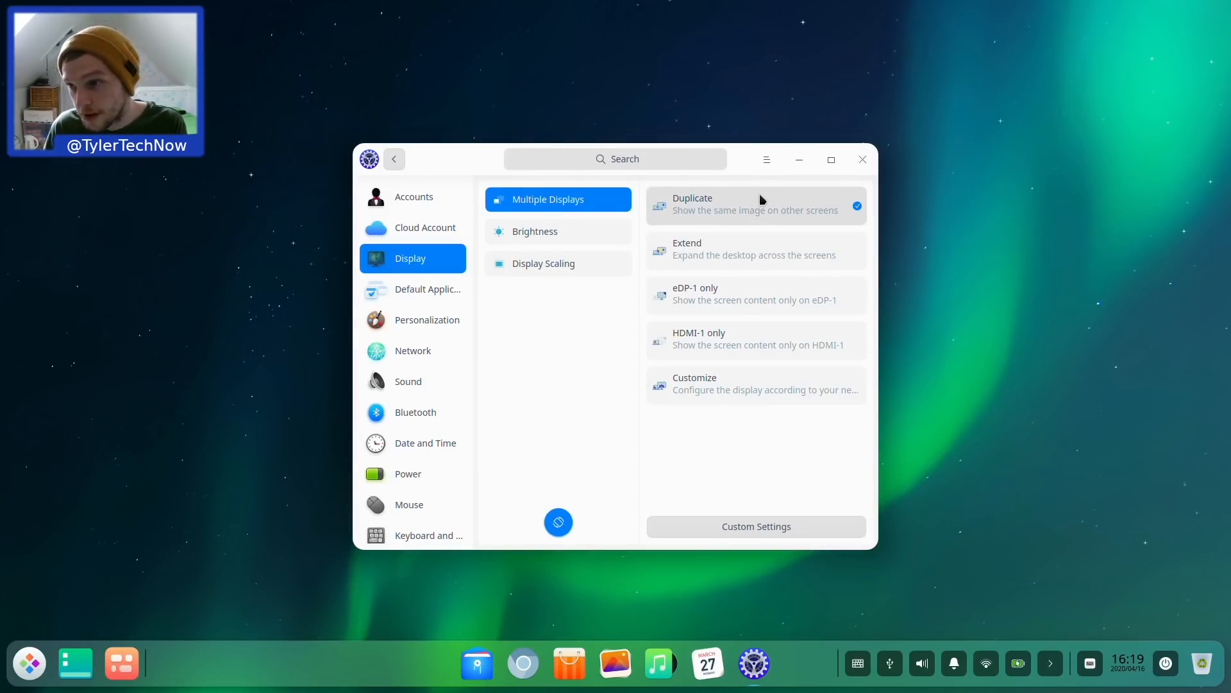
{"action": "left_click", "coordinate": [557, 231]}
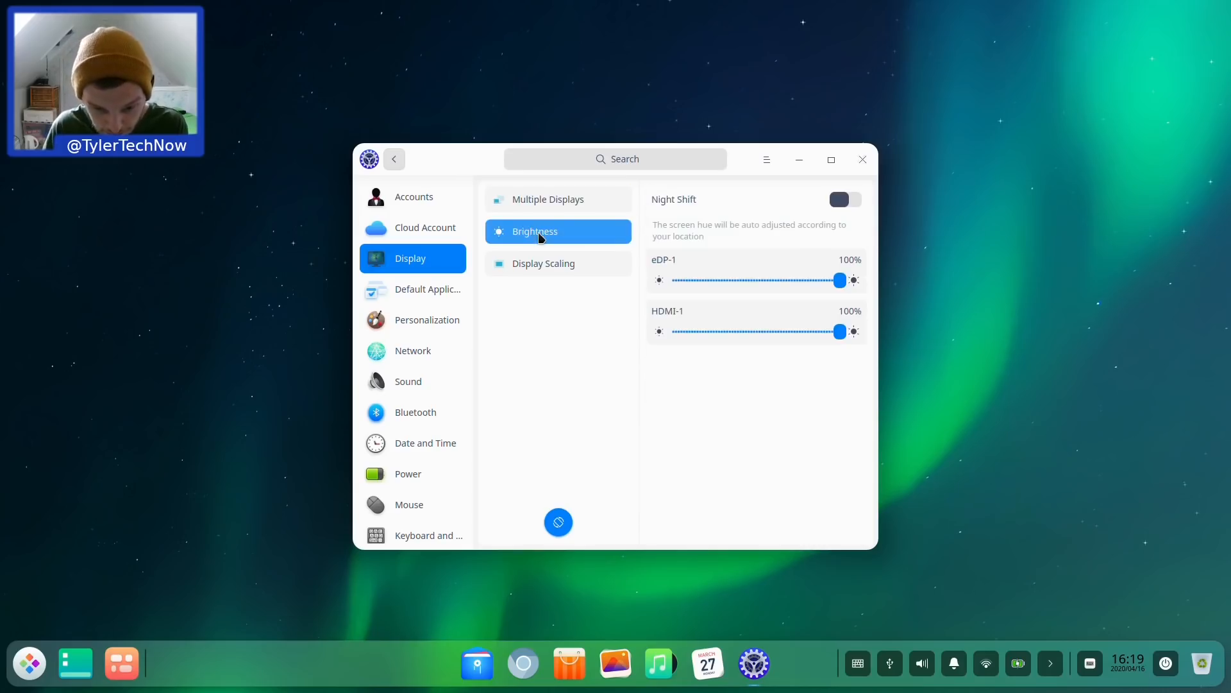
{"action": "left_click", "coordinate": [543, 263]}
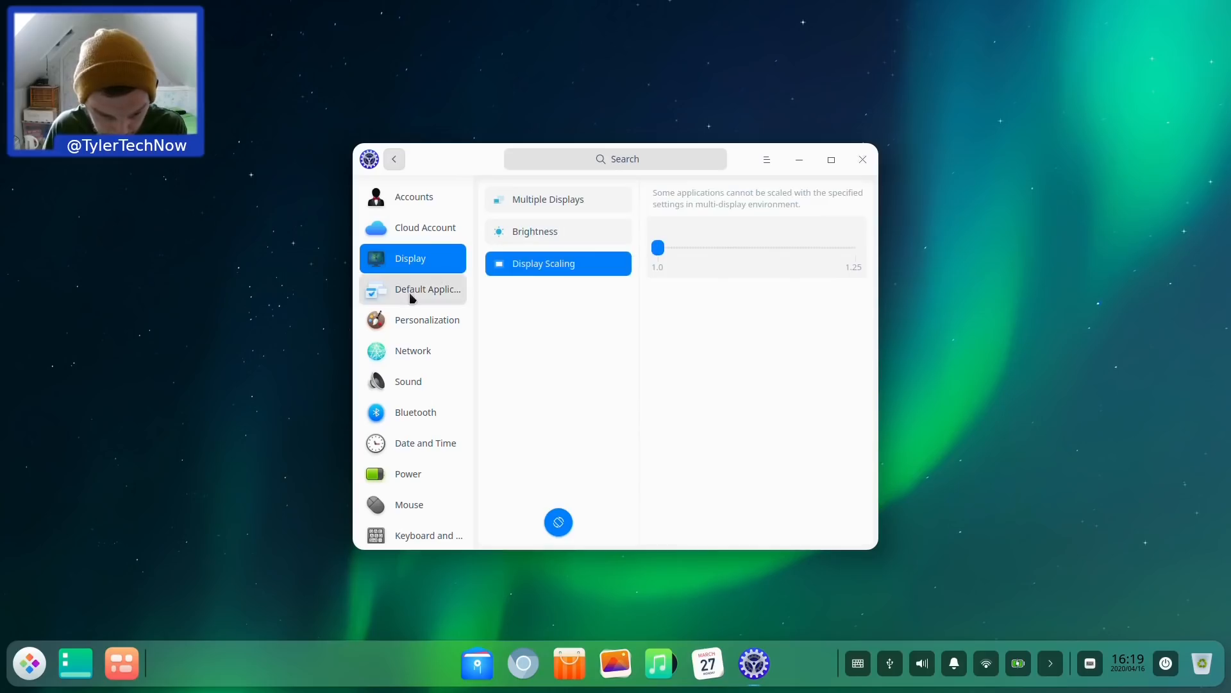
Step: Open Default Applications, search 'deepin edit', and show Text Editor as the text default
{"action": "left_click", "coordinate": [412, 290]}
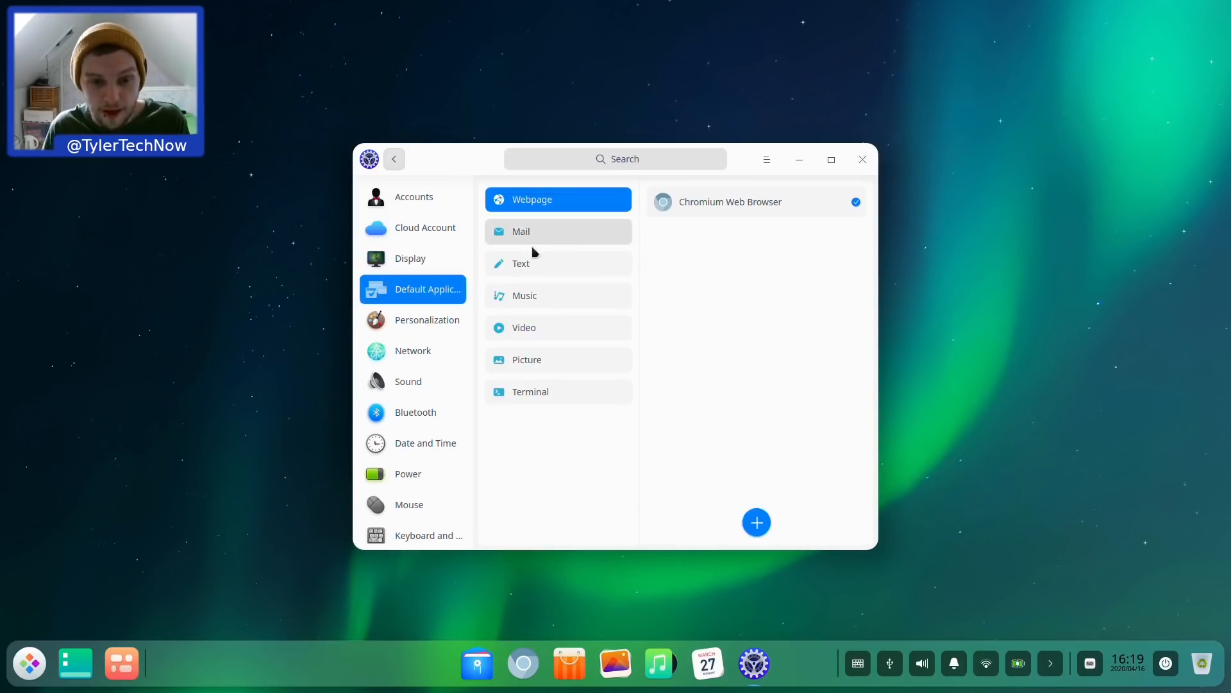
{"action": "left_click", "coordinate": [557, 231]}
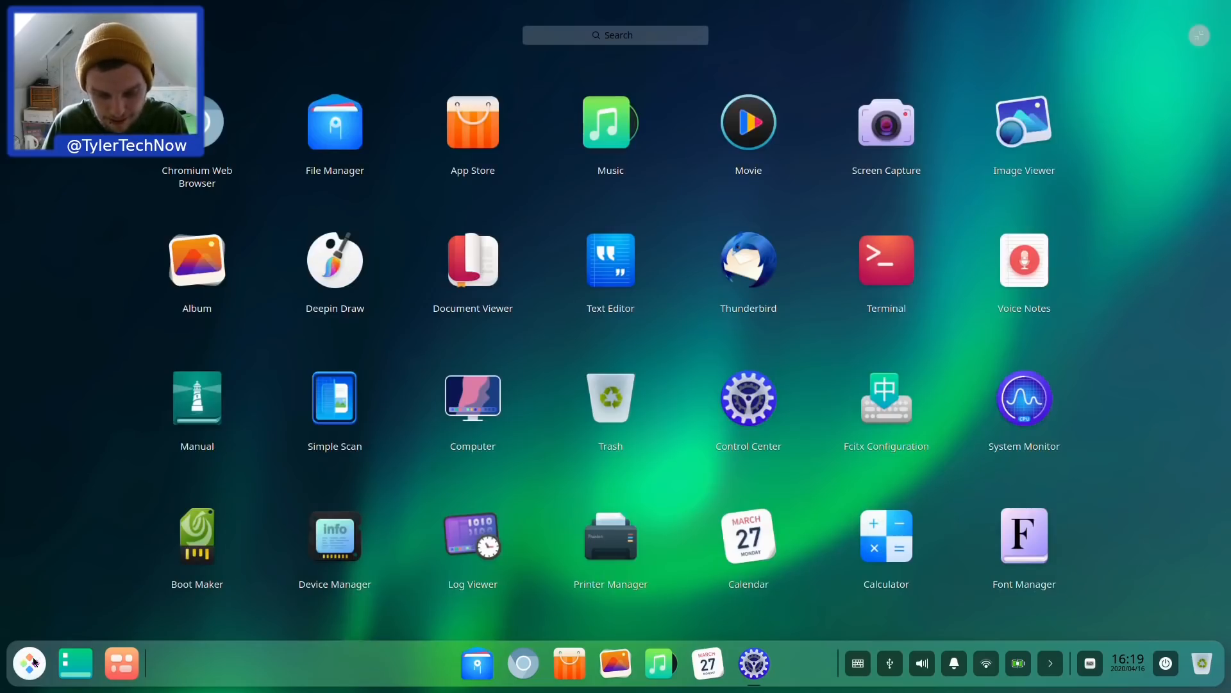
{"action": "type", "text": "deepin edi"}
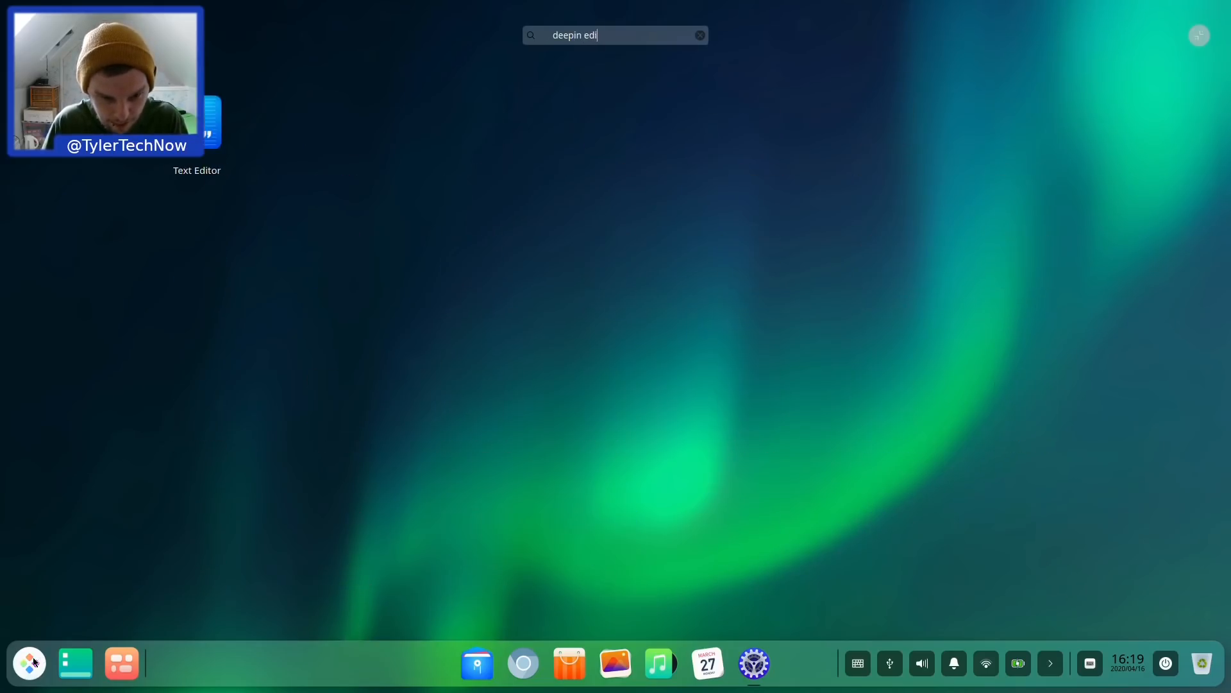
{"action": "type", "text": "t"}
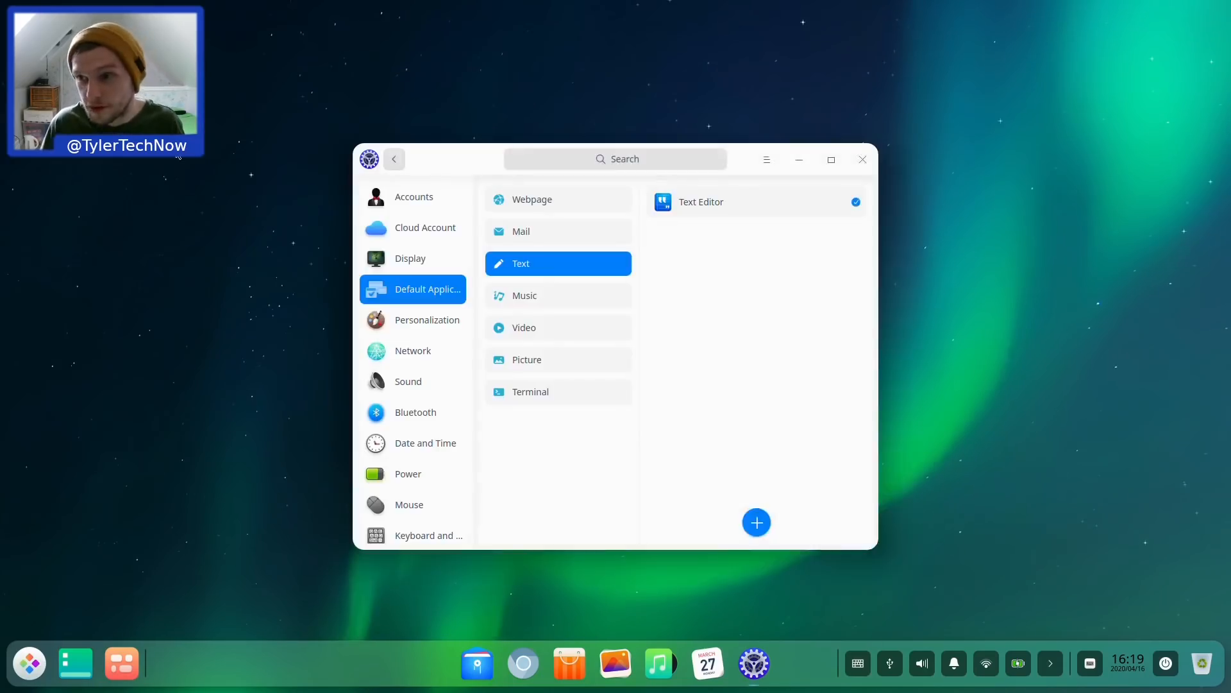
{"action": "left_click", "coordinate": [700, 202]}
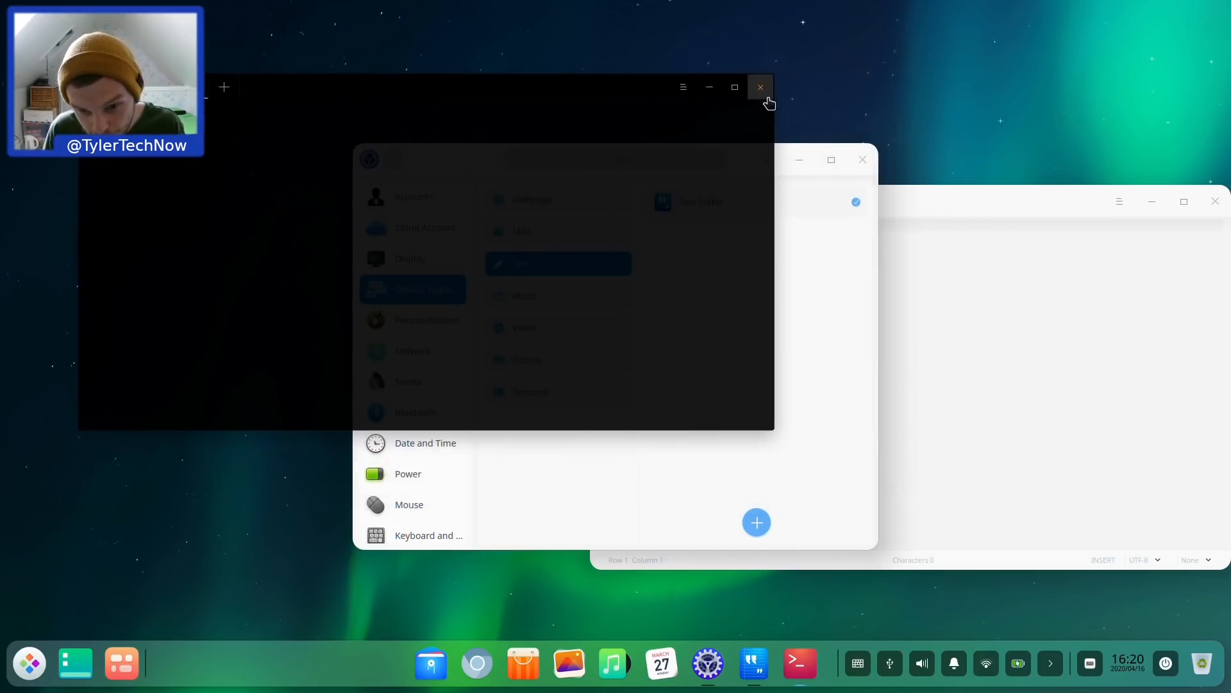
{"action": "mouse_move", "coordinate": [773, 105]}
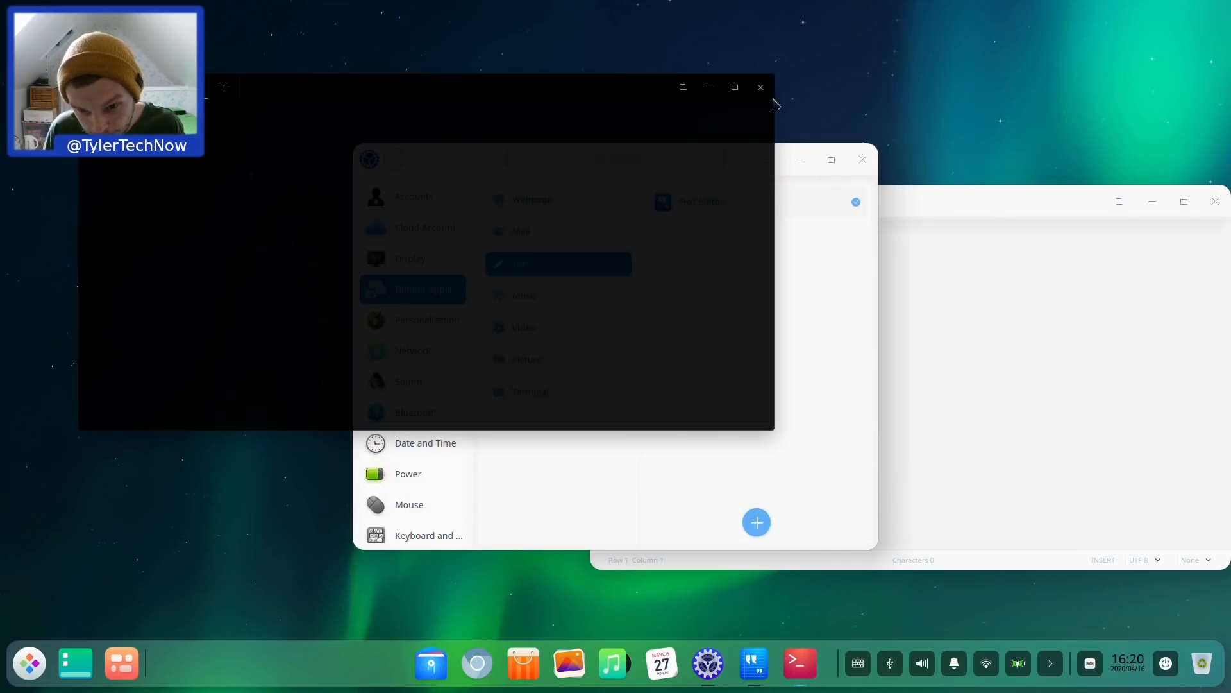
{"action": "mouse_move", "coordinate": [776, 84]}
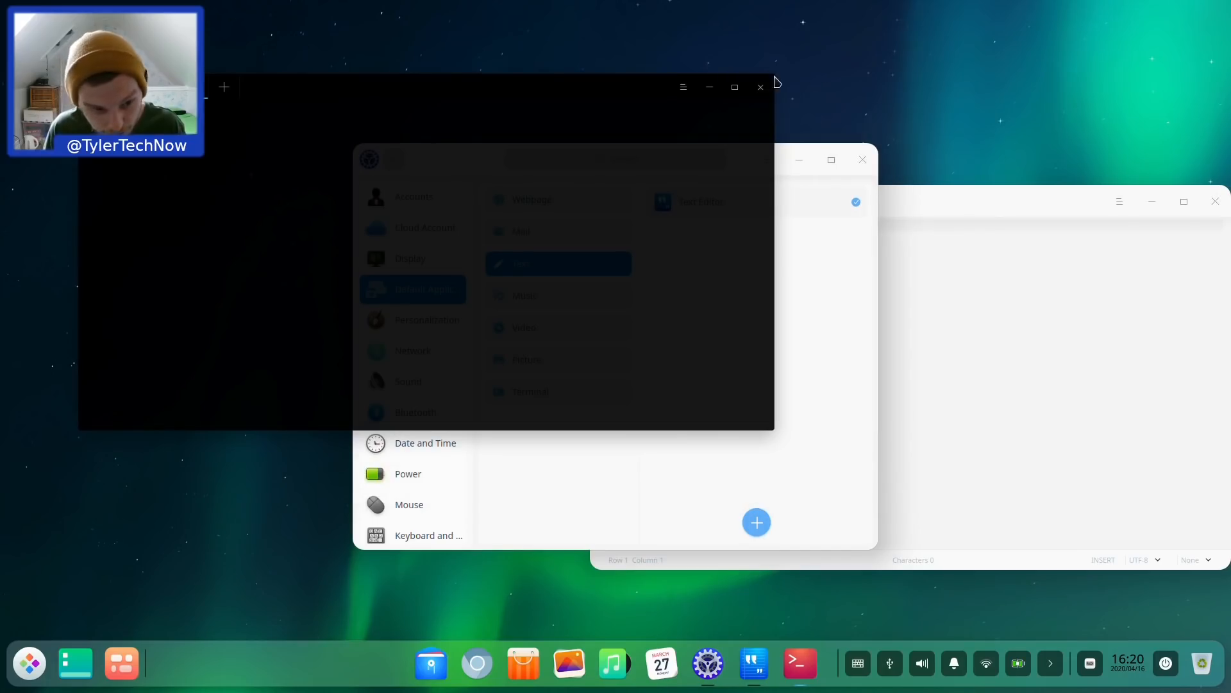
{"action": "mouse_move", "coordinate": [832, 304]}
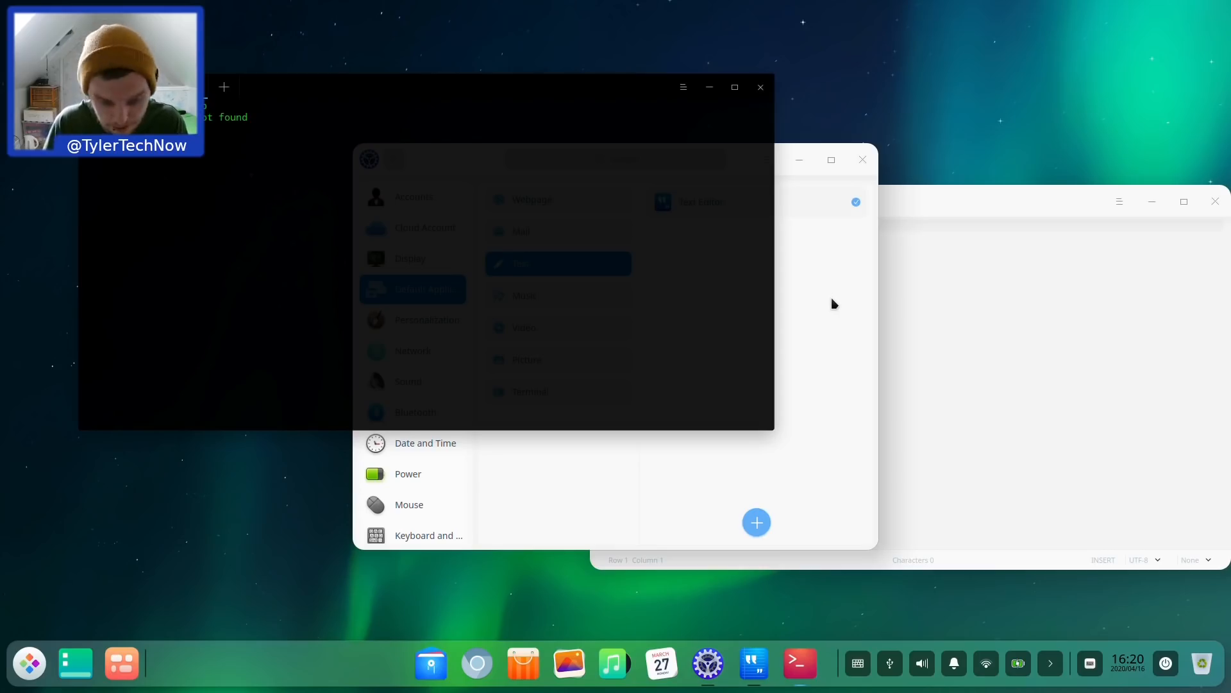
Step: Run apt install htop, which fails to find the package, then run sudo apt update
{"action": "type", "text": "apt ins"}
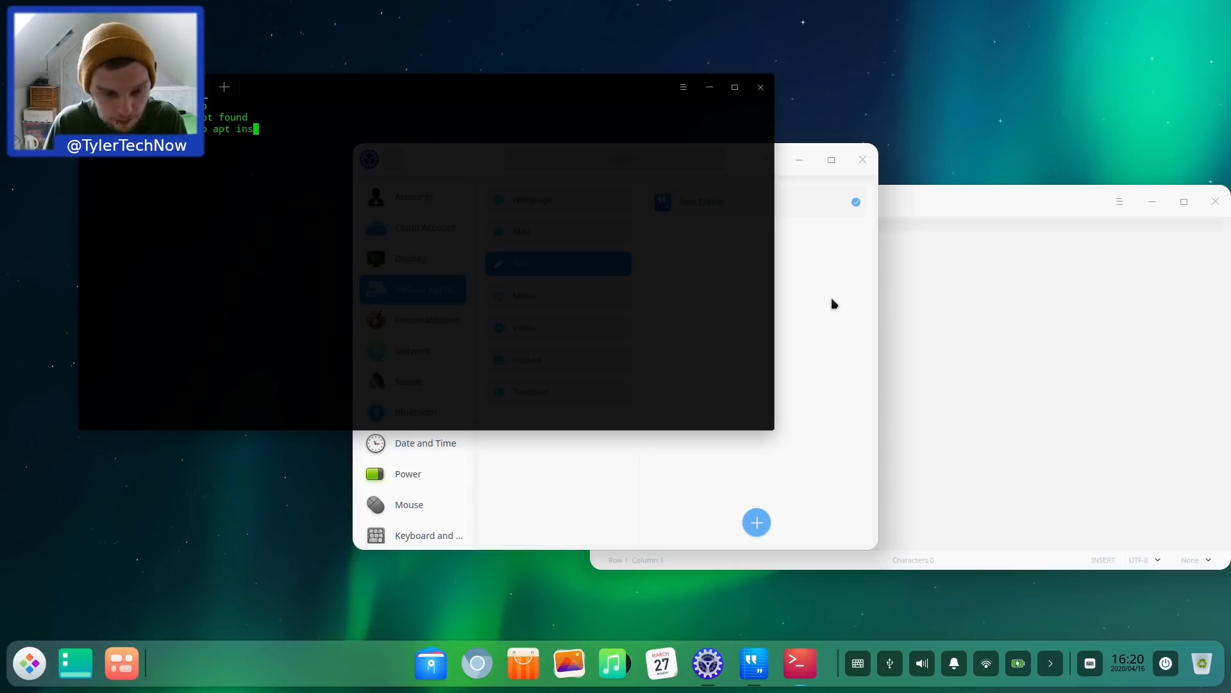
{"action": "key", "text": "Return"}
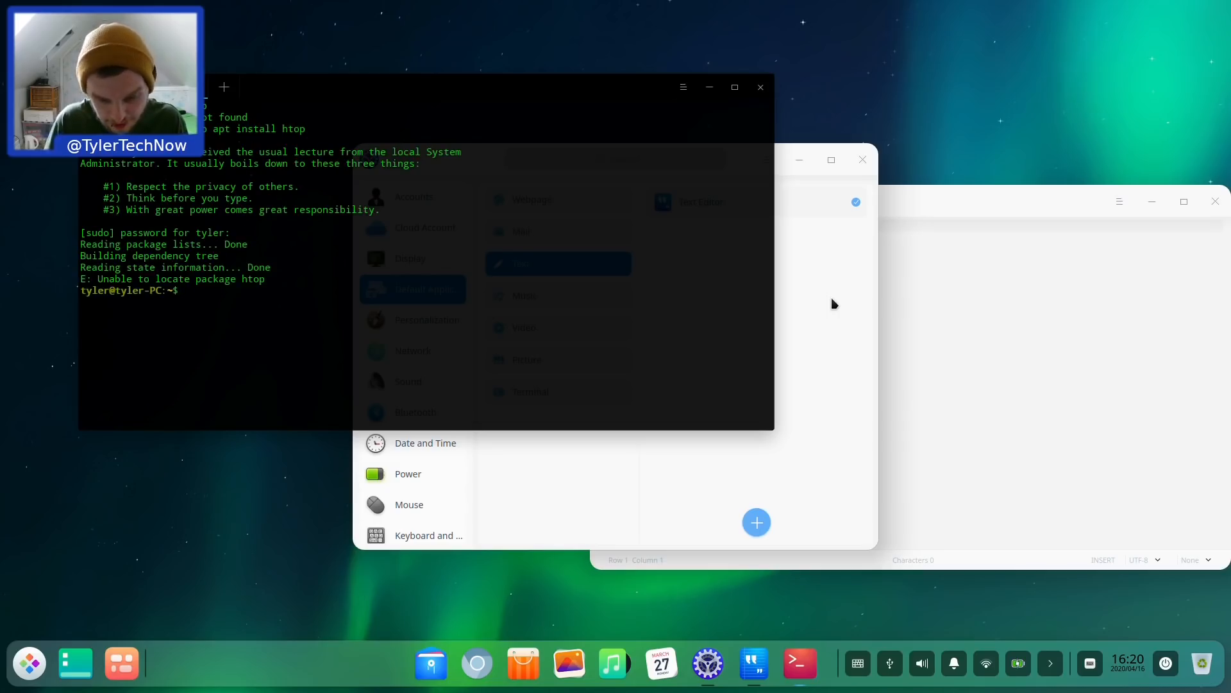
{"action": "type", "text": "sudo apt uda"}
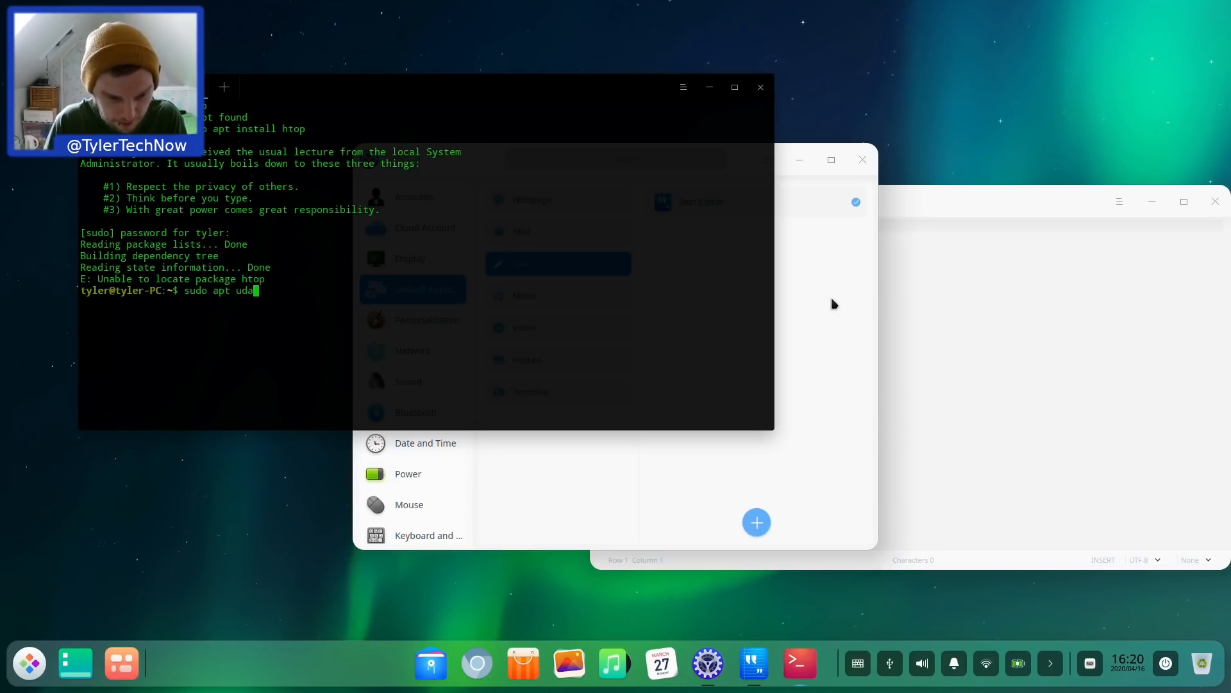
{"action": "key", "text": "BackSpace"}
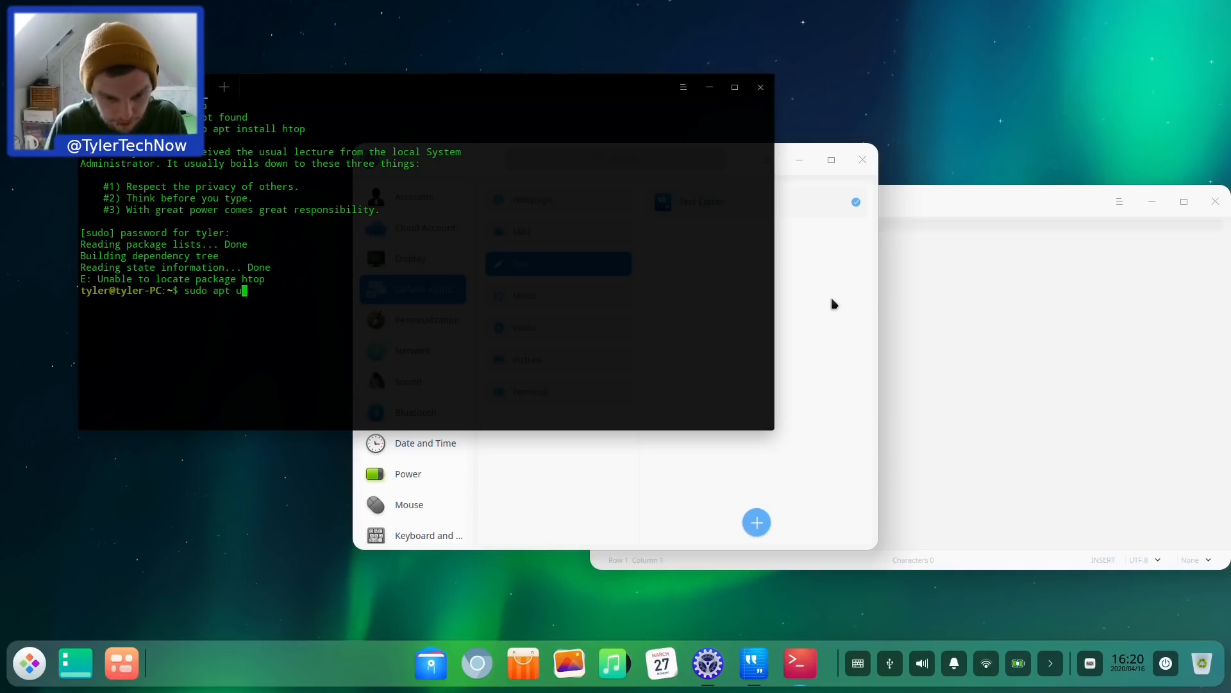
{"action": "key", "text": "Return"}
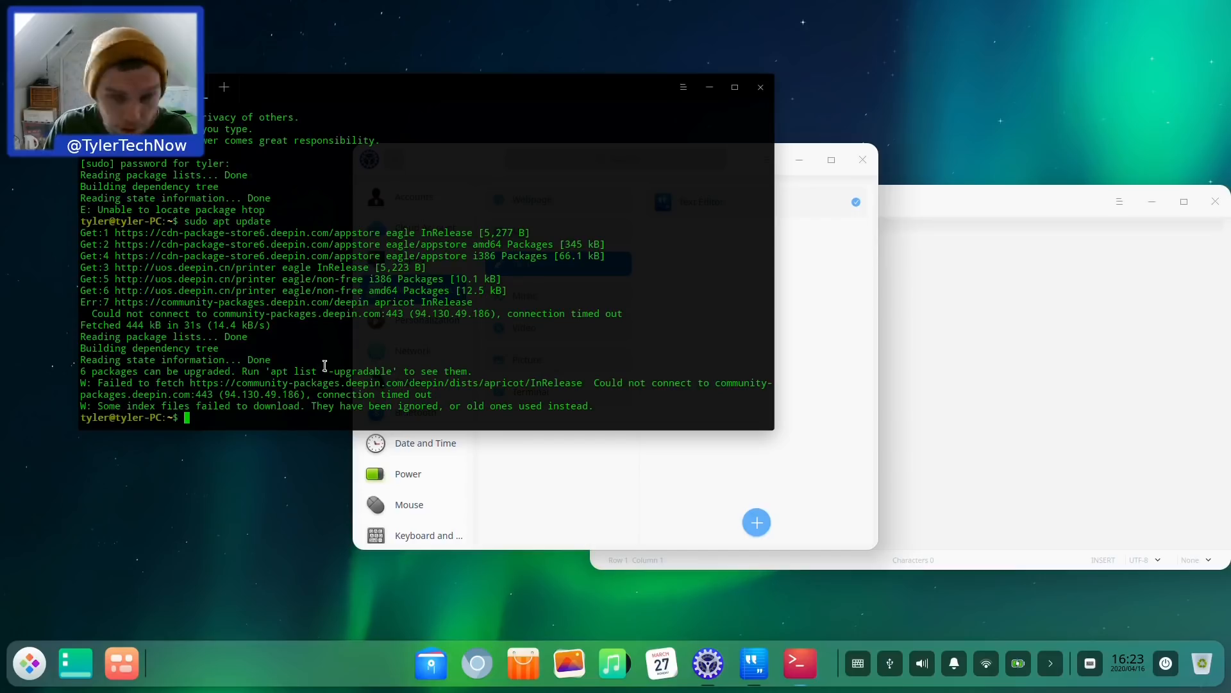
{"action": "mouse_move", "coordinate": [195, 259]}
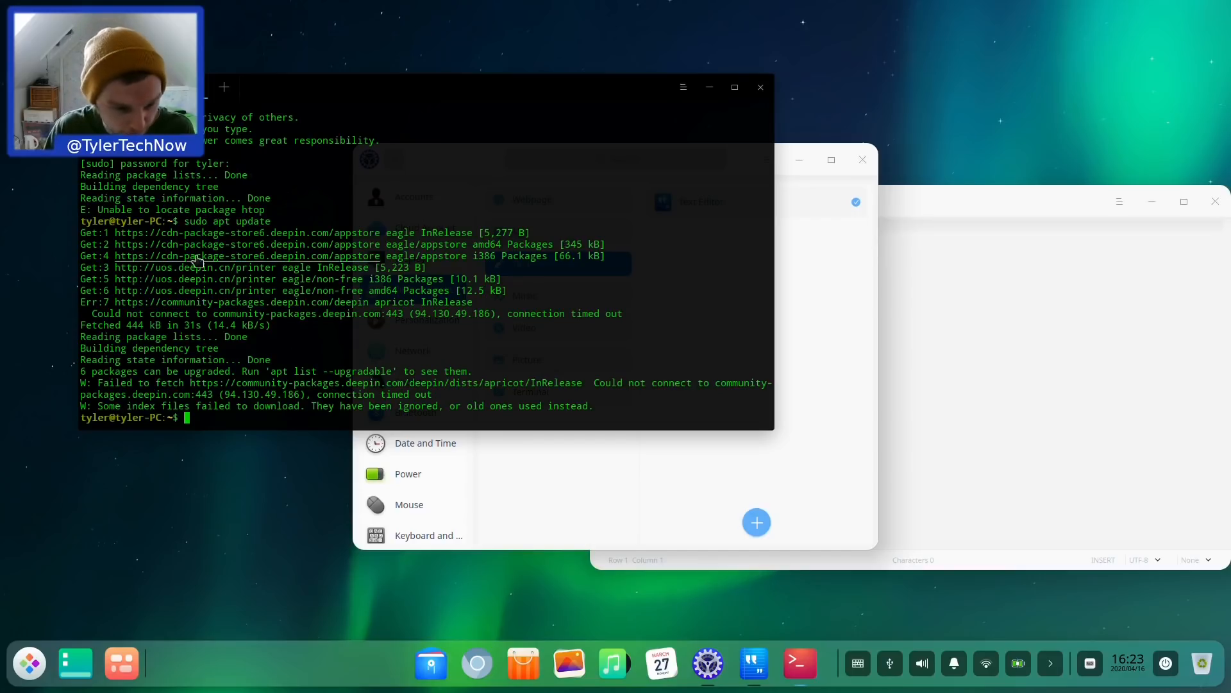
{"action": "mouse_move", "coordinate": [290, 259]}
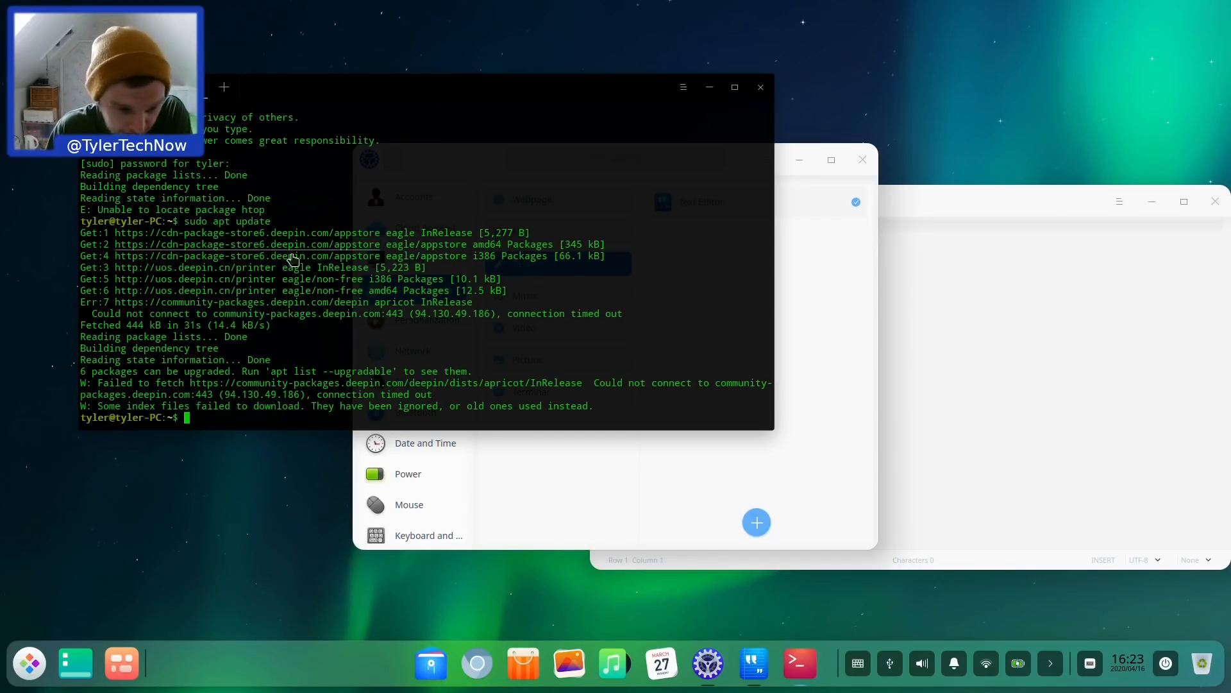
{"action": "mouse_move", "coordinate": [165, 244]}
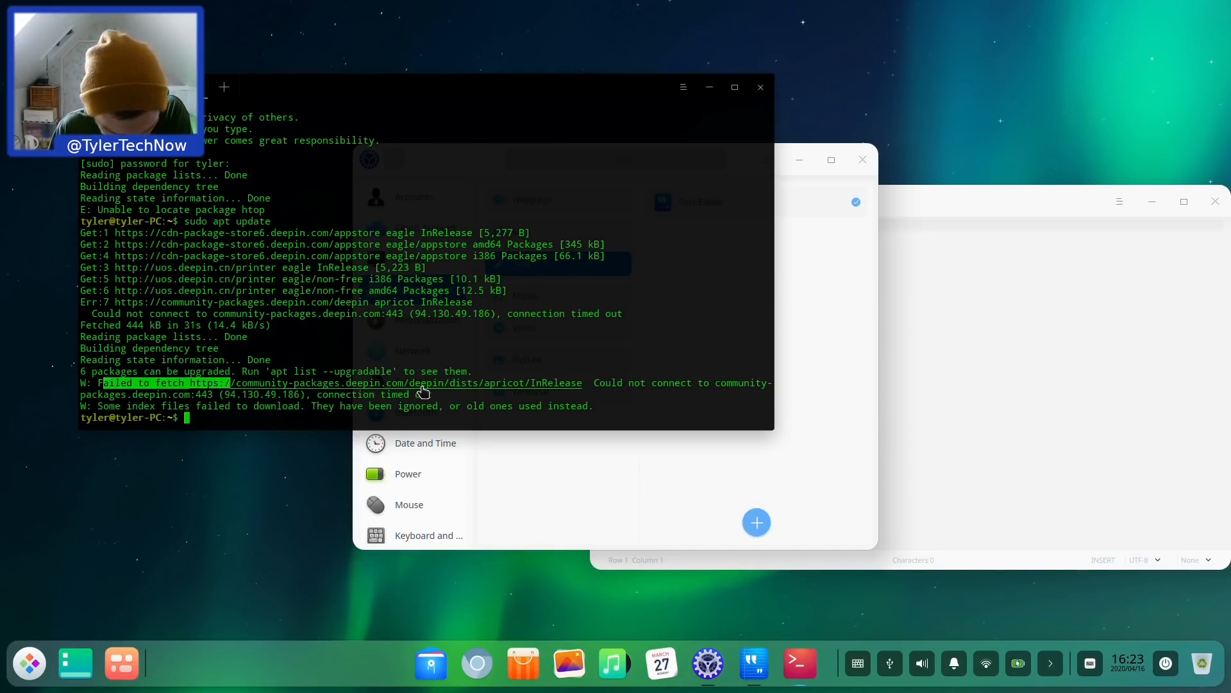
{"action": "mouse_move", "coordinate": [259, 417]}
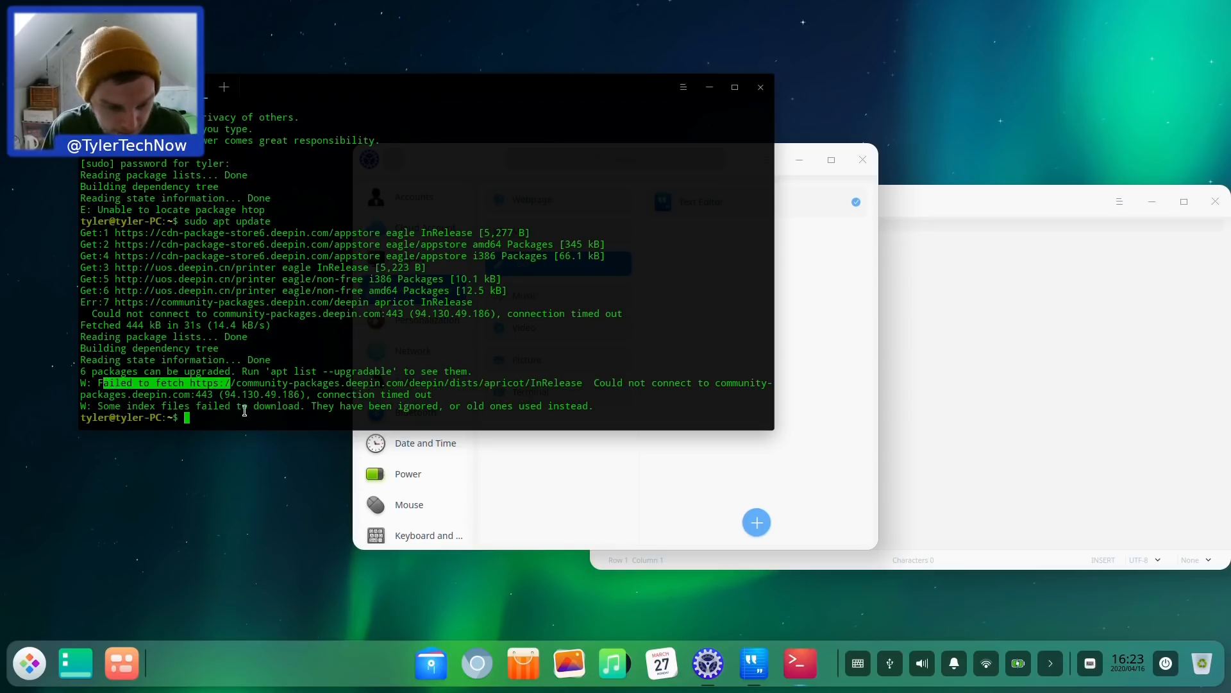
Step: Run apt list to view the six upgradable packages, then type a misspelled --upradable variant
{"action": "type", "text": "apt list --upra"}
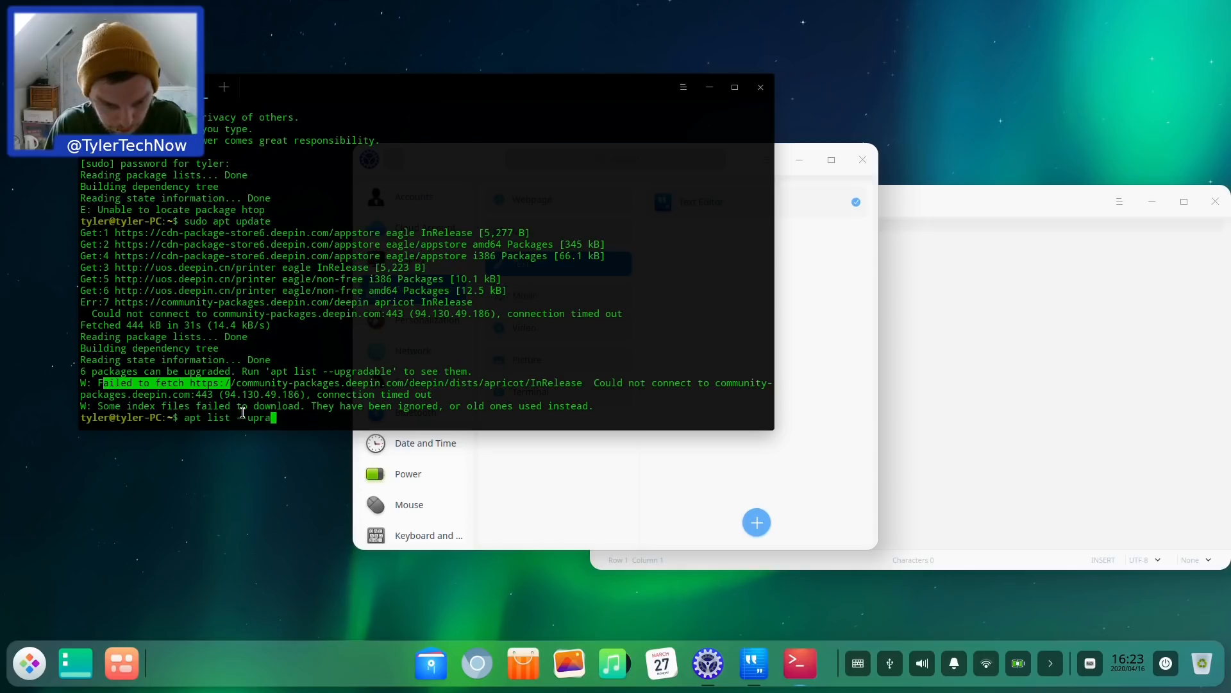
{"action": "key", "text": "Return"}
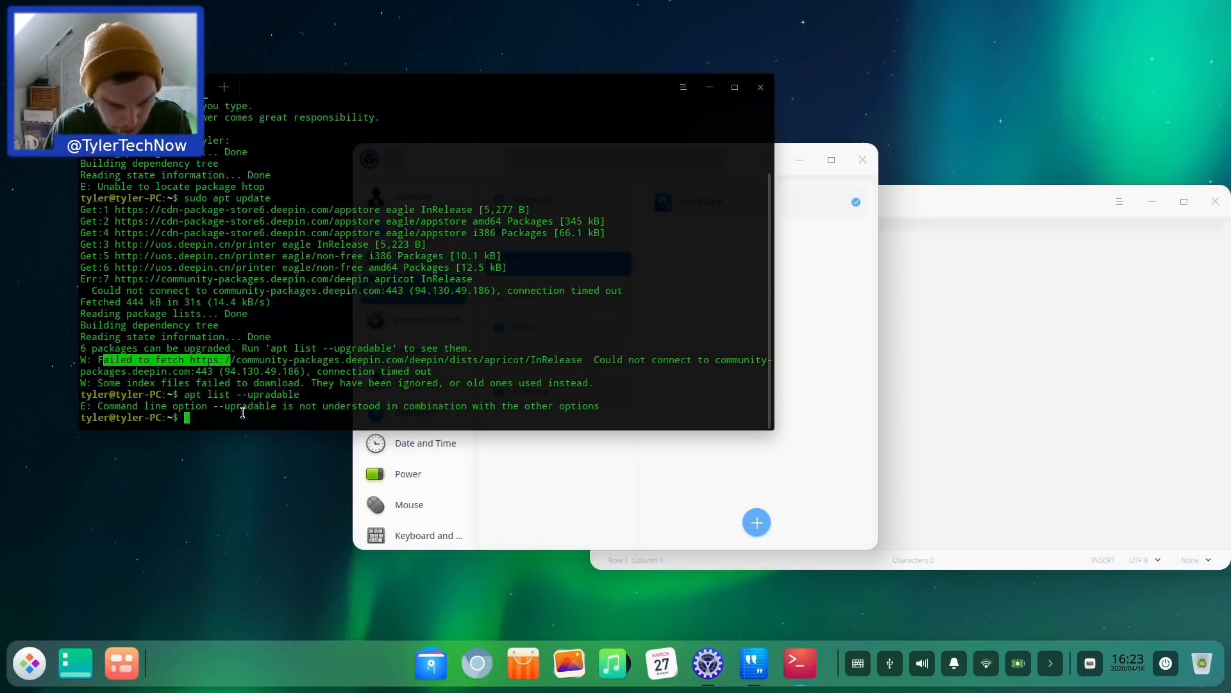
{"action": "mouse_move", "coordinate": [442, 448]}
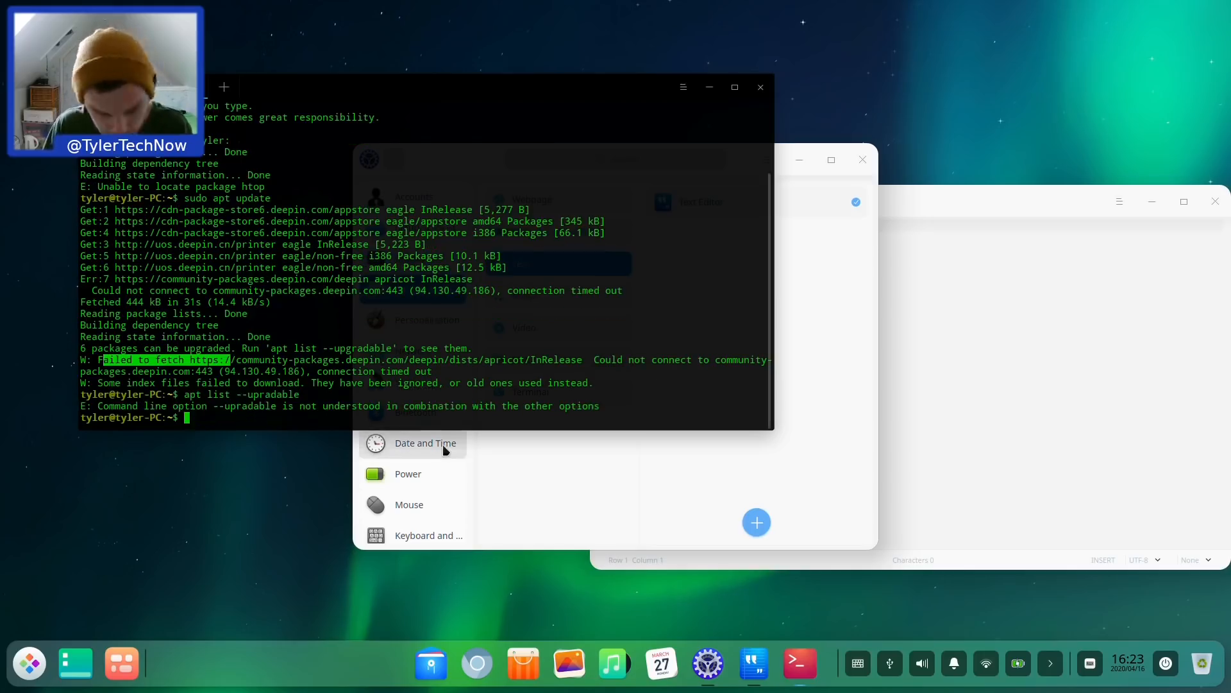
{"action": "type", "text": "apt list --upradable"}
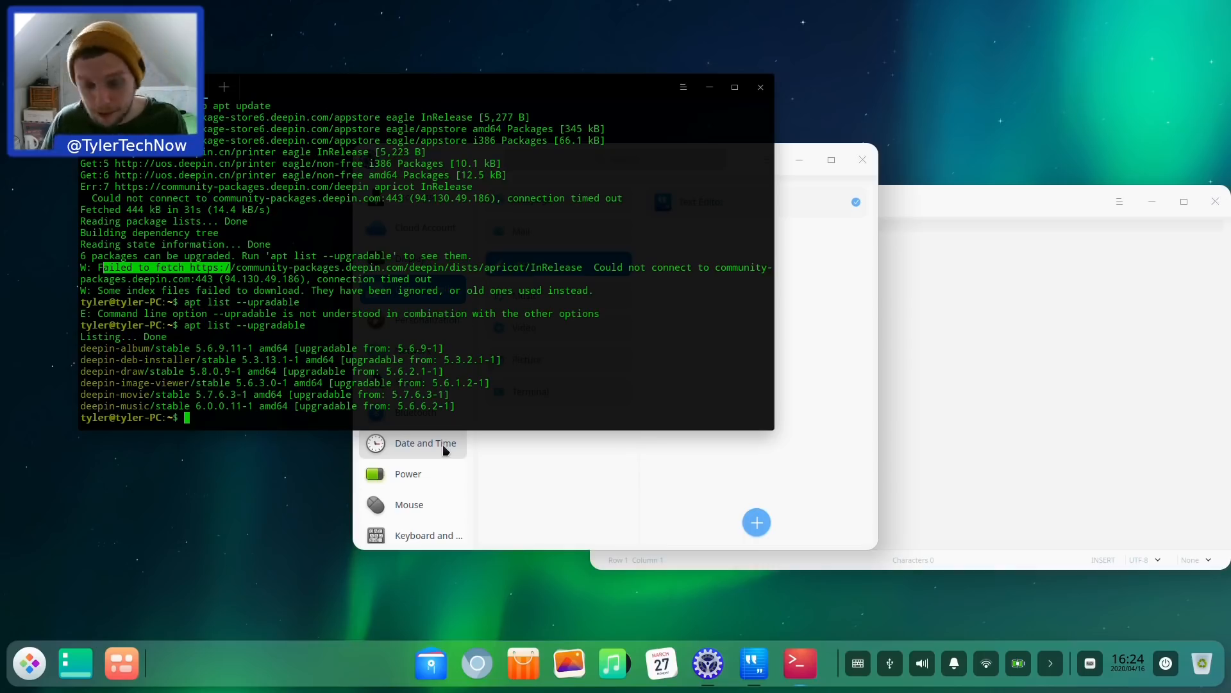
Step: Fix the typo, run 'sudo apt upgrade -y' for the six deepin apps, then close Terminal
{"action": "type", "text": "sudo aot upgrade -y"}
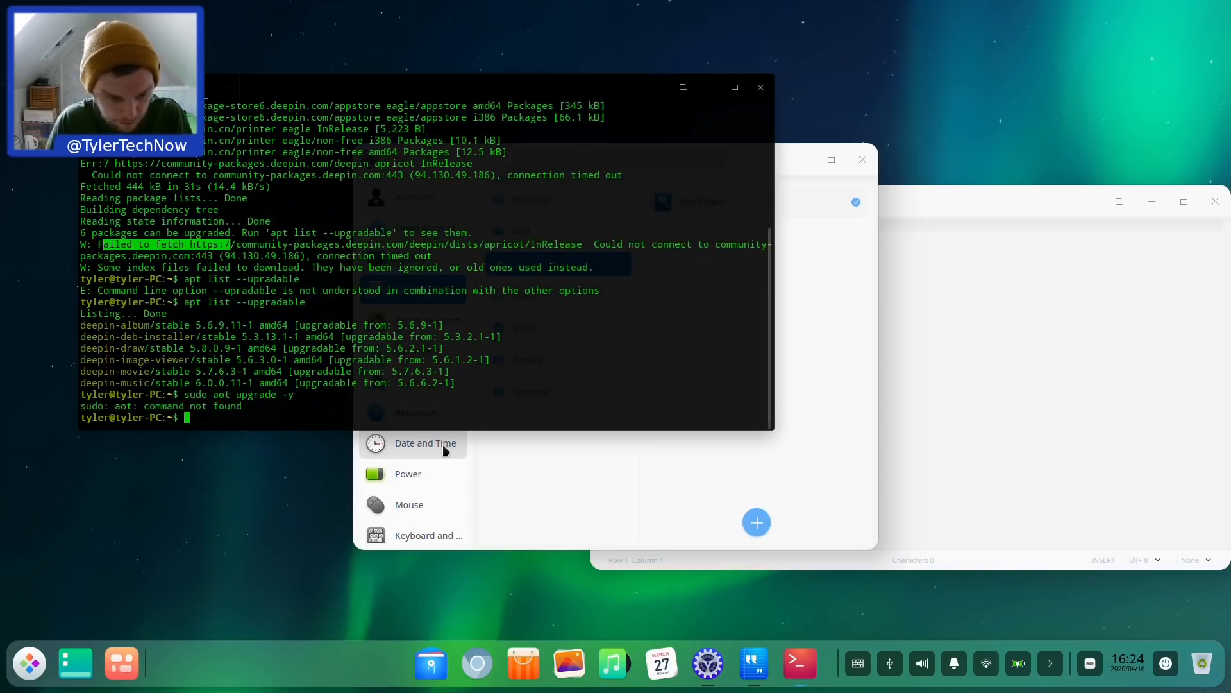
{"action": "type", "text": "sudo aot upgrade -y"}
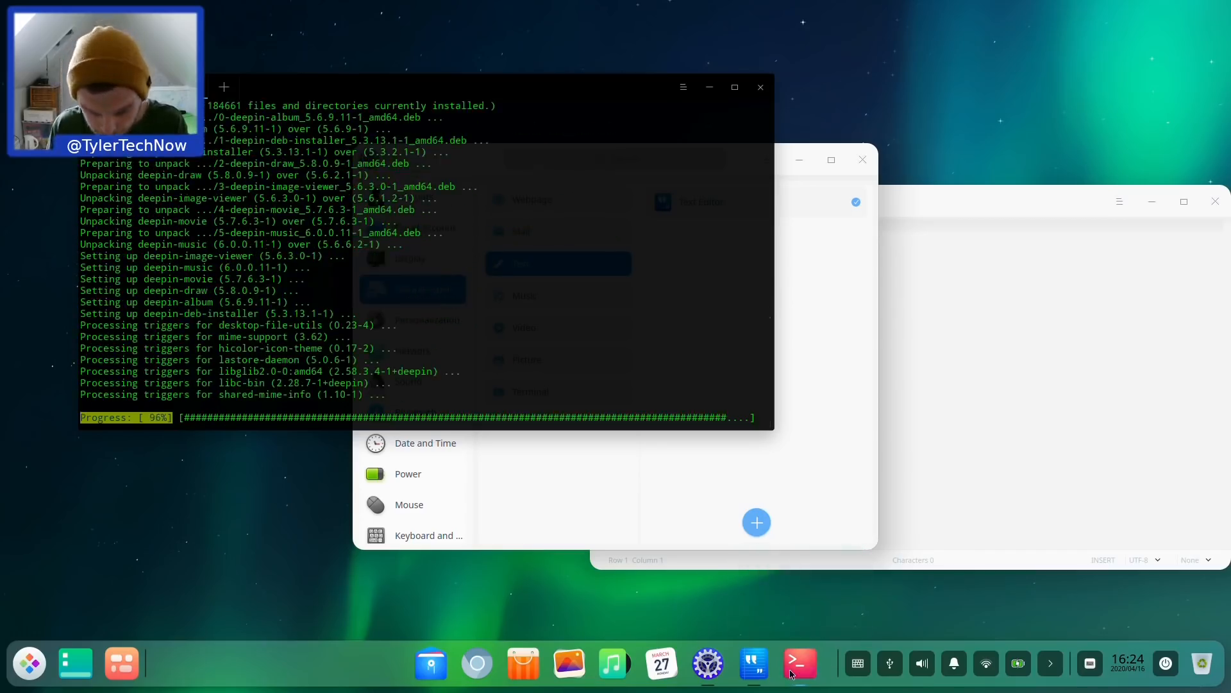
{"action": "right_click", "coordinate": [799, 663]}
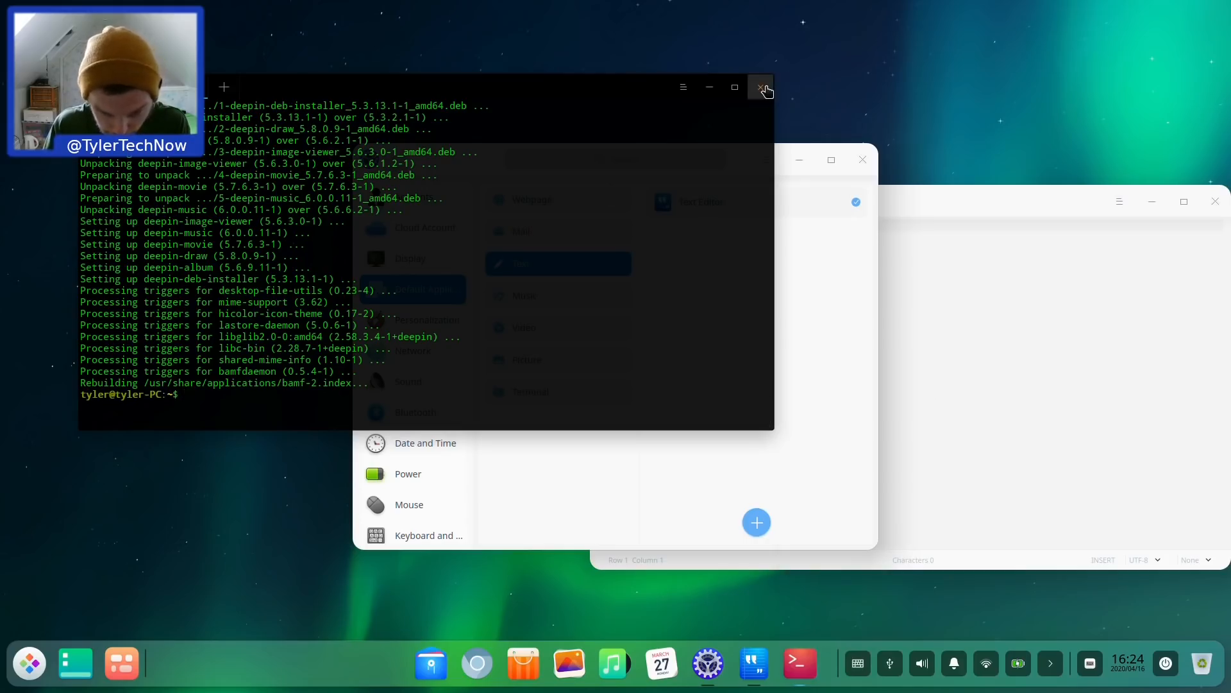
{"action": "left_click", "coordinate": [761, 87]}
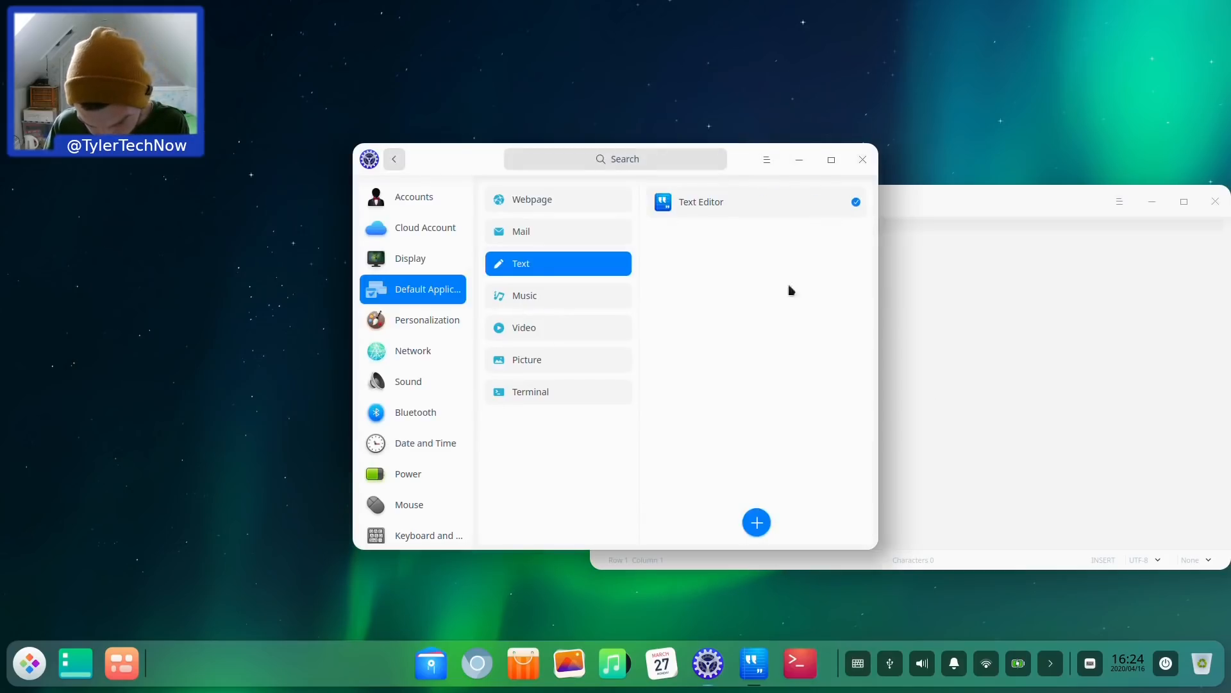
{"action": "mouse_move", "coordinate": [821, 674]}
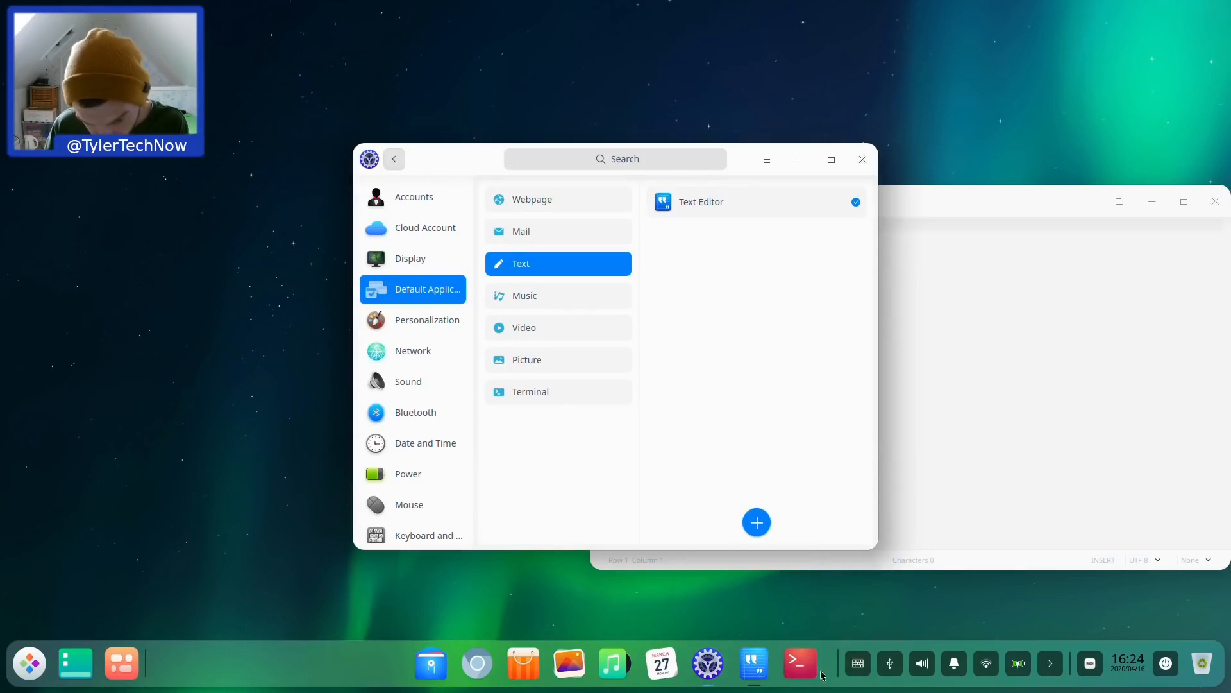
{"action": "mouse_move", "coordinate": [755, 687]}
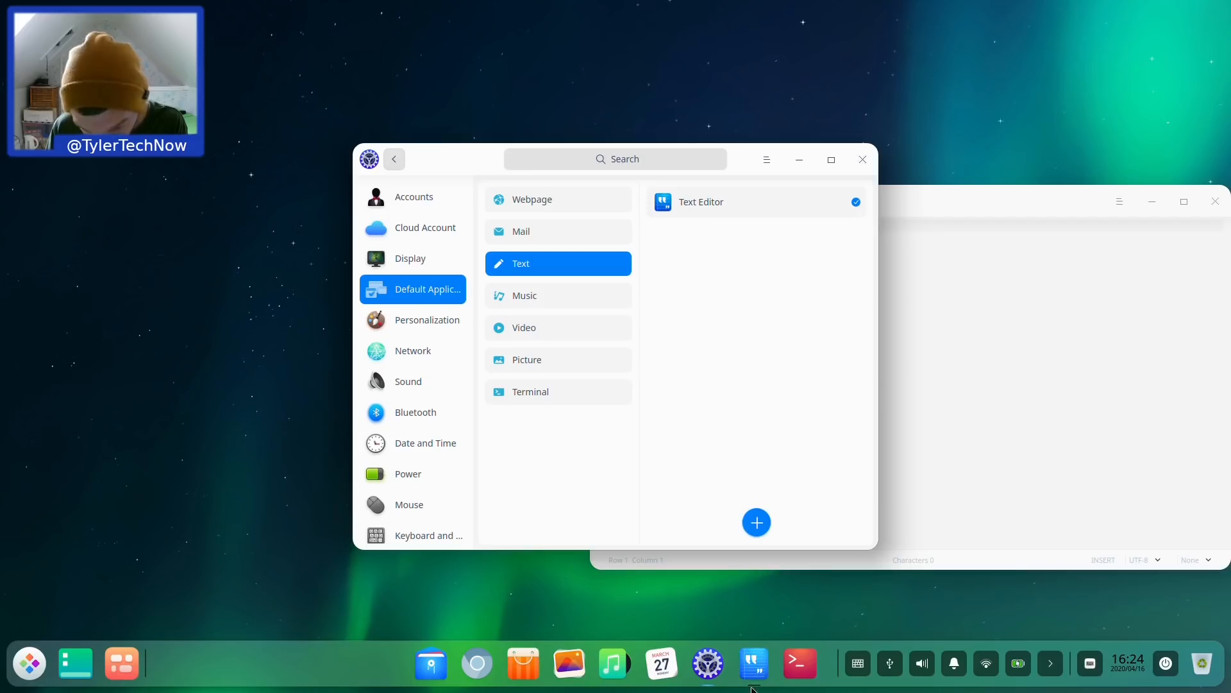
{"action": "mouse_move", "coordinate": [984, 208]}
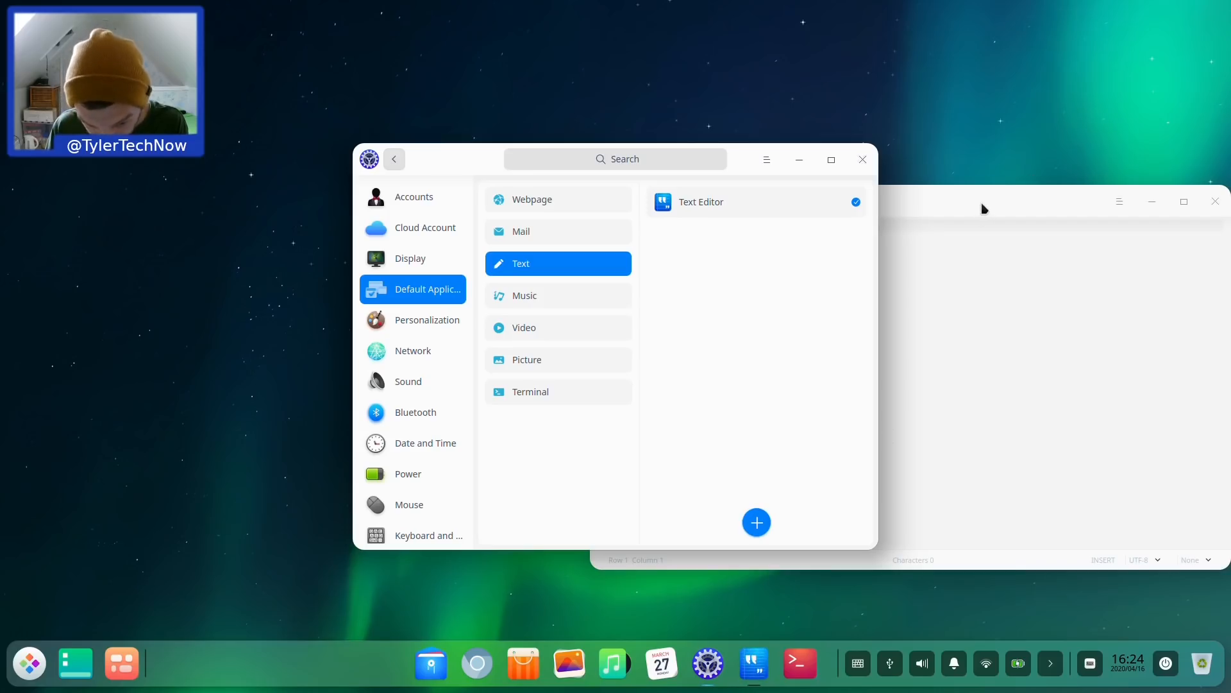
Step: Check the default Music app choices, then open Personalization's General page
{"action": "left_click", "coordinate": [756, 522]}
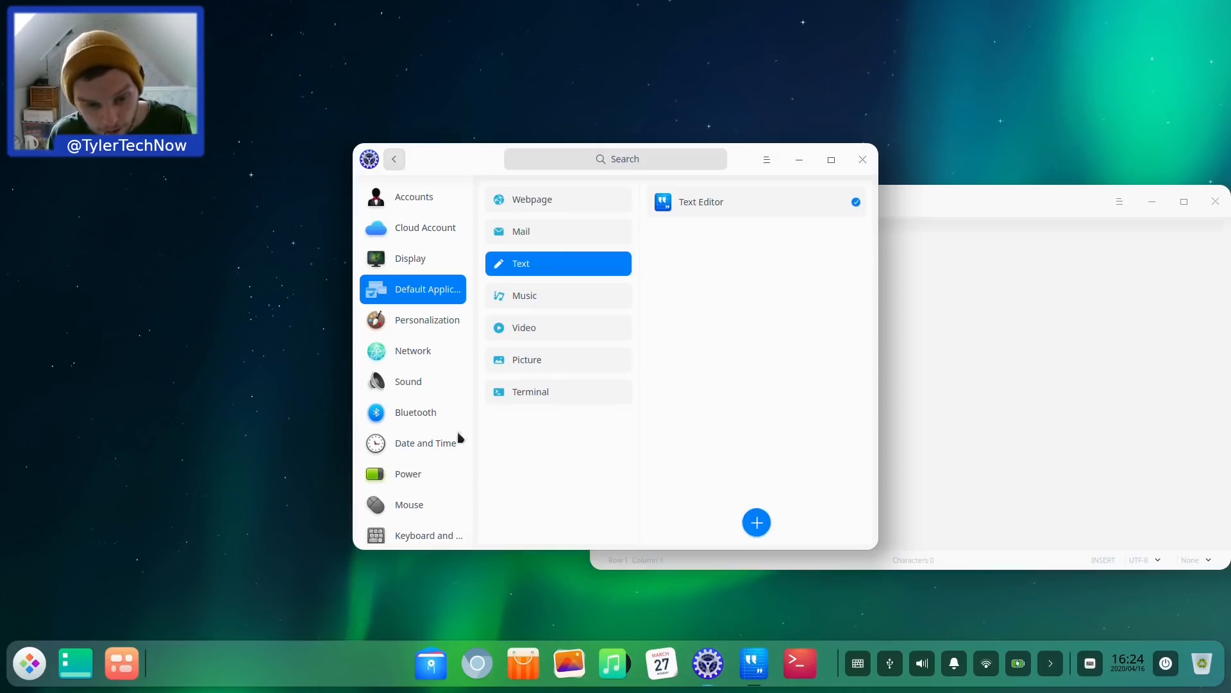
{"action": "left_click", "coordinate": [559, 295]}
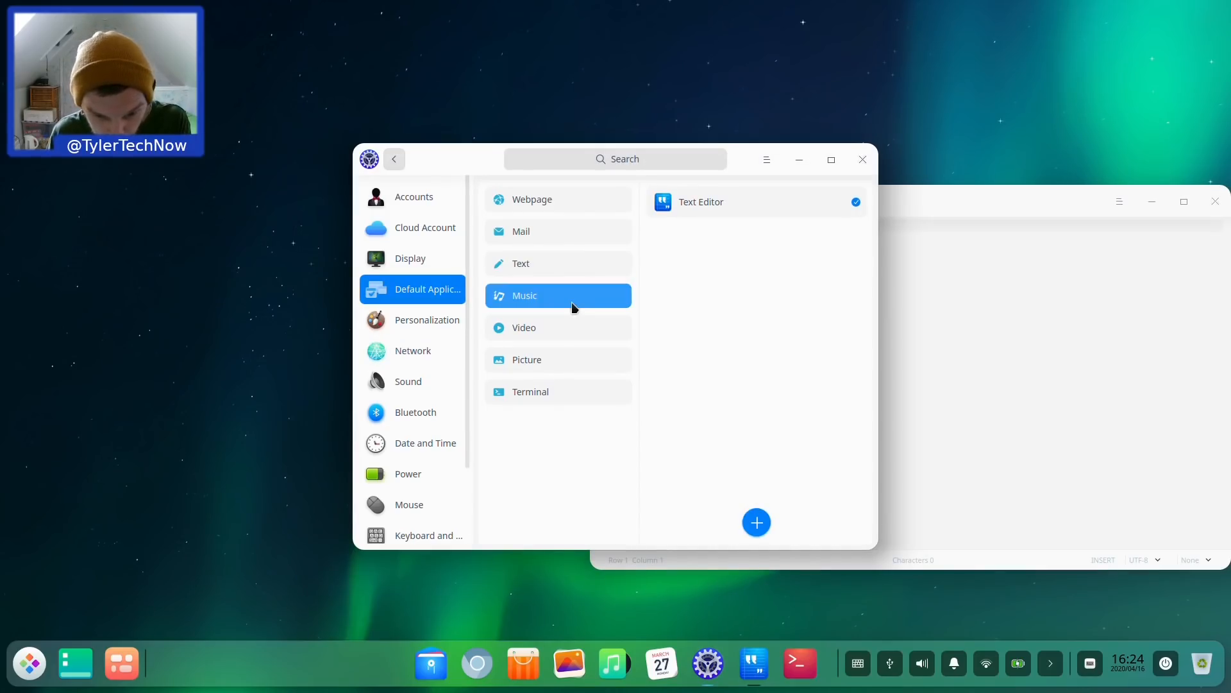
{"action": "left_click", "coordinate": [524, 295]}
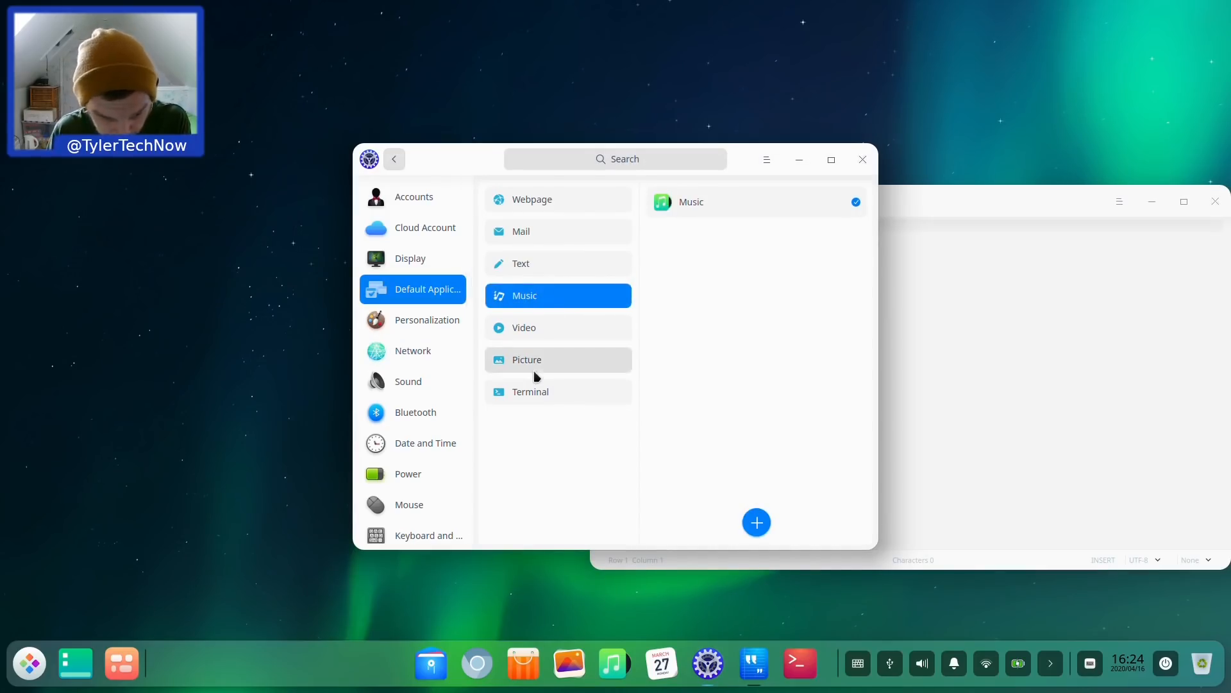
{"action": "left_click", "coordinate": [427, 319]}
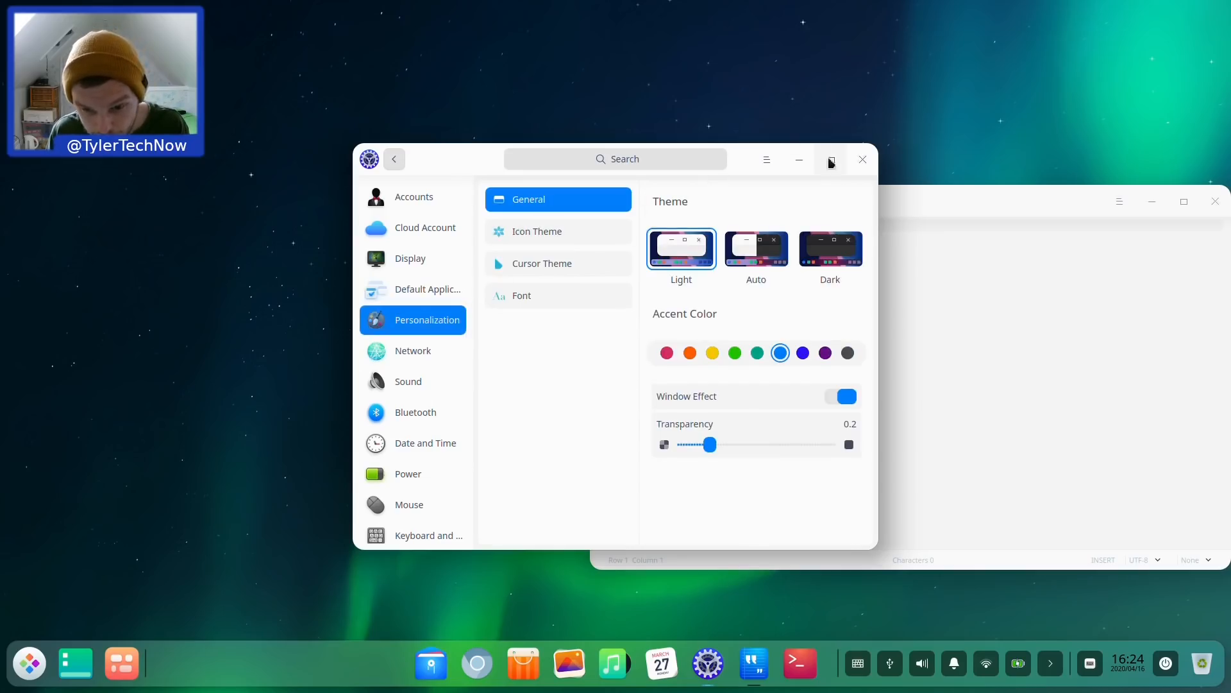
Step: Maximize Control Center, apply the Dark theme, and preview it in the app launcher
{"action": "left_click", "coordinate": [829, 159]}
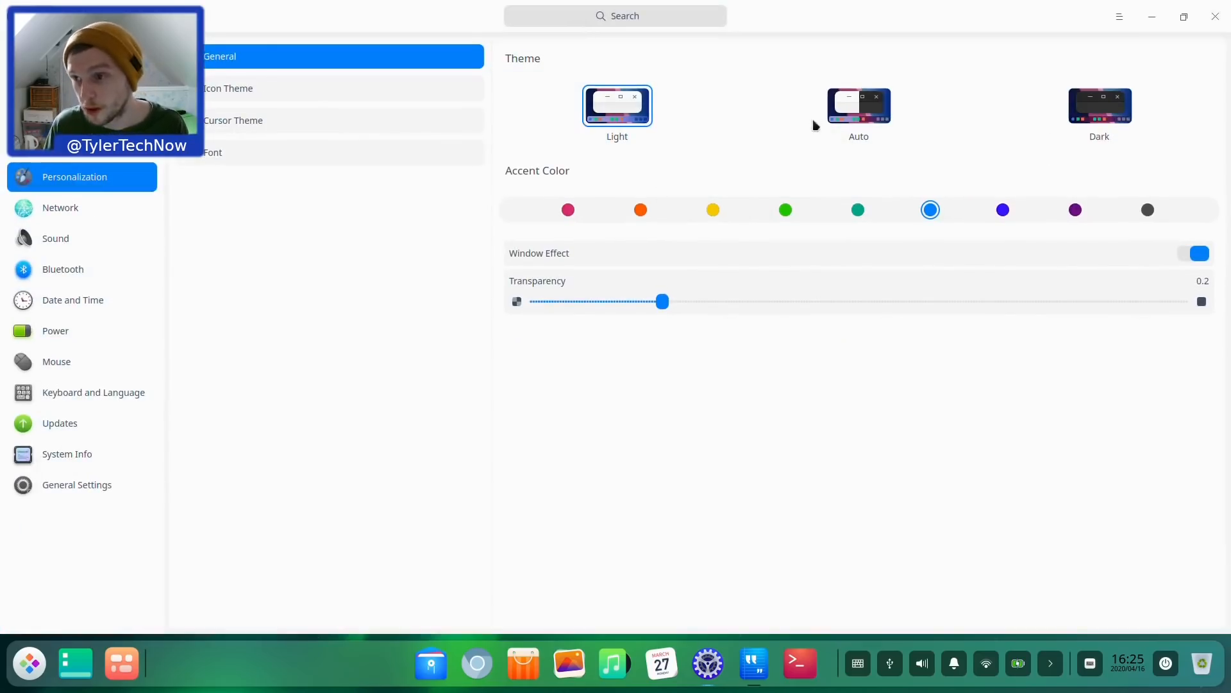
{"action": "mouse_move", "coordinate": [758, 125]}
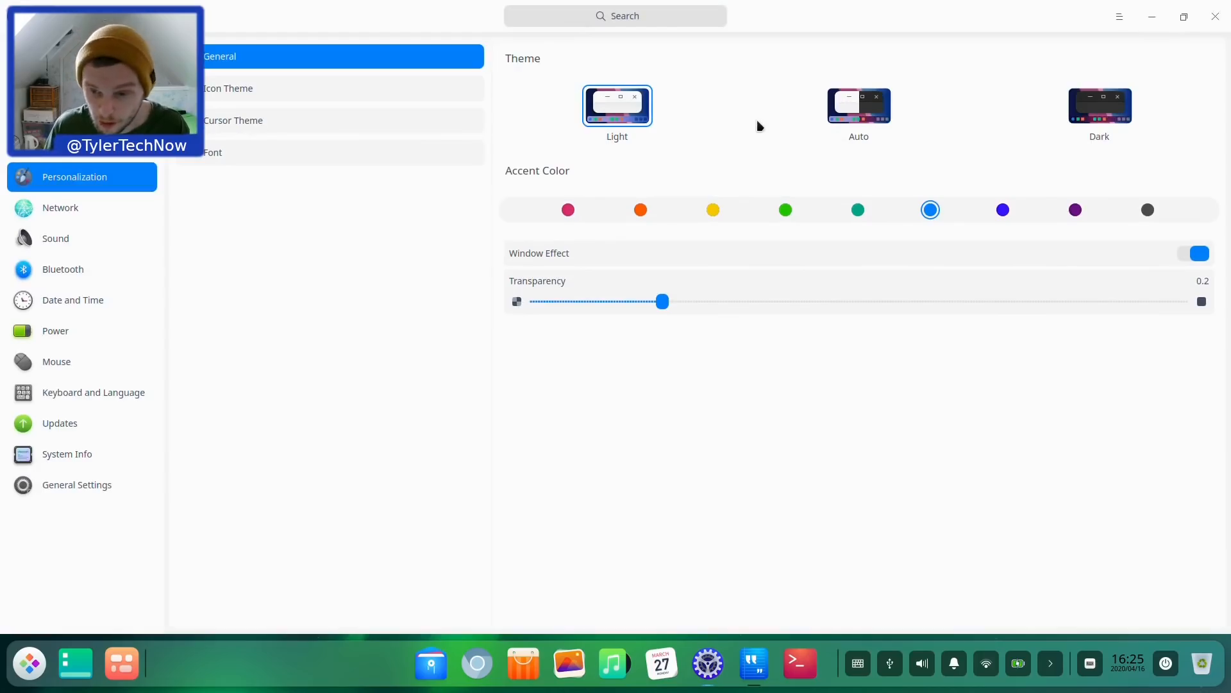
{"action": "mouse_move", "coordinate": [1060, 97]}
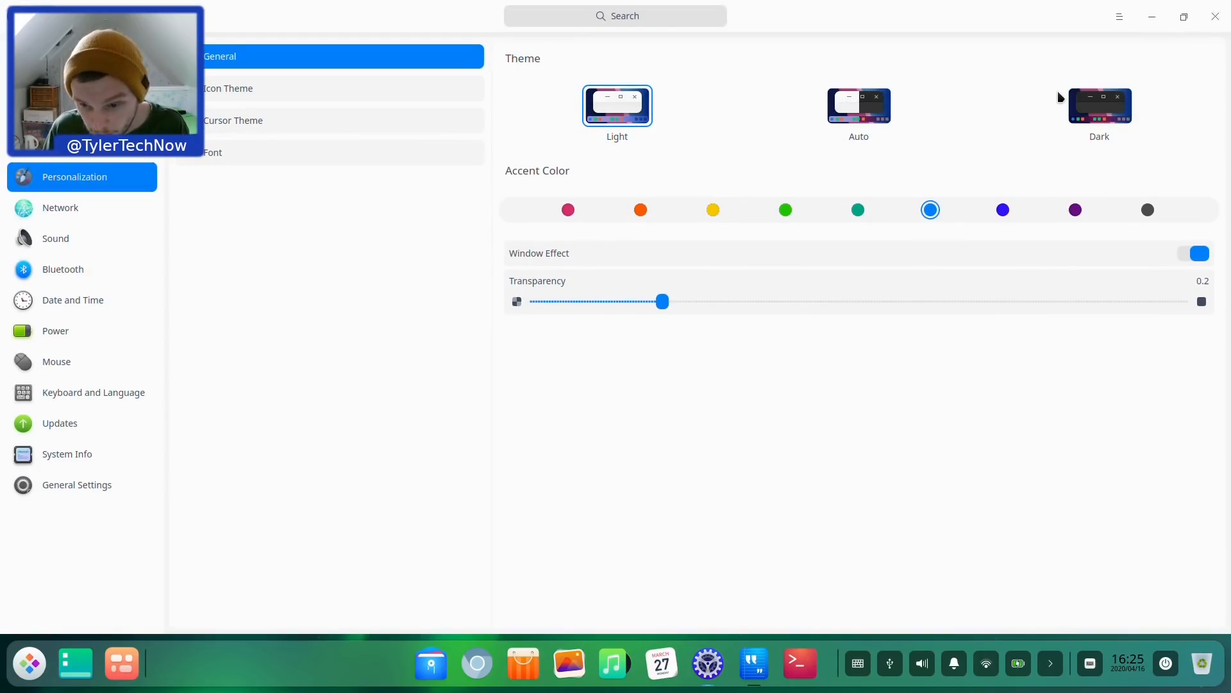
{"action": "left_click", "coordinate": [1099, 105]}
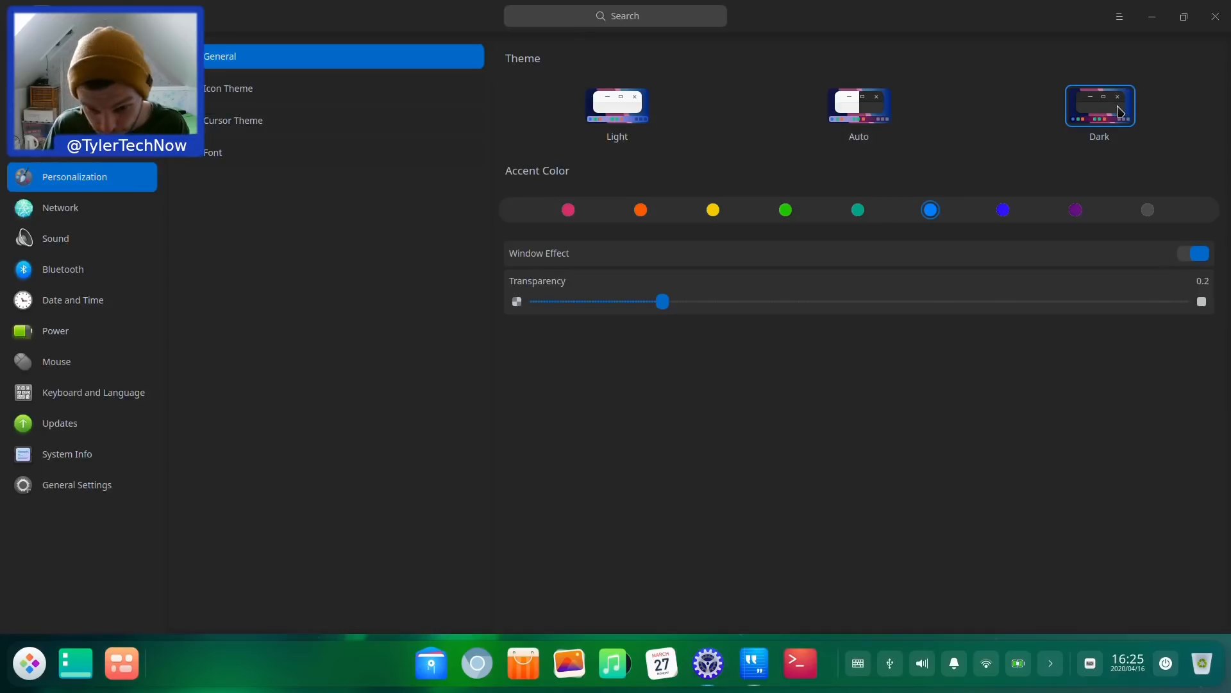
{"action": "left_click", "coordinate": [1215, 17]}
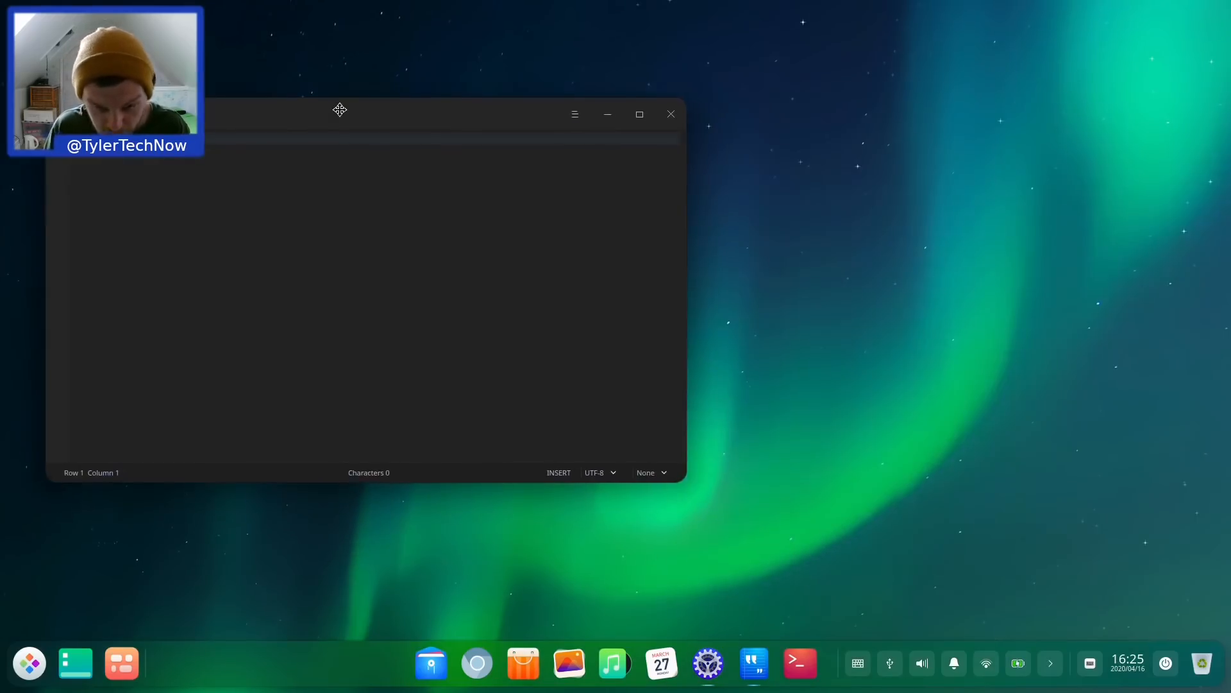
{"action": "mouse_move", "coordinate": [45, 584]}
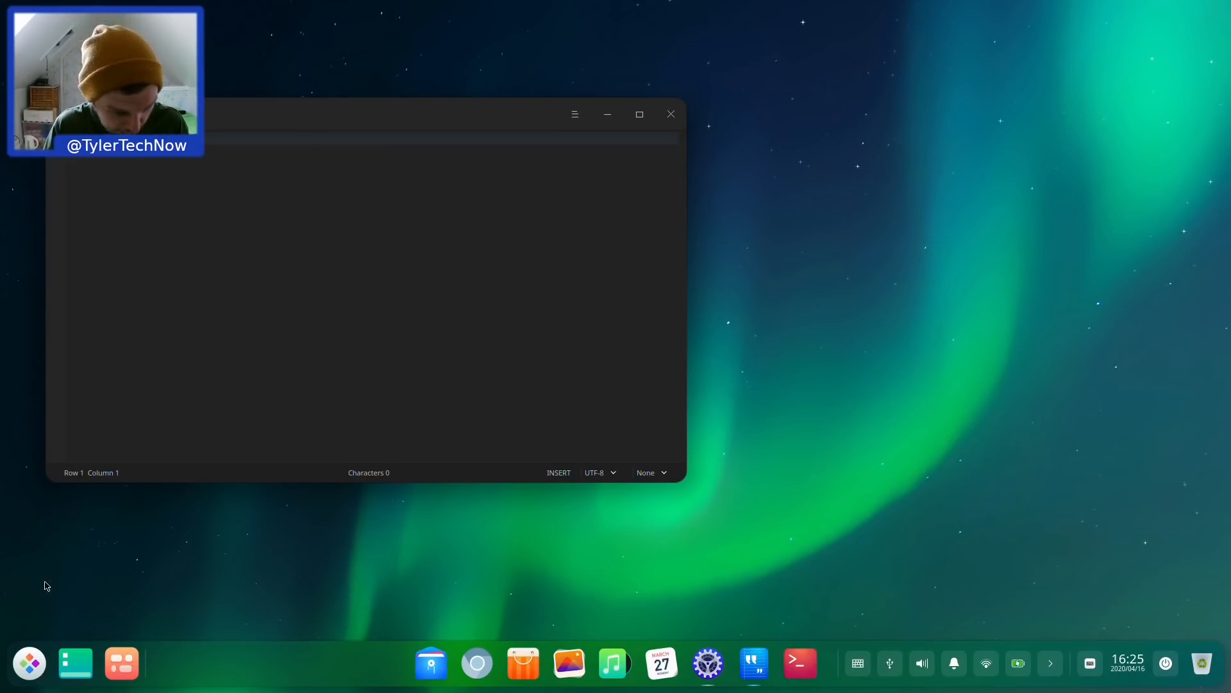
{"action": "left_click", "coordinate": [29, 664]}
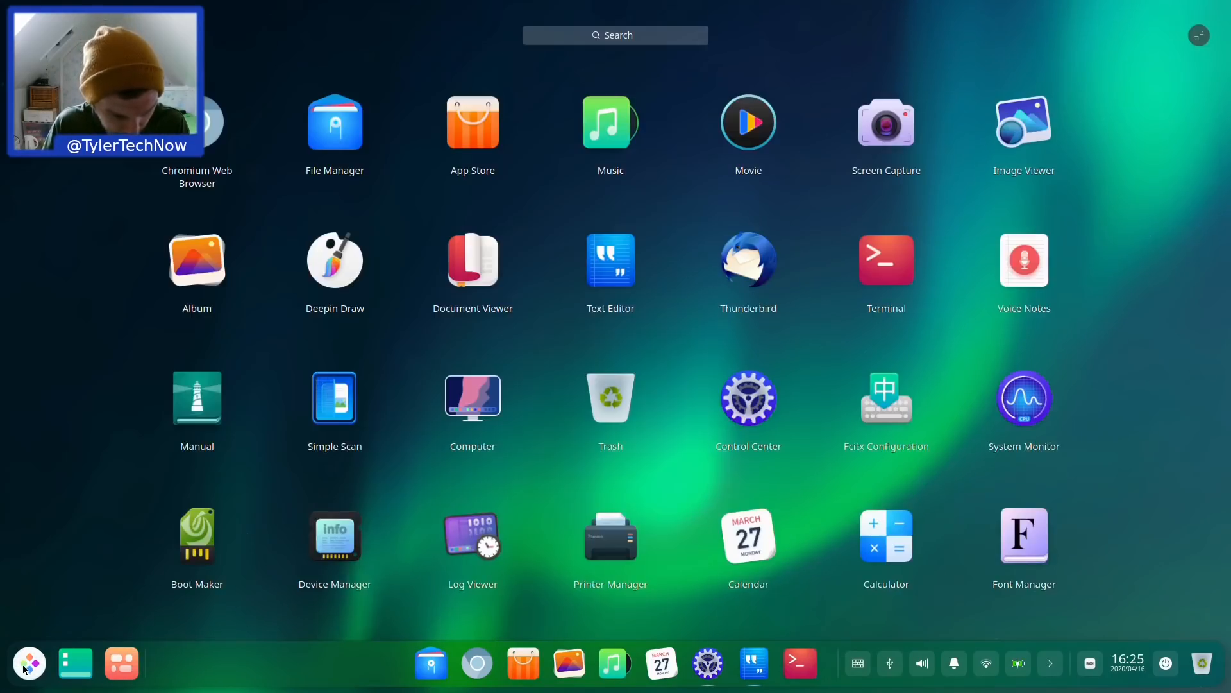
{"action": "mouse_move", "coordinate": [1158, 56]}
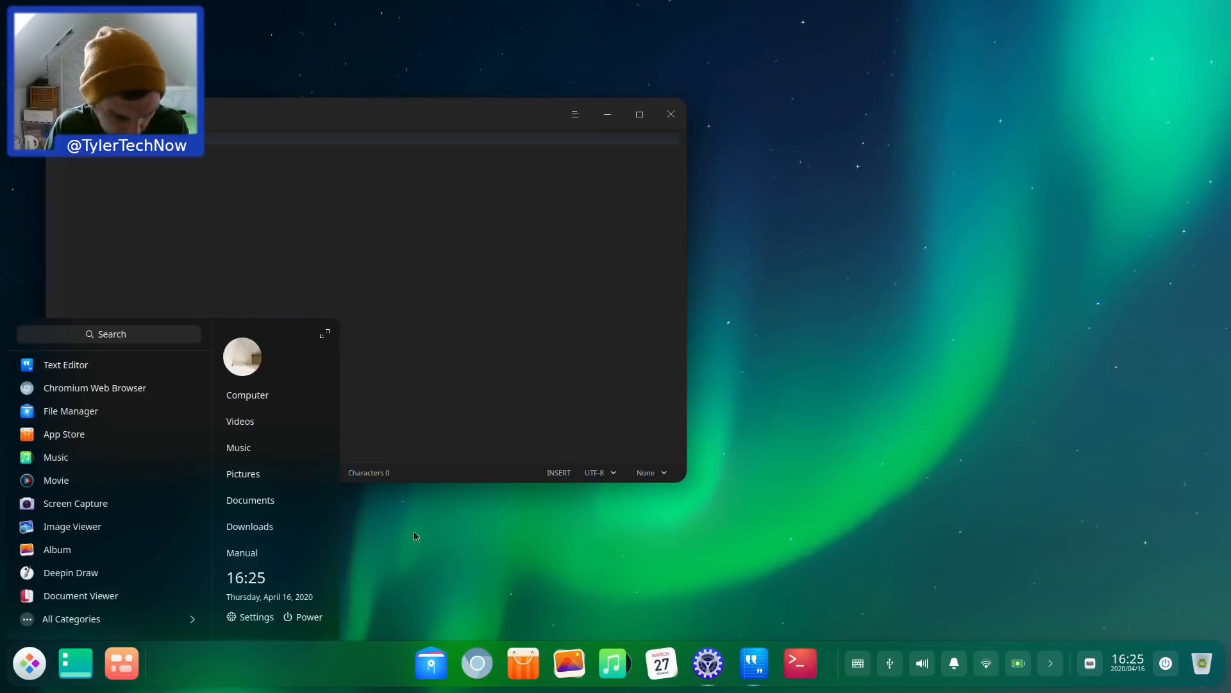
{"action": "mouse_move", "coordinate": [136, 574]}
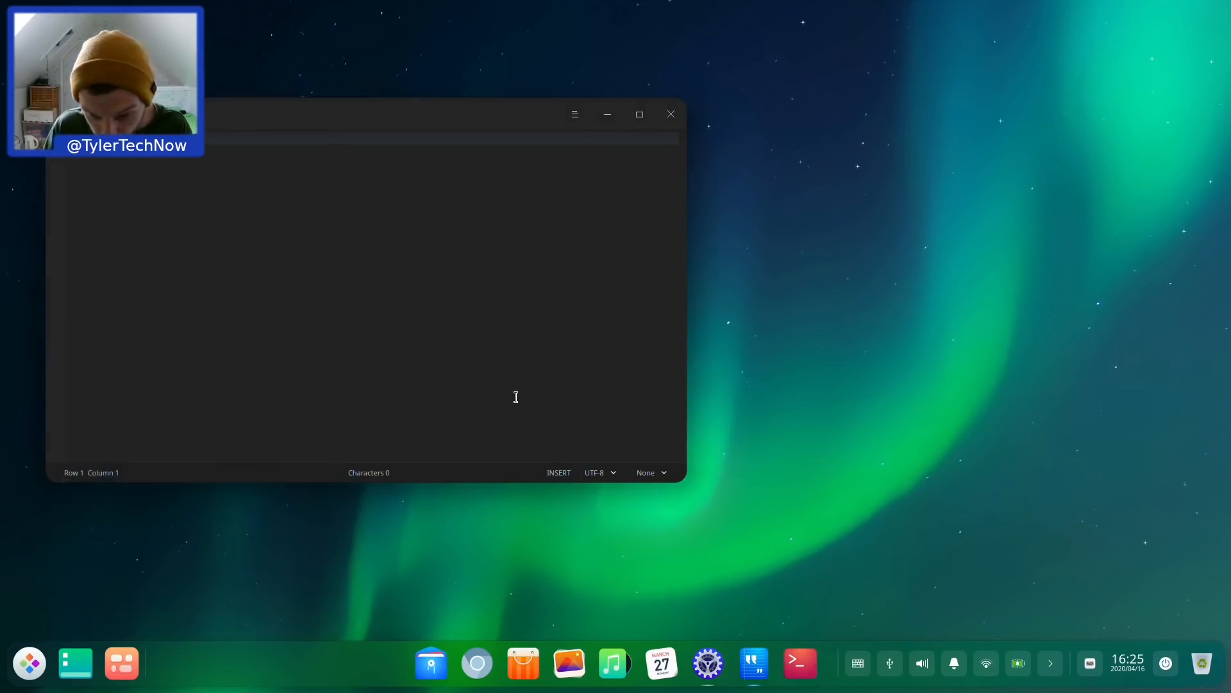
Step: Preview the new transparency setting in the launcher, then dismiss the launcher
{"action": "left_click", "coordinate": [706, 662]}
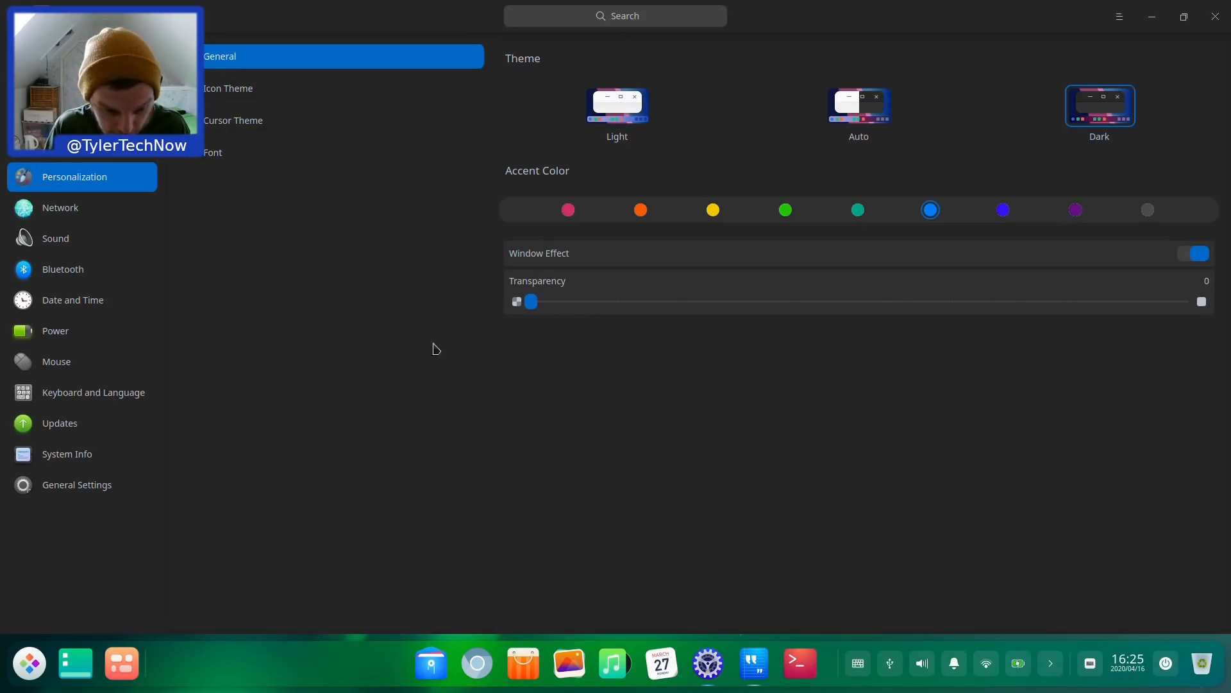
{"action": "left_click", "coordinate": [29, 664]}
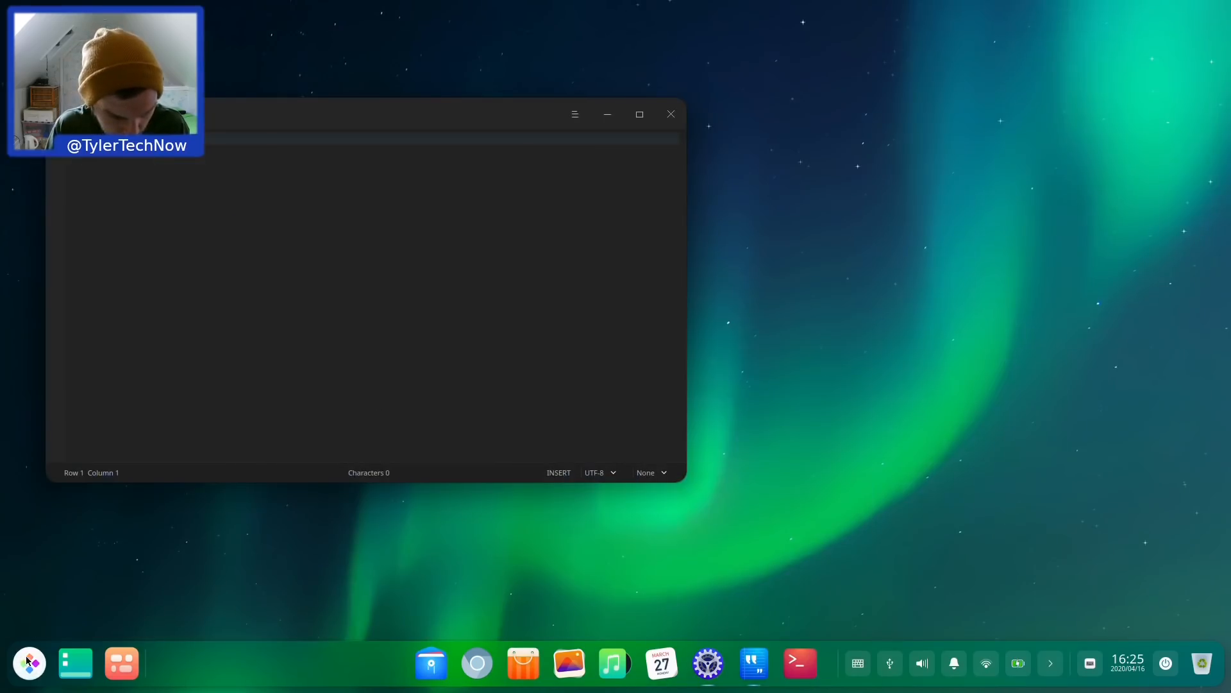
{"action": "left_click", "coordinate": [29, 662]}
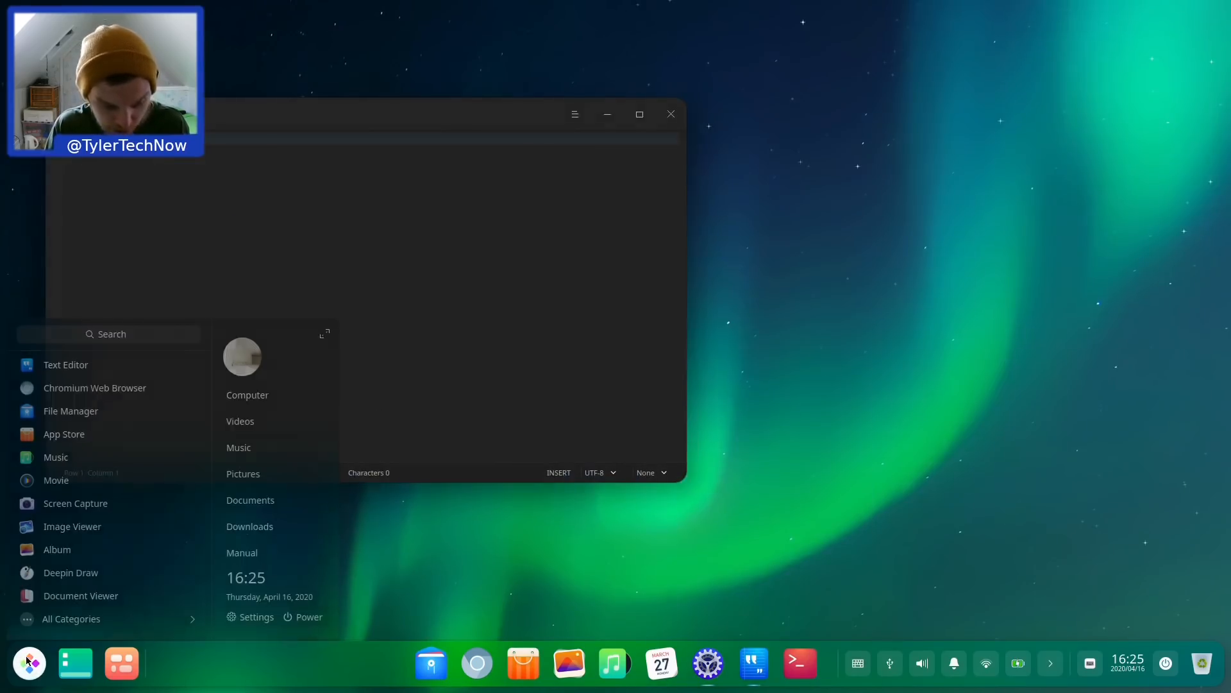
{"action": "key", "text": "alt+tab"}
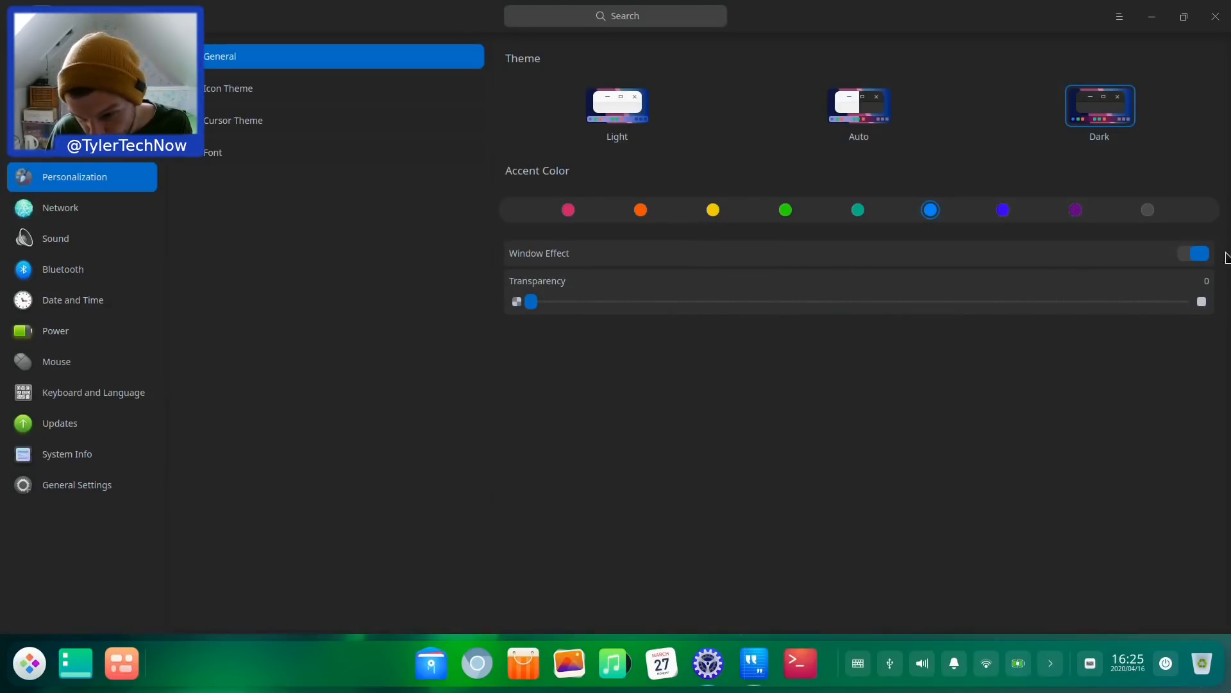
{"action": "left_click", "coordinate": [1193, 253]}
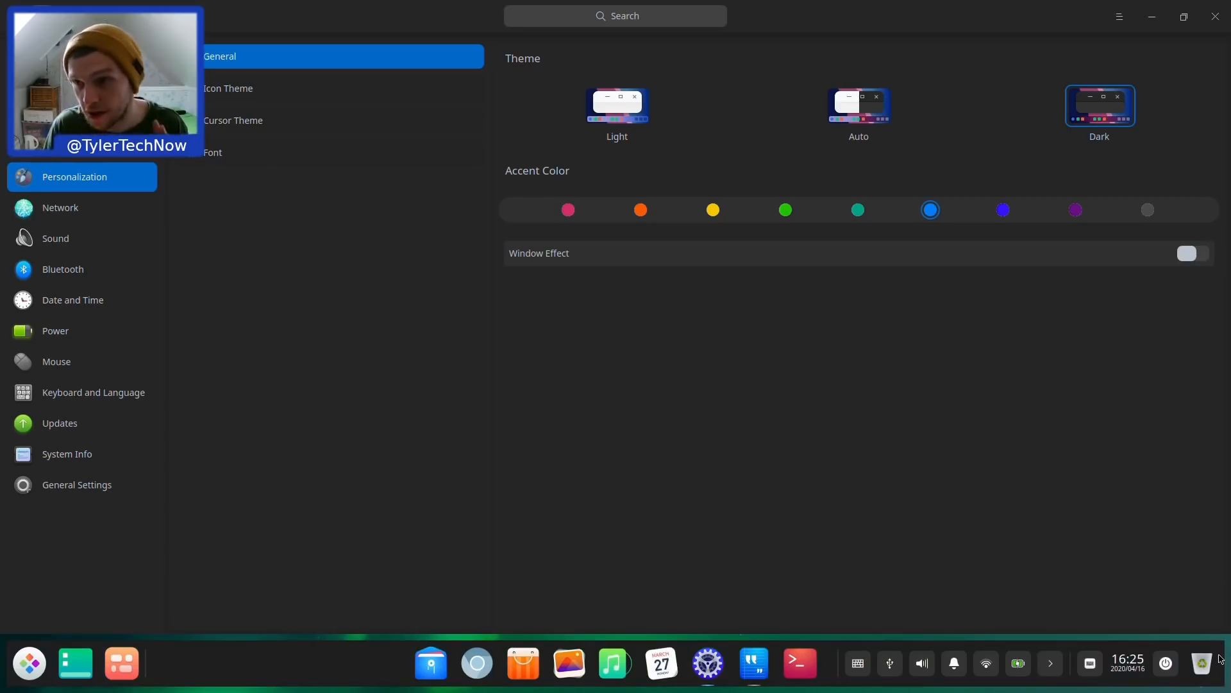
{"action": "mouse_move", "coordinate": [1199, 241]}
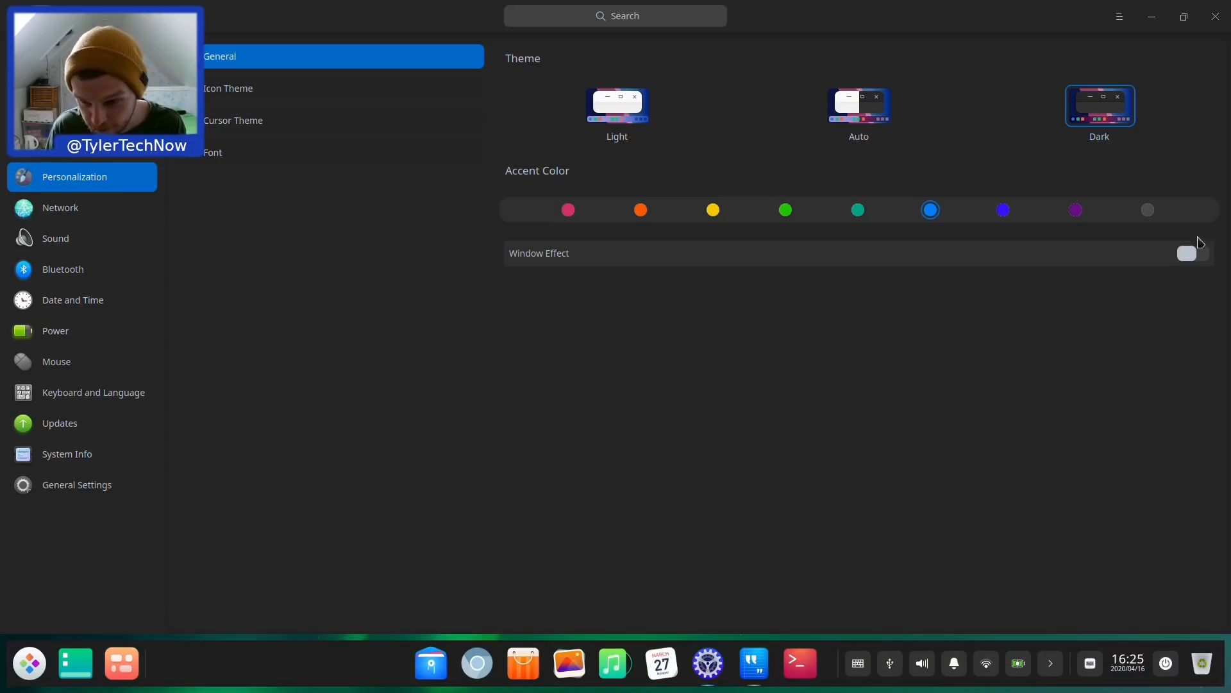
{"action": "left_click", "coordinate": [1192, 253]}
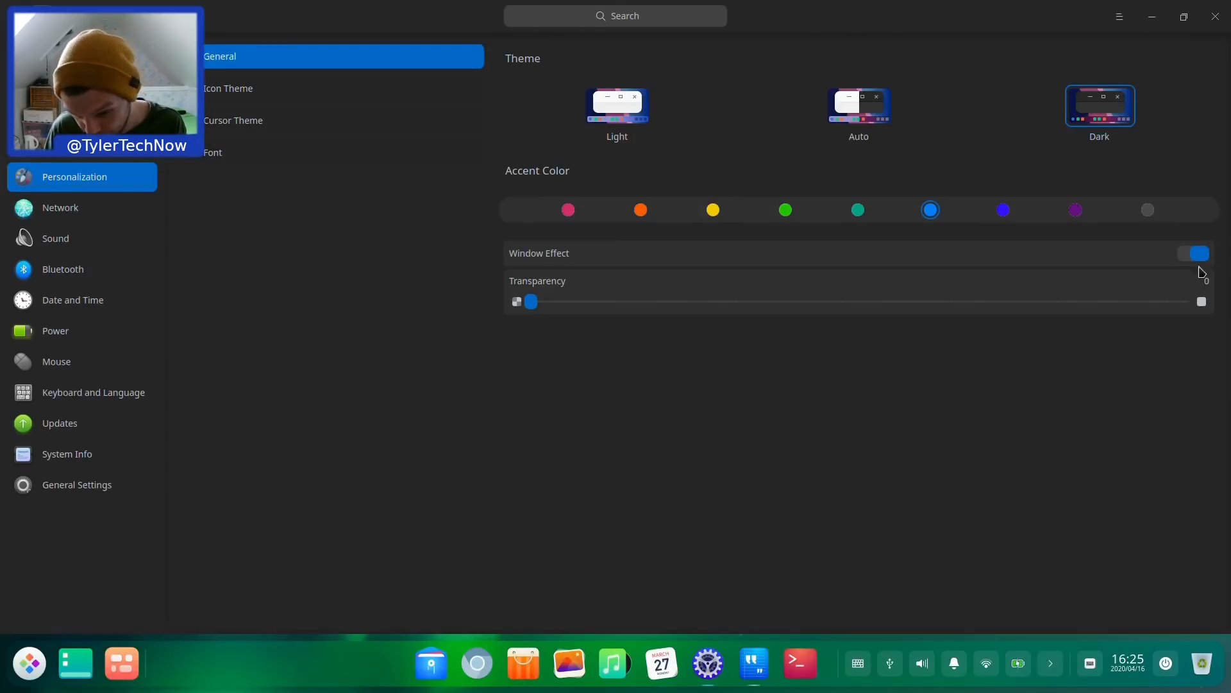
{"action": "left_click", "coordinate": [1194, 252]}
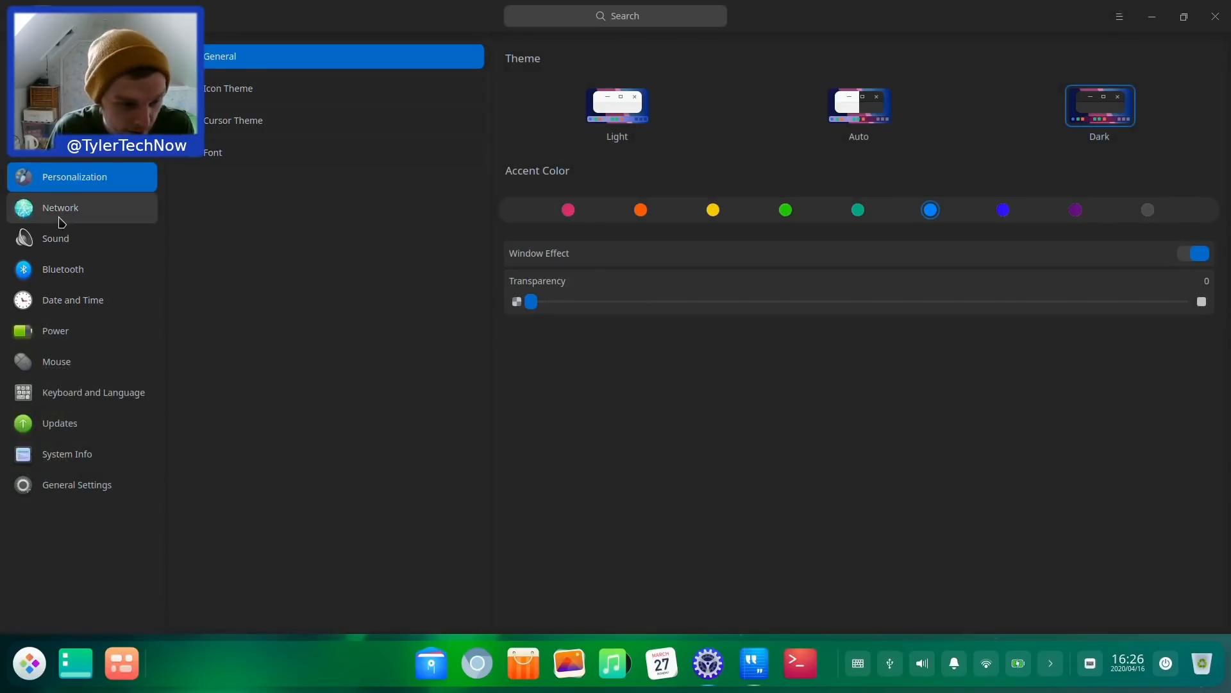
Step: Browse the Network and Sound settings, including the advanced output and input devices
{"action": "left_click", "coordinate": [60, 207]}
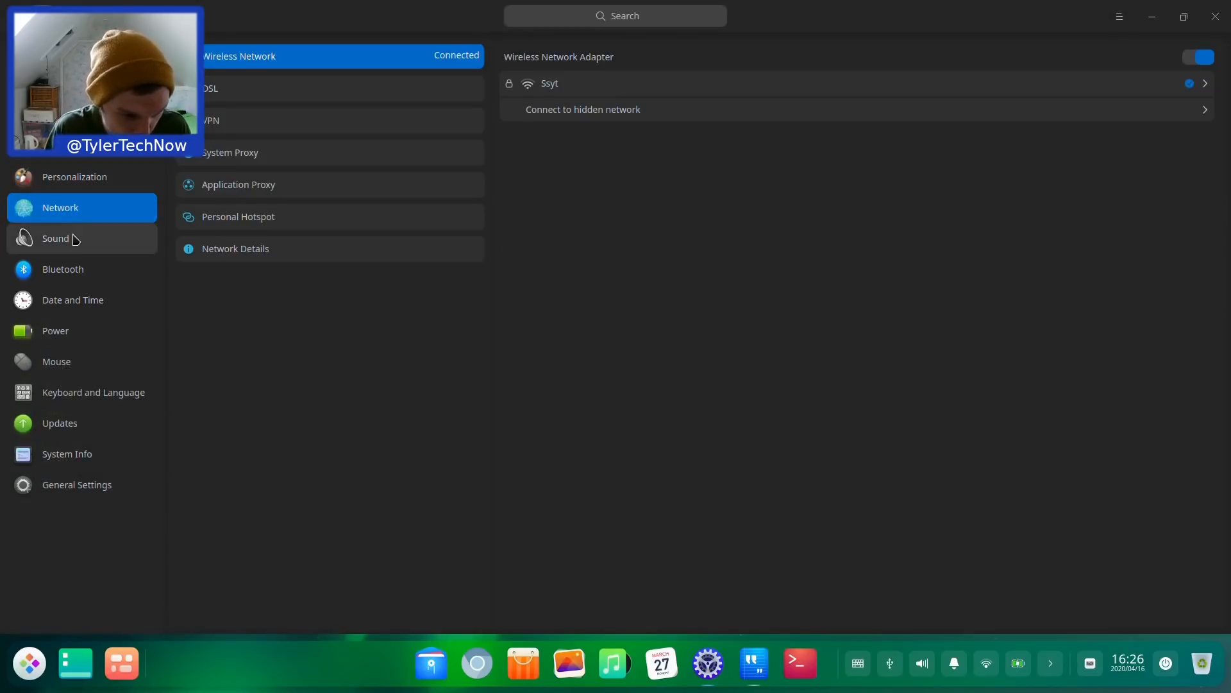
{"action": "left_click", "coordinate": [55, 238]}
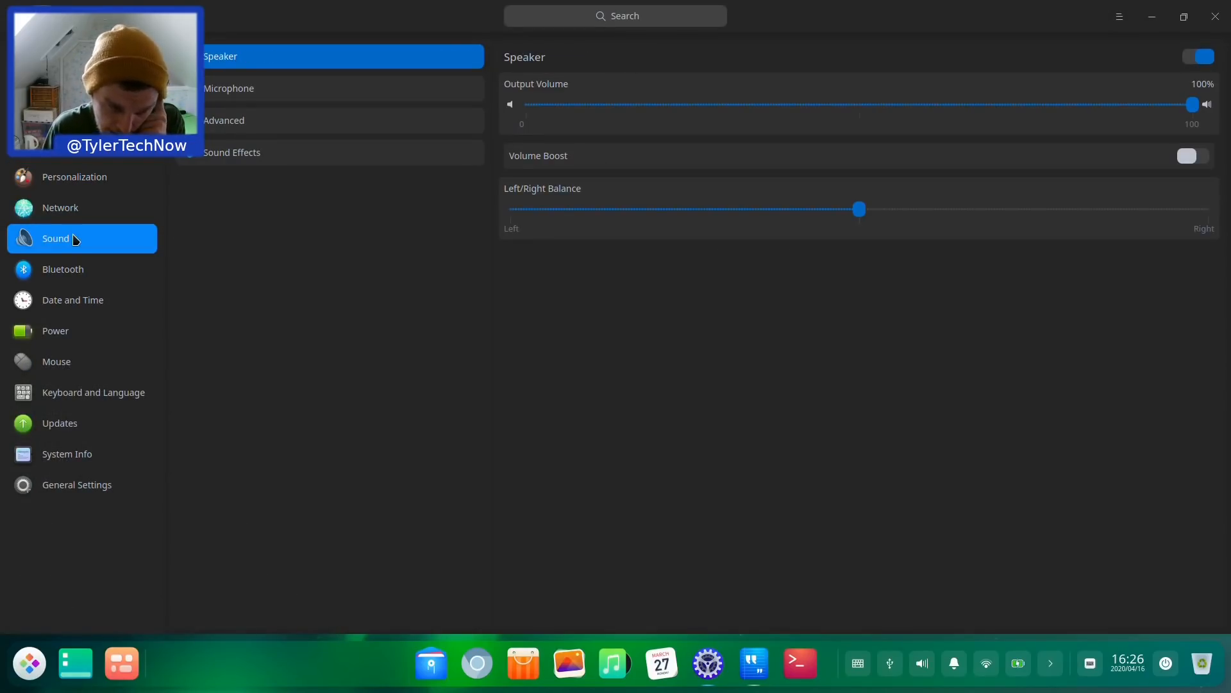
{"action": "mouse_move", "coordinate": [1009, 112]}
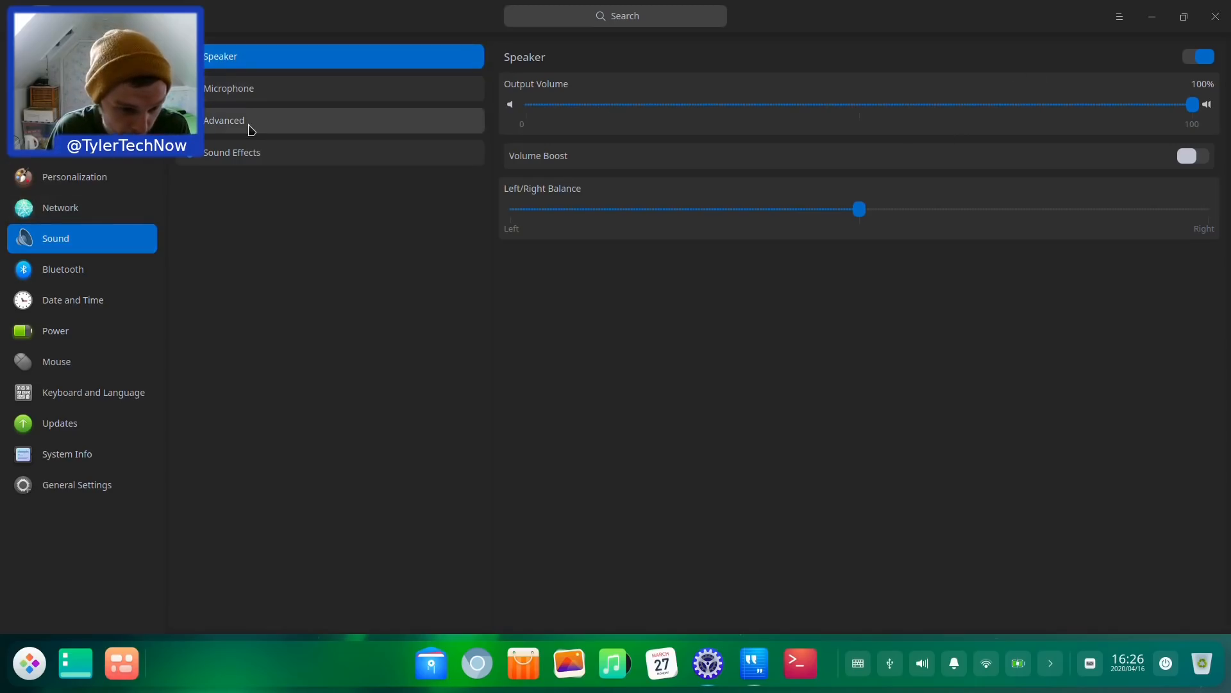
{"action": "left_click", "coordinate": [223, 120]}
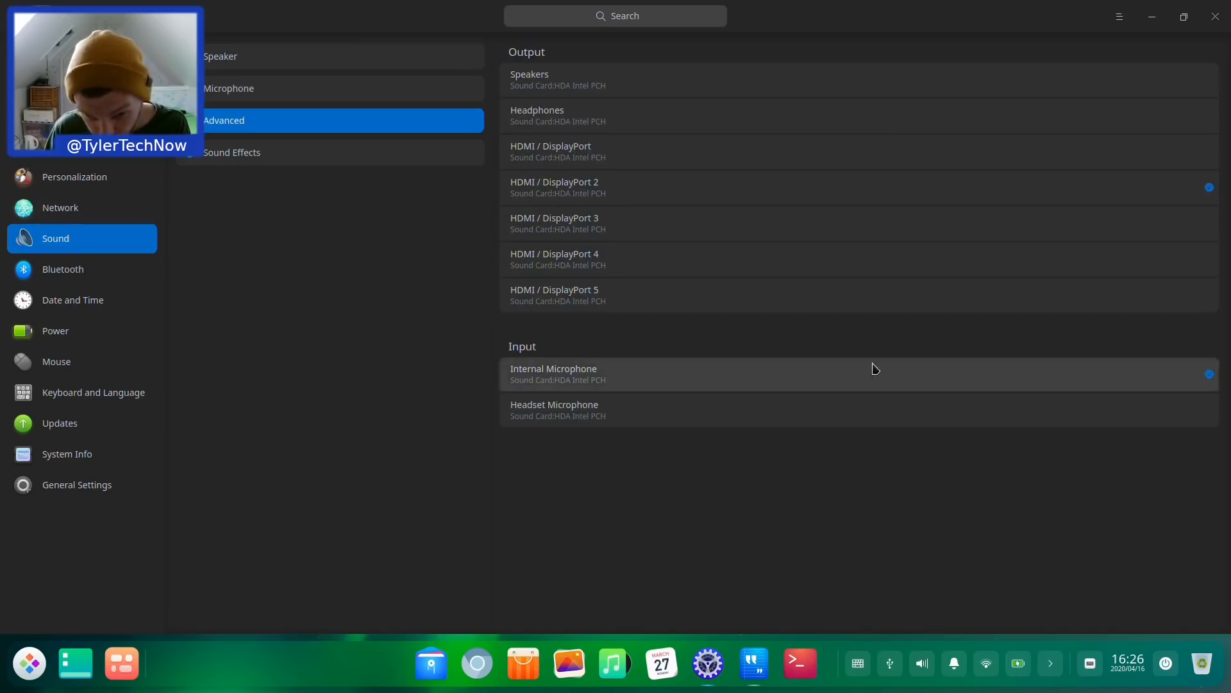
{"action": "mouse_move", "coordinate": [369, 157]}
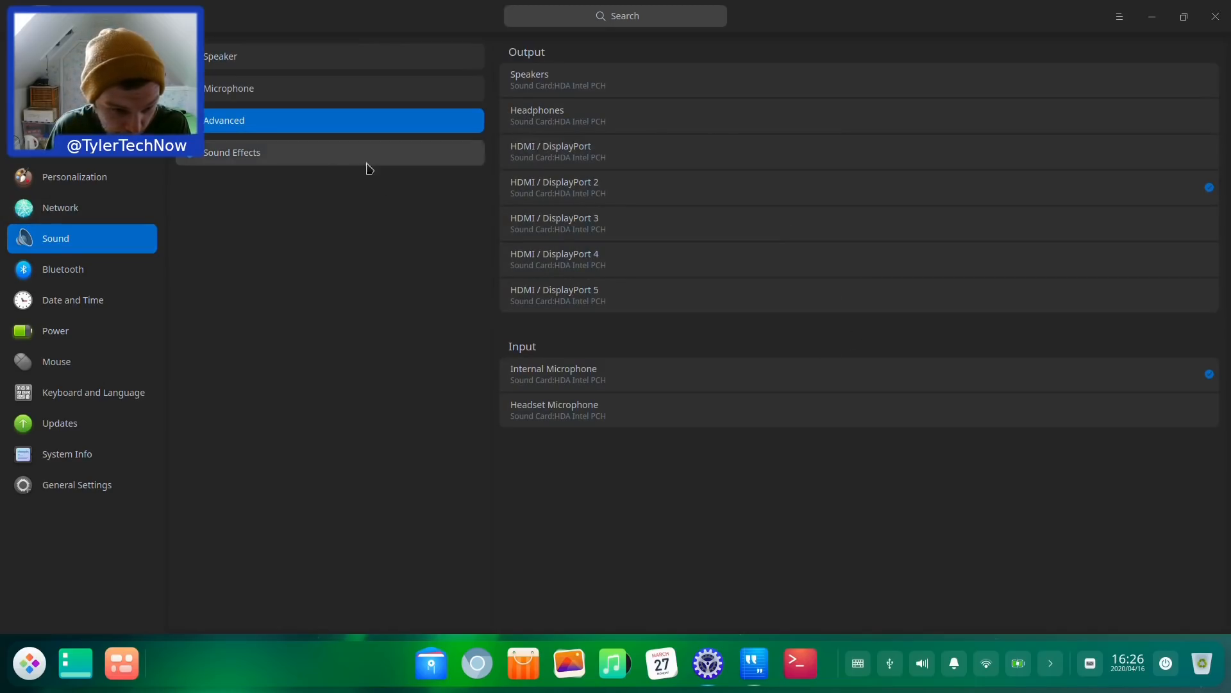
Step: Switch off all system sound effects and open the Bluetooth page
{"action": "left_click", "coordinate": [231, 152]}
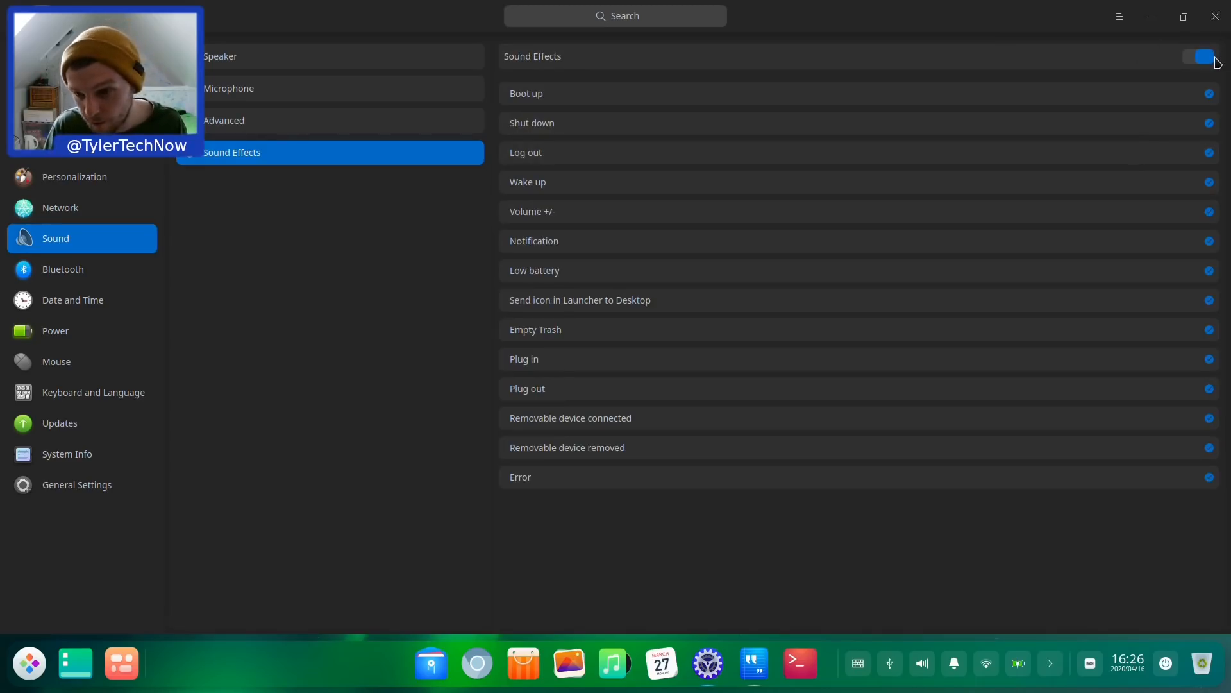
{"action": "left_click", "coordinate": [1196, 55]}
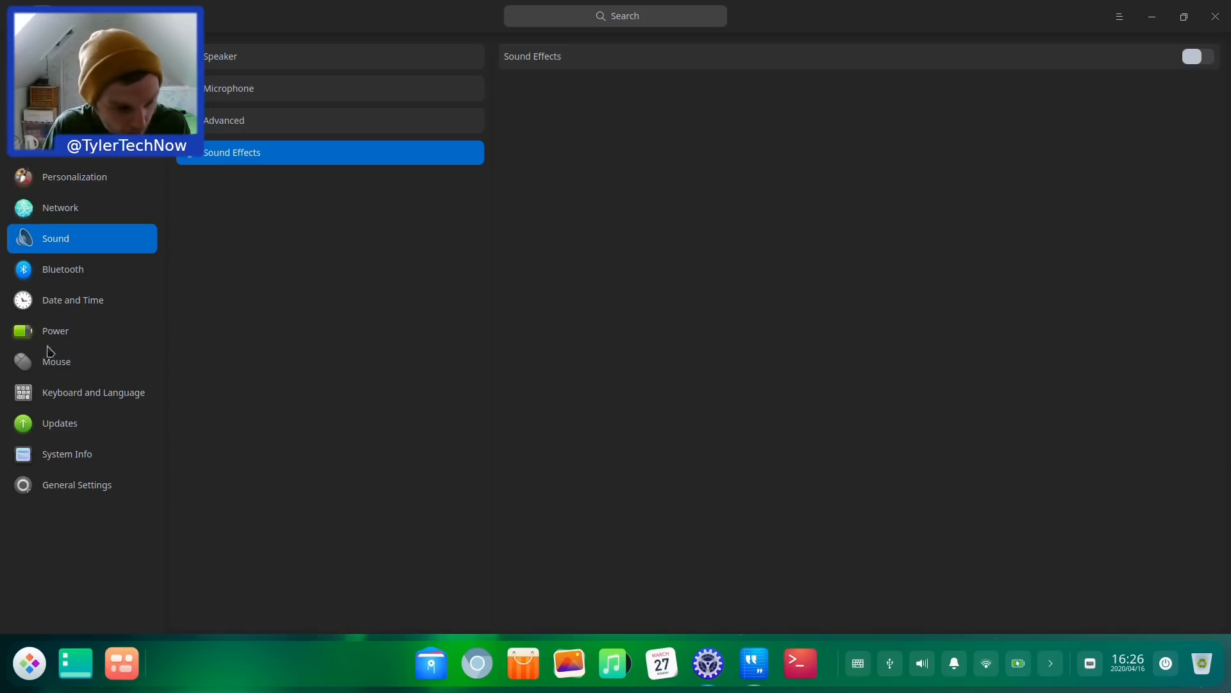
{"action": "mouse_move", "coordinate": [87, 269]}
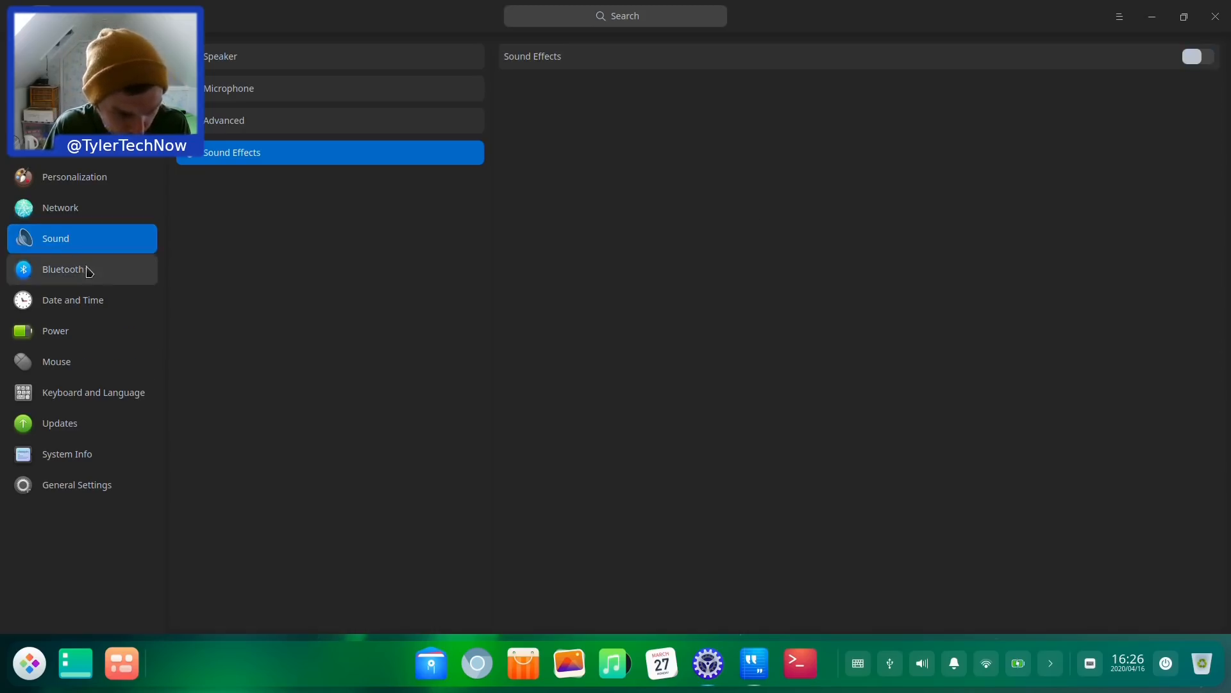
{"action": "left_click", "coordinate": [63, 269]}
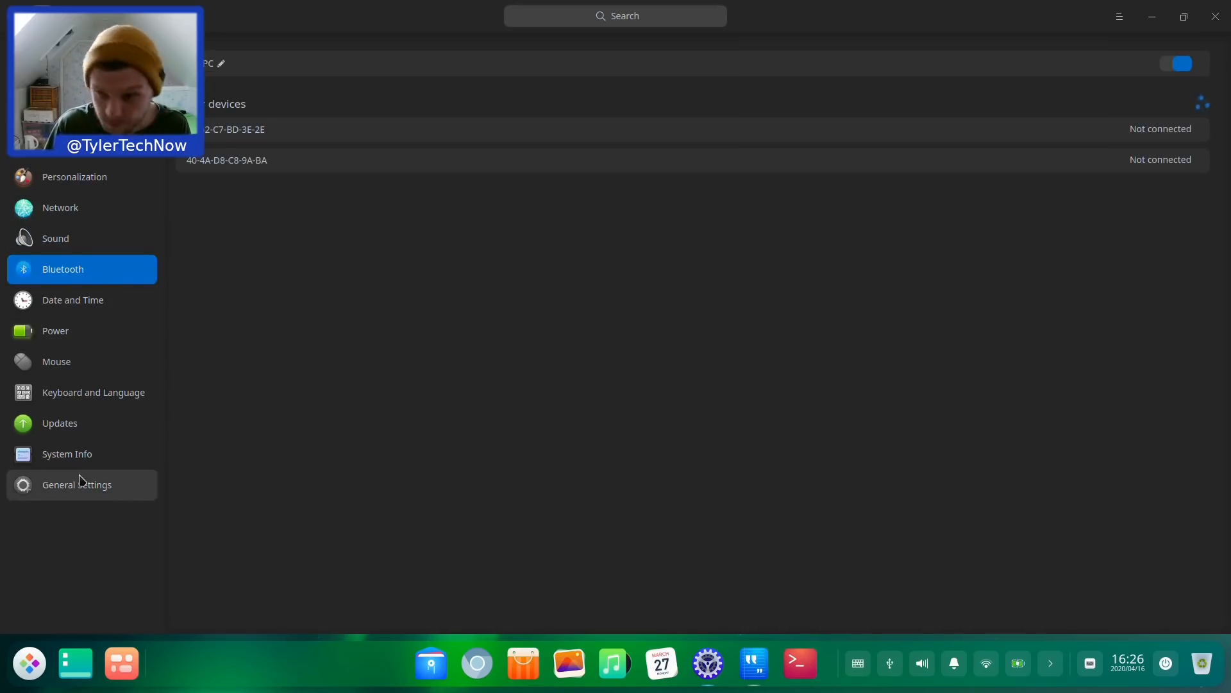
Step: In Boot Menu settings, turn the theme off with authorization, then back on
{"action": "left_click", "coordinate": [76, 485]}
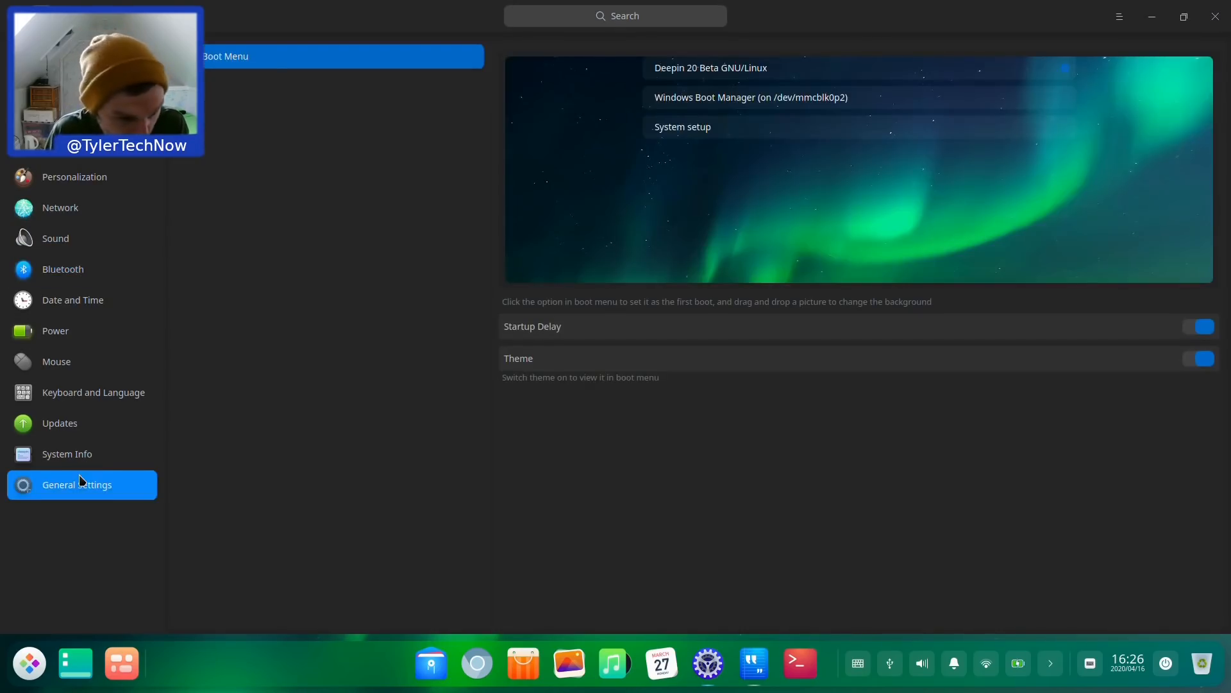
{"action": "mouse_move", "coordinate": [295, 289]}
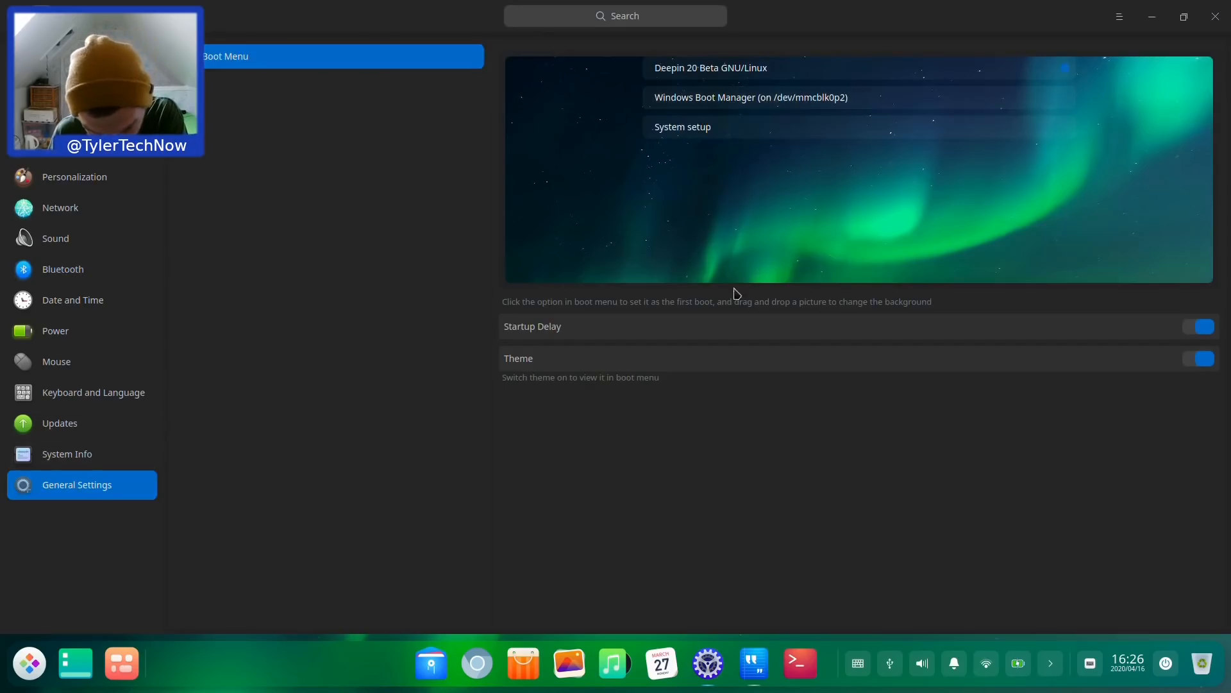
{"action": "mouse_move", "coordinate": [1068, 310]}
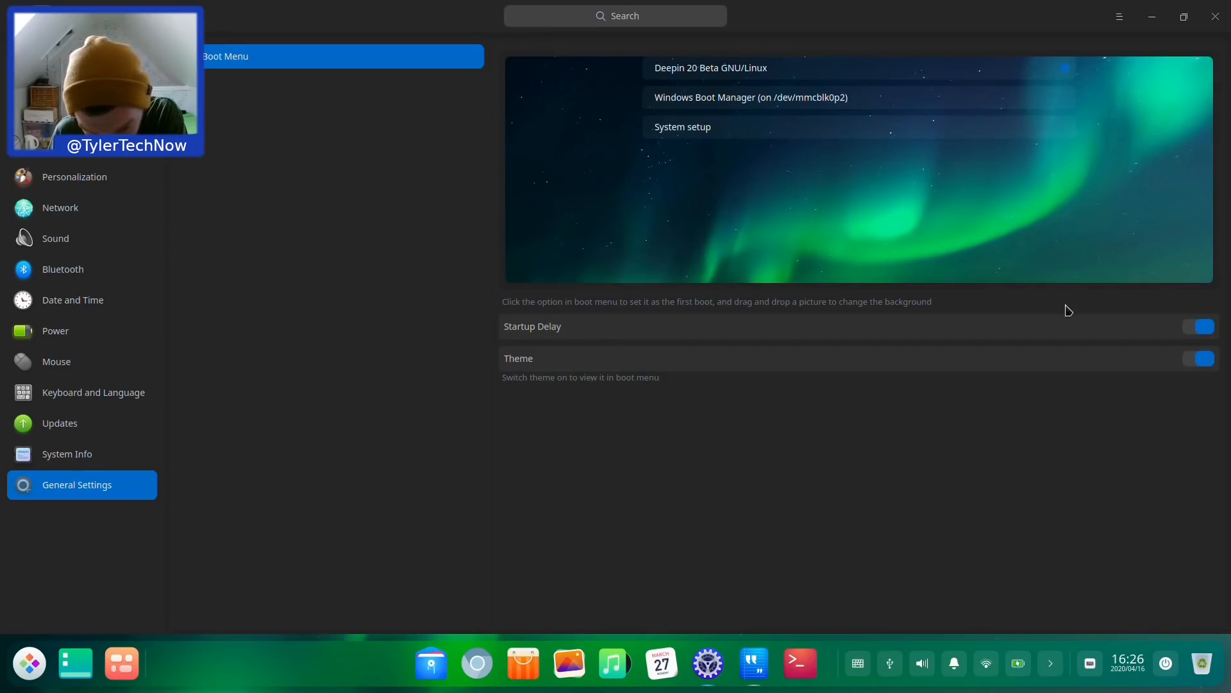
{"action": "mouse_move", "coordinate": [629, 374]}
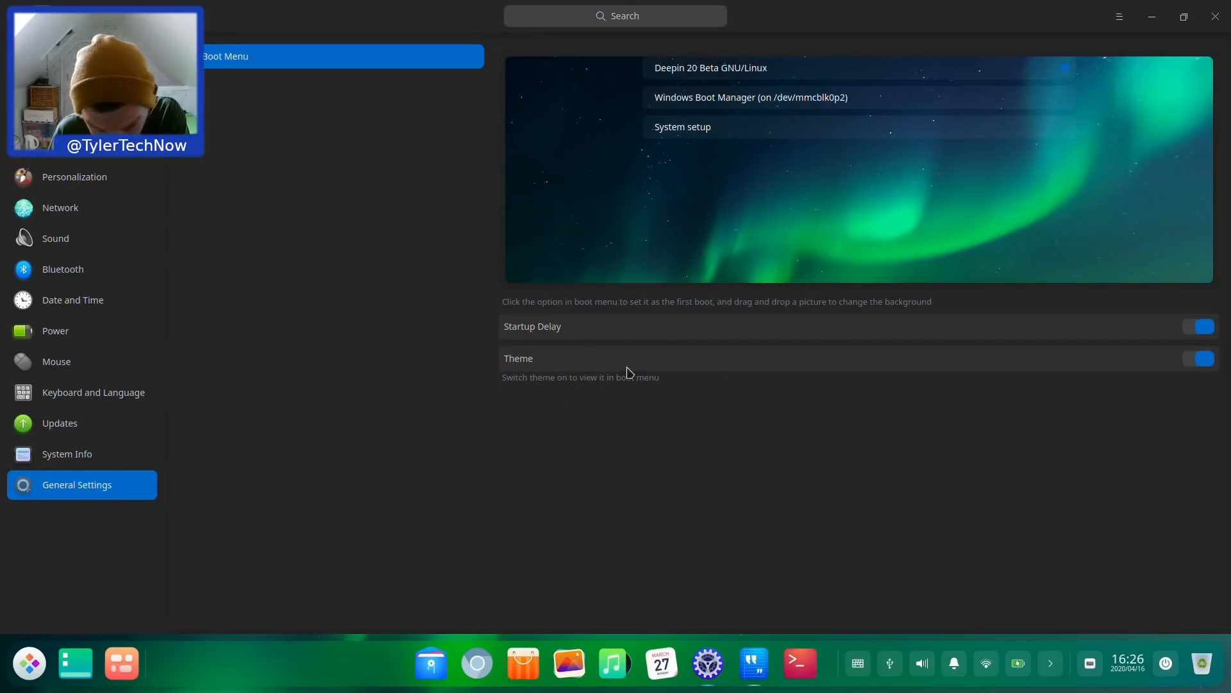
{"action": "left_click", "coordinate": [1199, 358]}
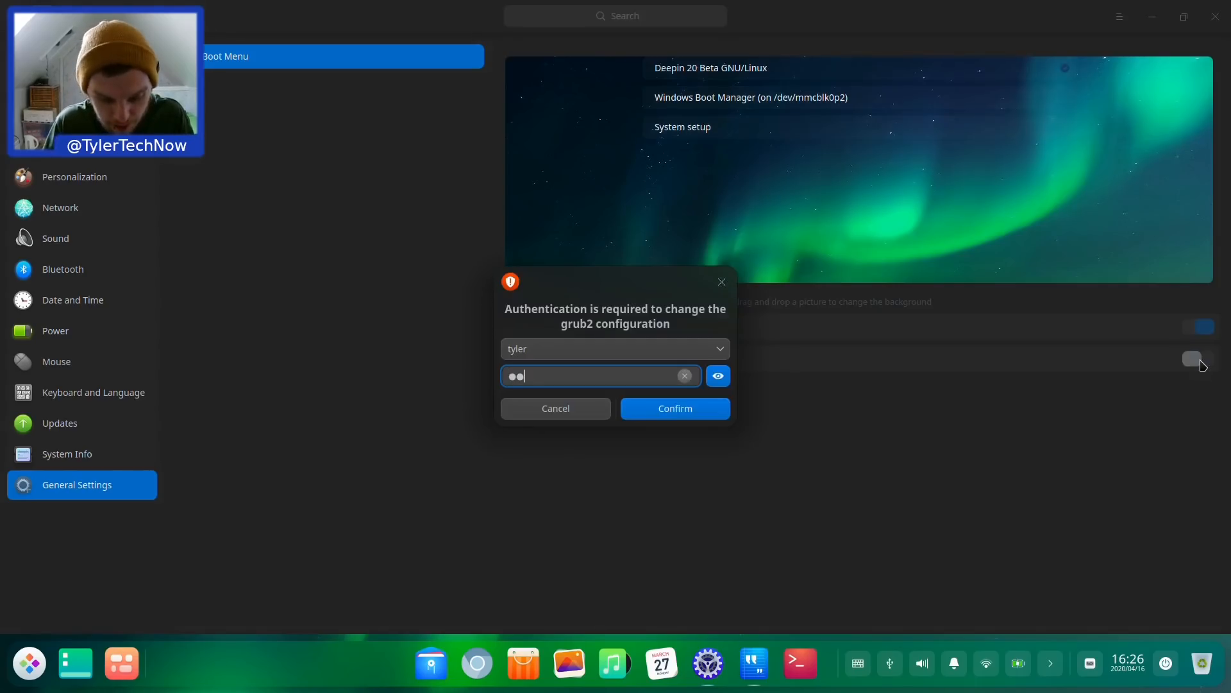
{"action": "left_click", "coordinate": [674, 408]}
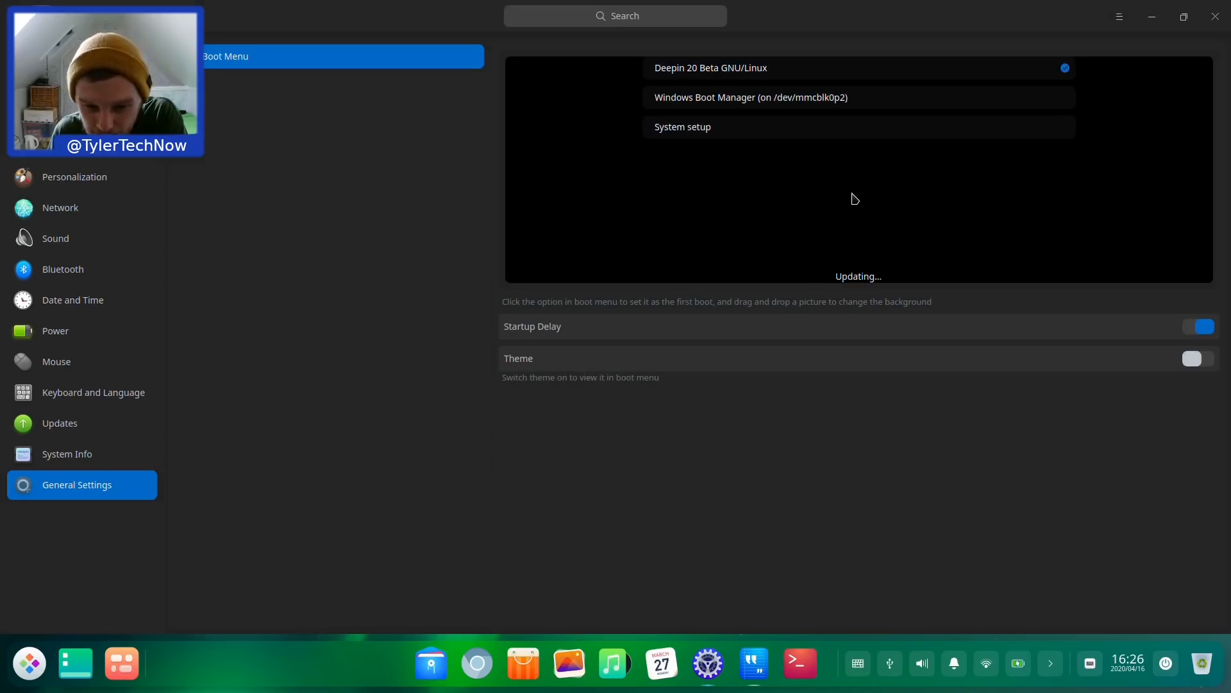
{"action": "mouse_move", "coordinate": [1214, 368]}
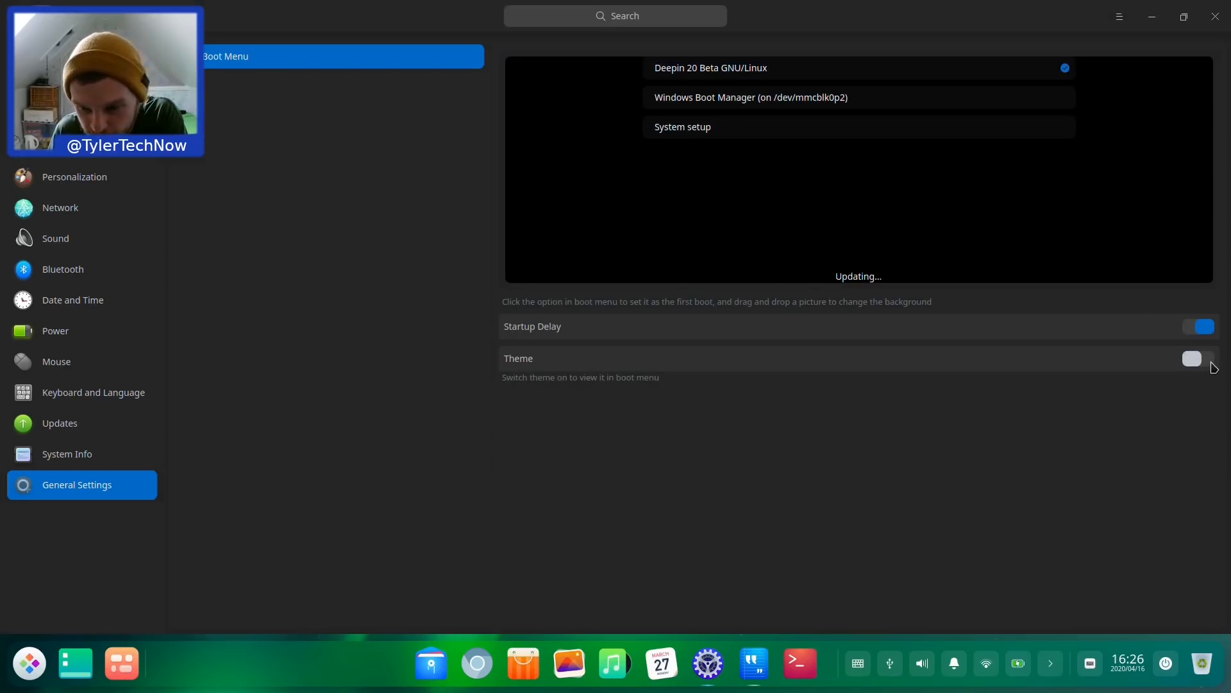
{"action": "left_click", "coordinate": [1192, 358]}
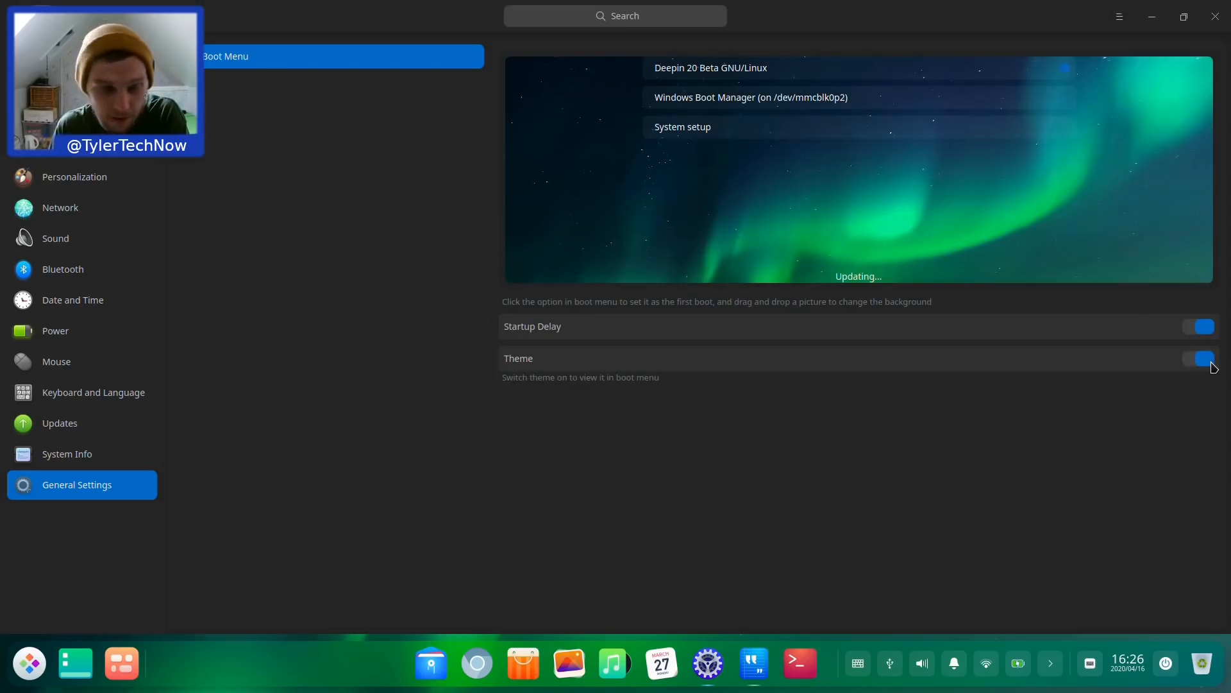
{"action": "mouse_move", "coordinate": [32, 385]}
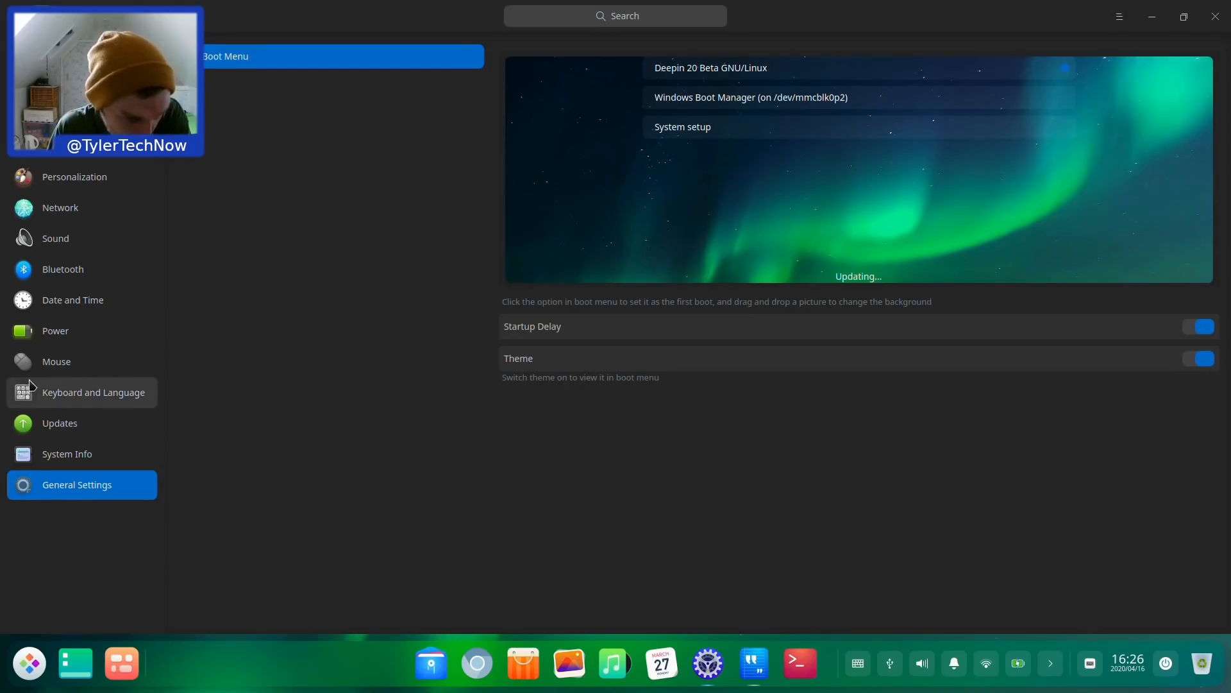
Step: Open Mouse settings and double-click the Double-click Test character
{"action": "left_click", "coordinate": [56, 361]}
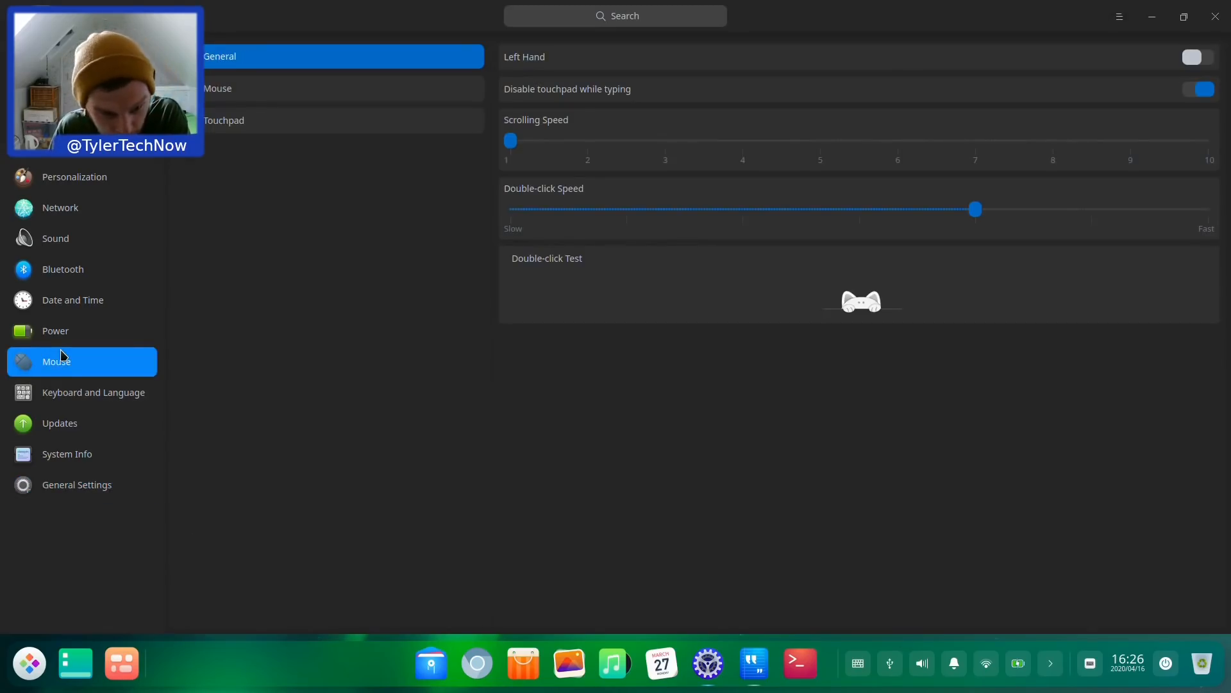
{"action": "mouse_move", "coordinate": [942, 200]}
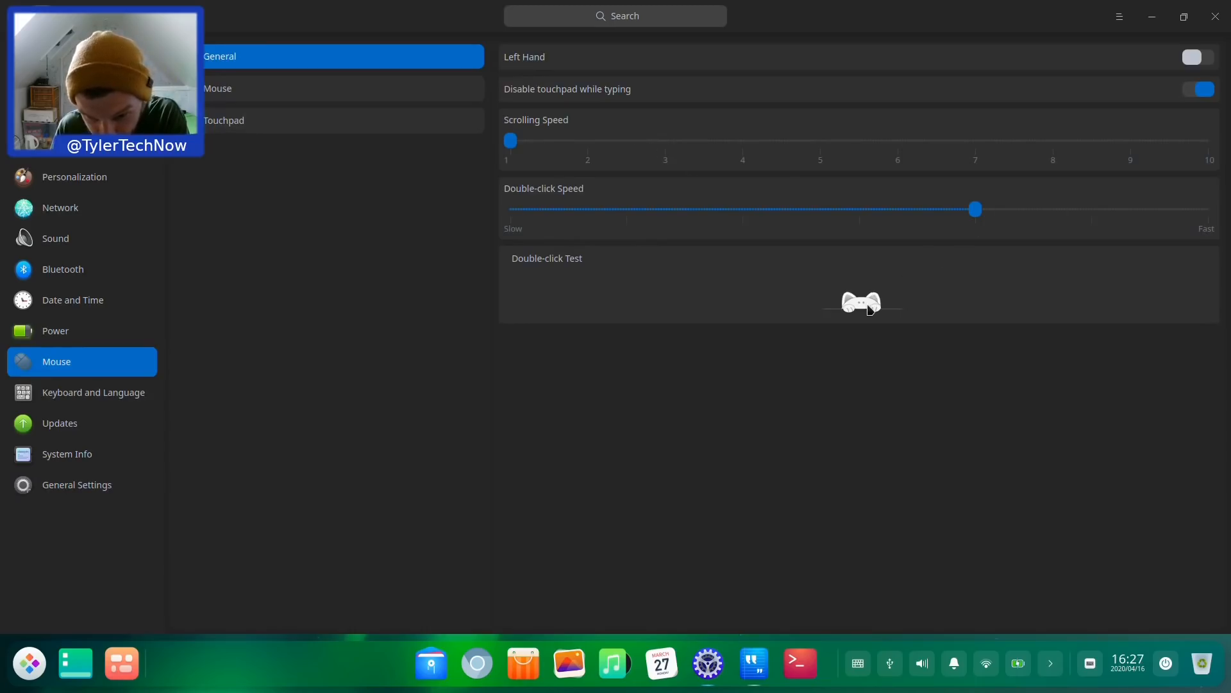
{"action": "double_click", "coordinate": [861, 301]}
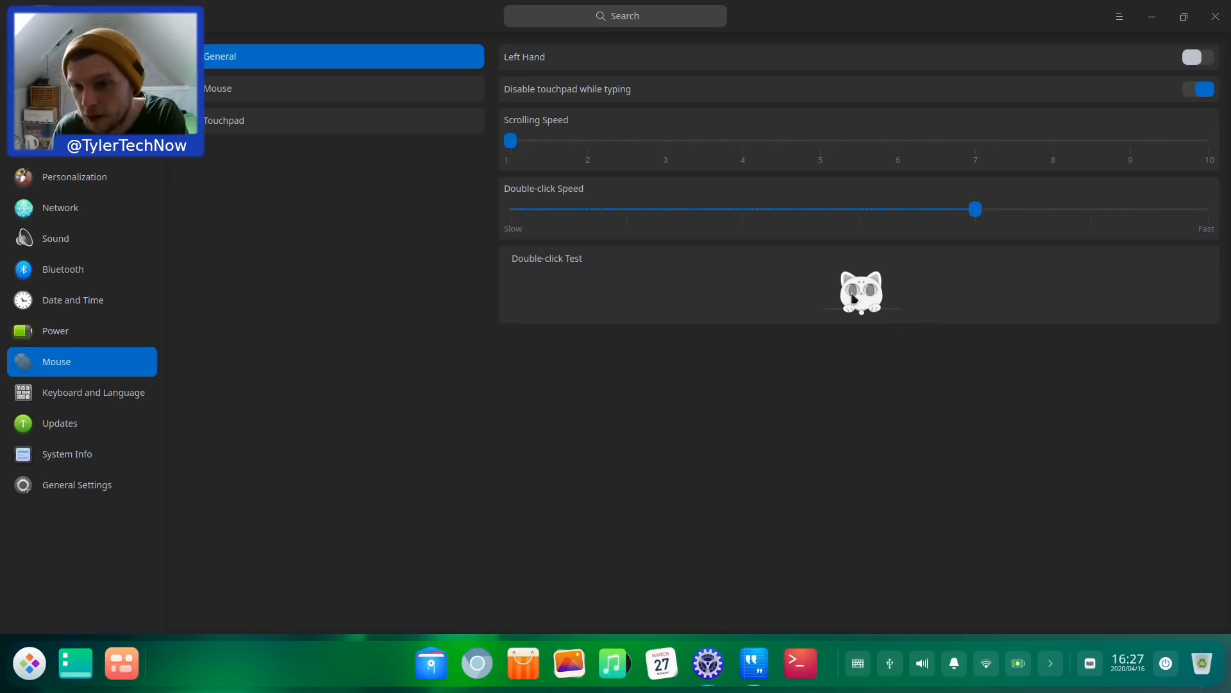
{"action": "mouse_move", "coordinate": [1207, 15]}
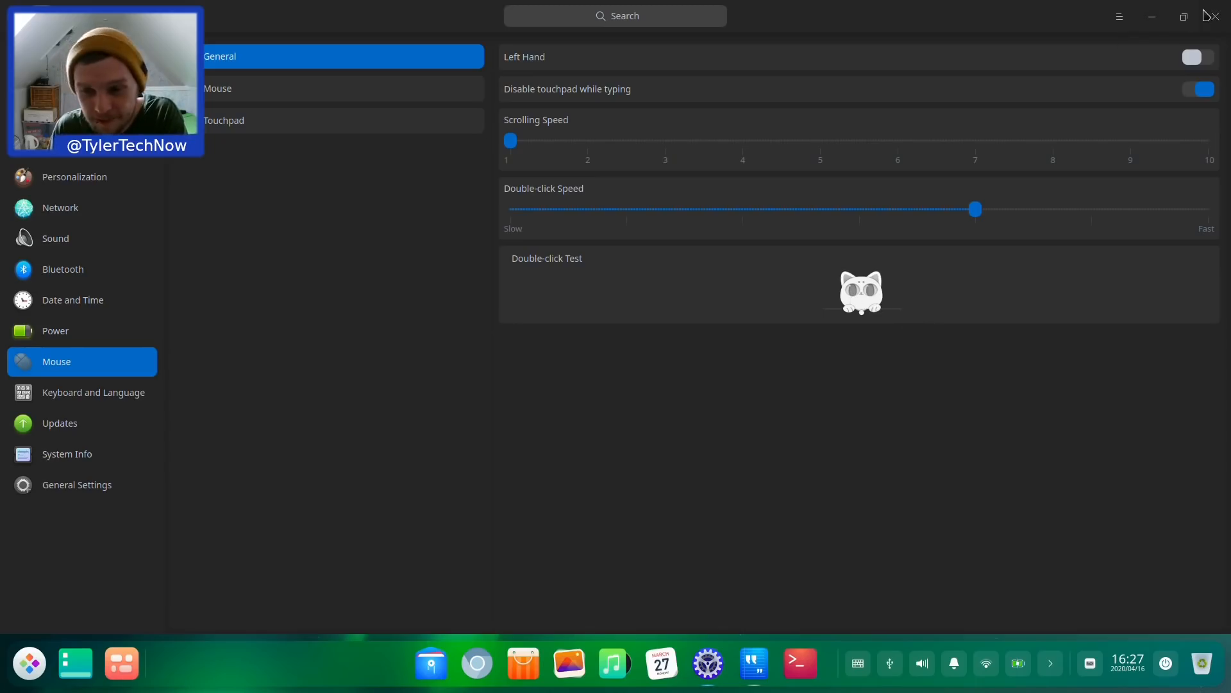
Step: Close Control Center and Text Editor, then open File Manager, App Store and Calendar
{"action": "left_click", "coordinate": [1212, 15]}
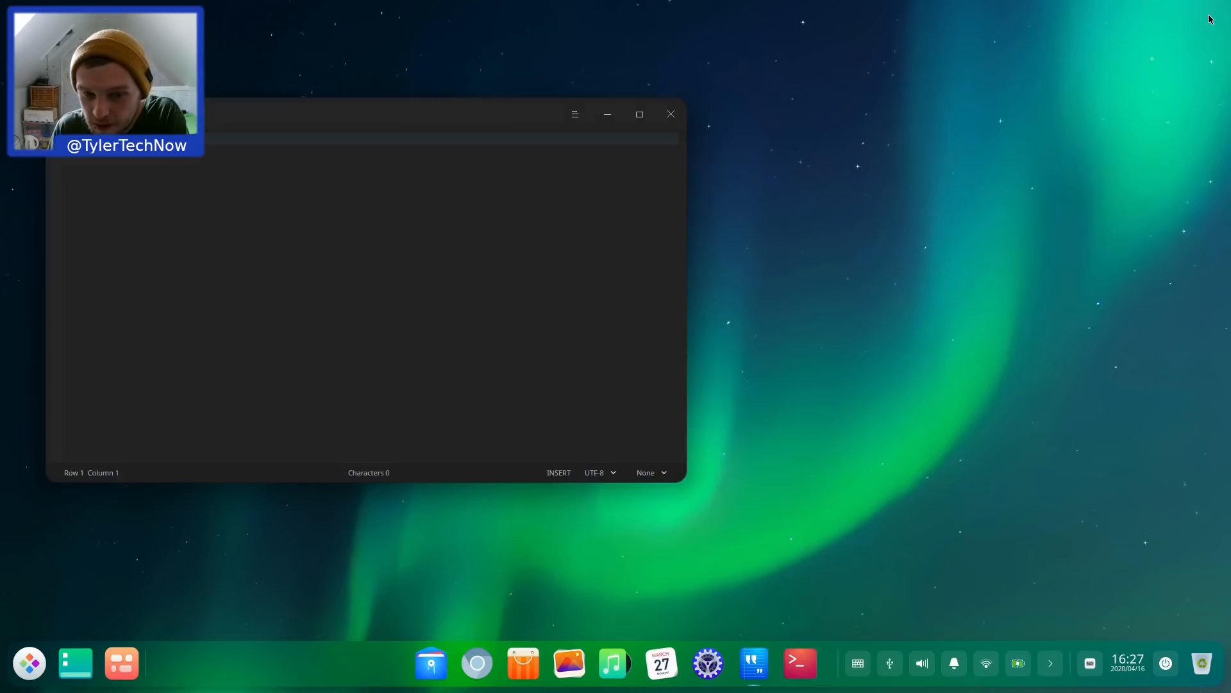
{"action": "mouse_move", "coordinate": [674, 119]}
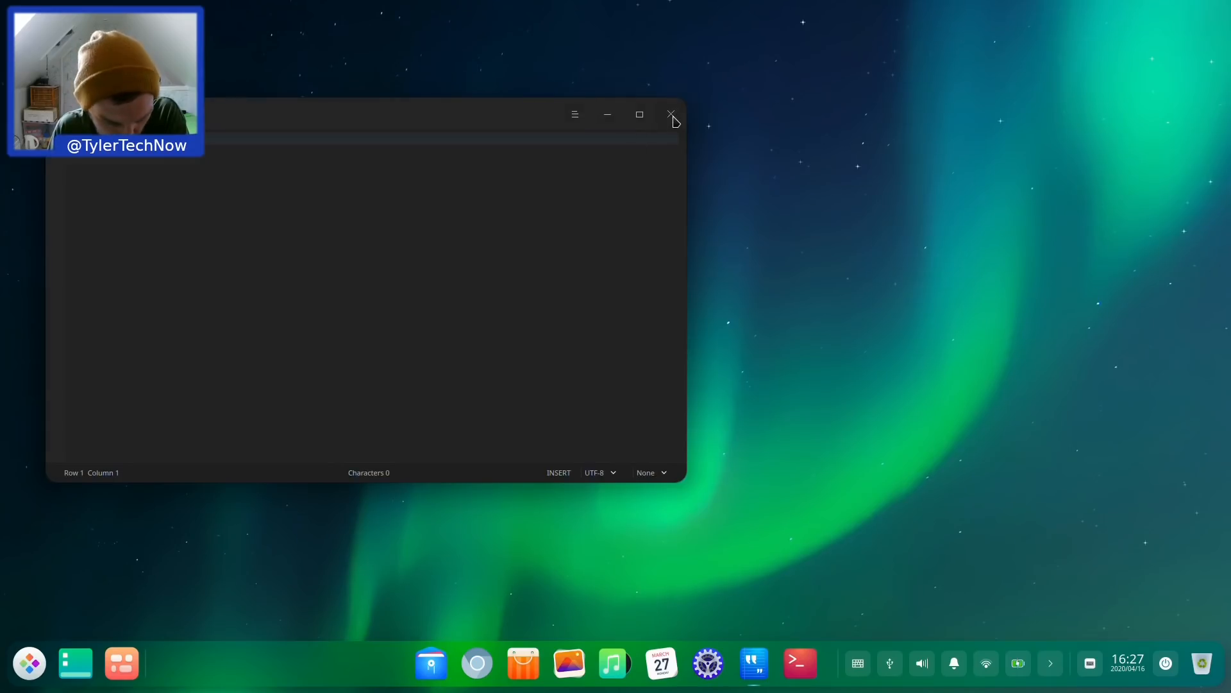
{"action": "left_click", "coordinate": [672, 114]}
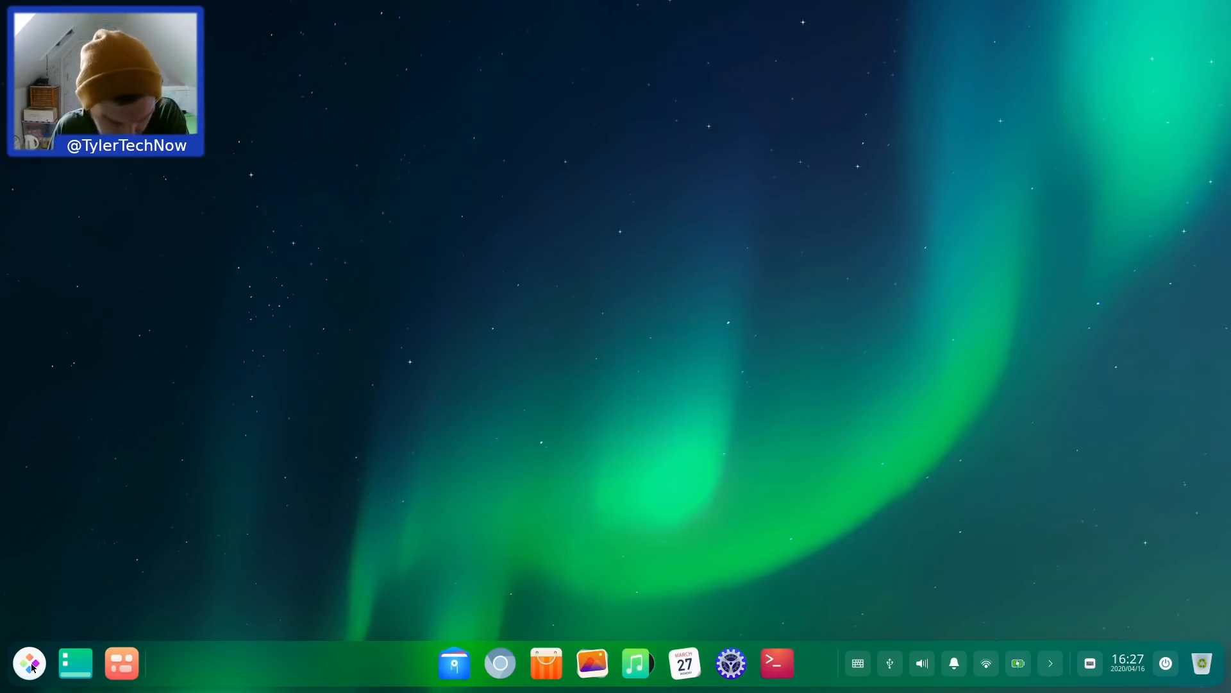
{"action": "left_click", "coordinate": [29, 663]}
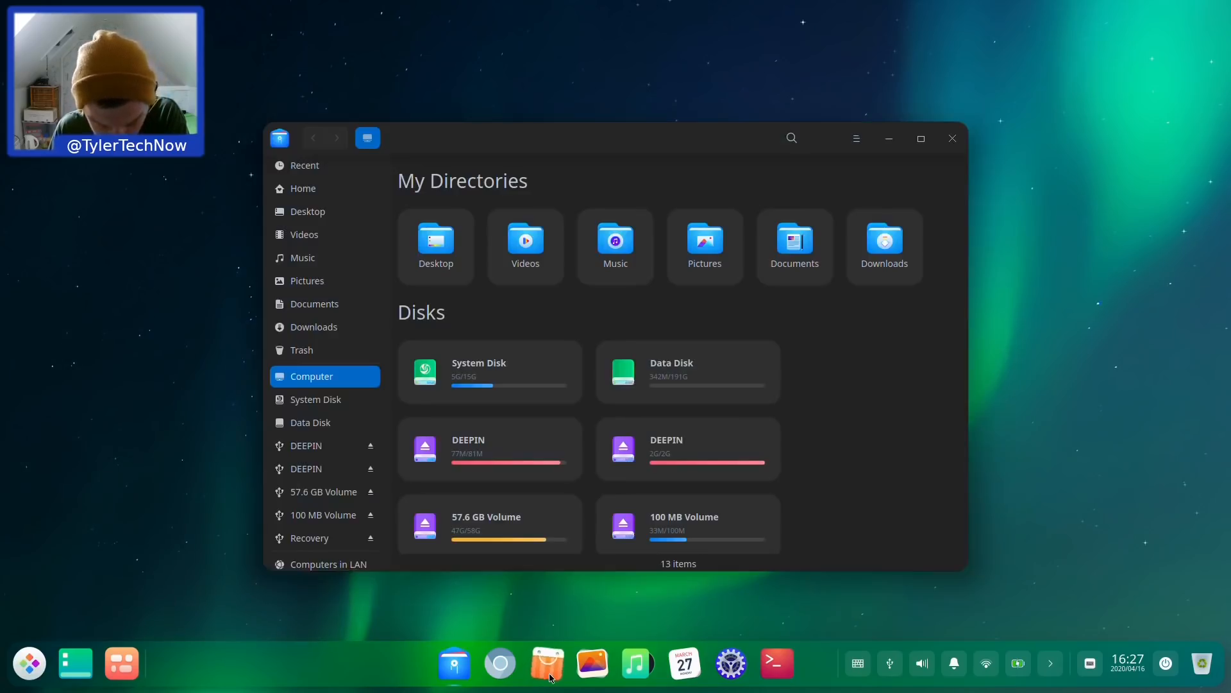
{"action": "left_click", "coordinate": [545, 664]}
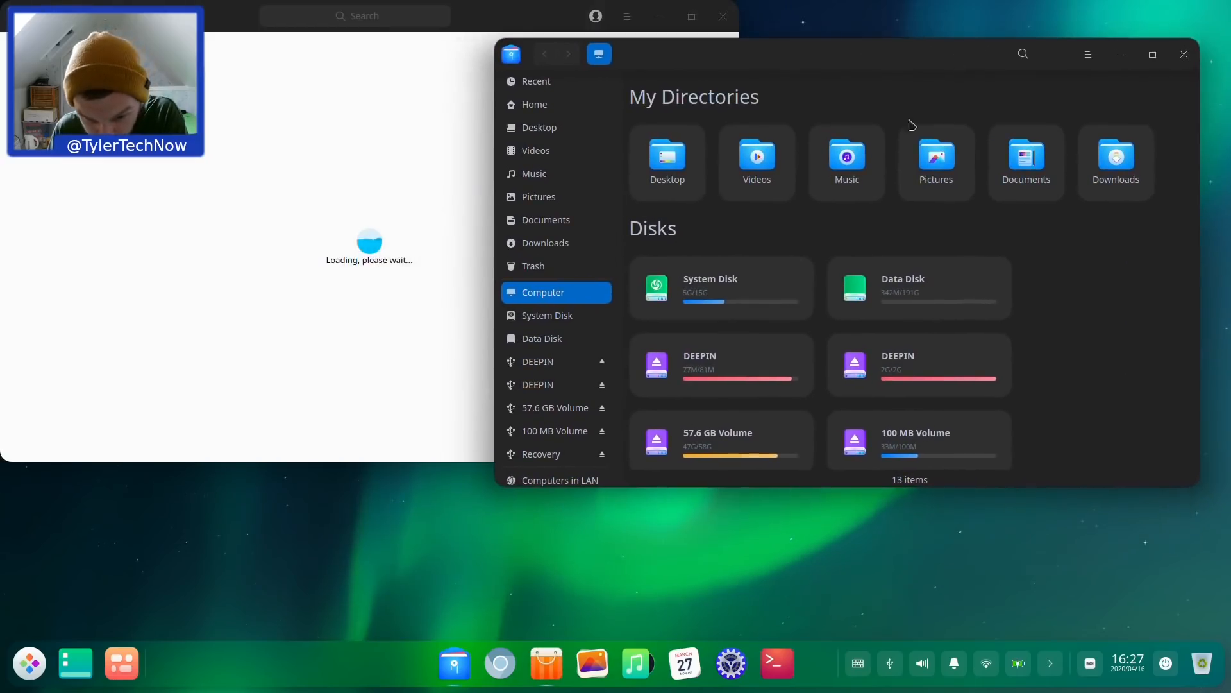
{"action": "mouse_move", "coordinate": [962, 252]}
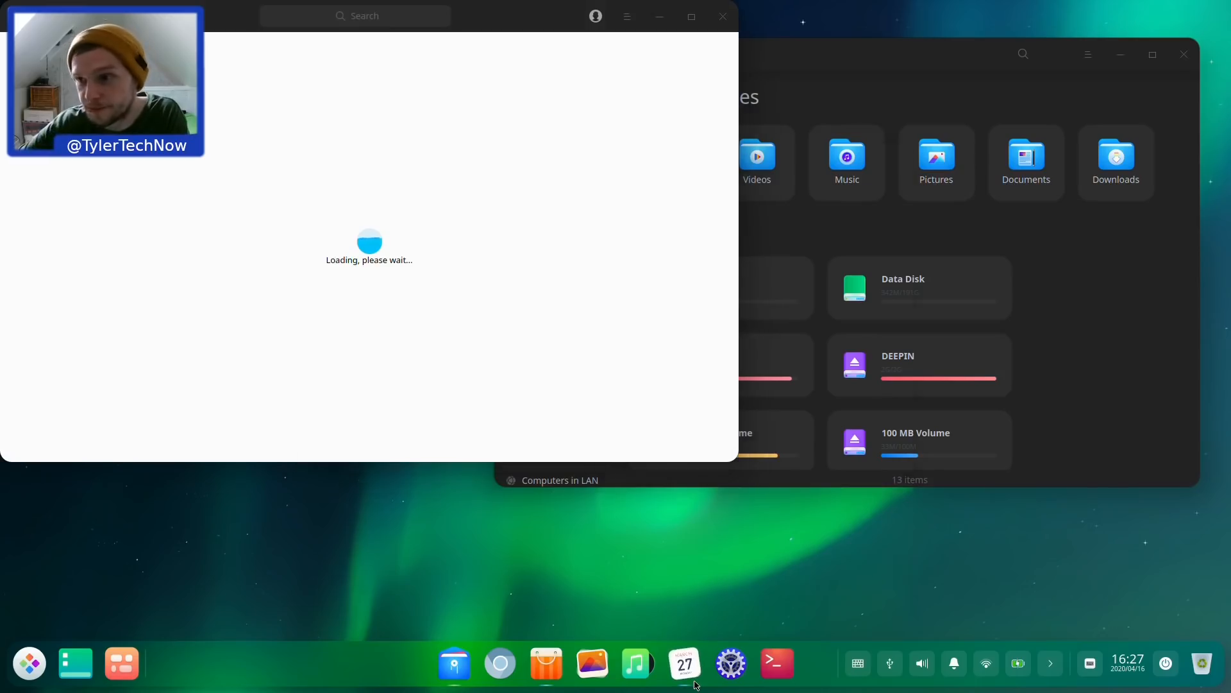
{"action": "left_click", "coordinate": [682, 662]}
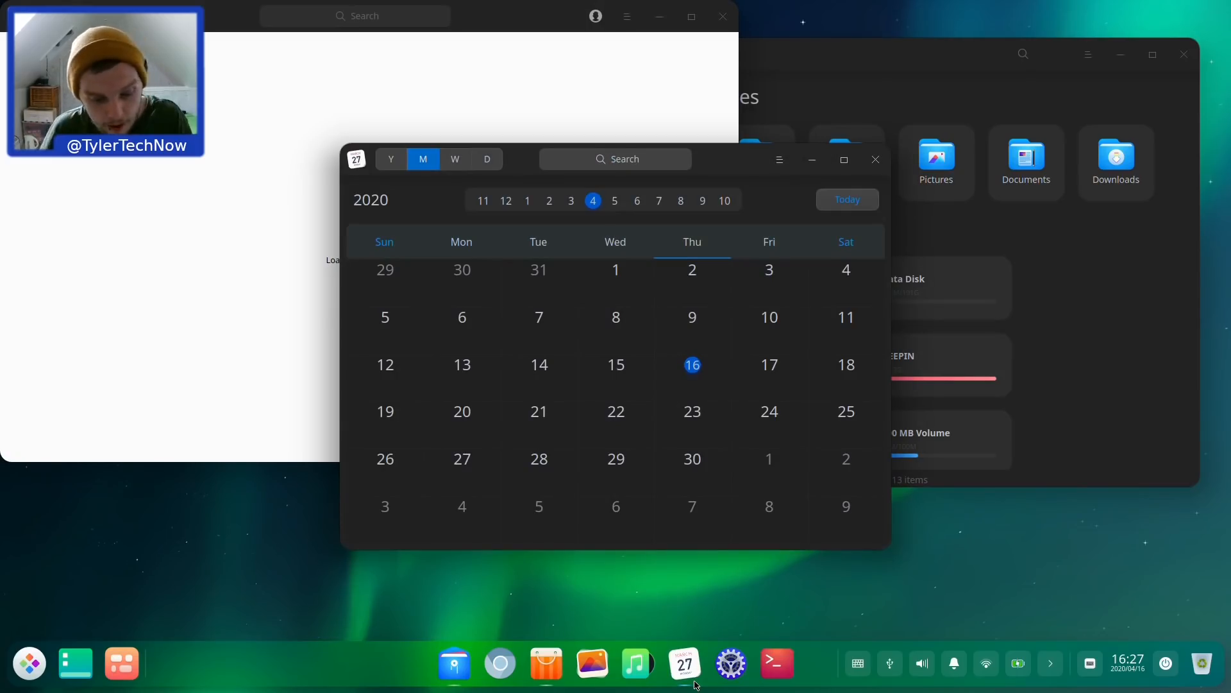
Step: In a new terminal, retry installing htop with sudo, run top, then try closing the window
{"action": "left_click", "coordinate": [776, 664]}
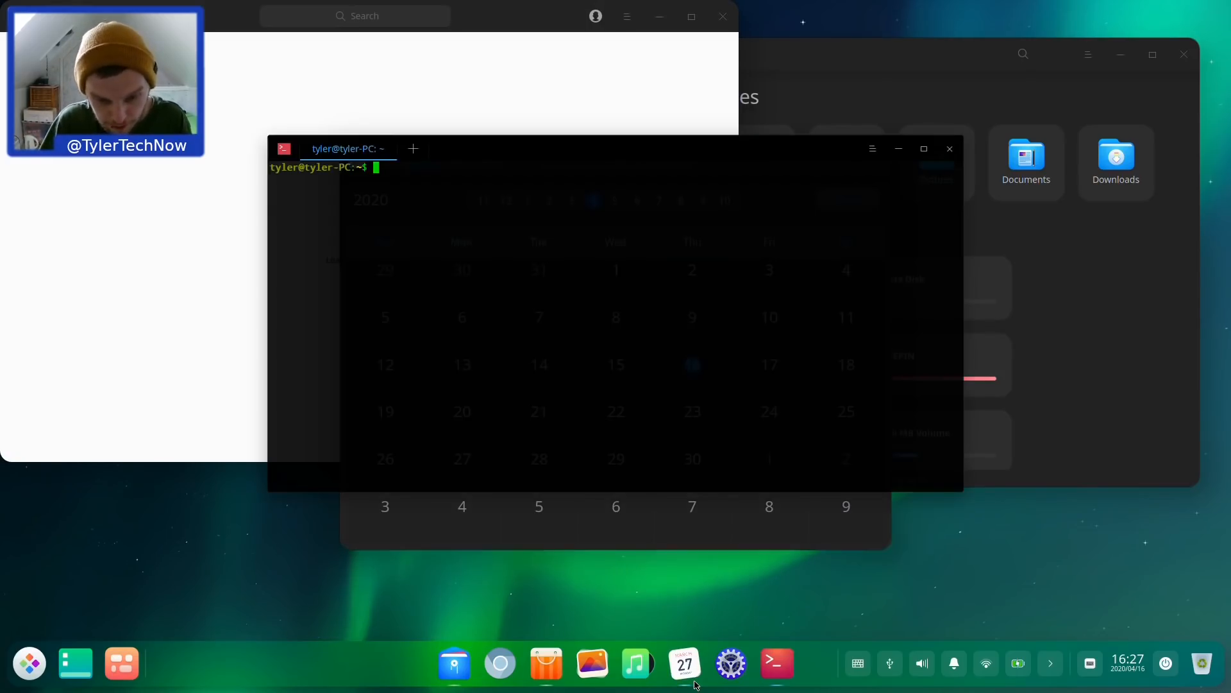
{"action": "type", "text": "sudo apt install"}
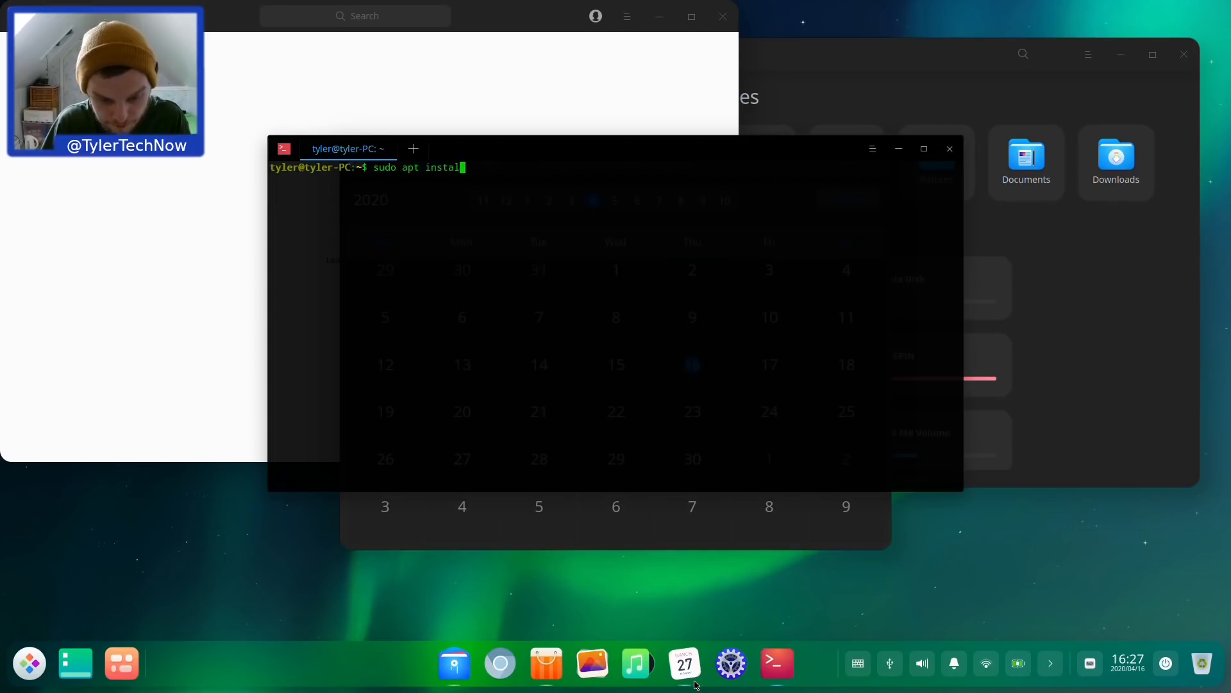
{"action": "key", "text": "Return"}
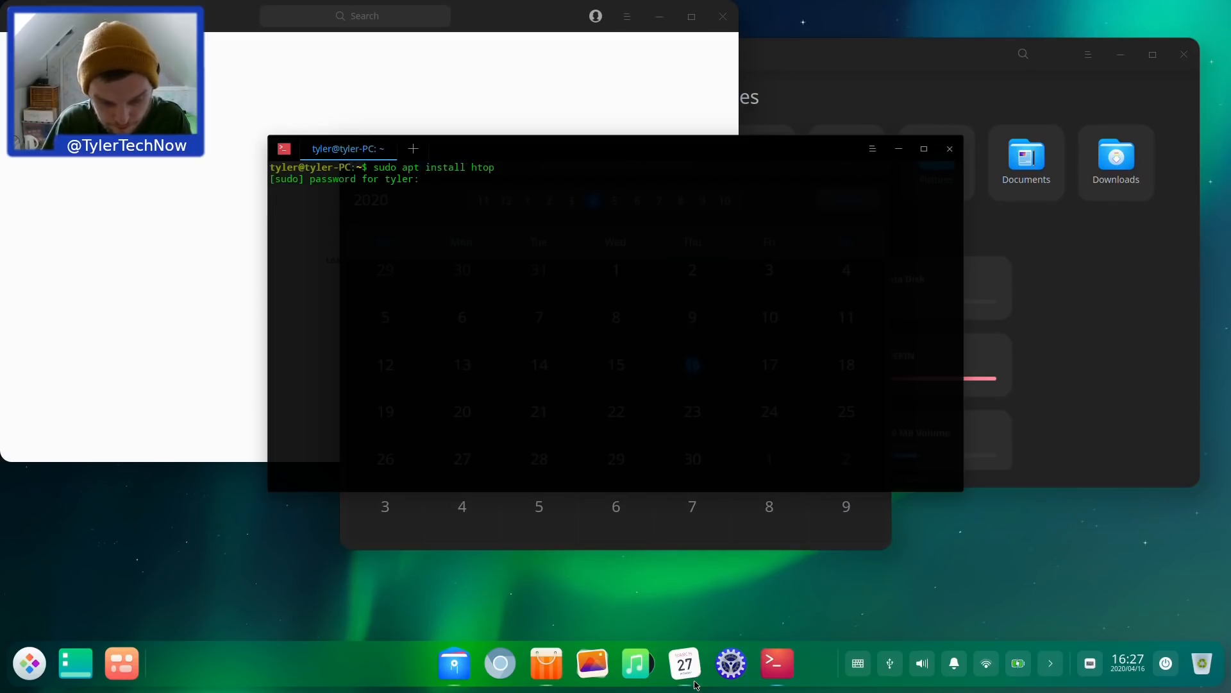
{"action": "key", "text": "Return"}
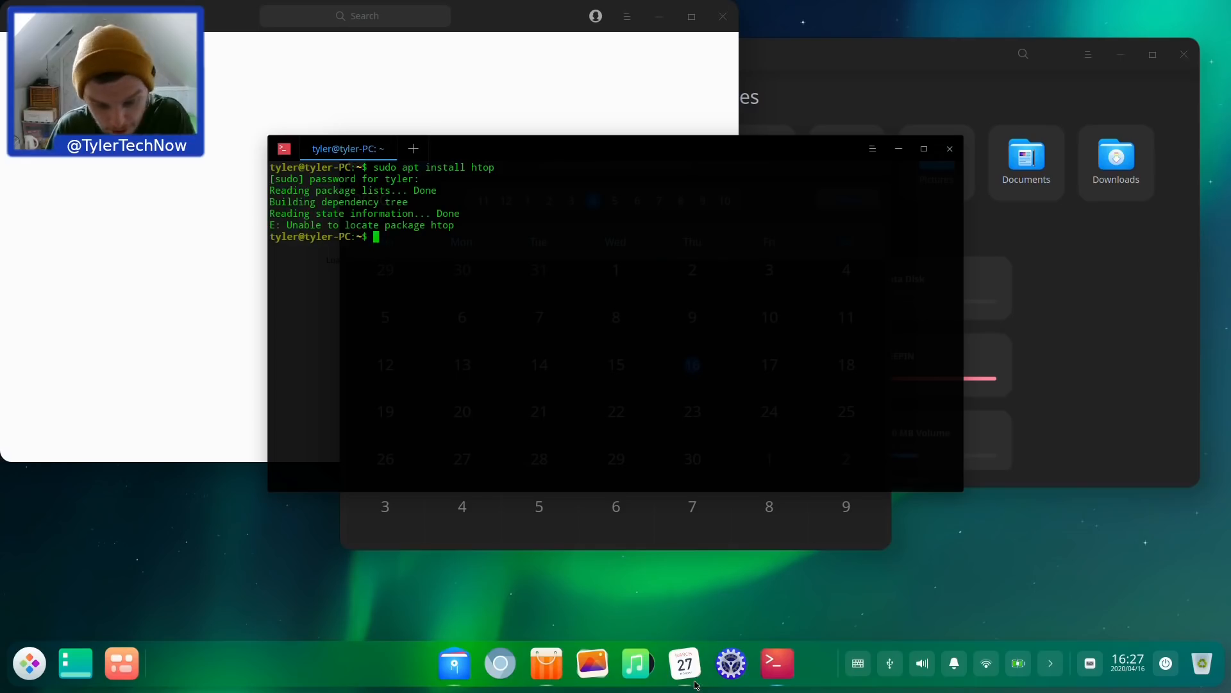
{"action": "type", "text": "top"}
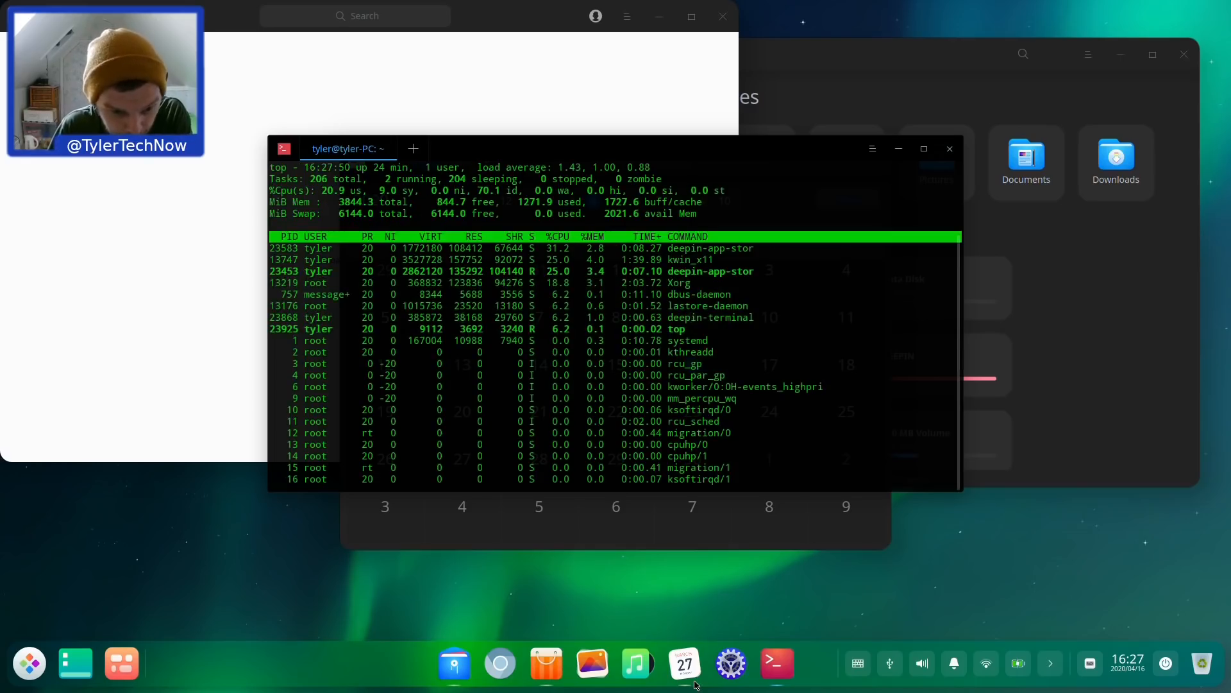
{"action": "mouse_move", "coordinate": [525, 214]}
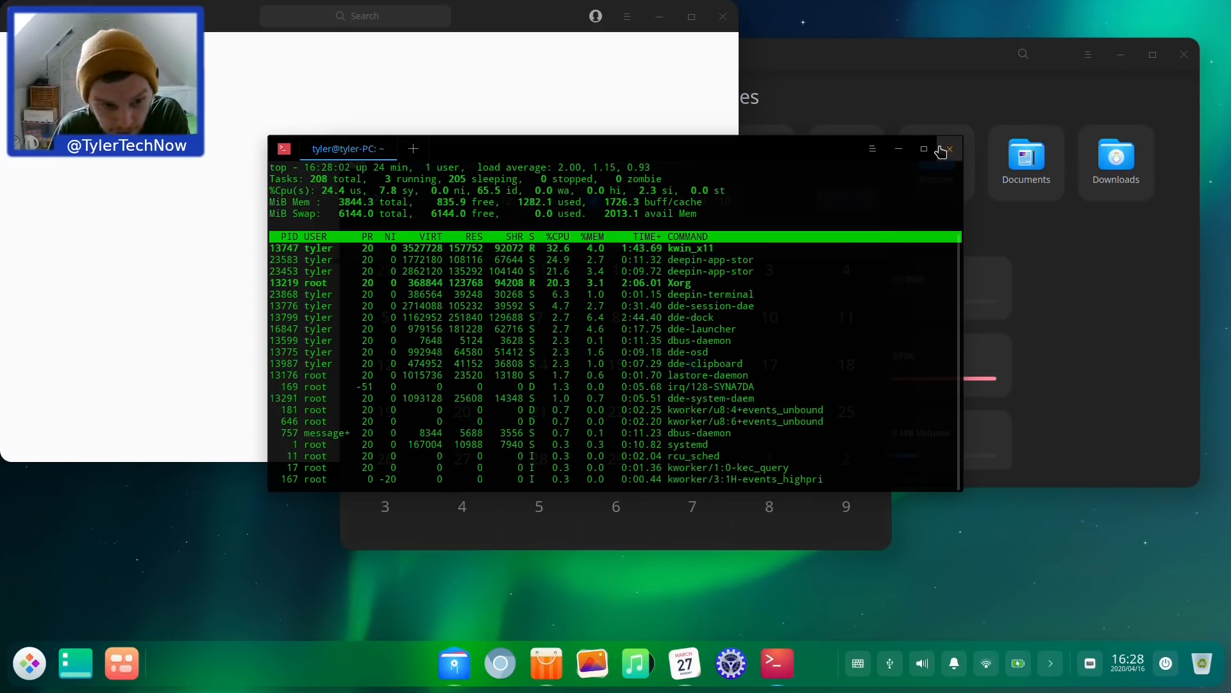
{"action": "left_click", "coordinate": [948, 148]}
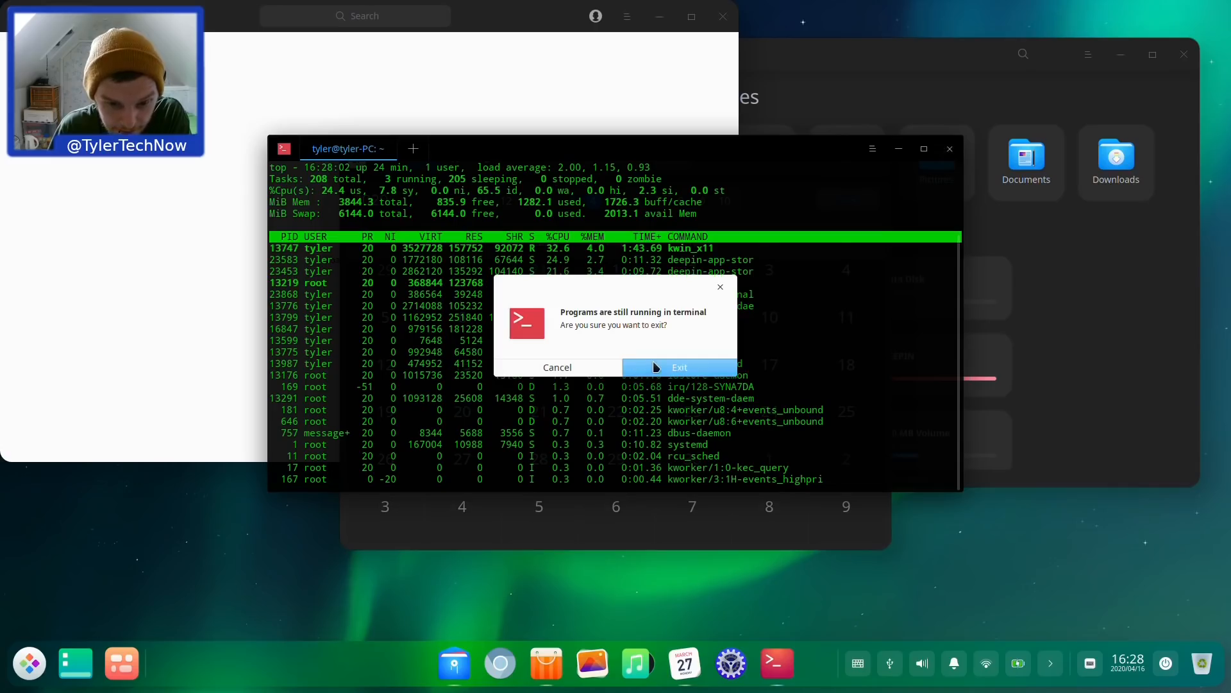
Step: Confirm exiting the terminal, add a third workspace and switch to it
{"action": "left_click", "coordinate": [679, 367]}
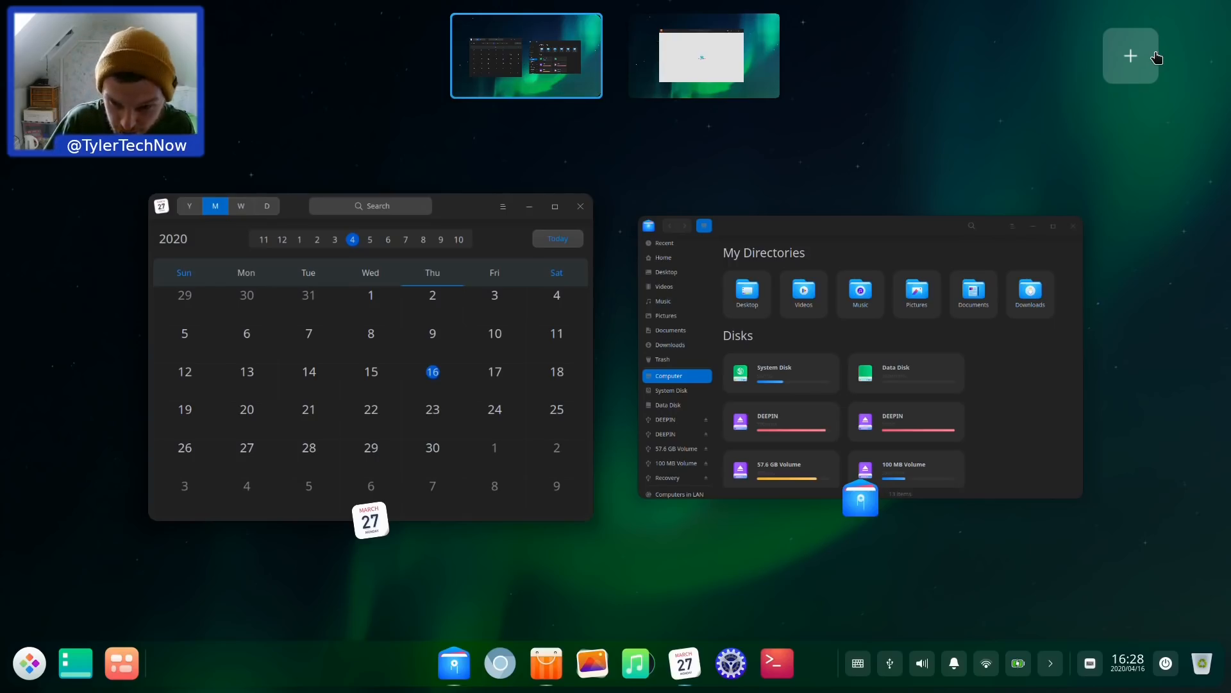
{"action": "left_click", "coordinate": [1130, 56]}
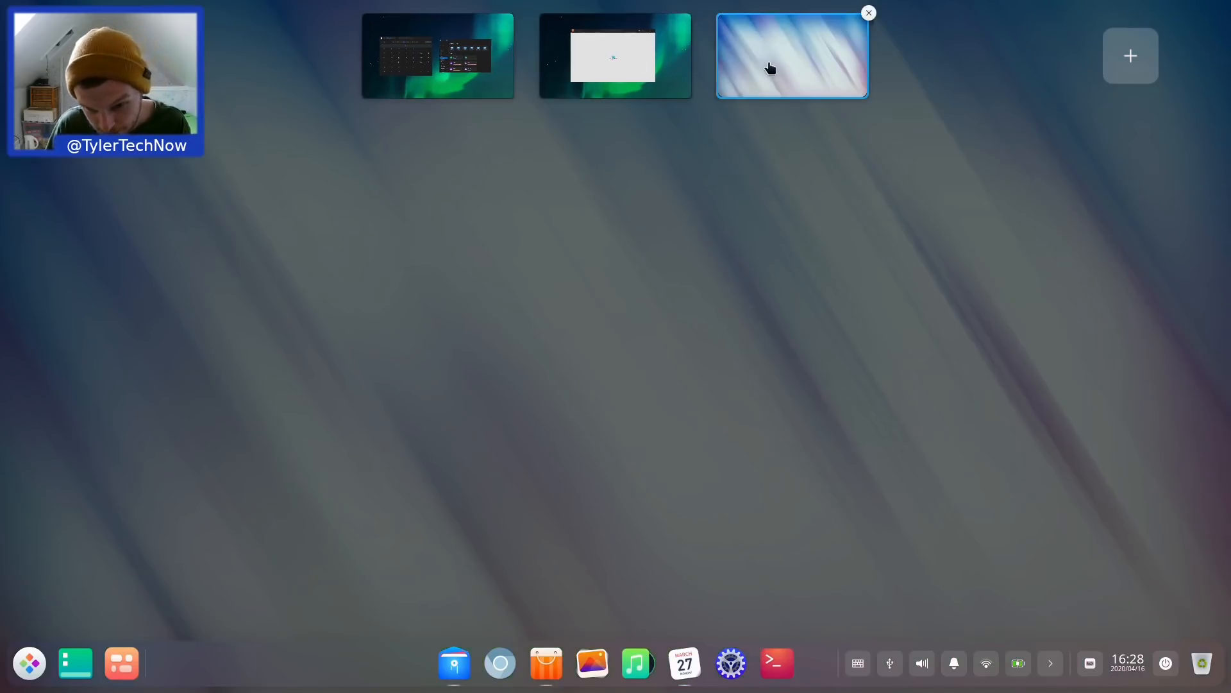
{"action": "mouse_move", "coordinate": [804, 221]}
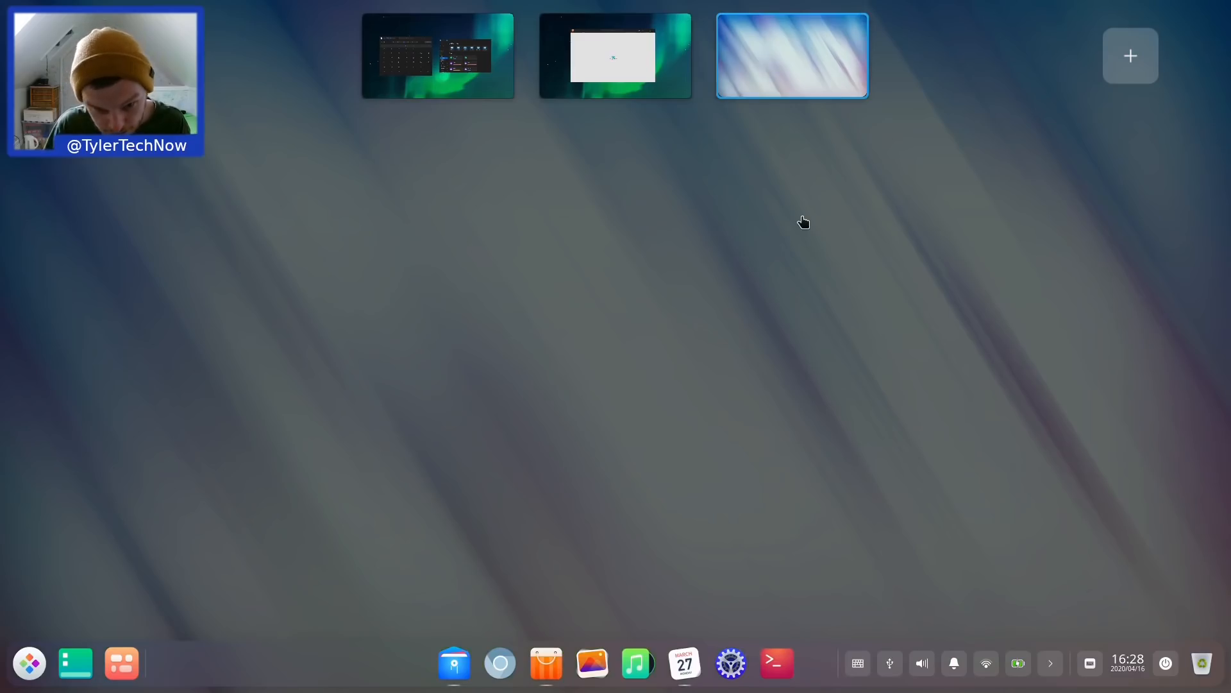
{"action": "left_click", "coordinate": [793, 55]}
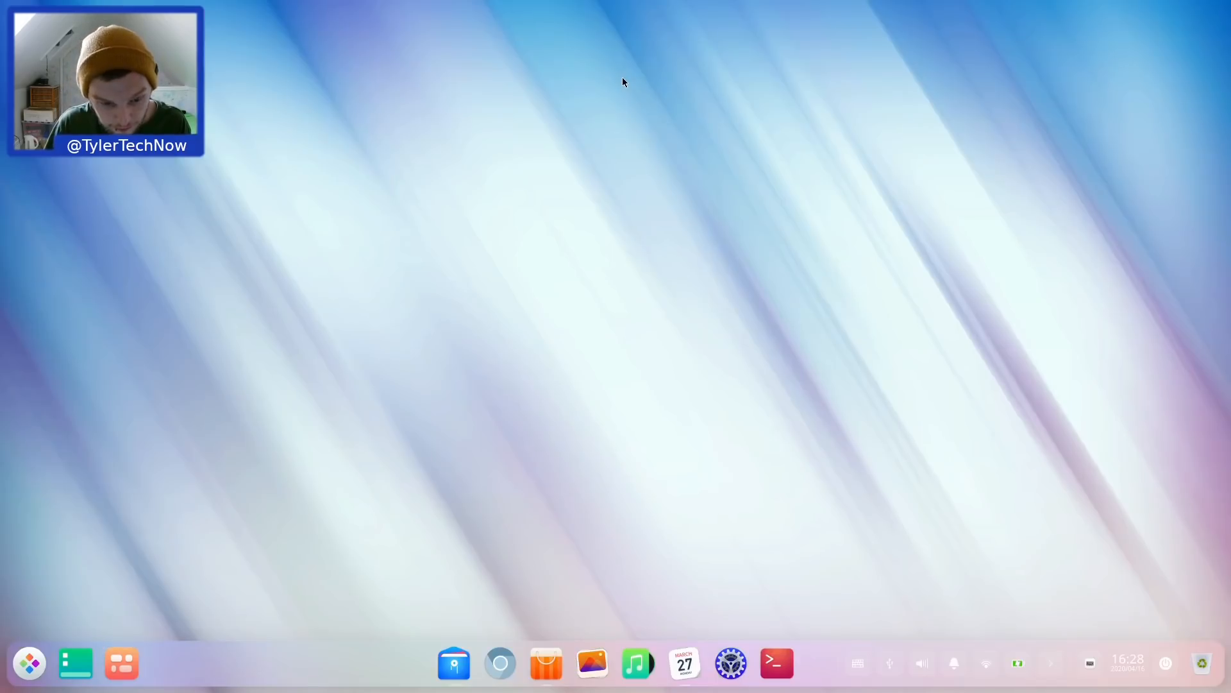
{"action": "mouse_move", "coordinate": [173, 636]}
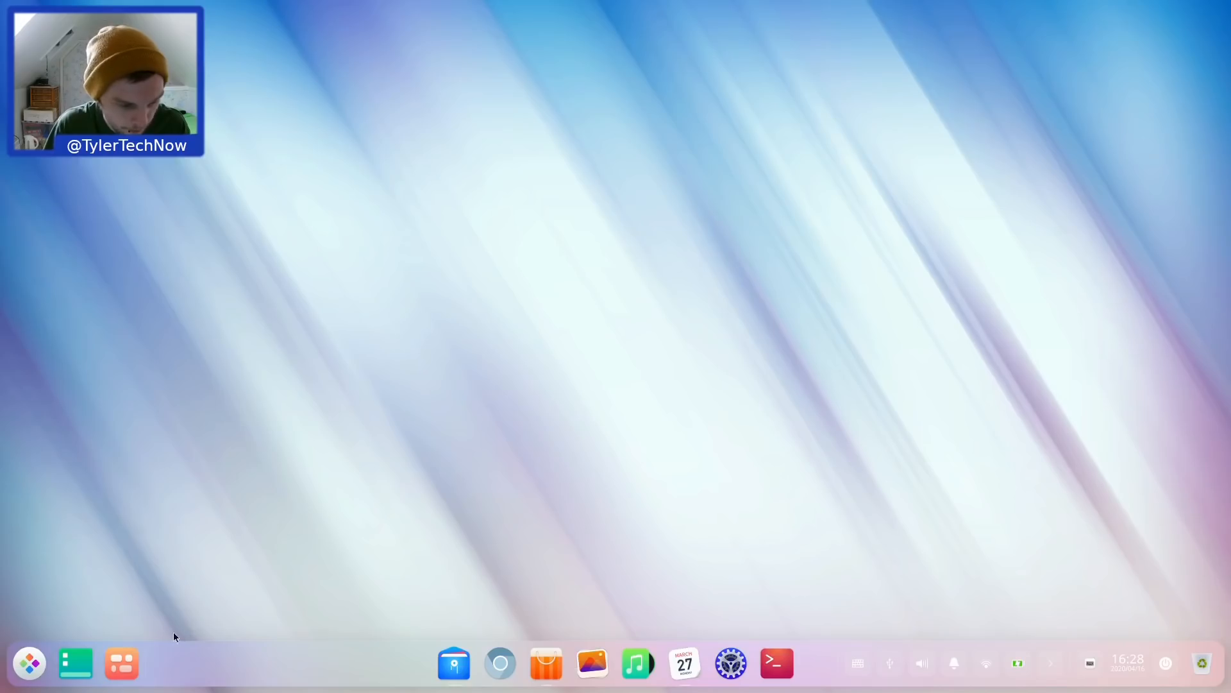
{"action": "mouse_move", "coordinate": [408, 390]}
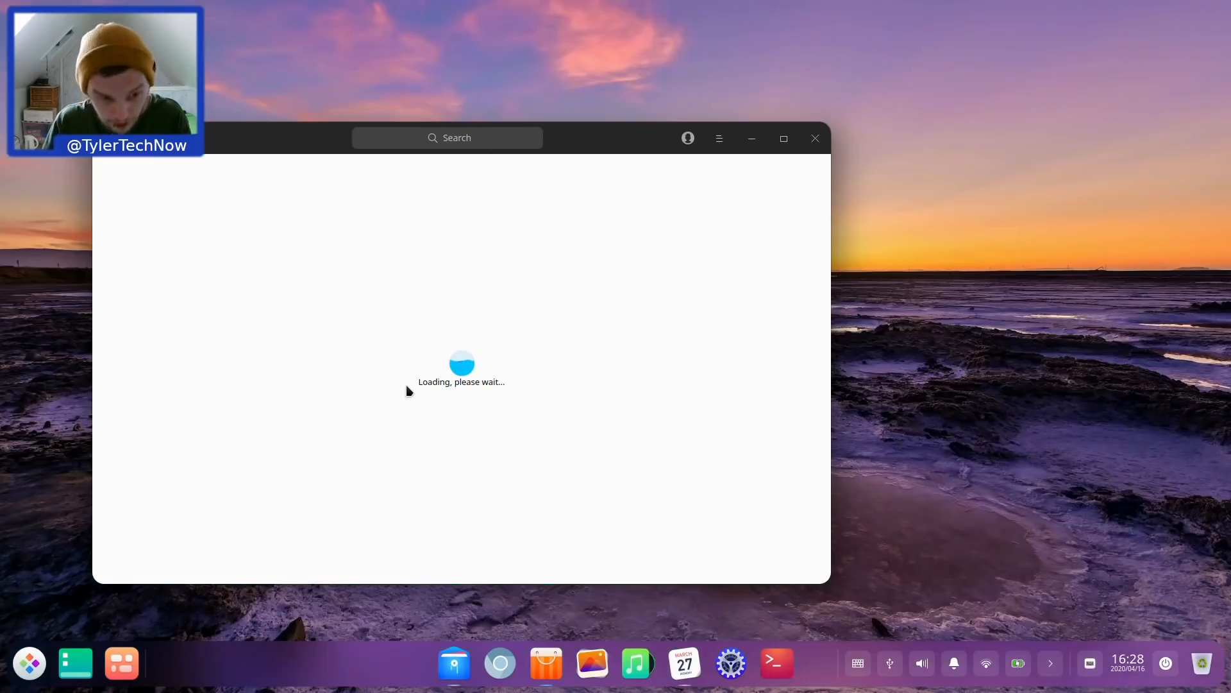
{"action": "mouse_move", "coordinate": [612, 136]}
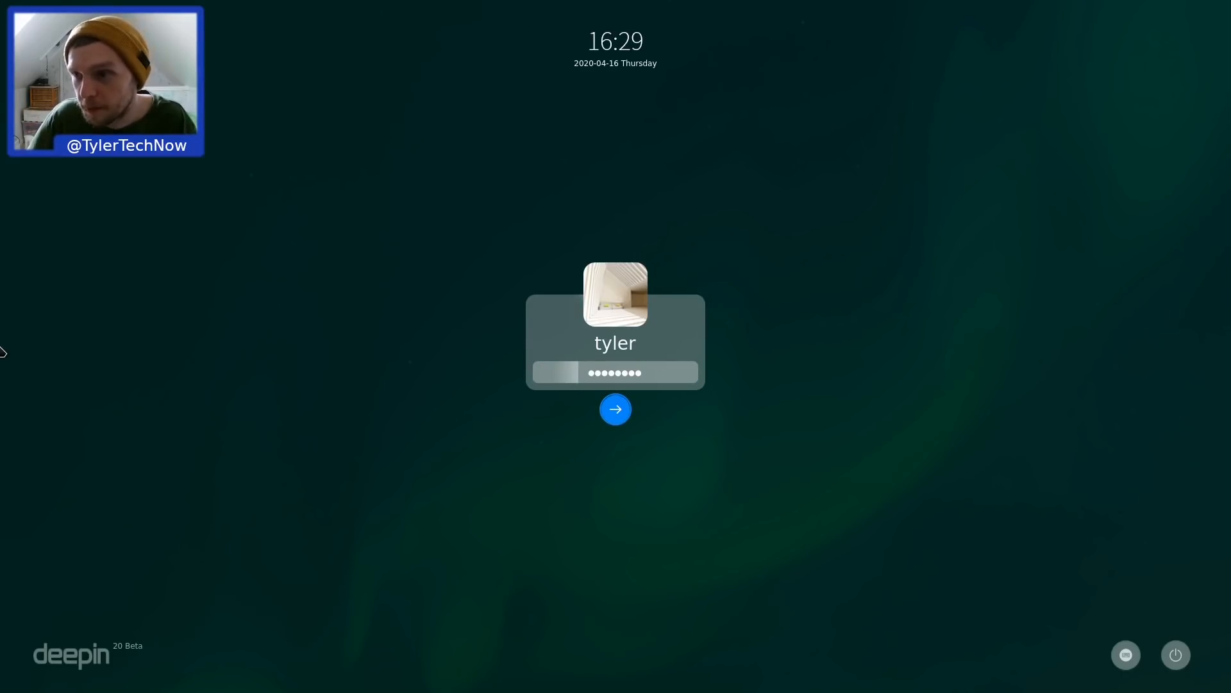
Step: Log back in, run top in a new terminal, and open the app launcher
{"action": "left_click", "coordinate": [615, 409]}
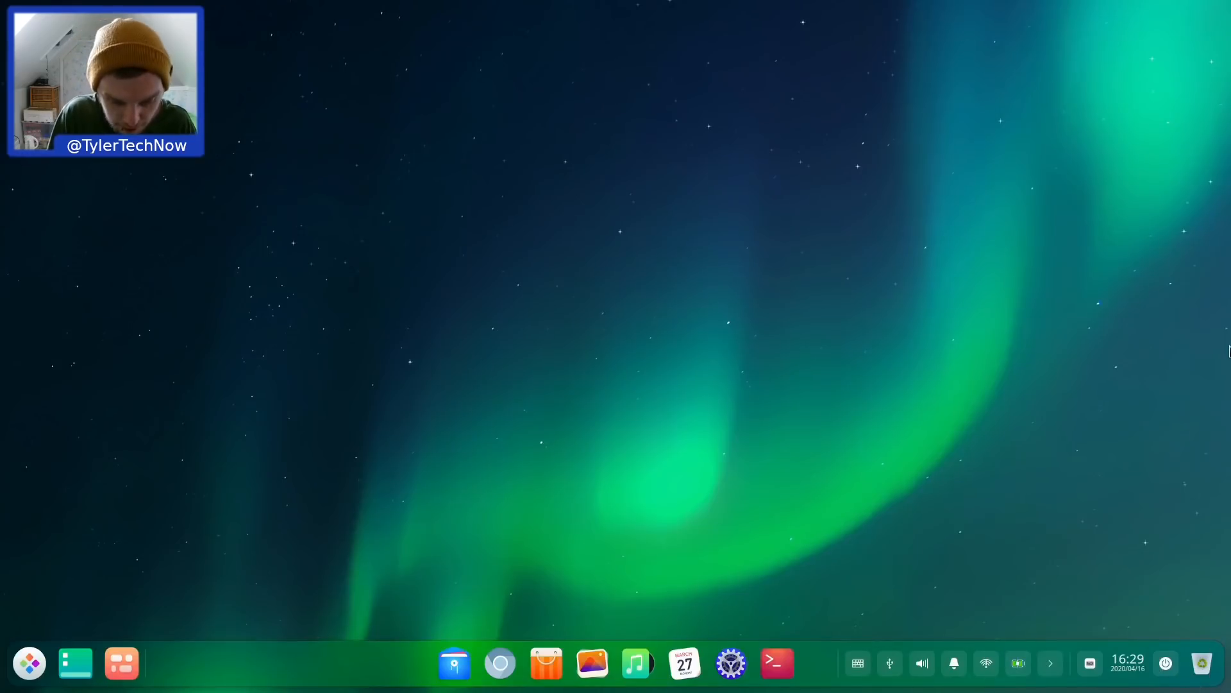
{"action": "left_click", "coordinate": [776, 663]}
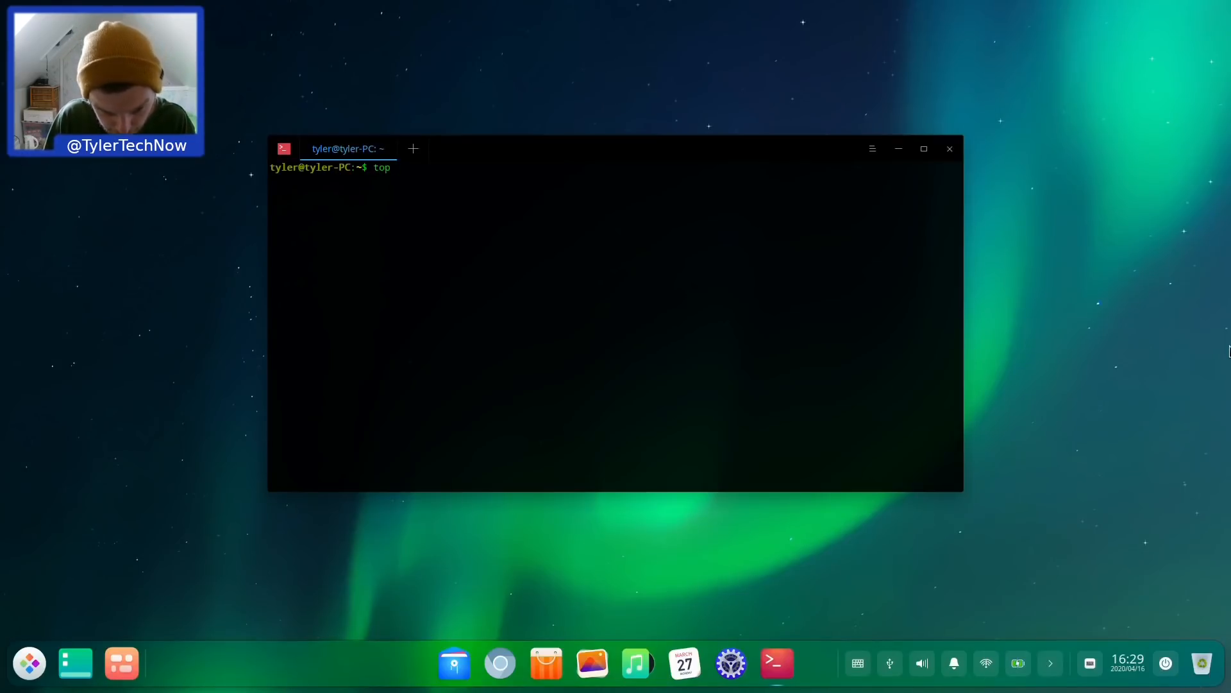
{"action": "key", "text": "Return"}
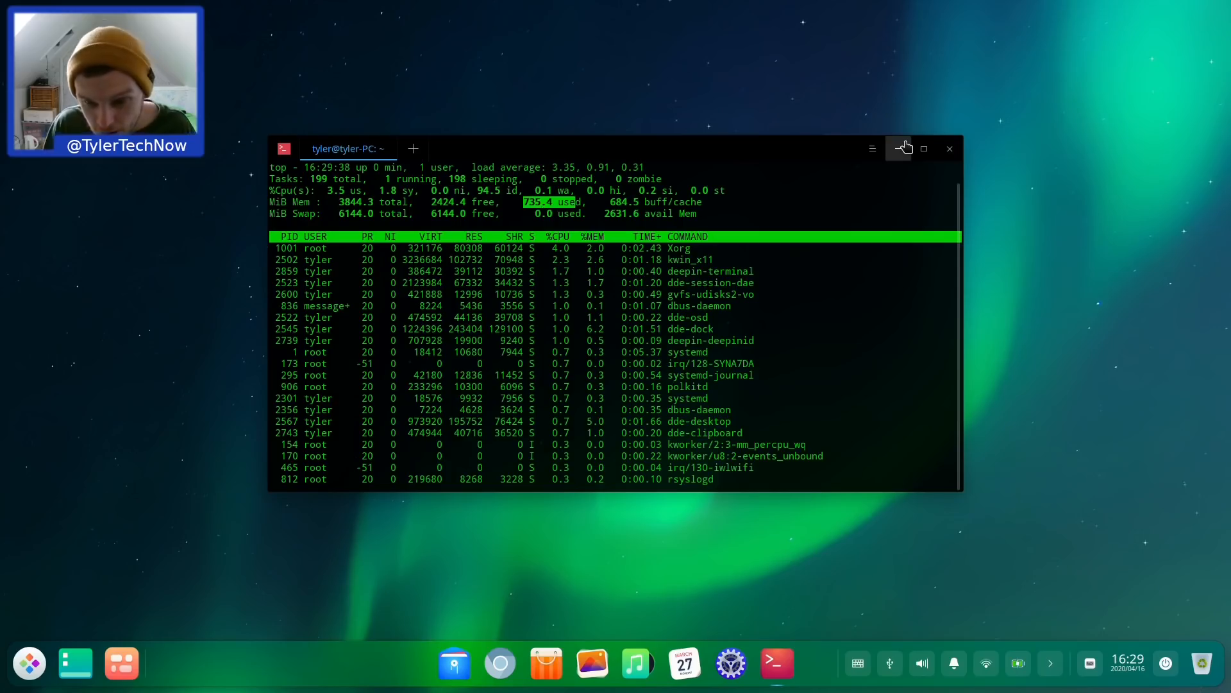
{"action": "left_click", "coordinate": [28, 662]}
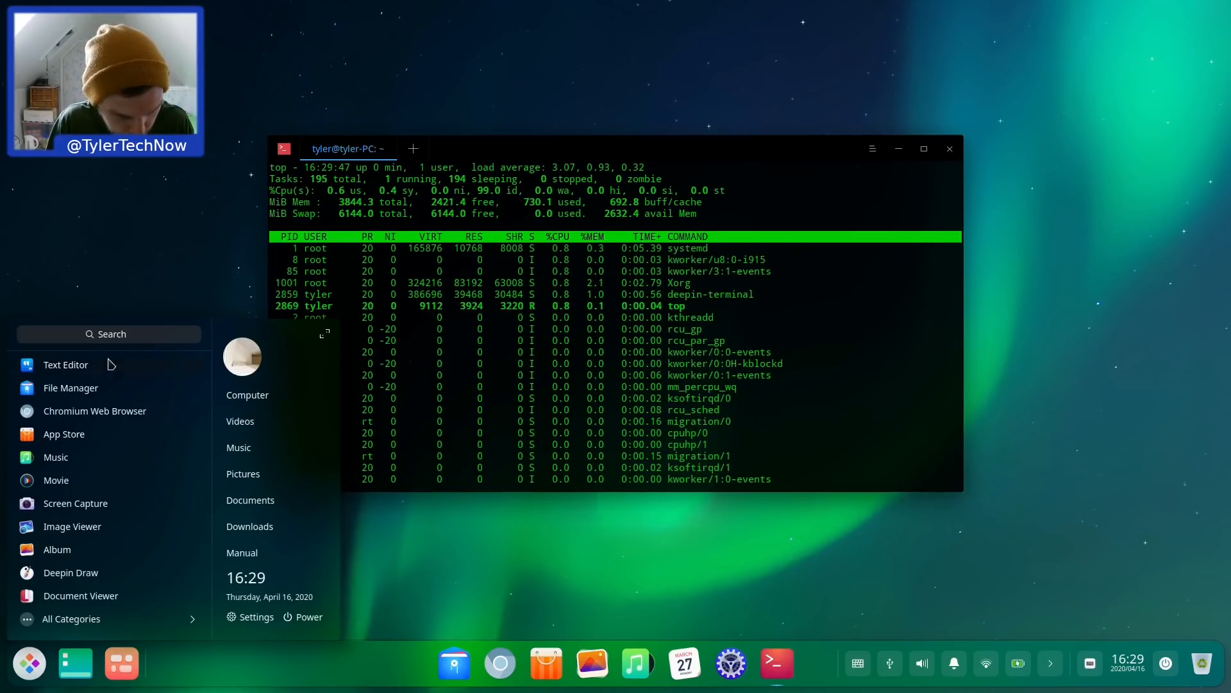
Step: Search the launcher for 'app' and launch the App Store
{"action": "type", "text": "PR"}
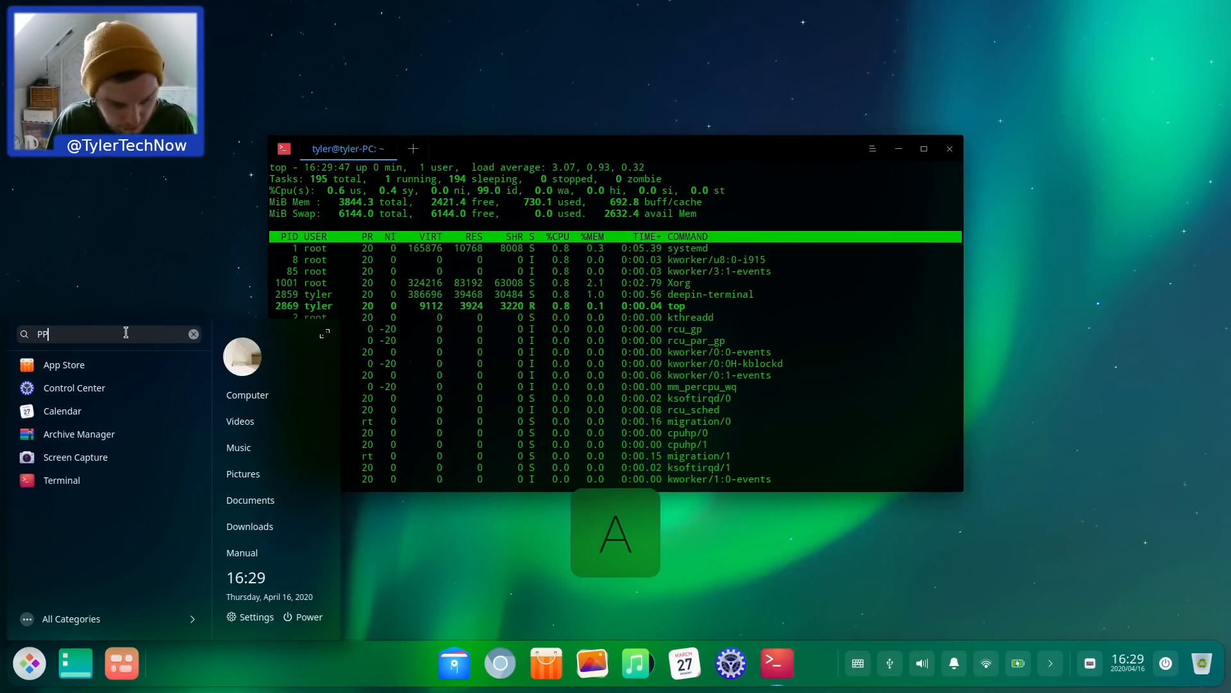
{"action": "type", "text": "app"}
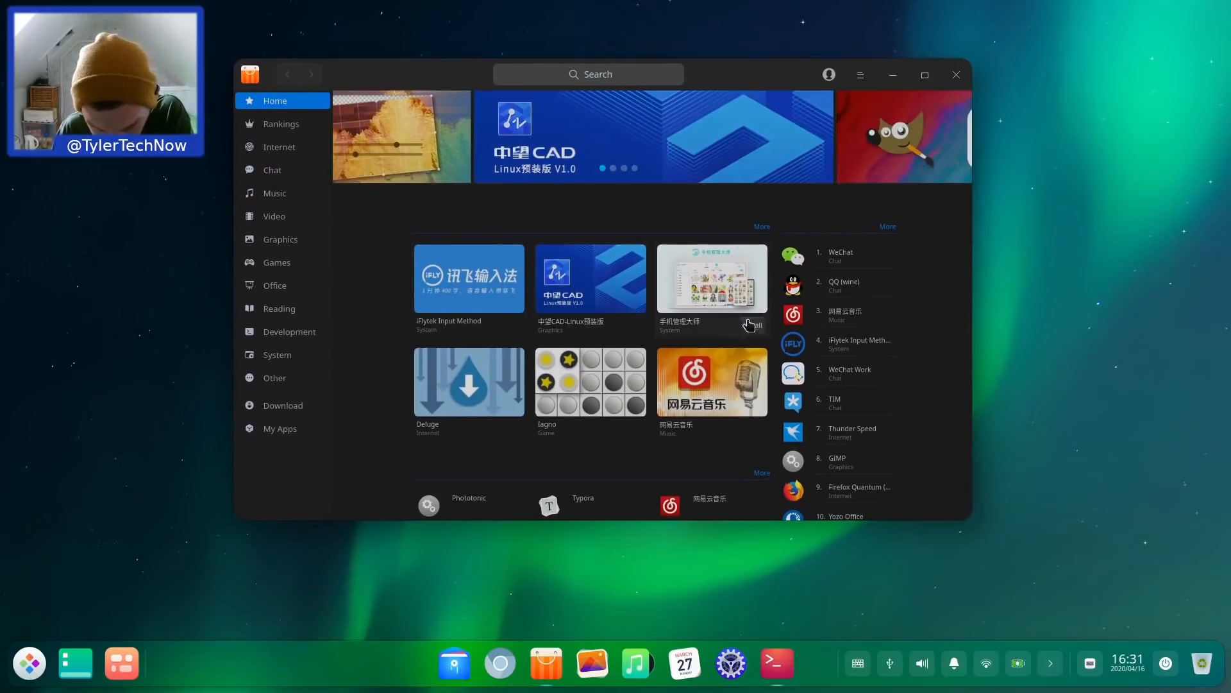
{"action": "mouse_move", "coordinate": [852, 332]}
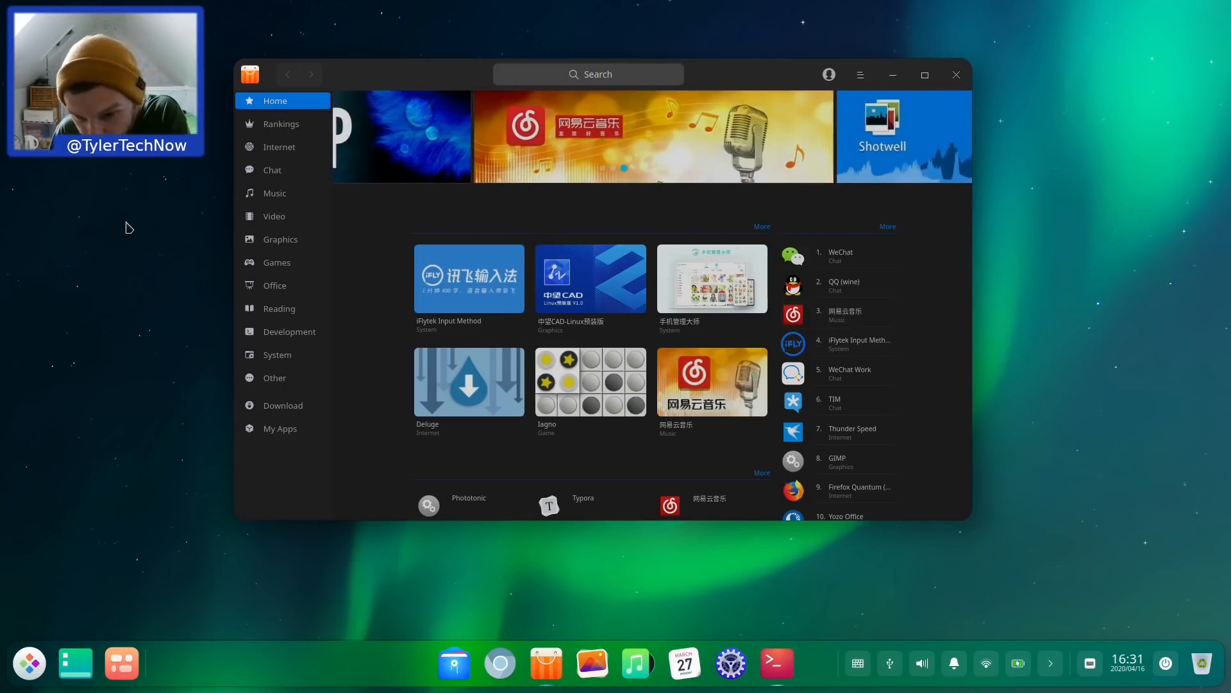
{"action": "mouse_move", "coordinate": [291, 160]}
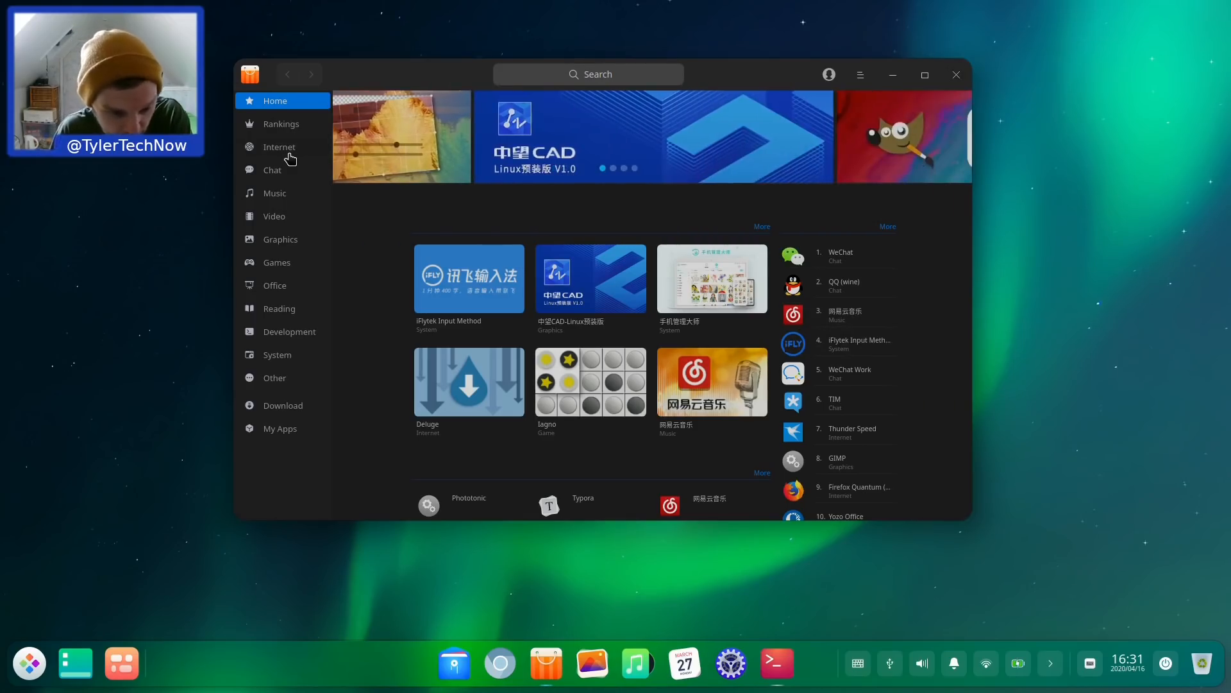
{"action": "mouse_move", "coordinate": [277, 433]}
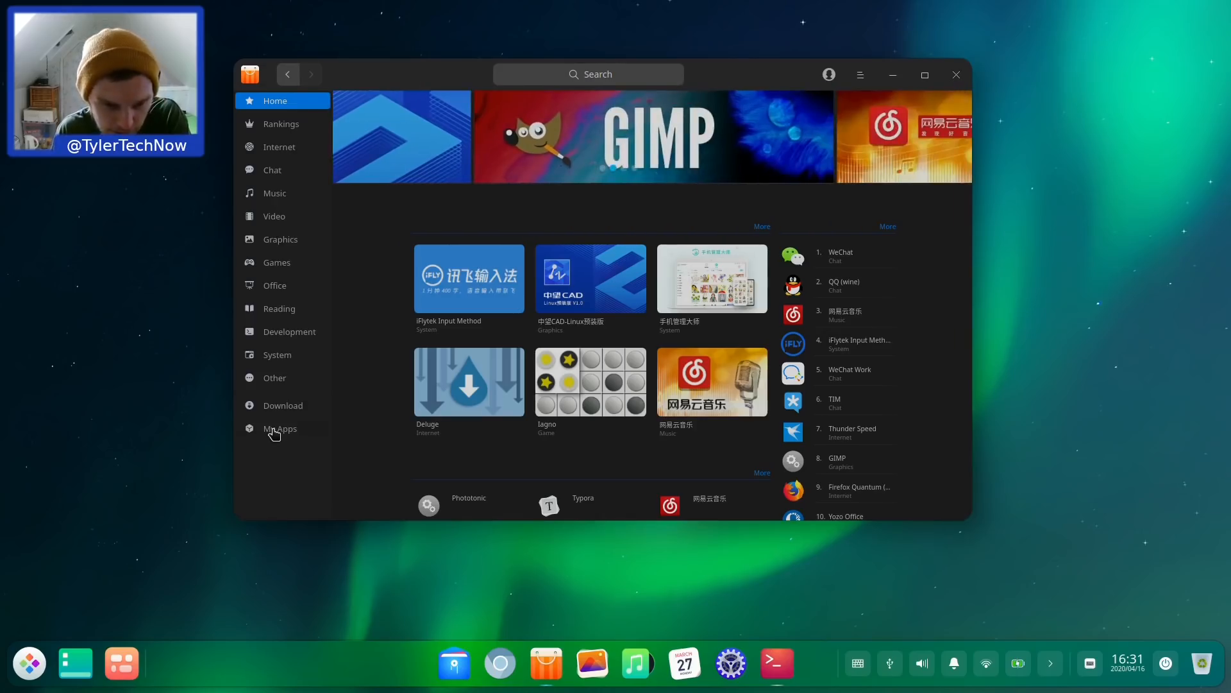
Step: Open My Apps to list installed apps such as Music and Thunderbird
{"action": "left_click", "coordinate": [280, 428]}
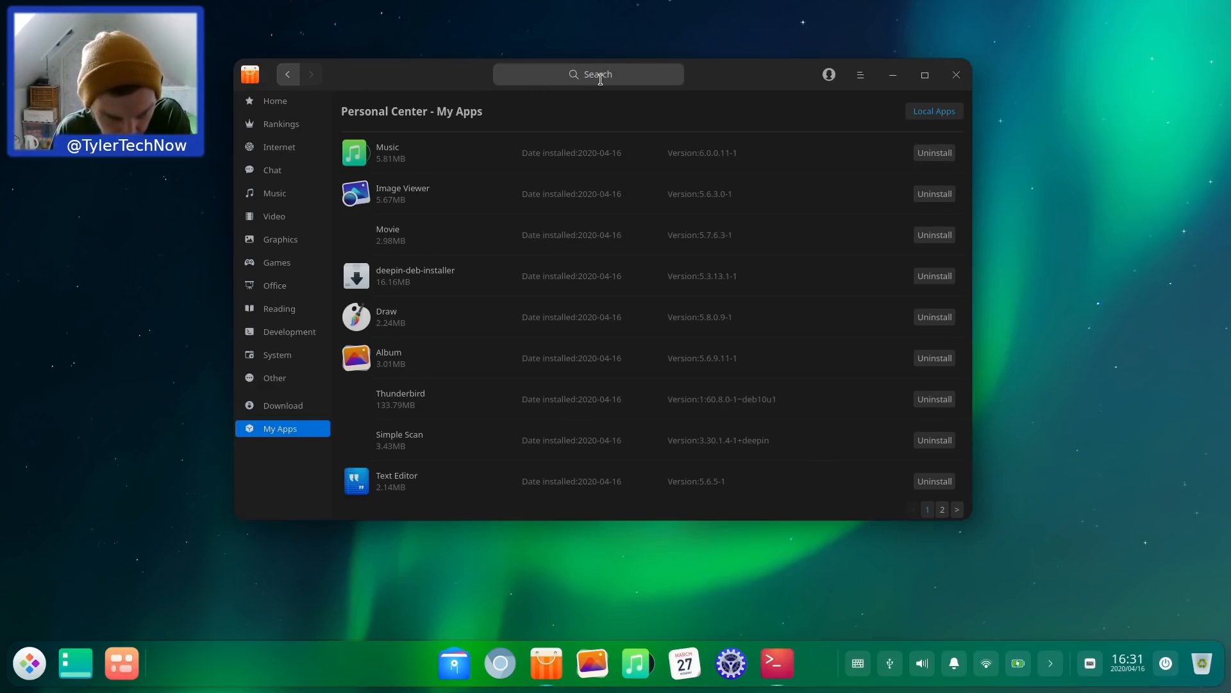
Step: Search the store for 'gimp' and open the GIMP result page
{"action": "left_click", "coordinate": [589, 74]}
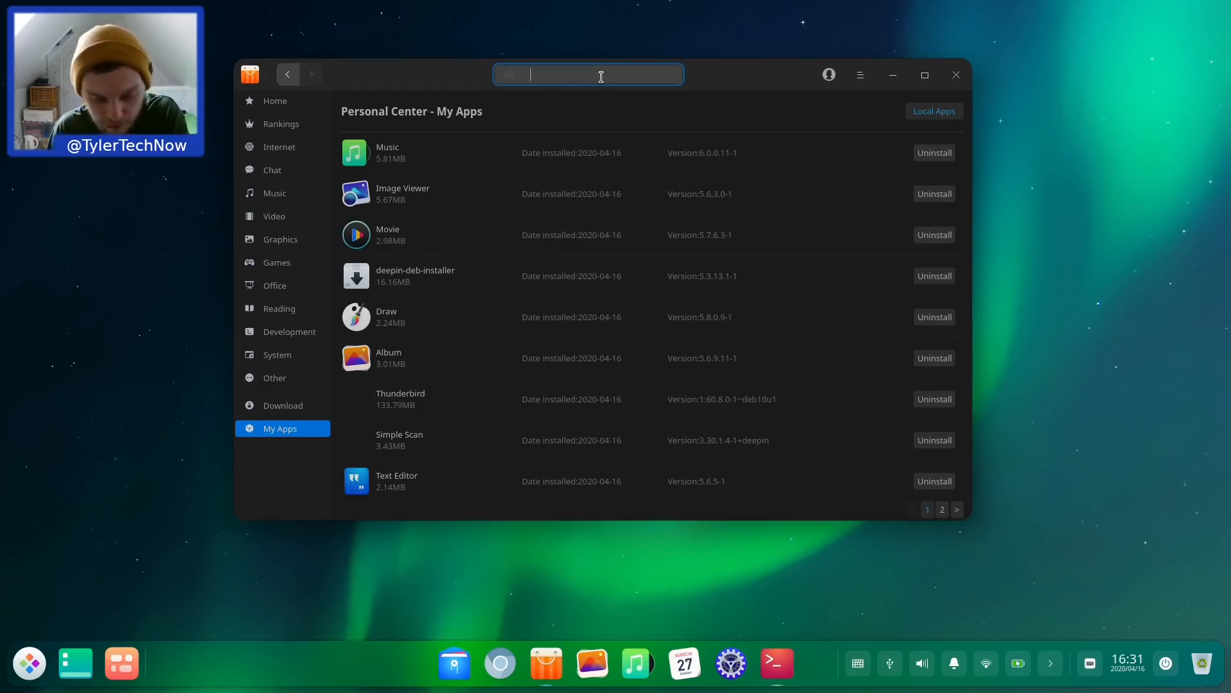
{"action": "type", "text": "gimp"}
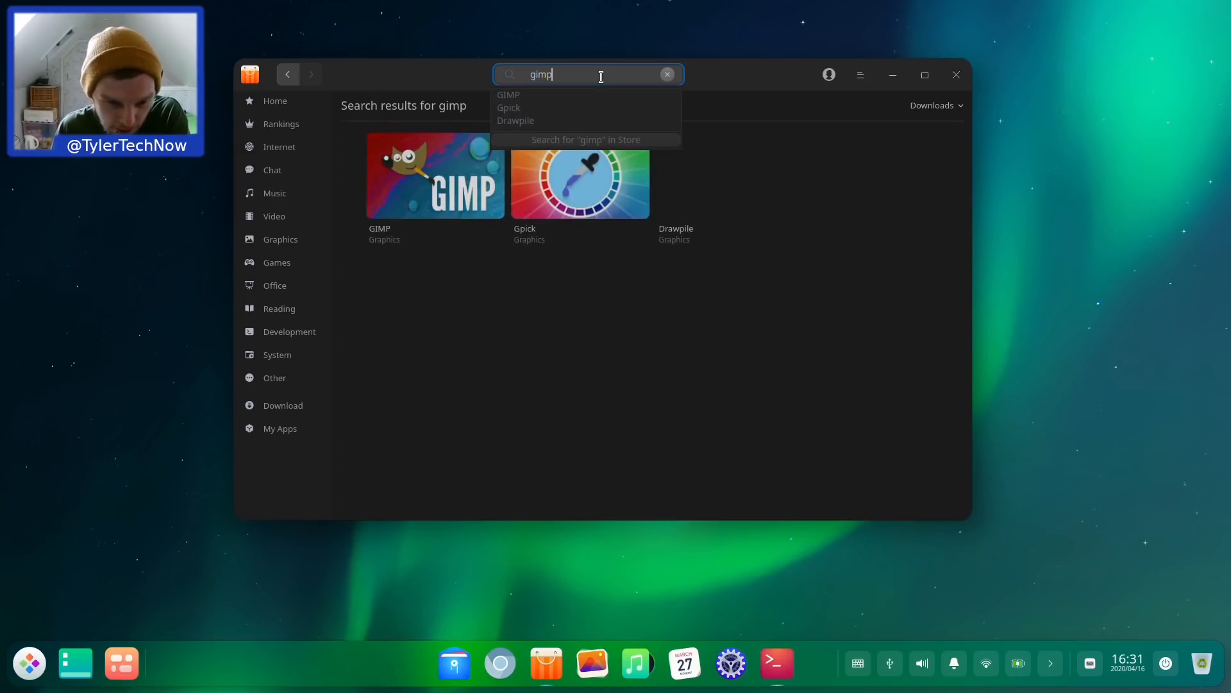
{"action": "mouse_move", "coordinate": [427, 198]}
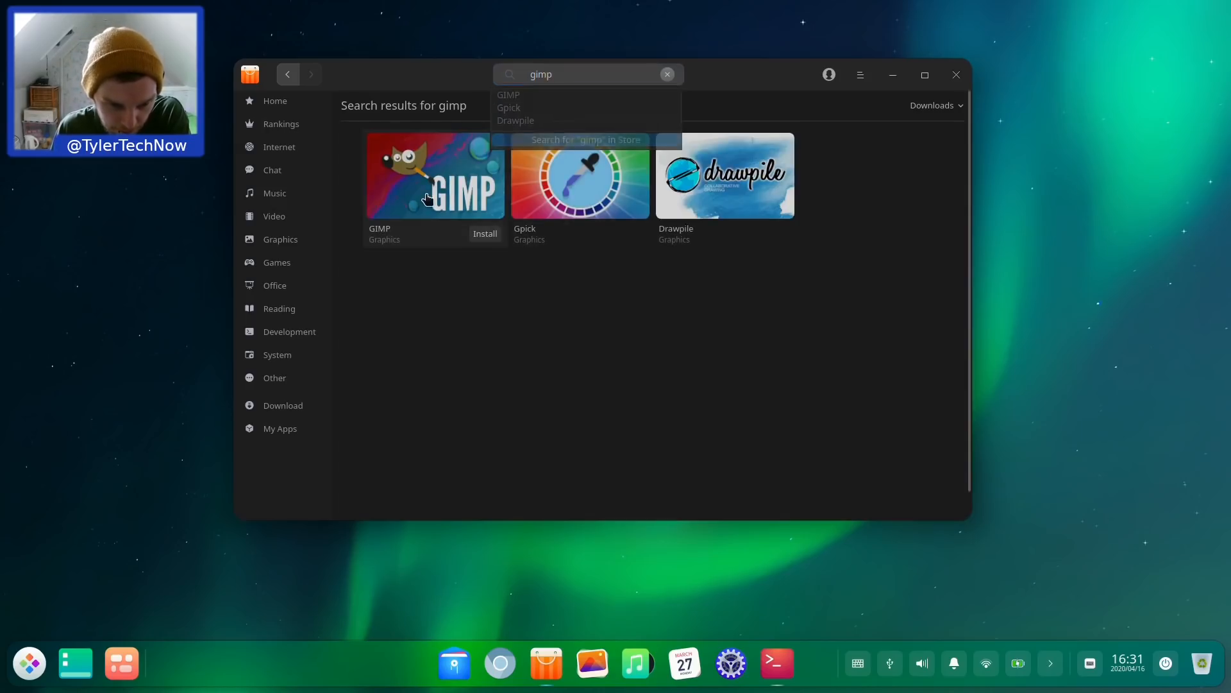
{"action": "left_click", "coordinate": [435, 175]}
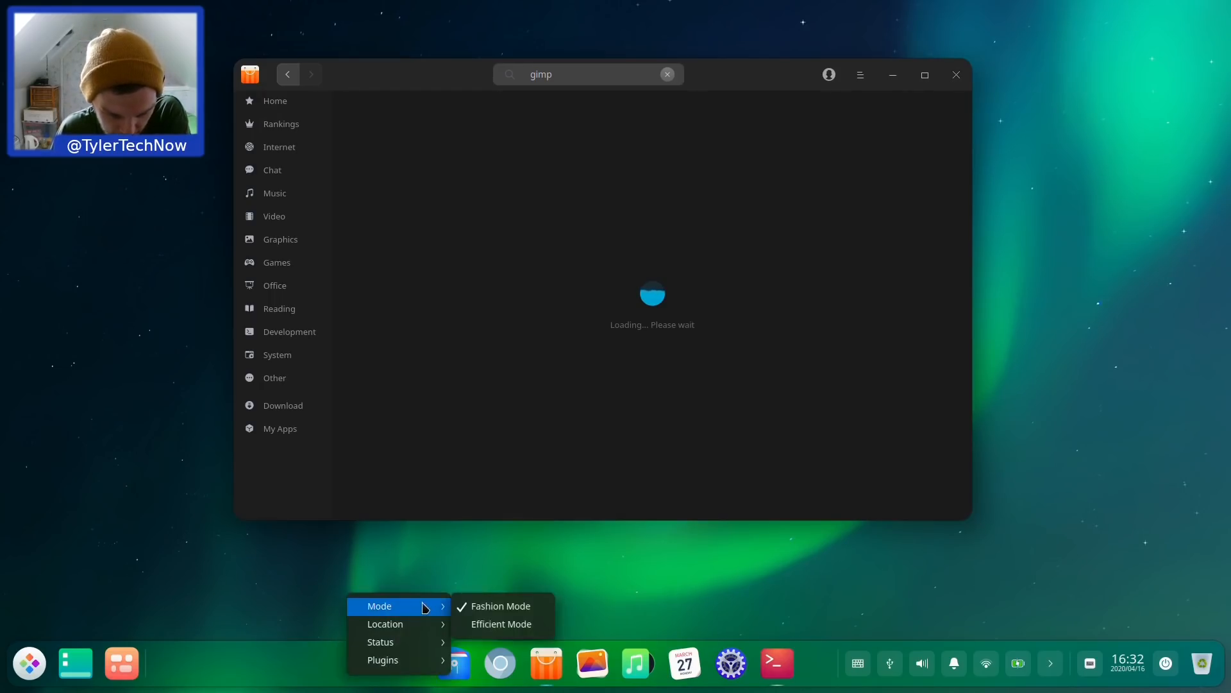
Step: Set the dock mode to Efficient Mode from its right-click menu
{"action": "left_click", "coordinate": [500, 624]}
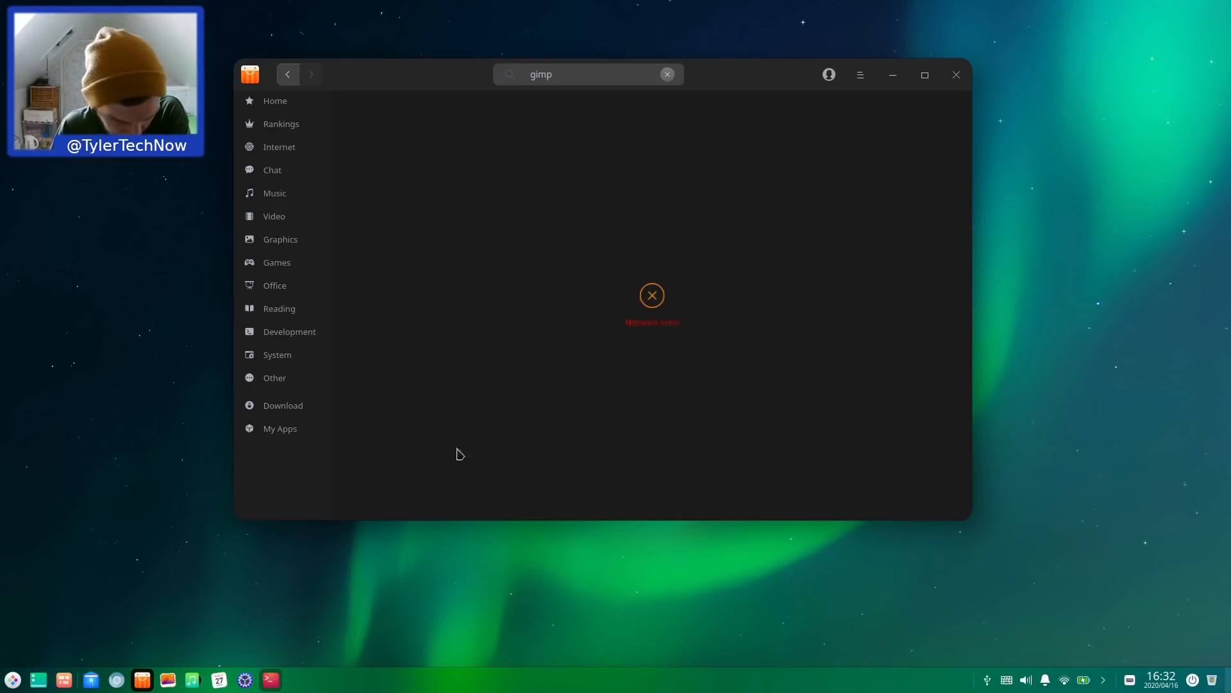
{"action": "mouse_move", "coordinate": [628, 522]}
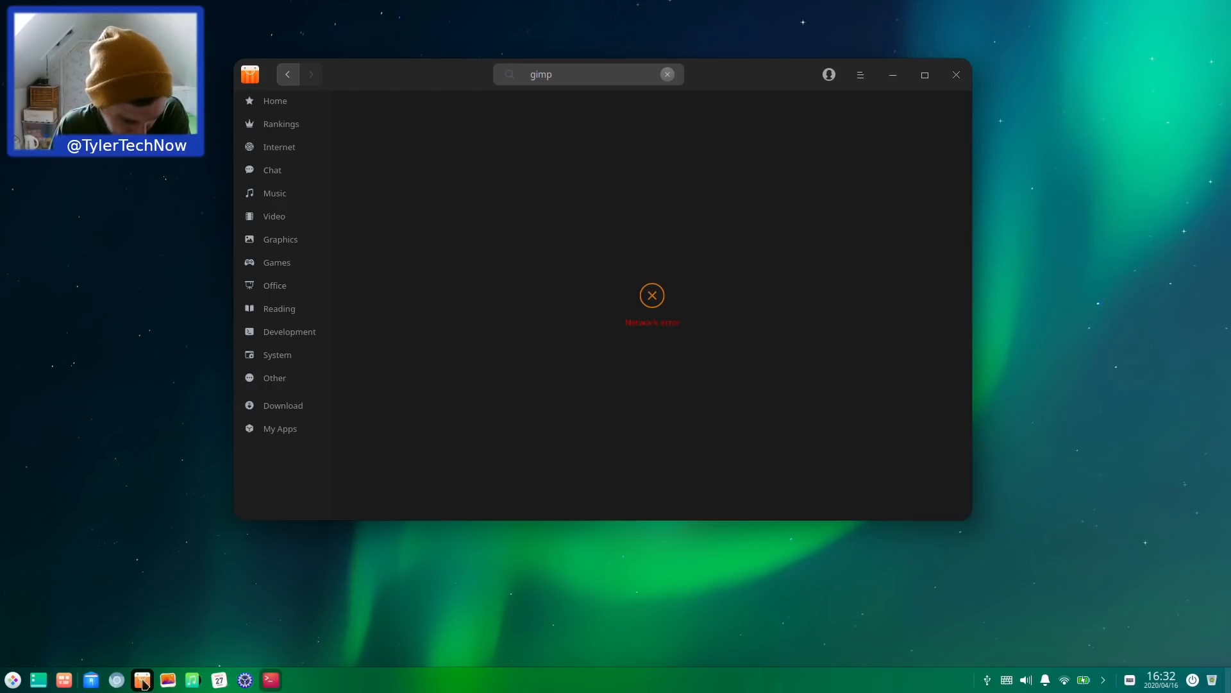
{"action": "mouse_move", "coordinate": [143, 679]}
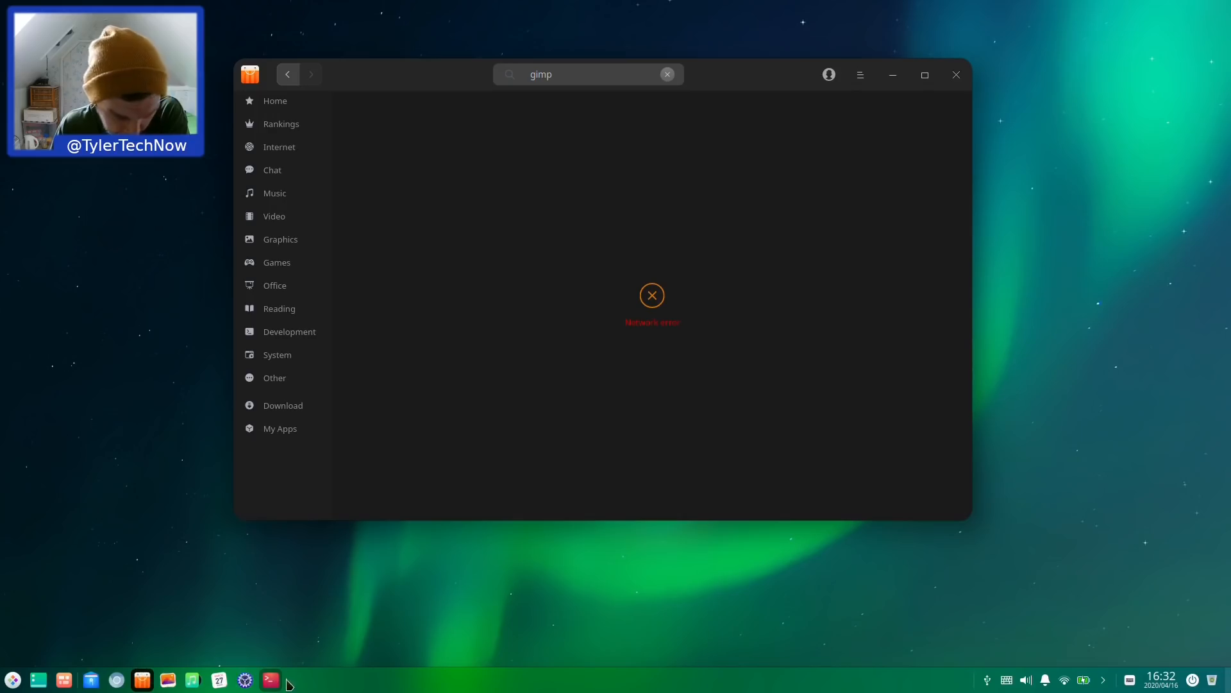
{"action": "left_click", "coordinate": [270, 679]}
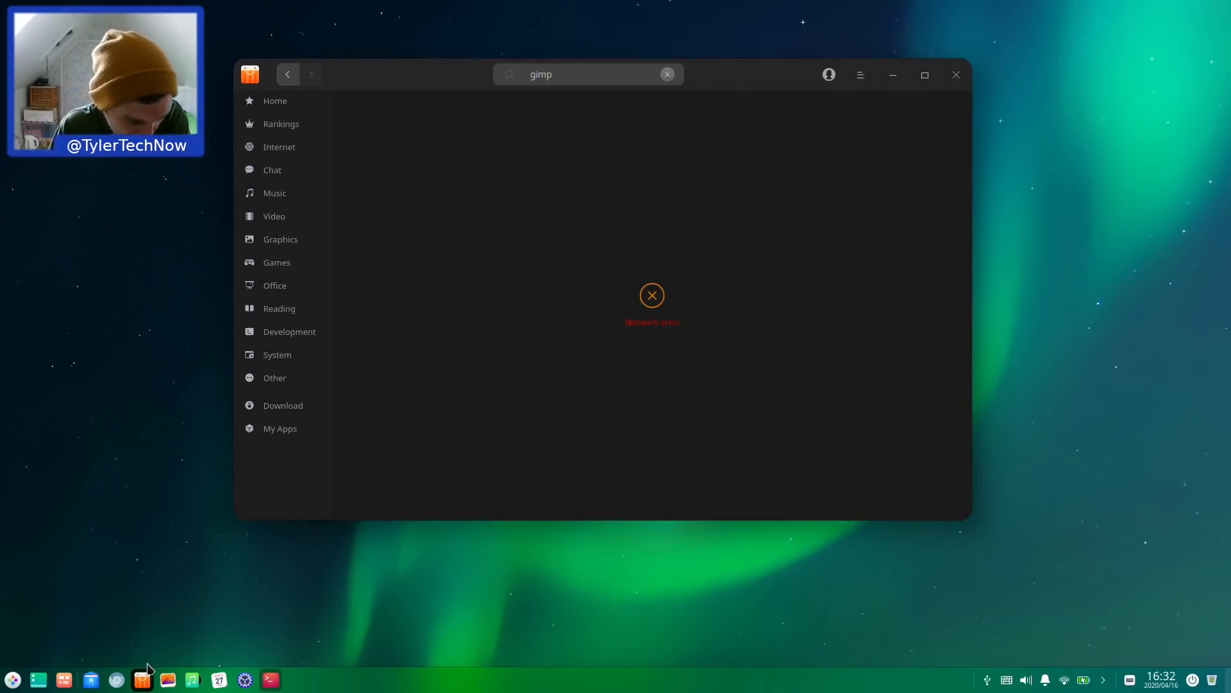
{"action": "mouse_move", "coordinate": [64, 679]}
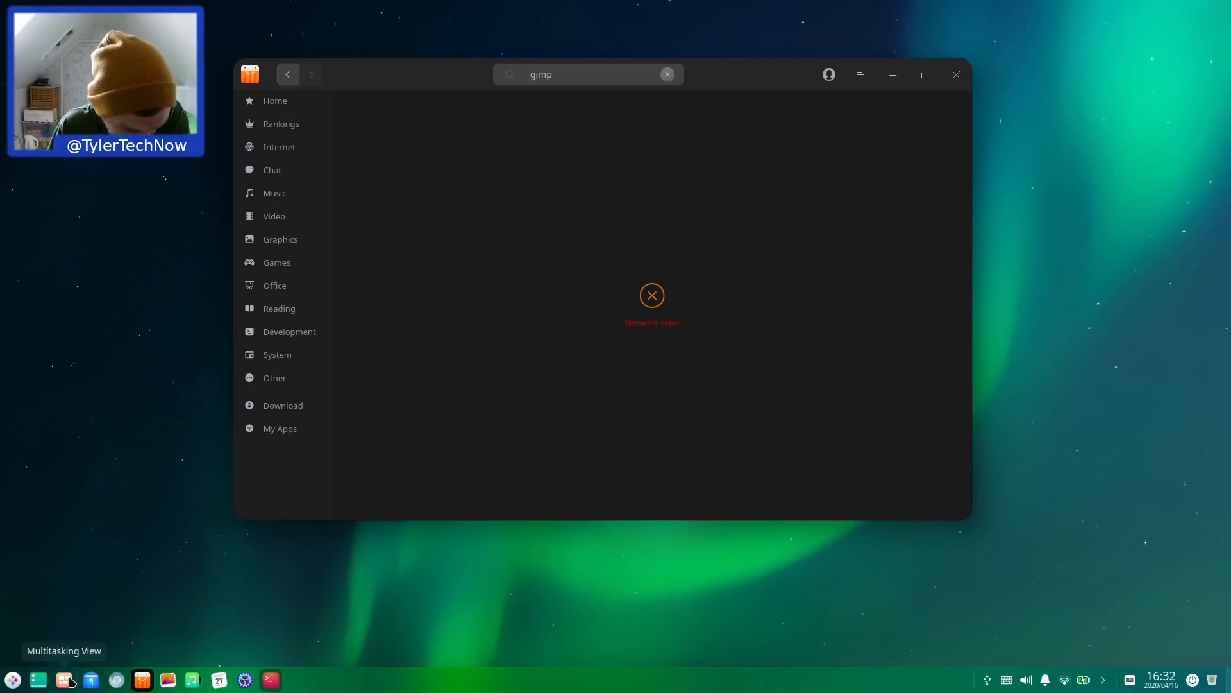
Step: Open Multitasking View and select the second workspace, which holds the App Store
{"action": "left_click", "coordinate": [65, 679]}
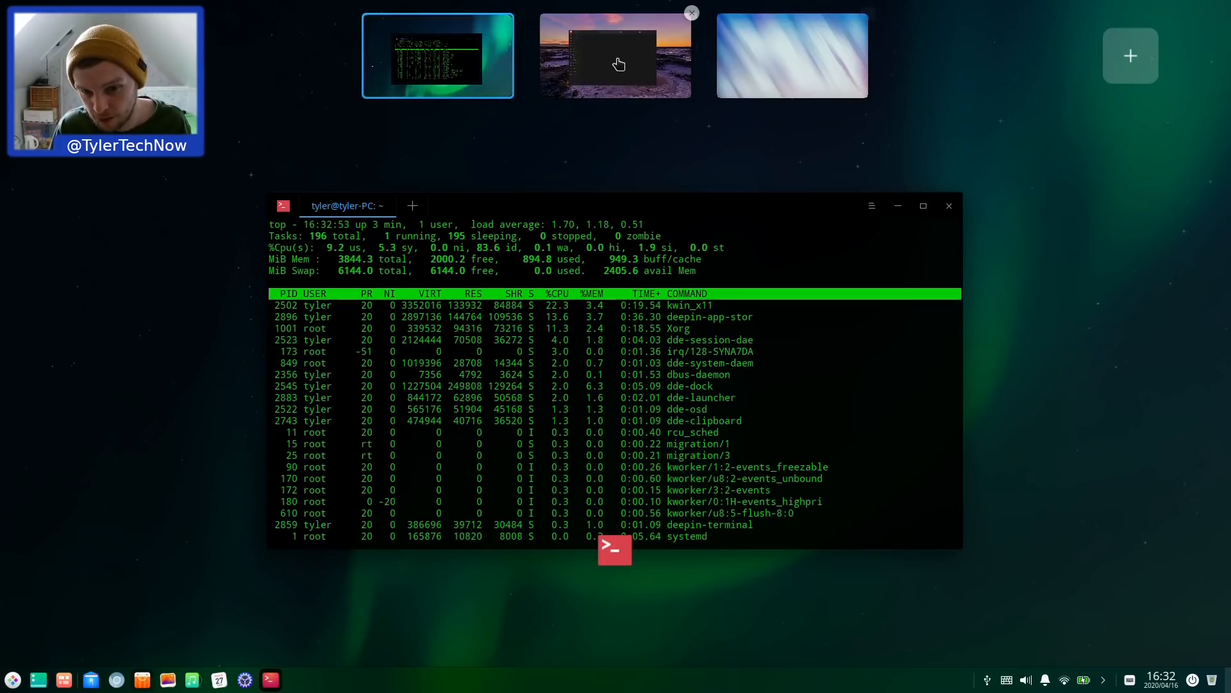
{"action": "left_click", "coordinate": [615, 56]}
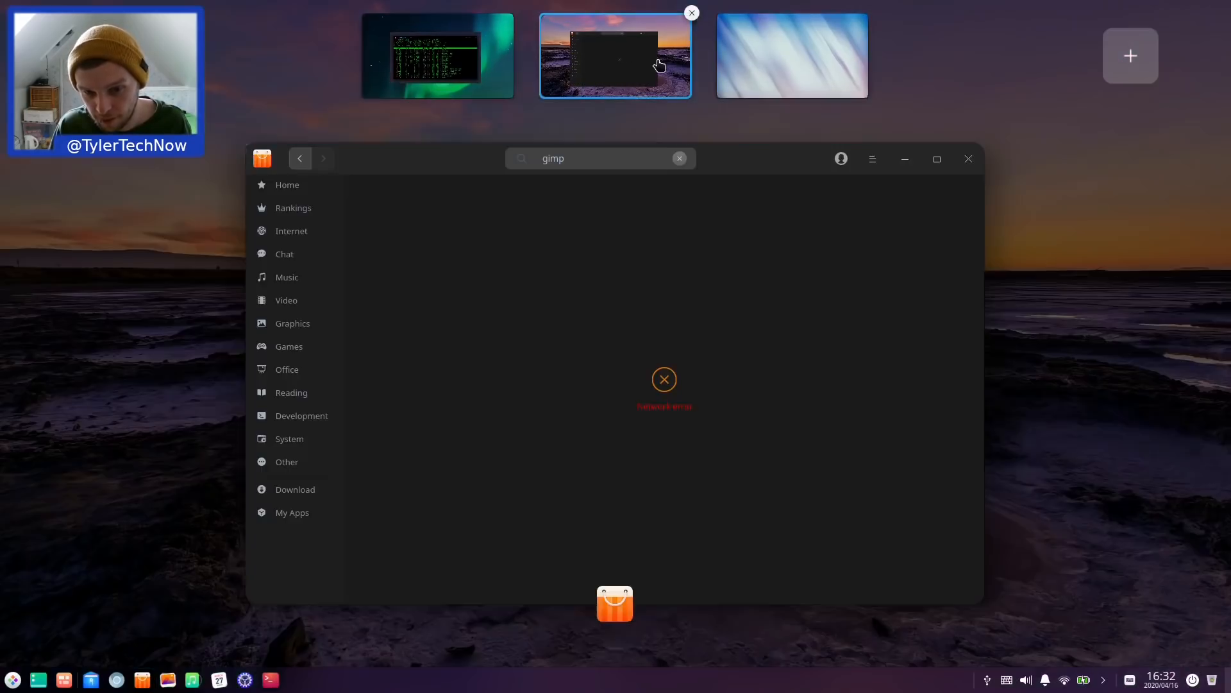